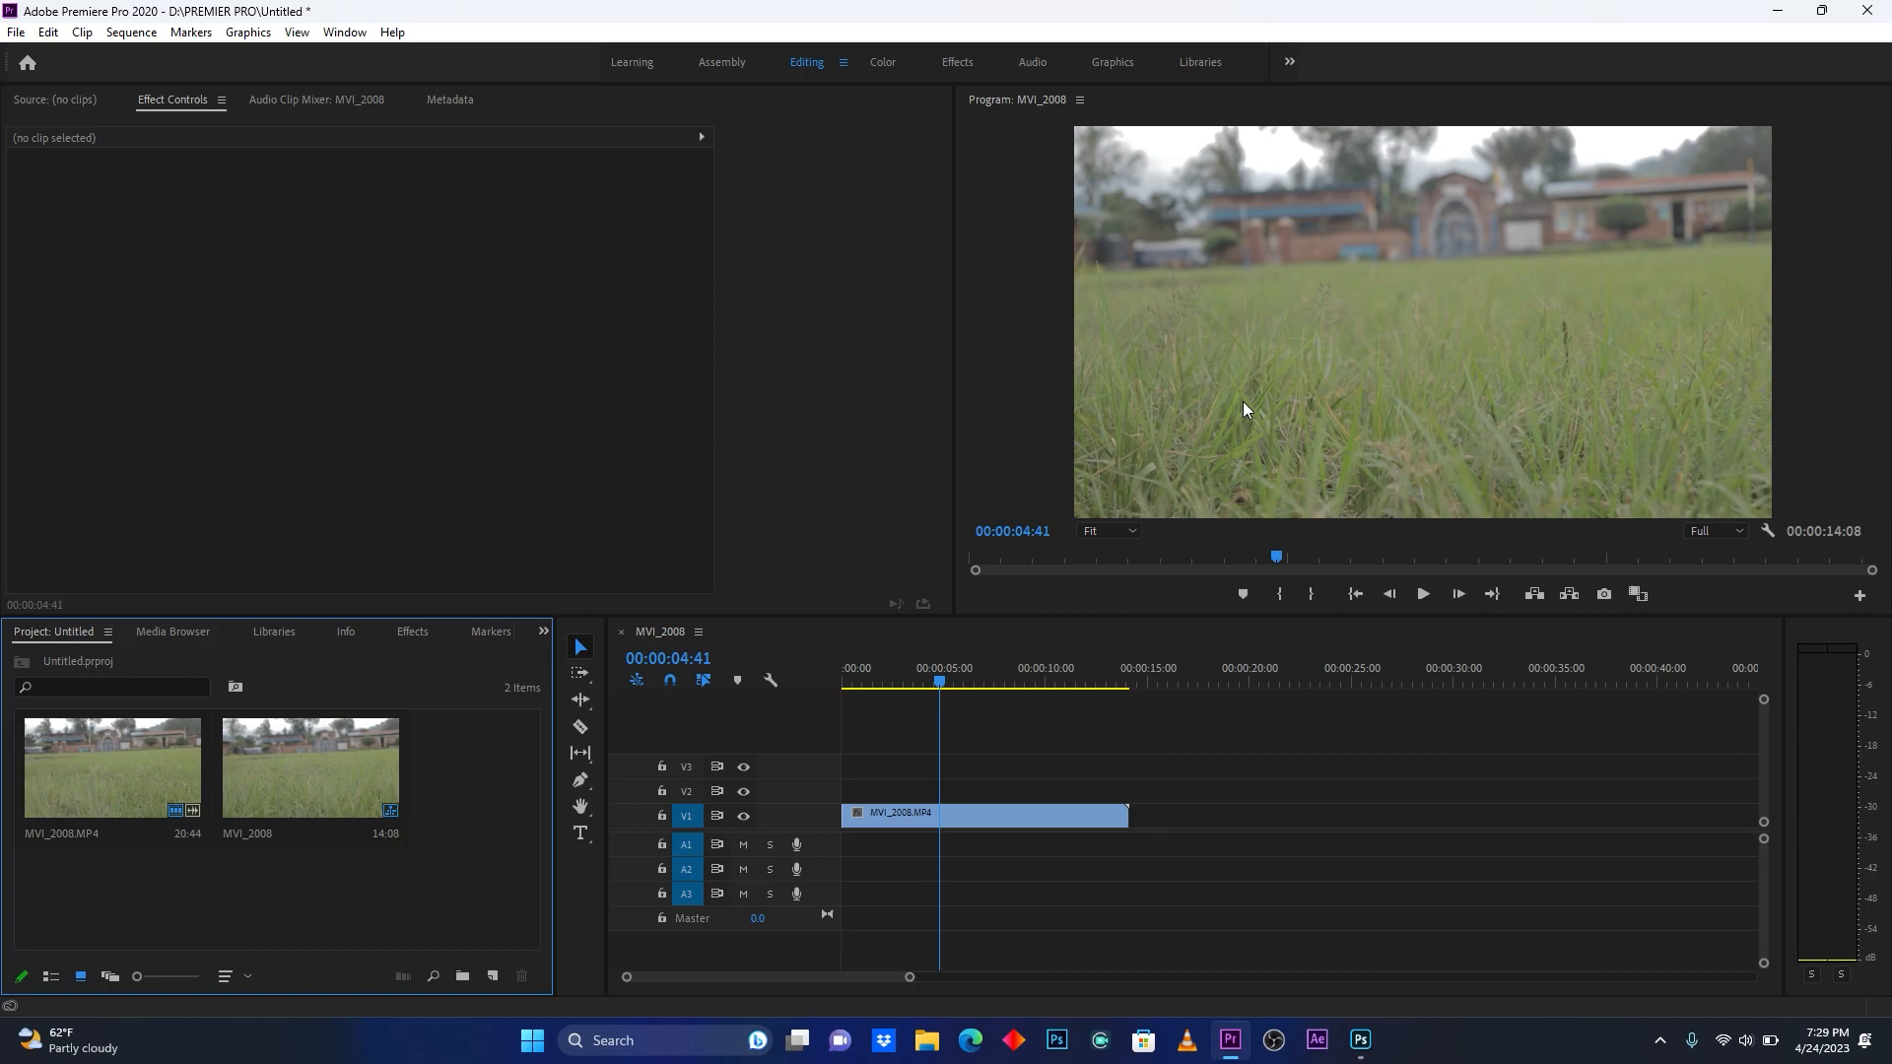
{"action": "mouse_move", "coordinate": [1069, 661]}
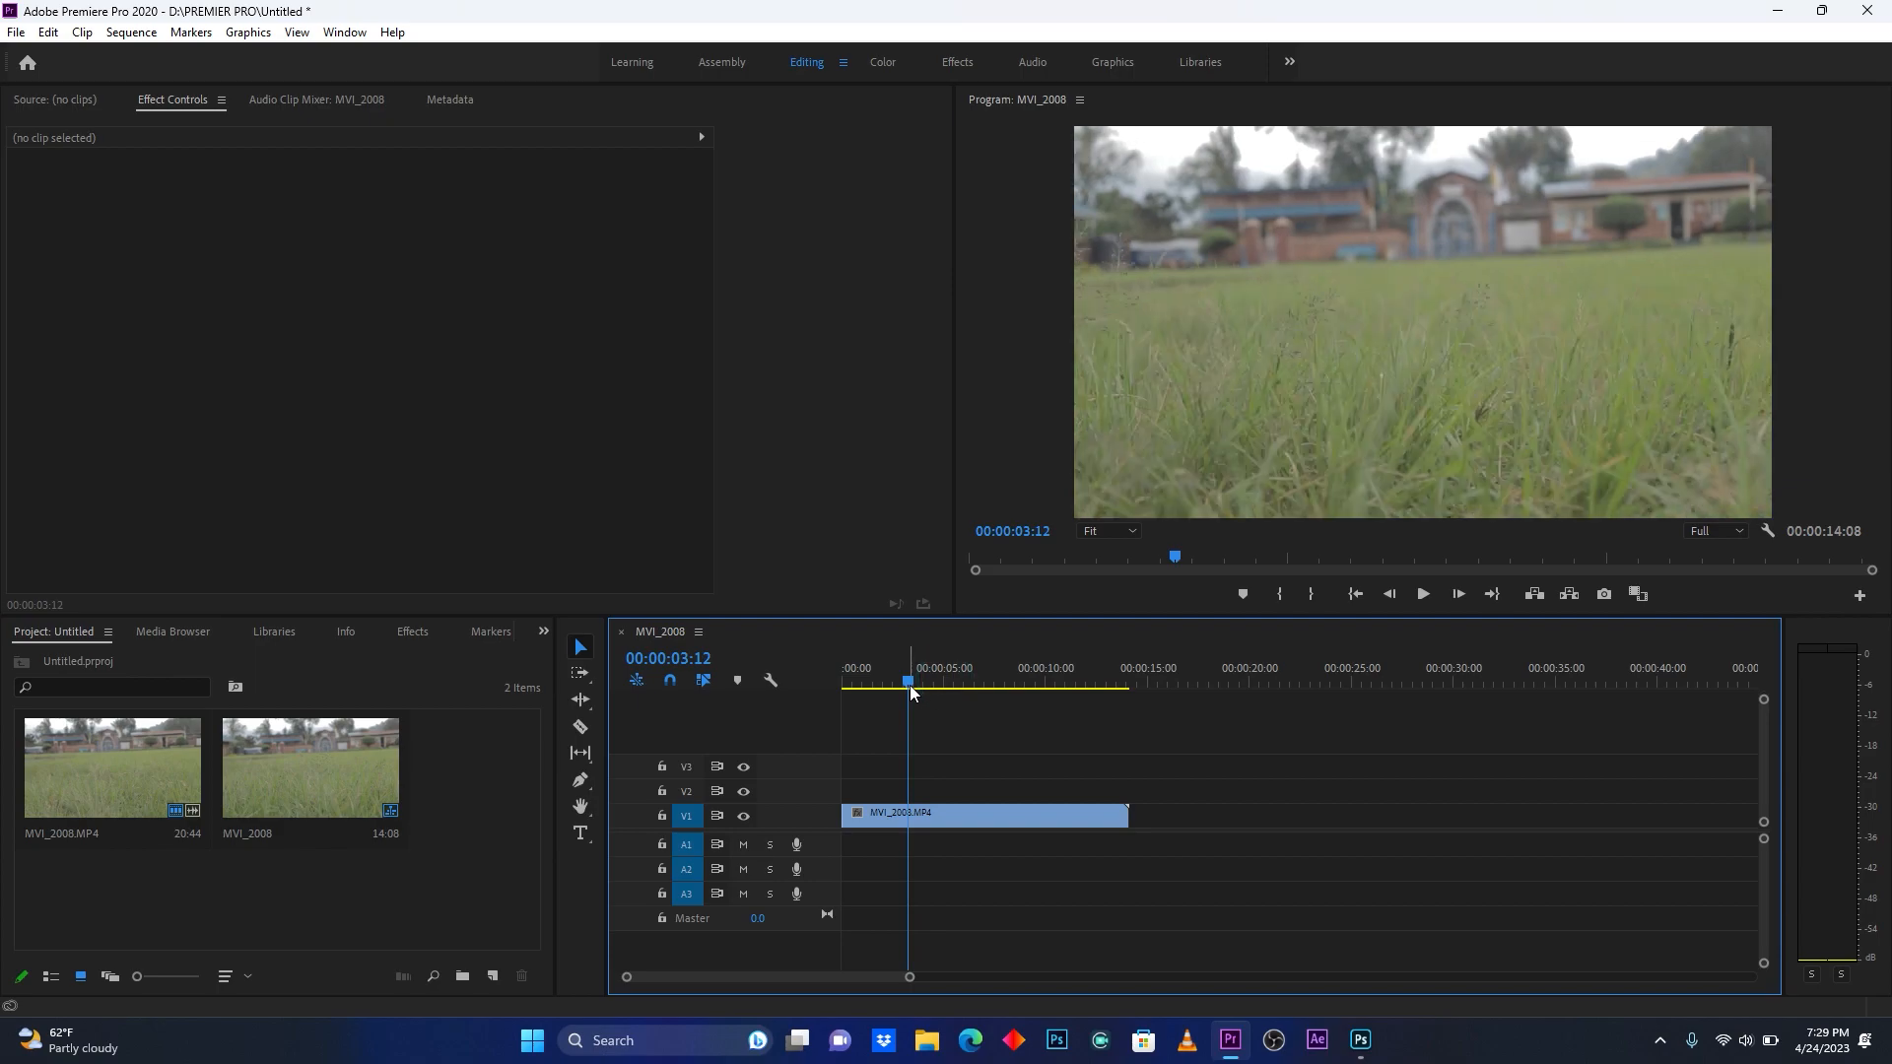
Move the playhead on the MVI_2008 grass clip to about 00:00:04:04.
{"action": "left_click", "coordinate": [1421, 592]}
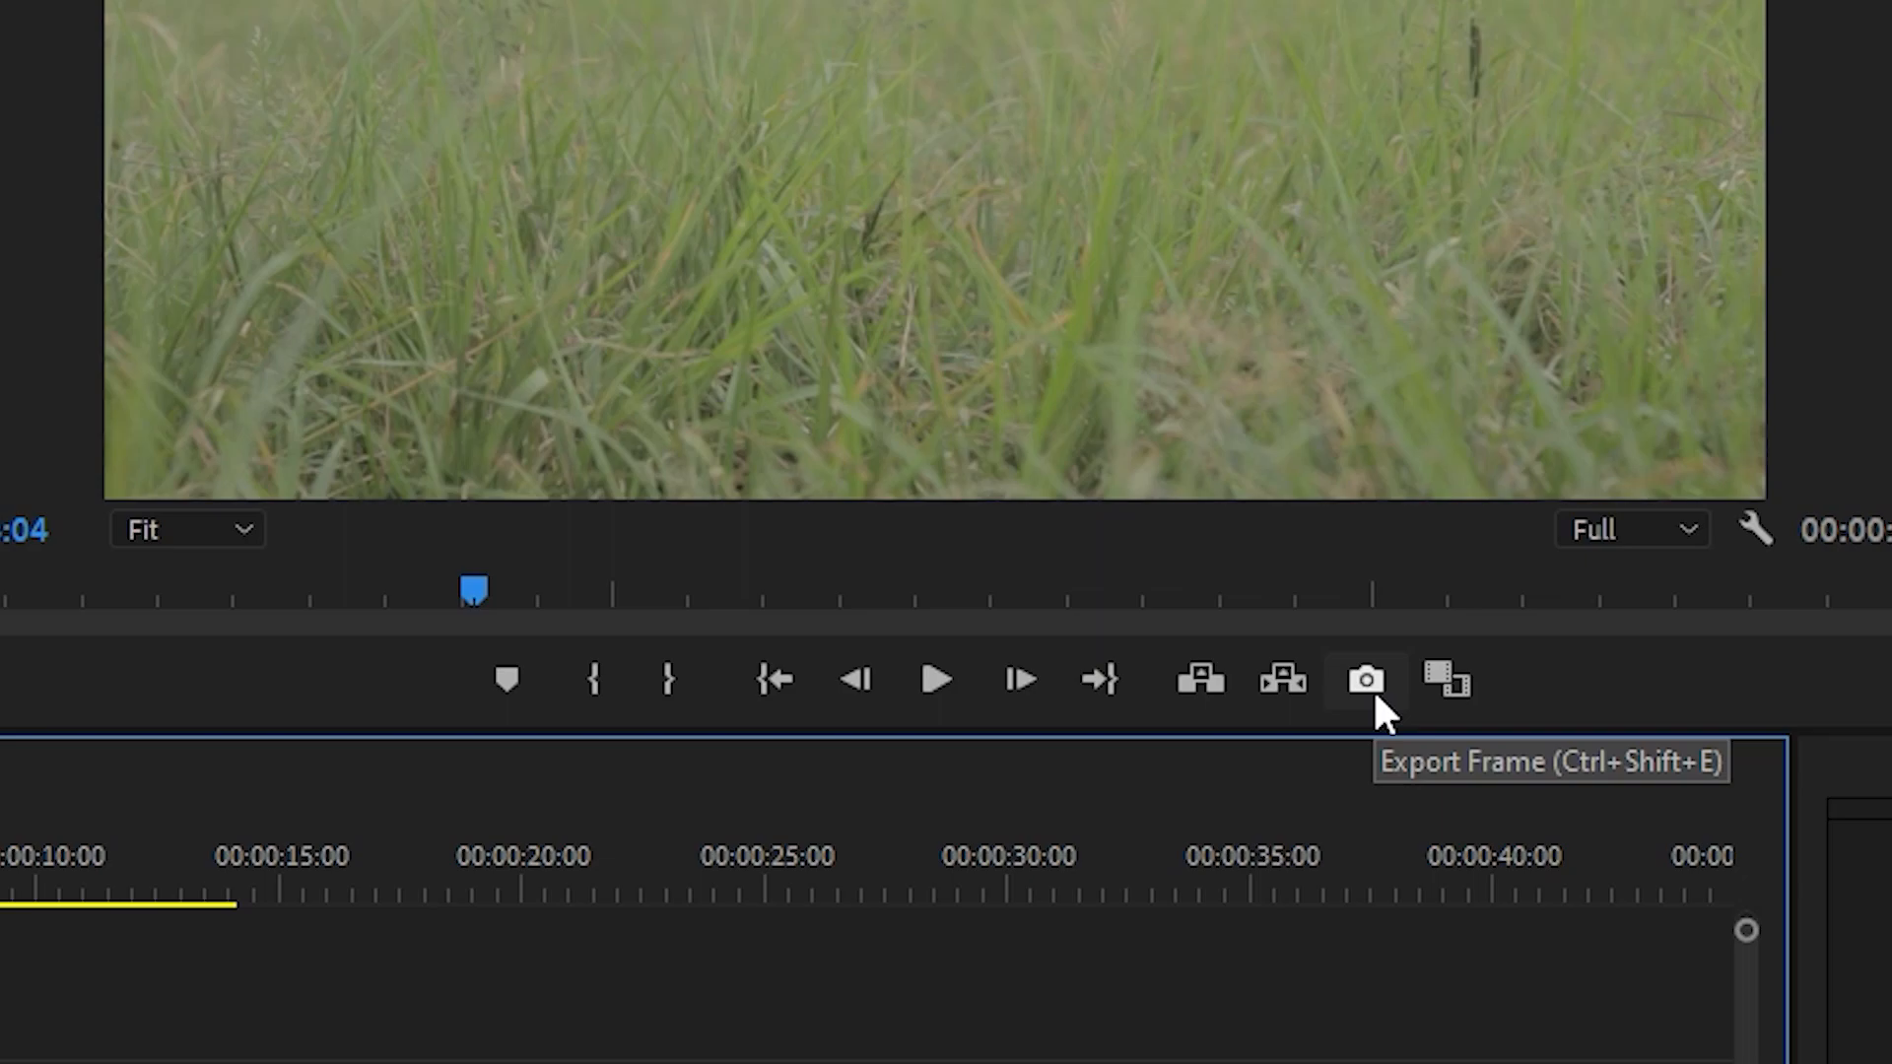
{"action": "mouse_move", "coordinate": [1364, 679]}
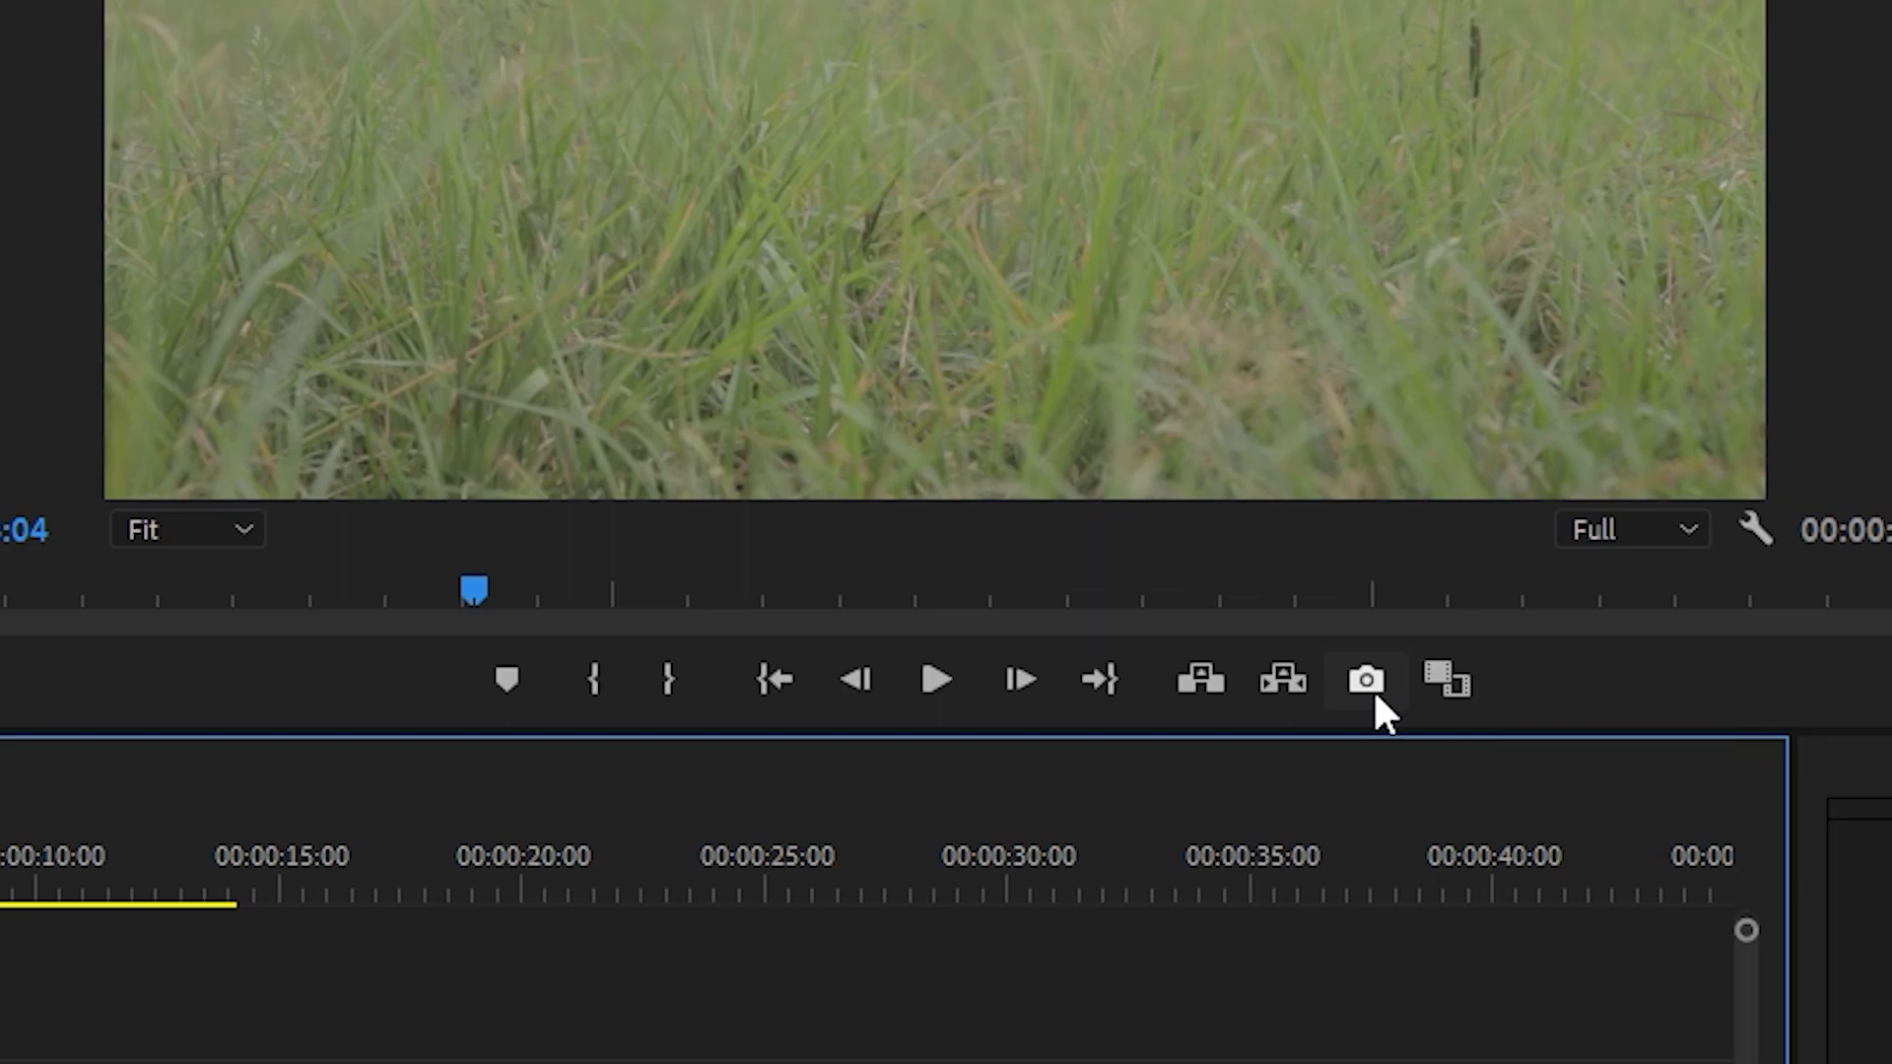
Export the 4:04 frame as a JPEG still to the Desktop, without importing it into the project.
{"action": "left_click", "coordinate": [1365, 679]}
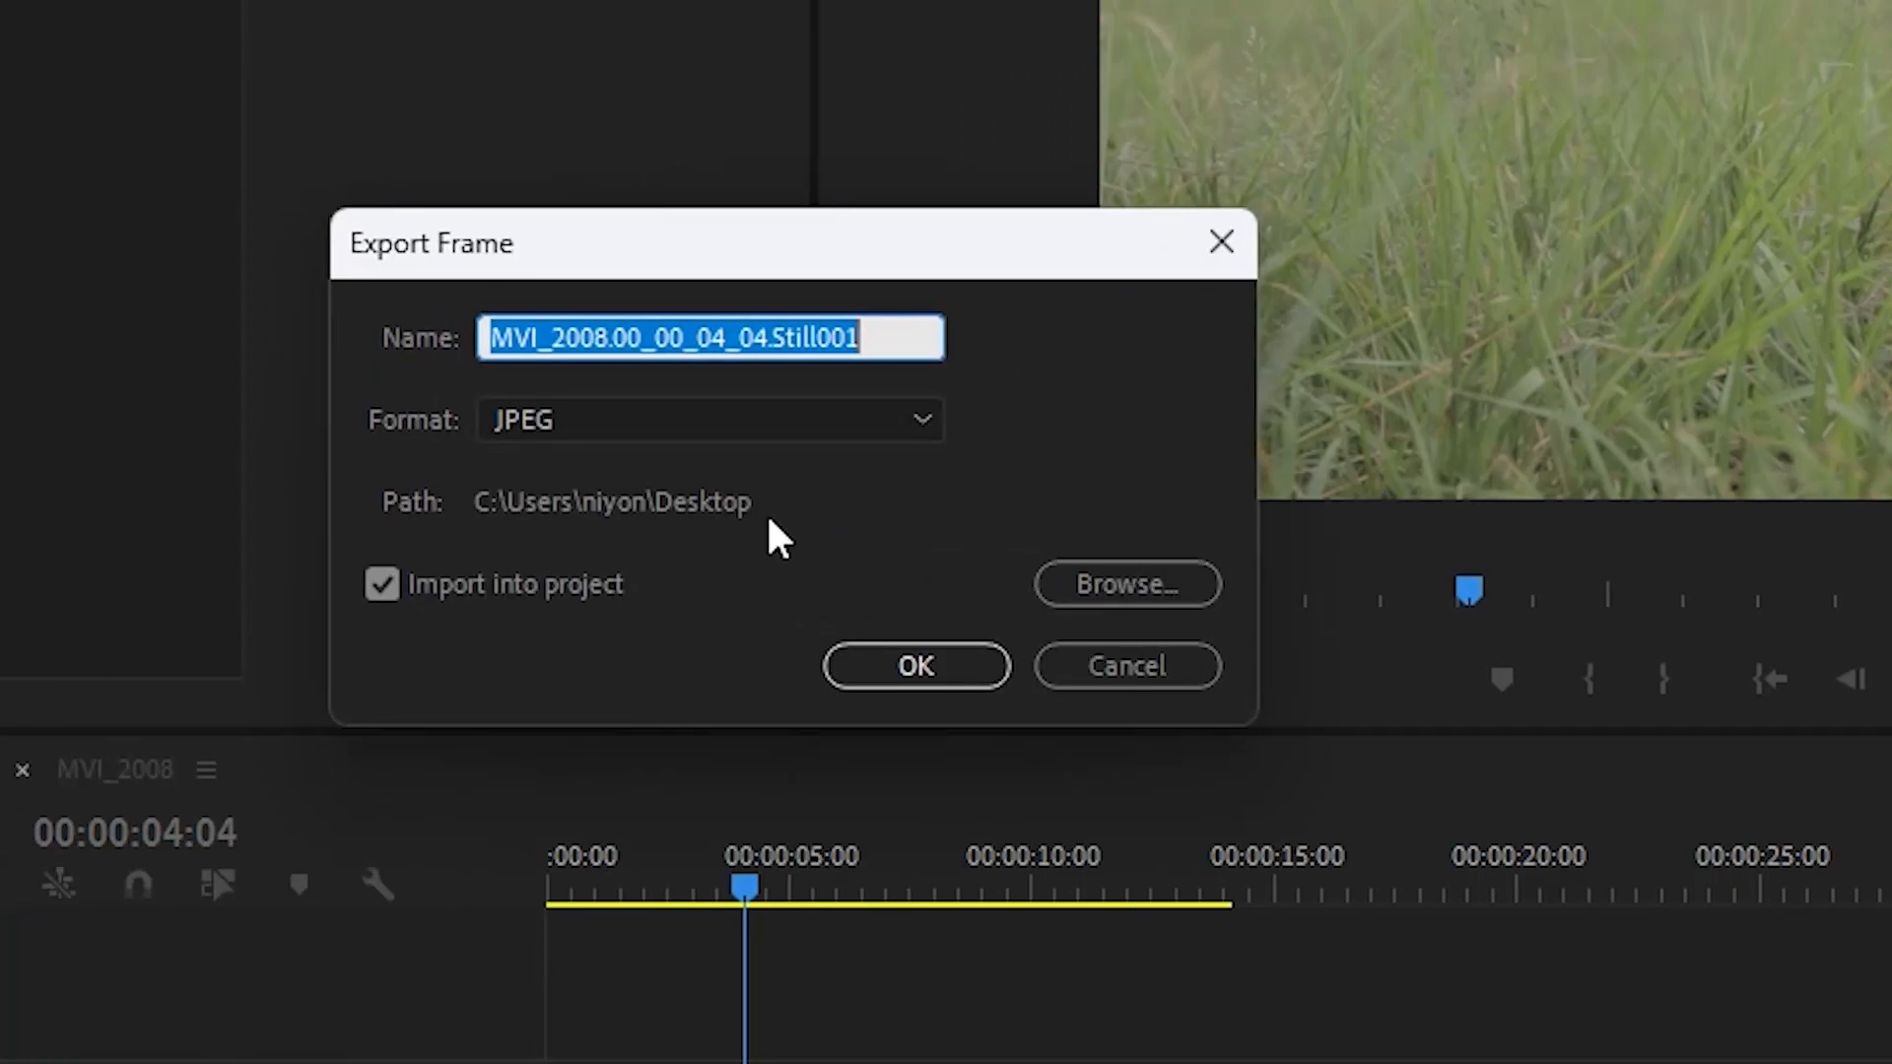
{"action": "left_click", "coordinate": [710, 419]}
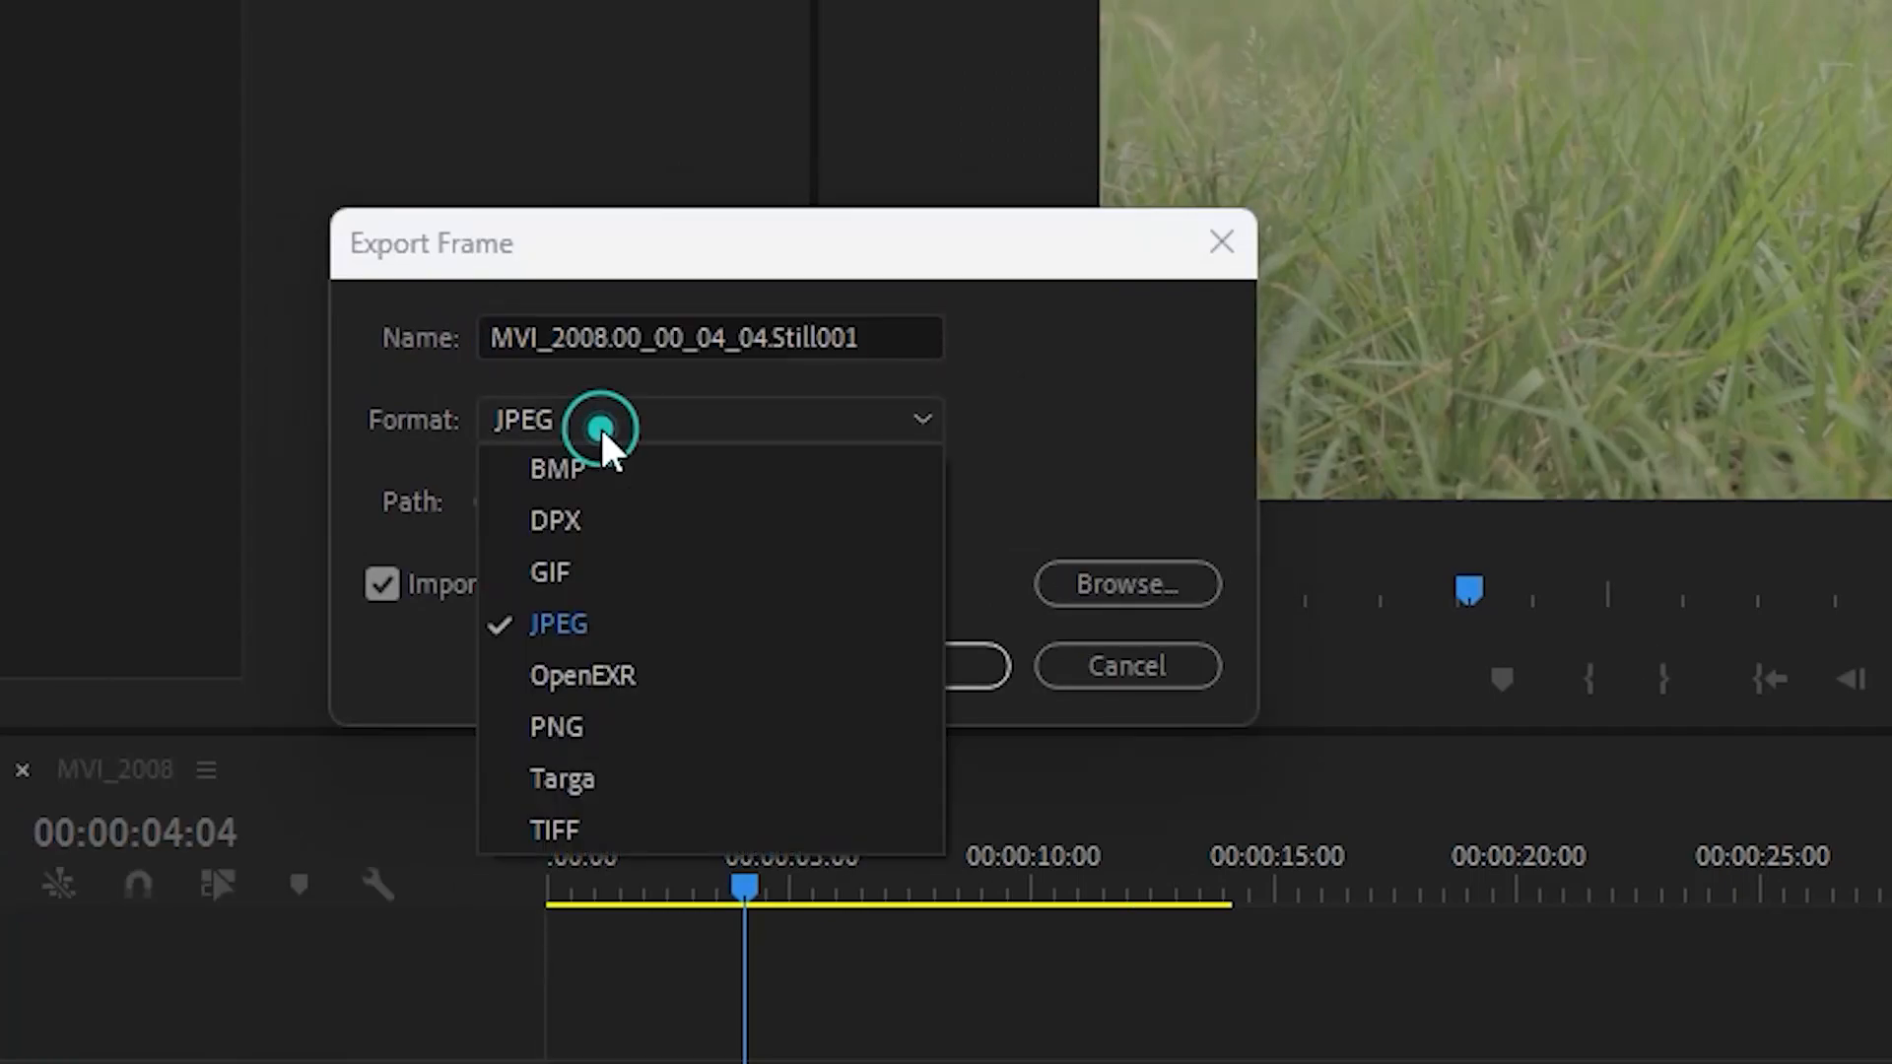
{"action": "left_click", "coordinate": [558, 624]}
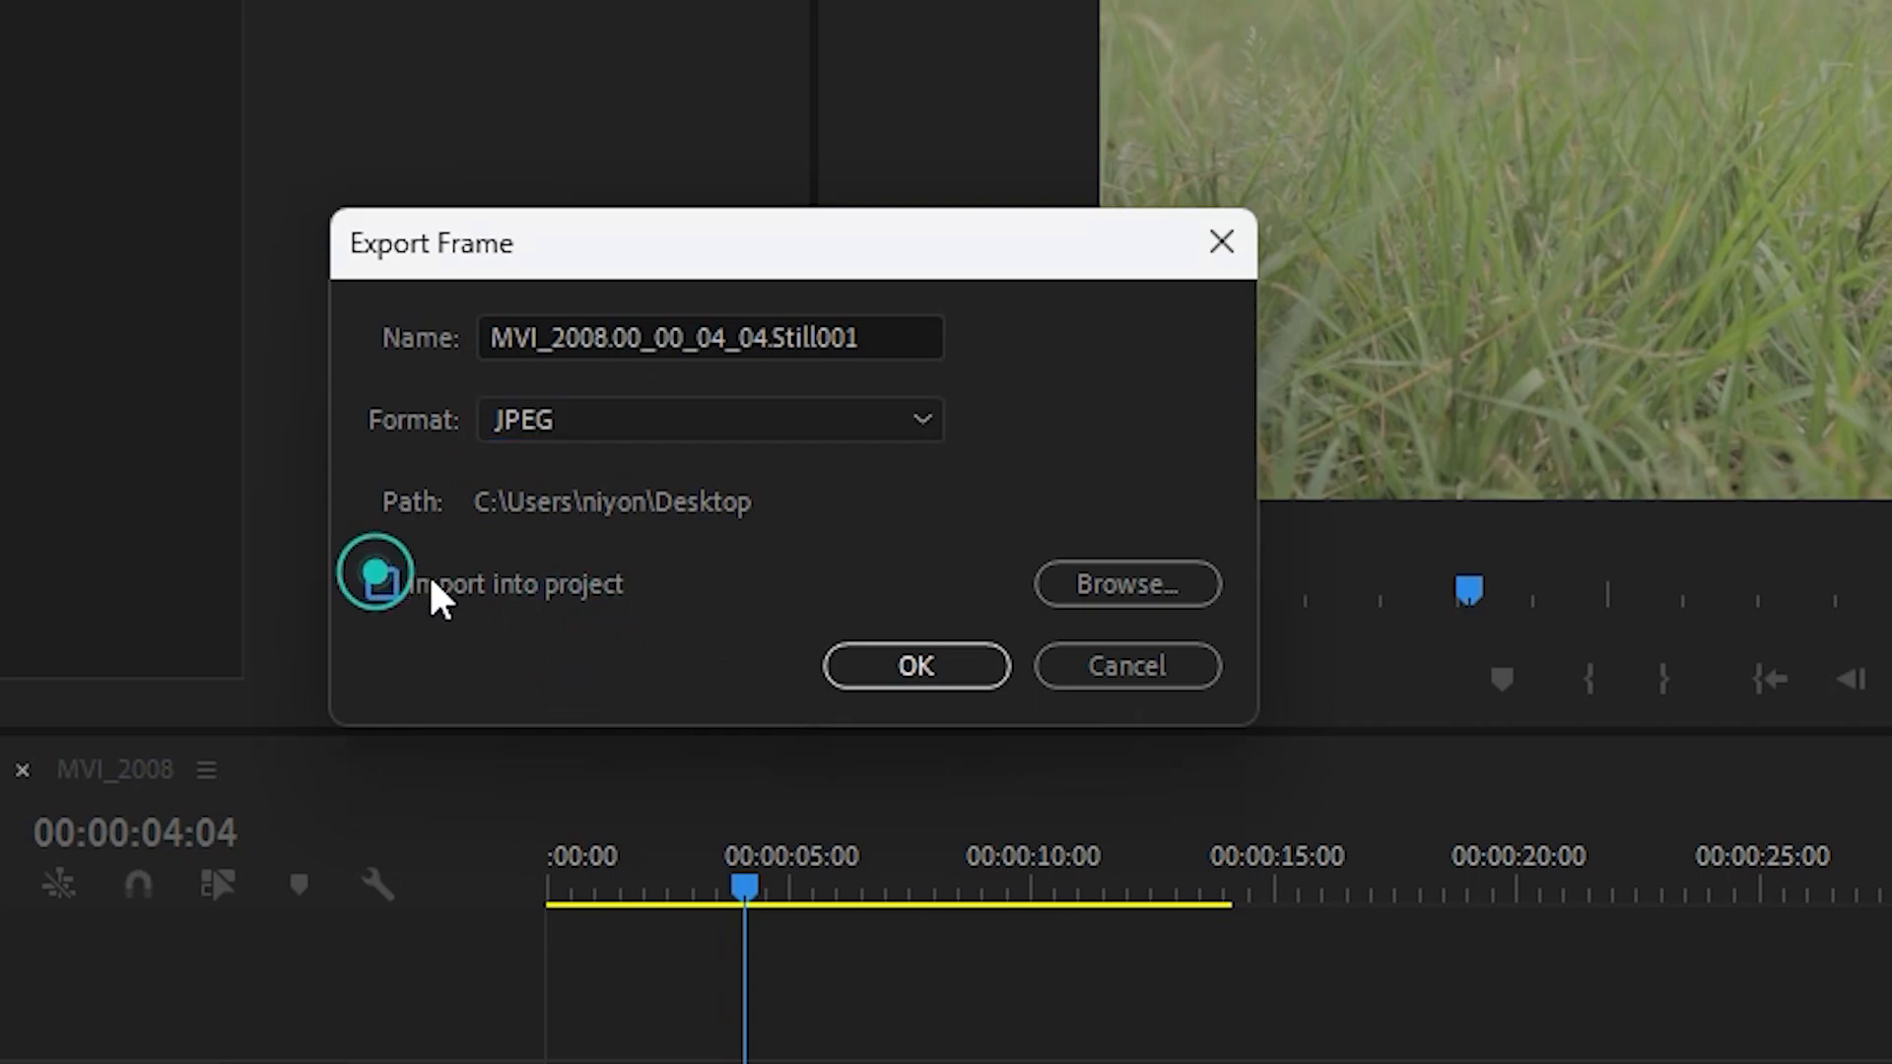
{"action": "left_click", "coordinate": [381, 582]}
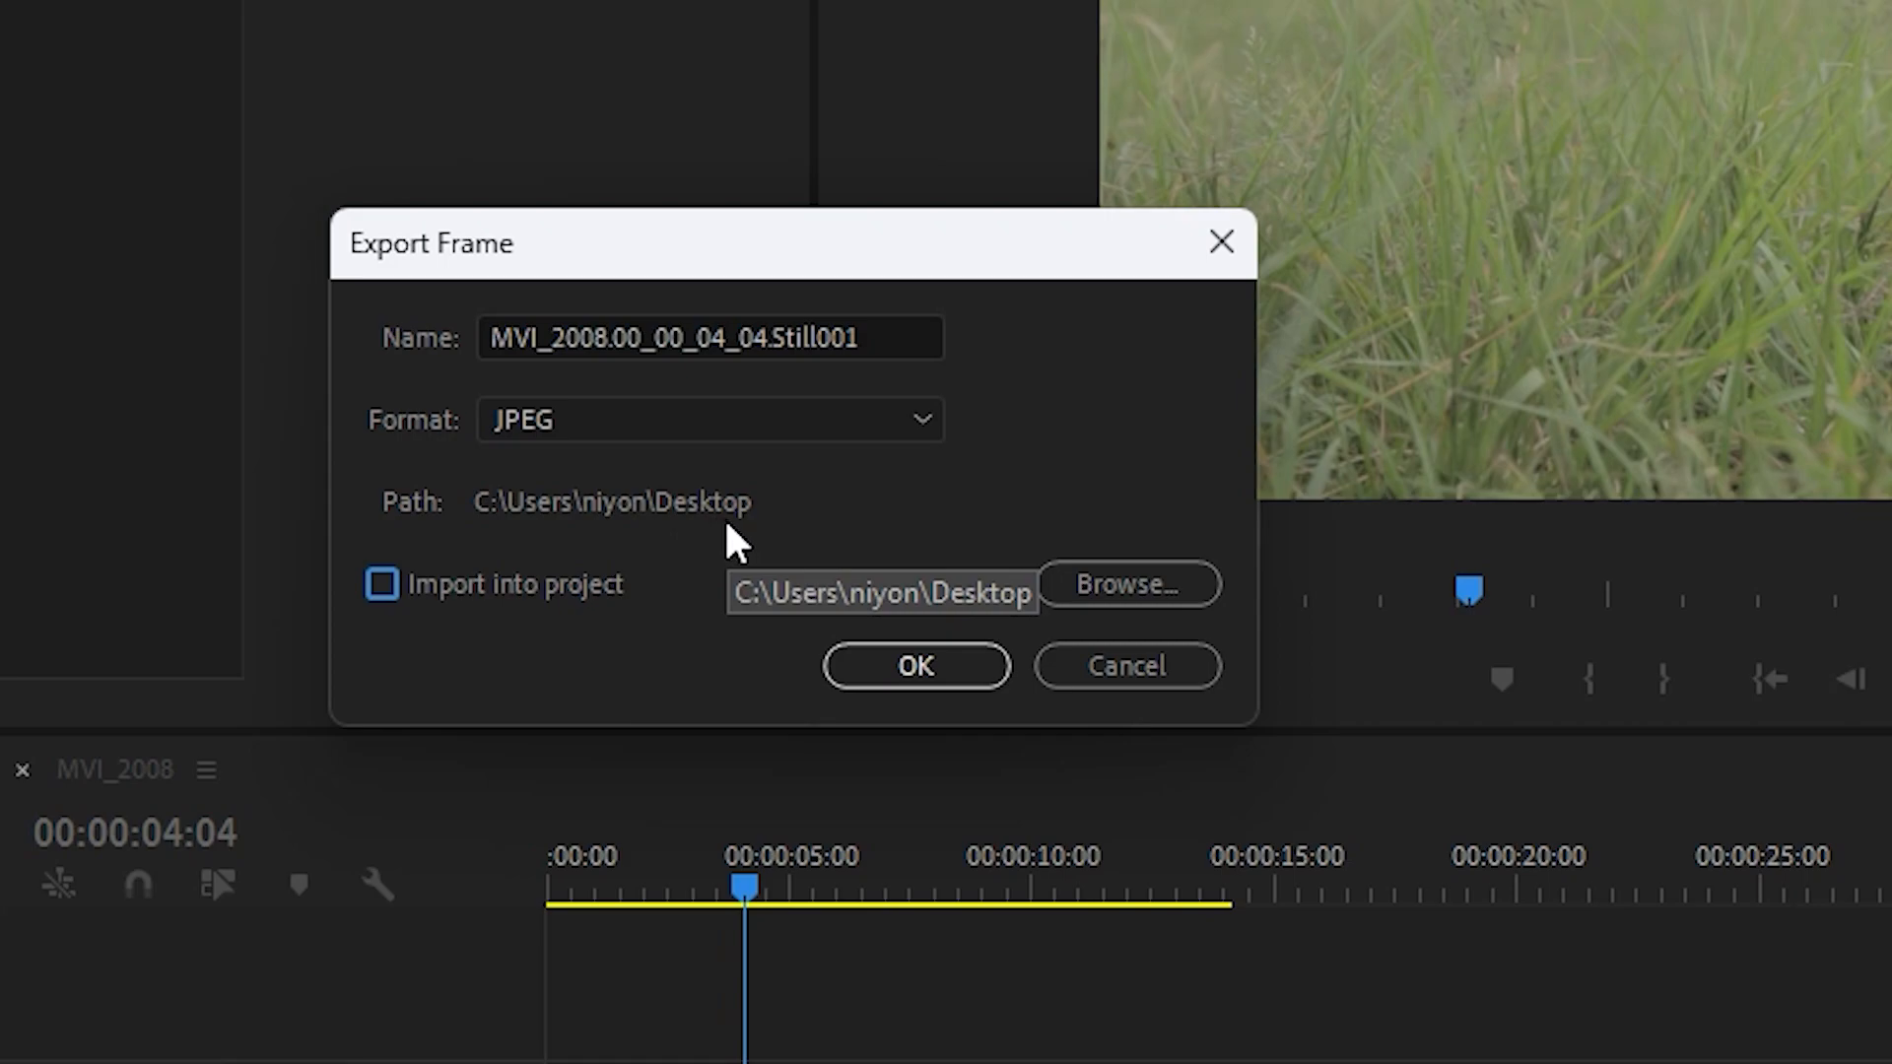
{"action": "left_click", "coordinate": [914, 667]}
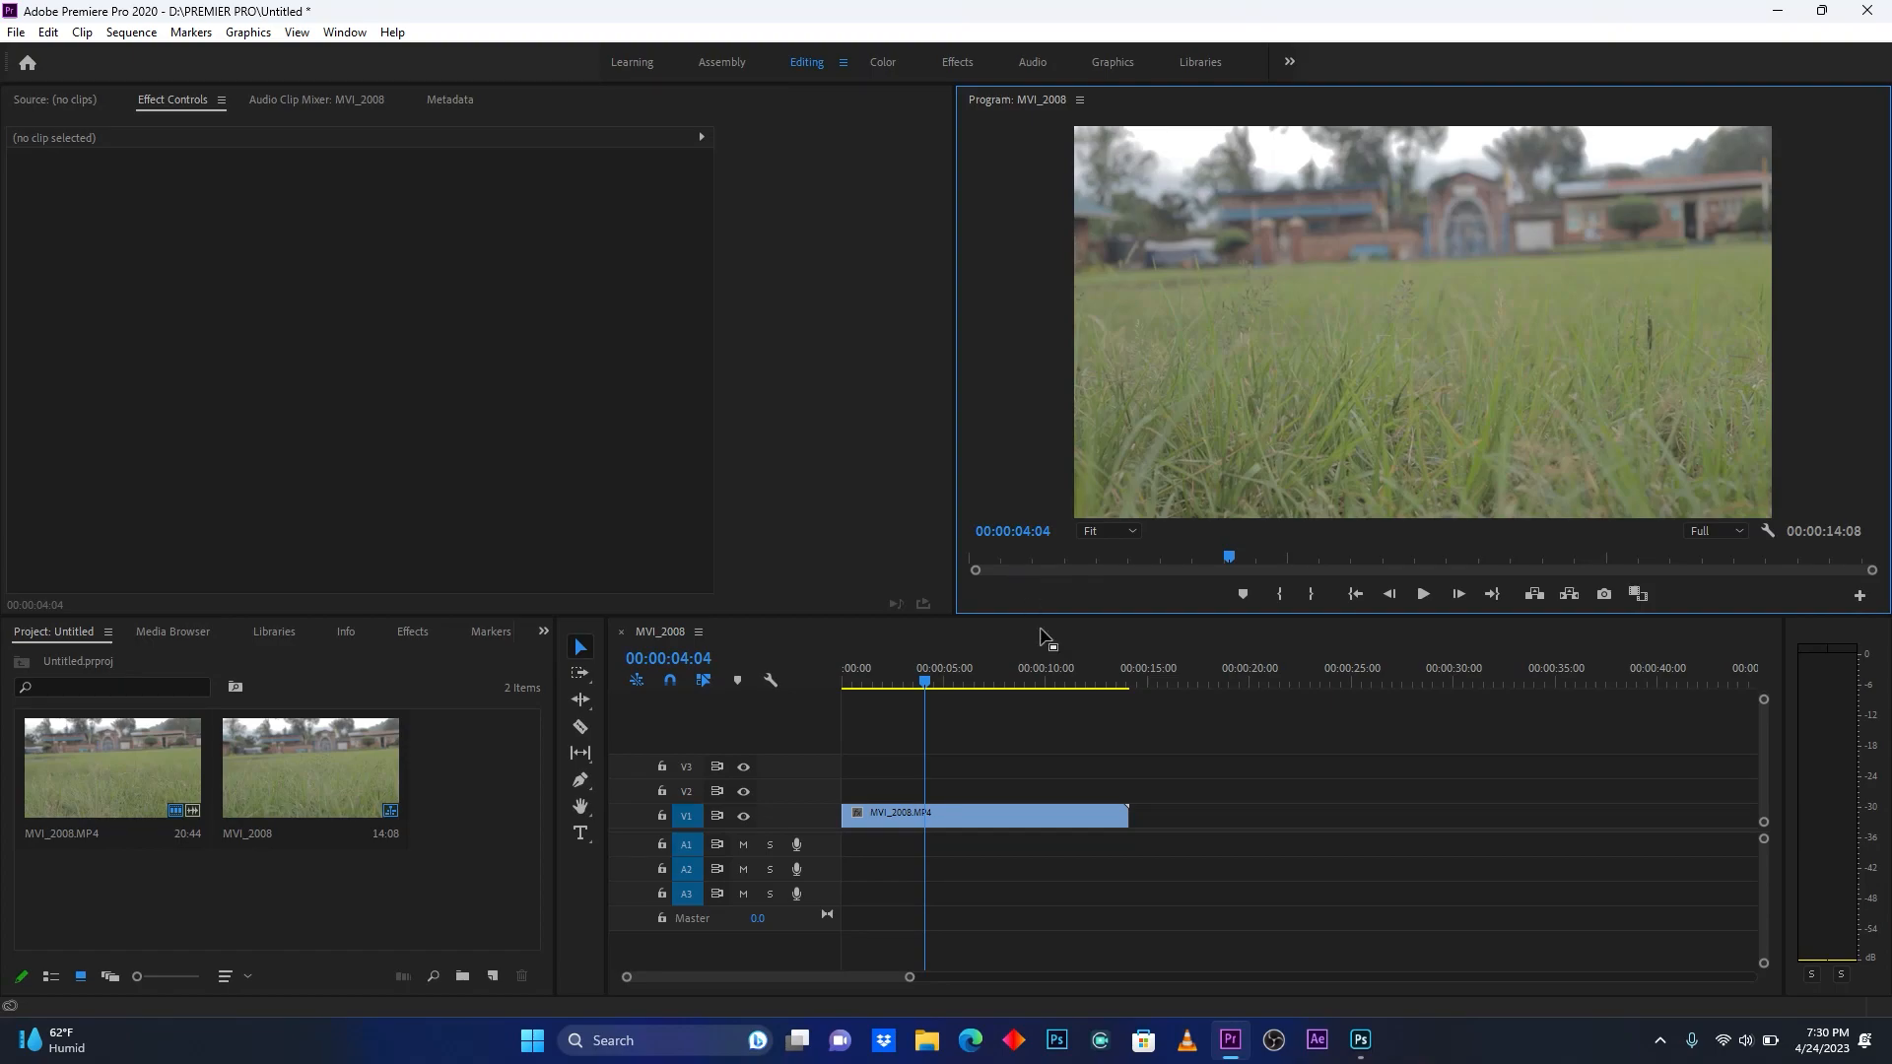
Switch to Photoshop and open the 1920×1080 grass-field snapshot PNG from Pictures.
{"action": "left_click", "coordinate": [1361, 1041]}
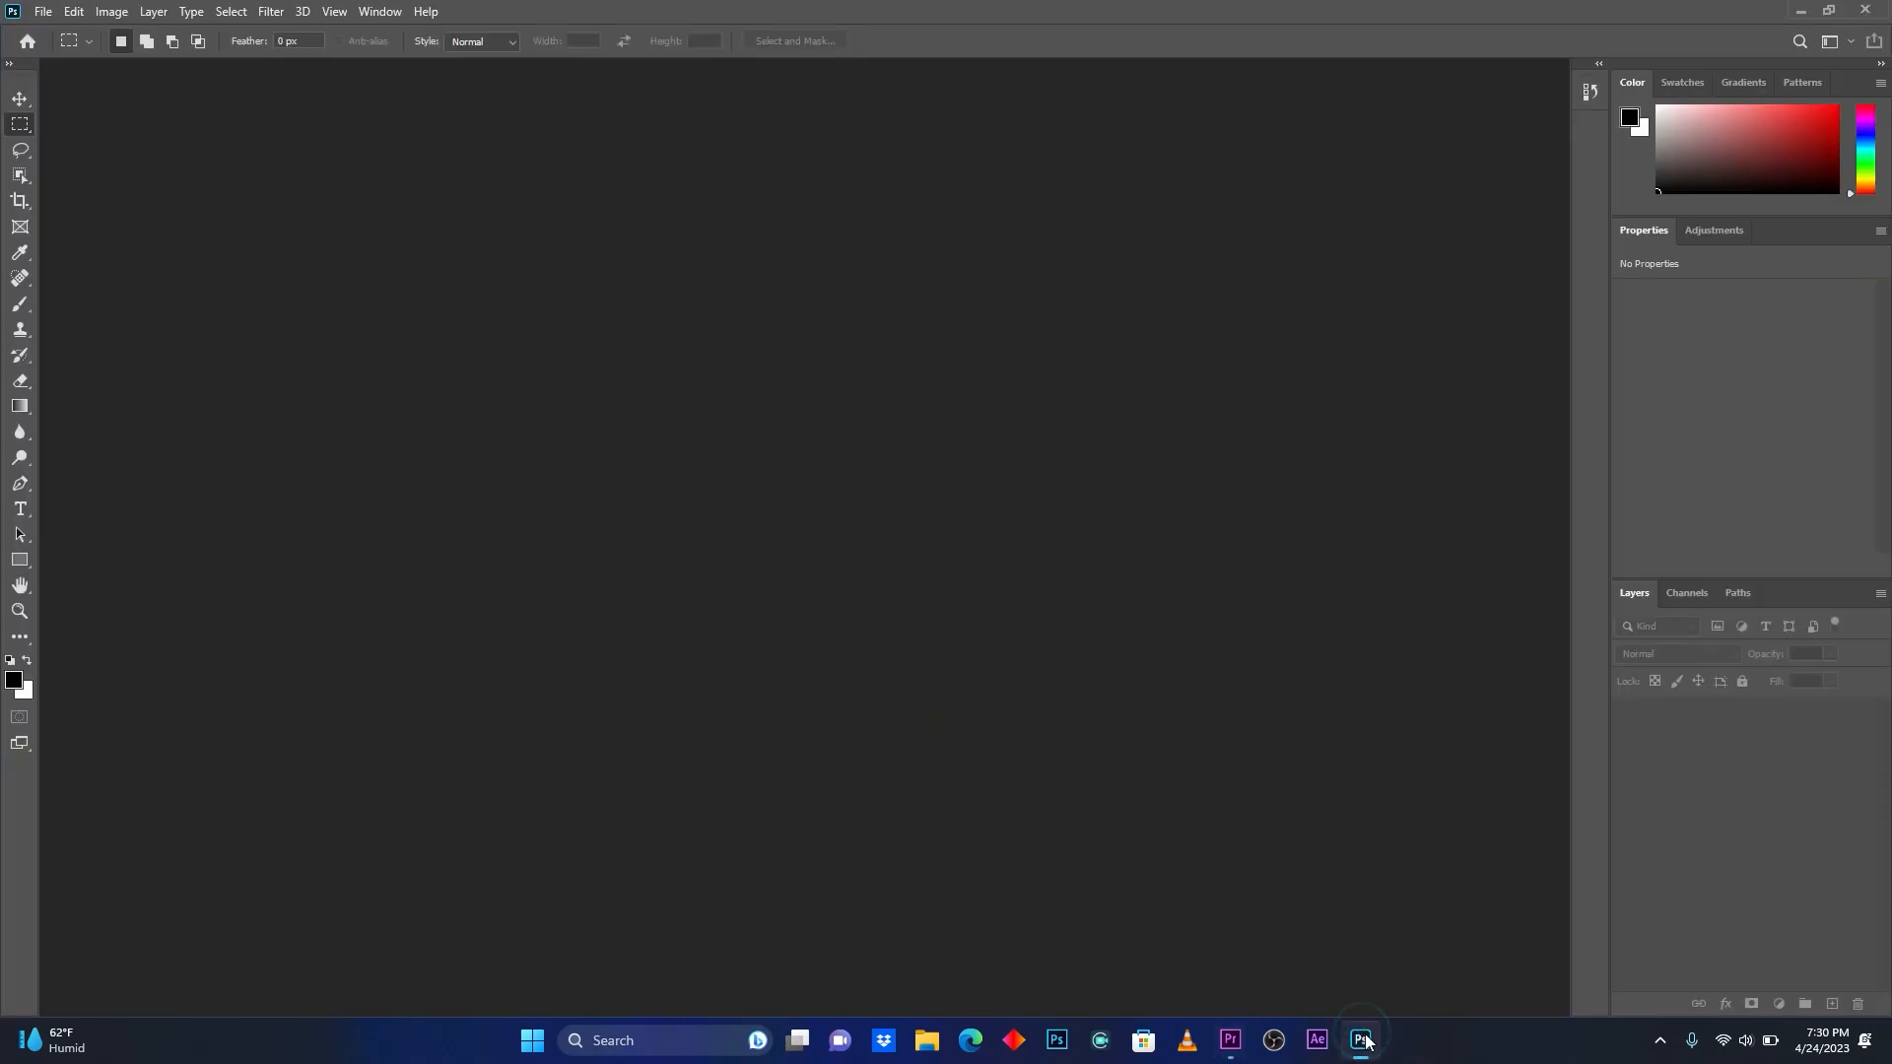
{"action": "left_click", "coordinate": [43, 11]}
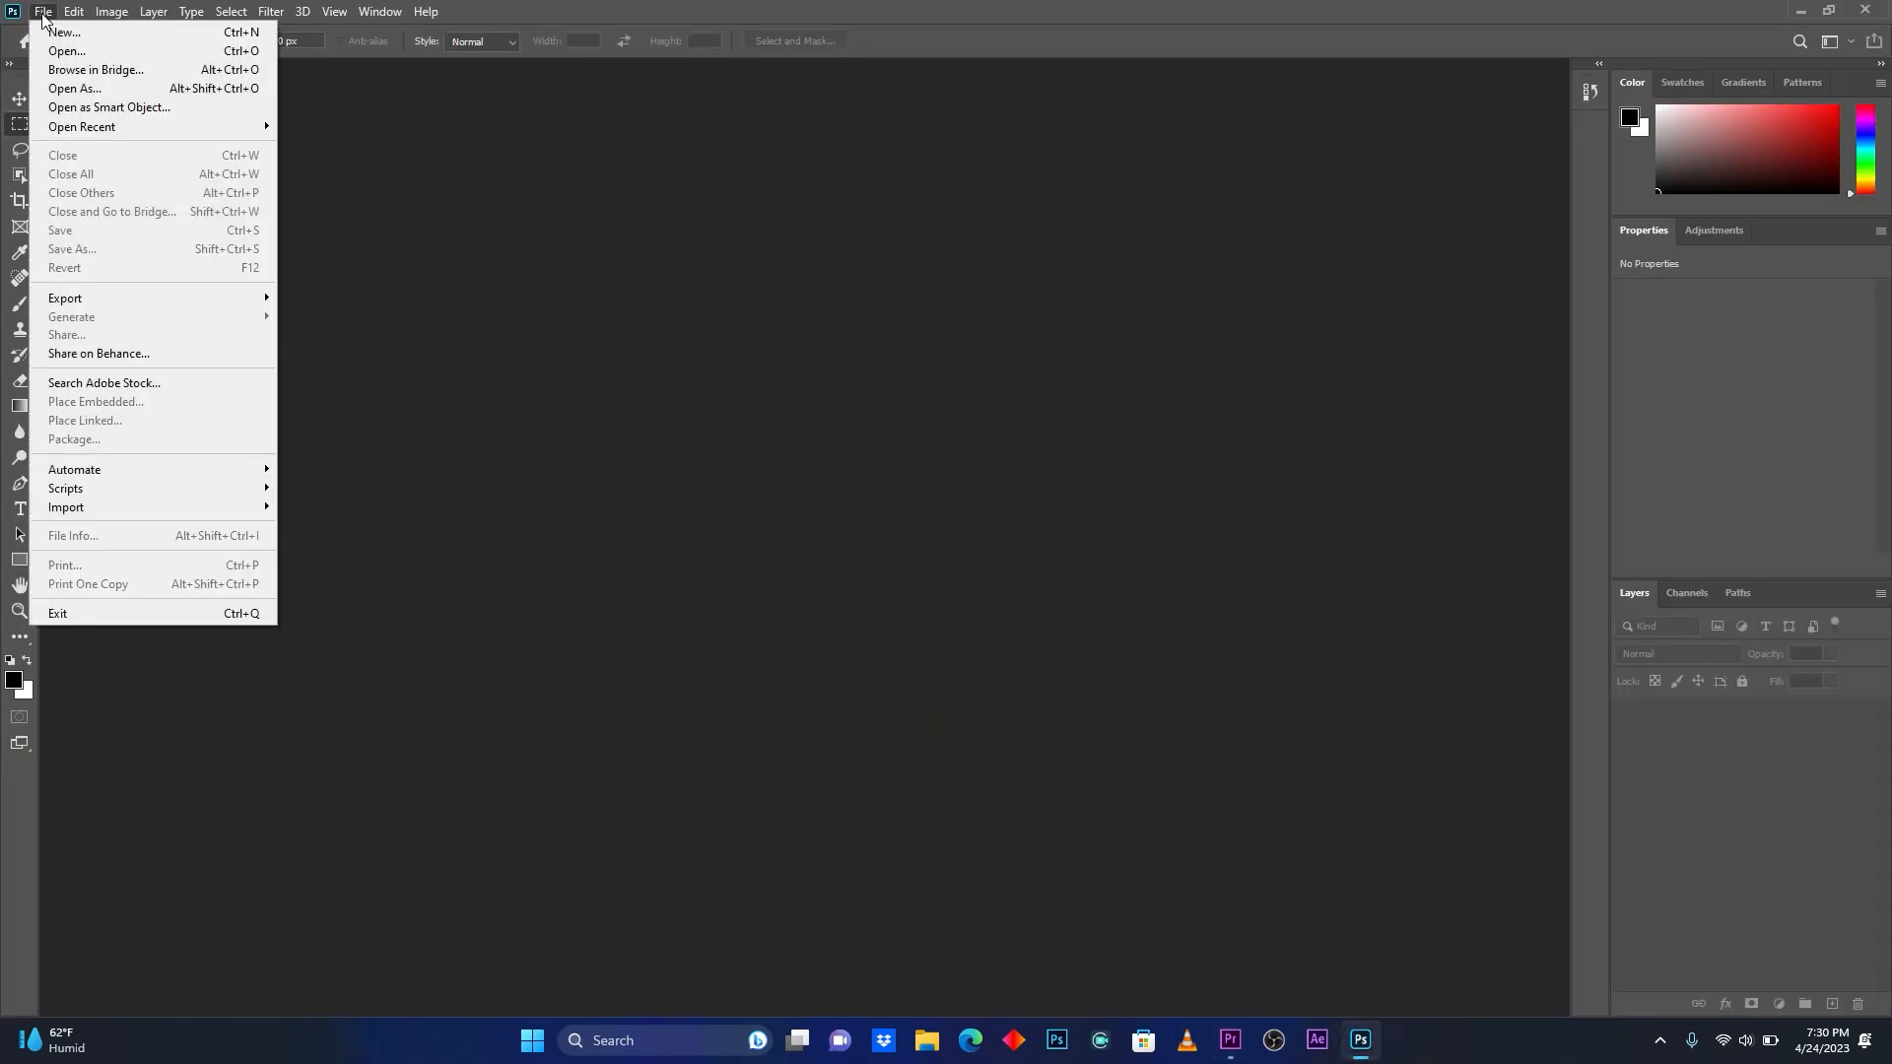
{"action": "left_click", "coordinate": [65, 50]}
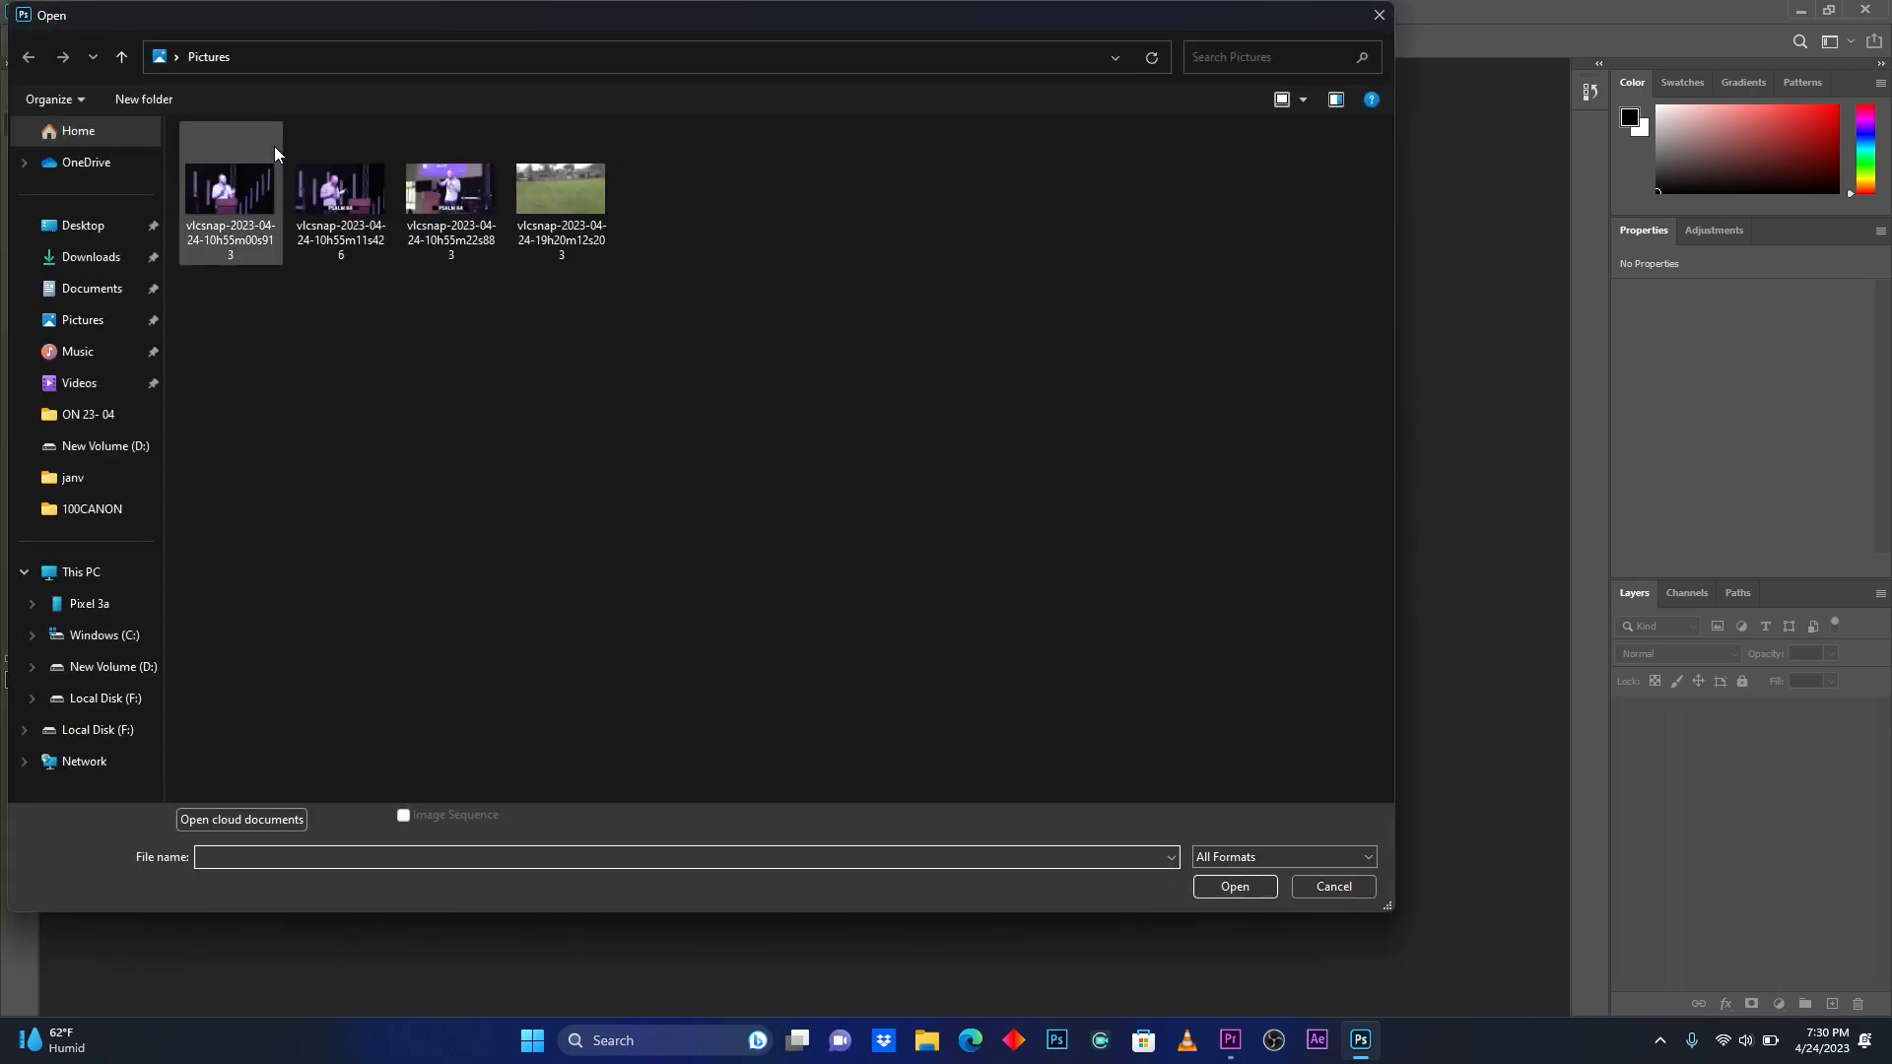
{"action": "mouse_move", "coordinate": [559, 188]}
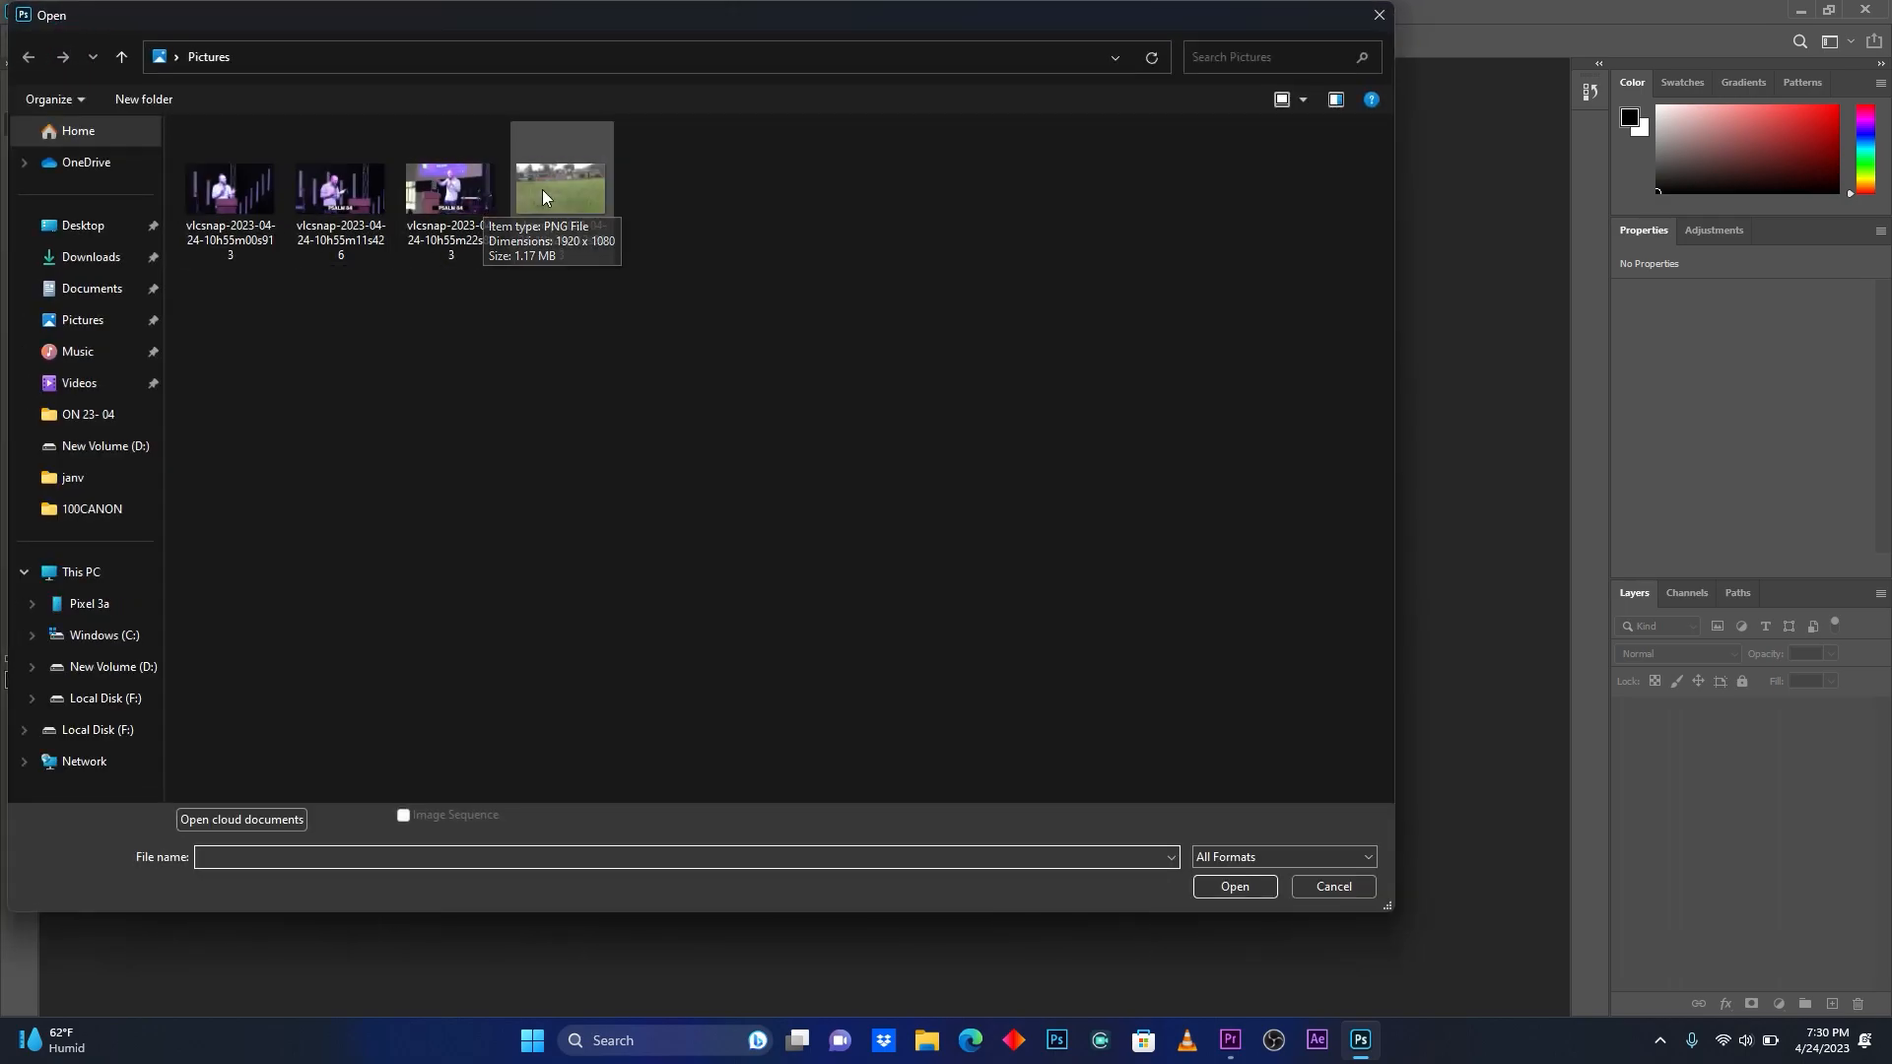
{"action": "left_click", "coordinate": [561, 187]}
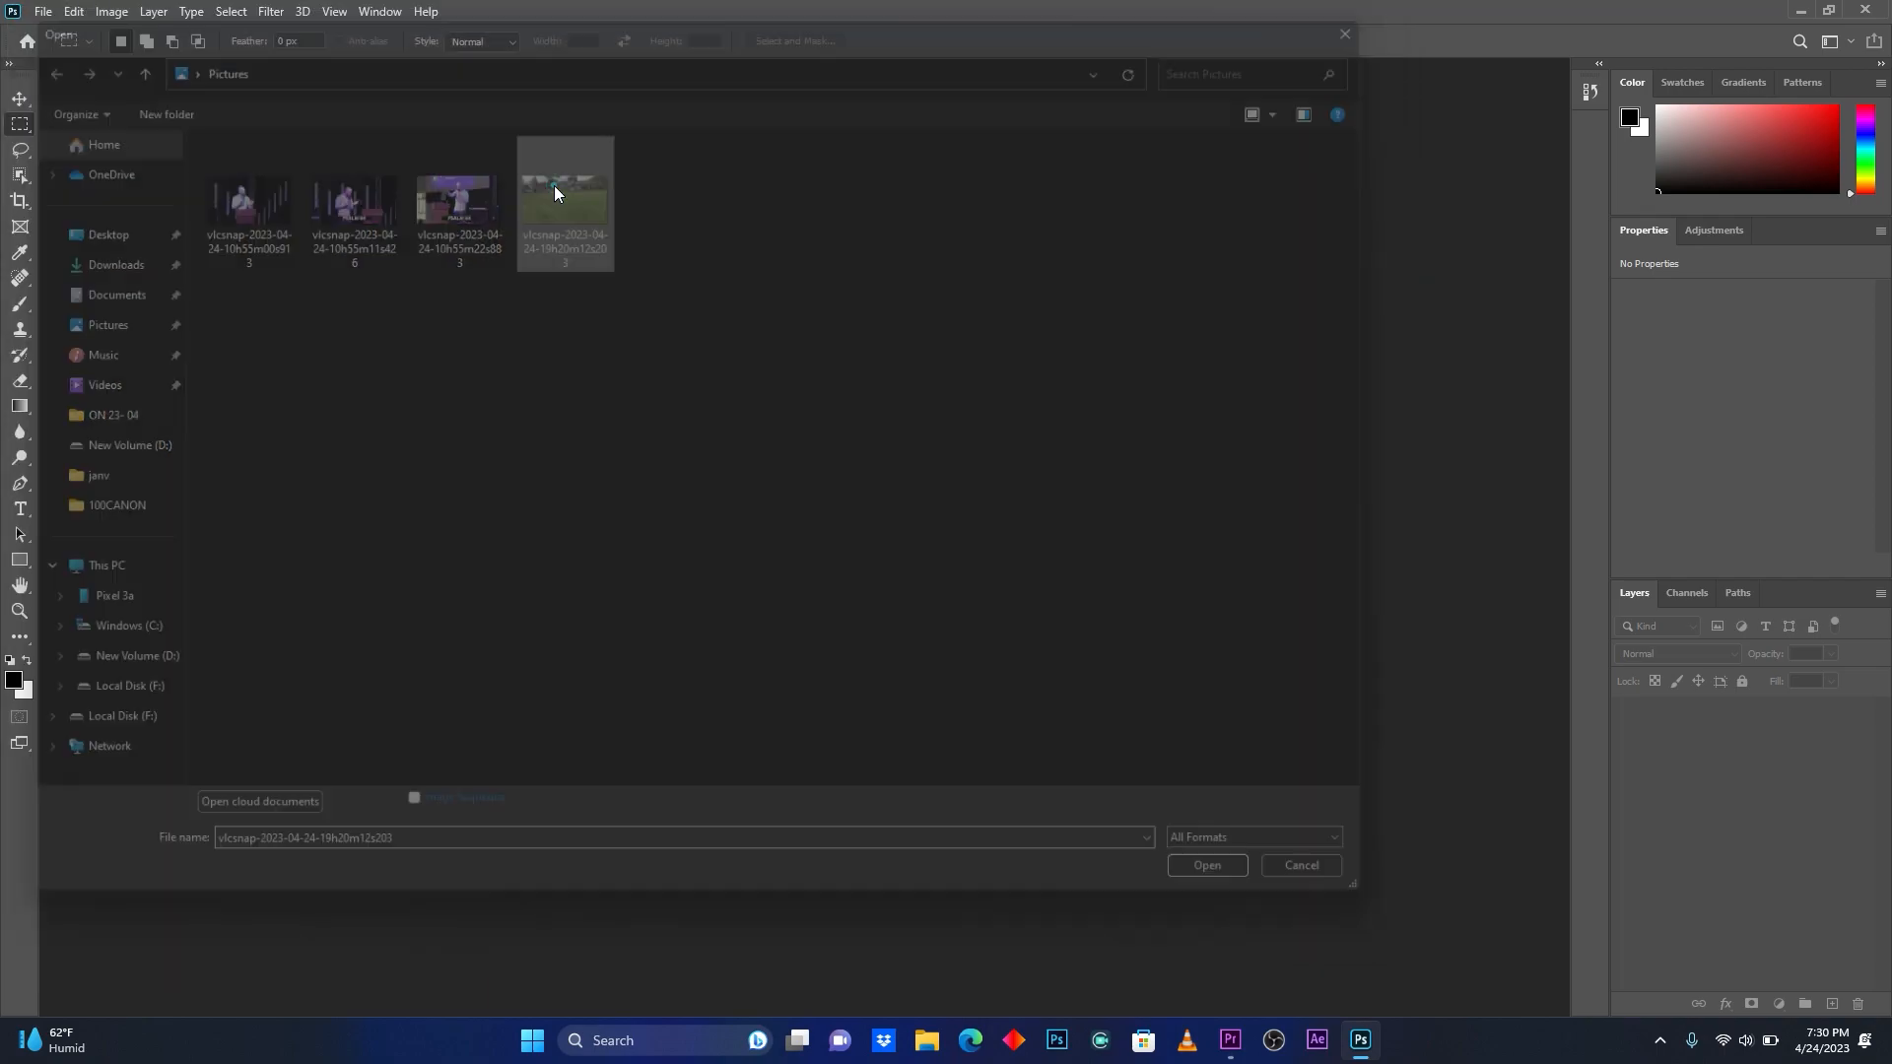
{"action": "left_click", "coordinate": [1205, 865]}
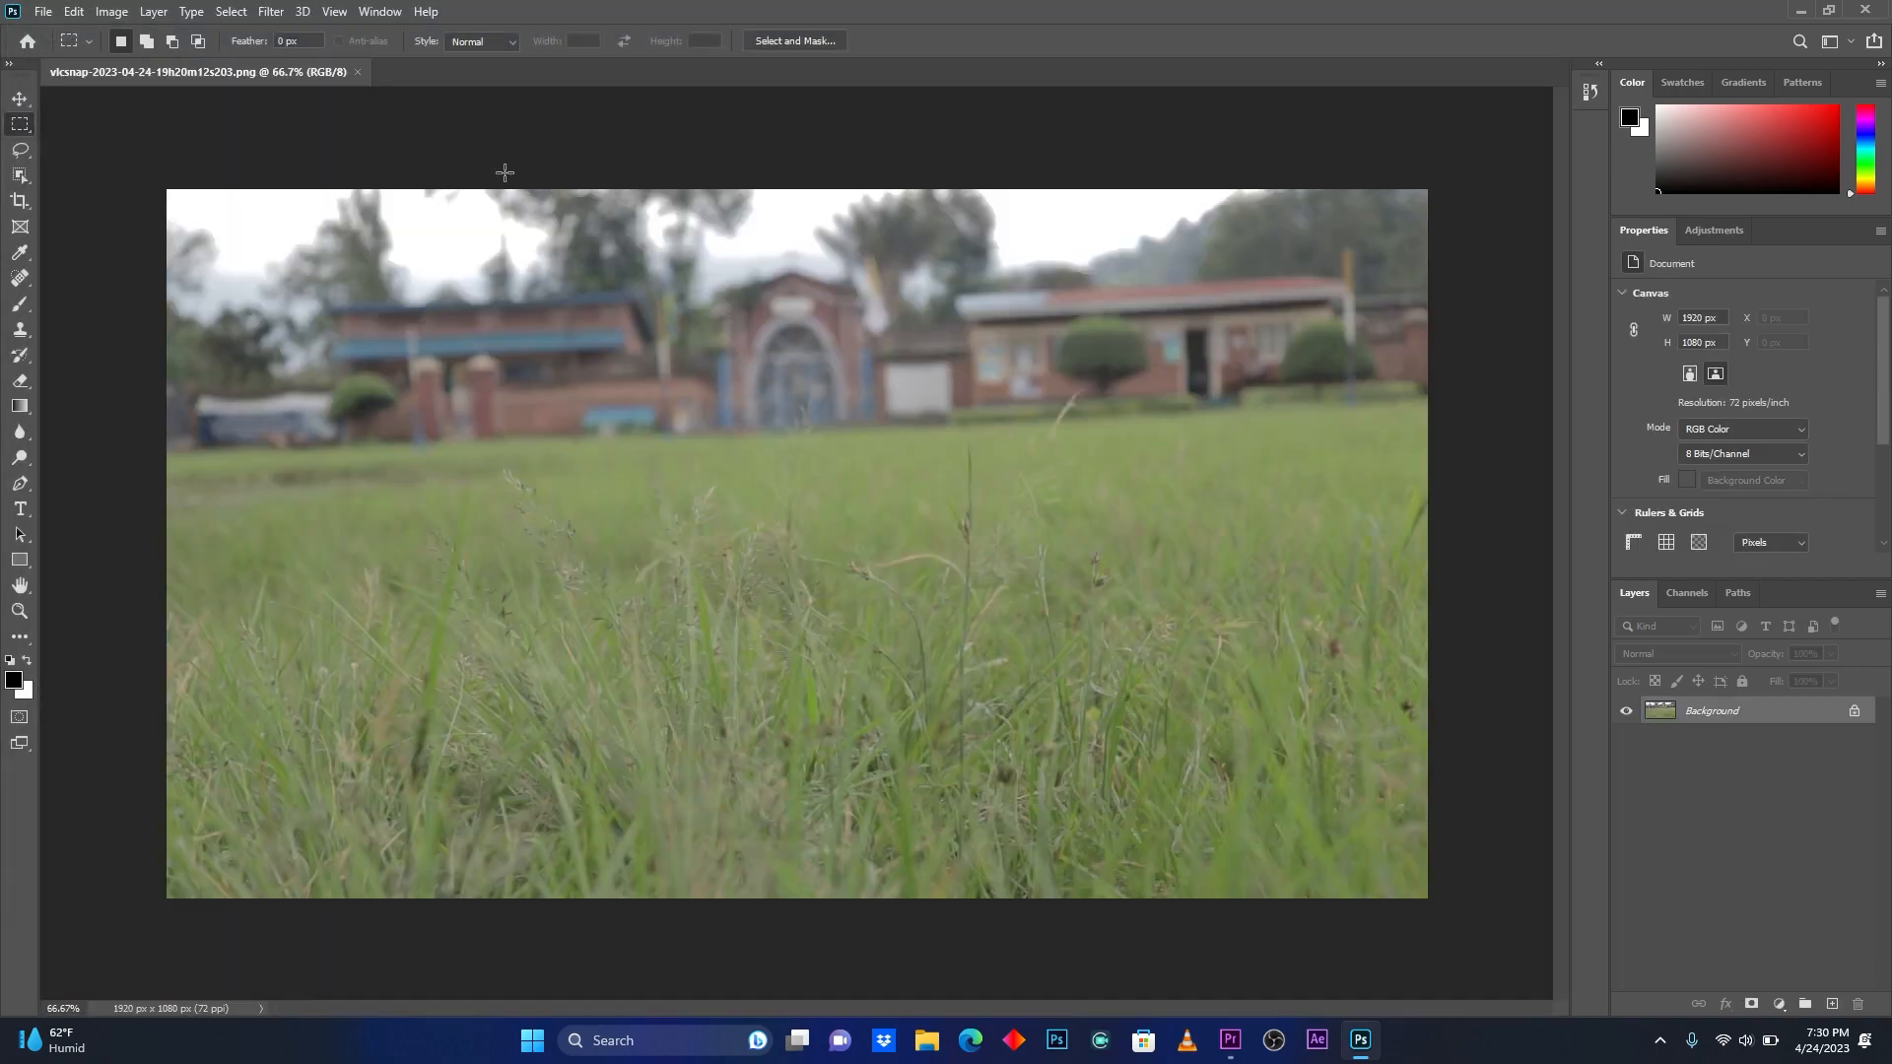
{"action": "mouse_move", "coordinate": [644, 333]}
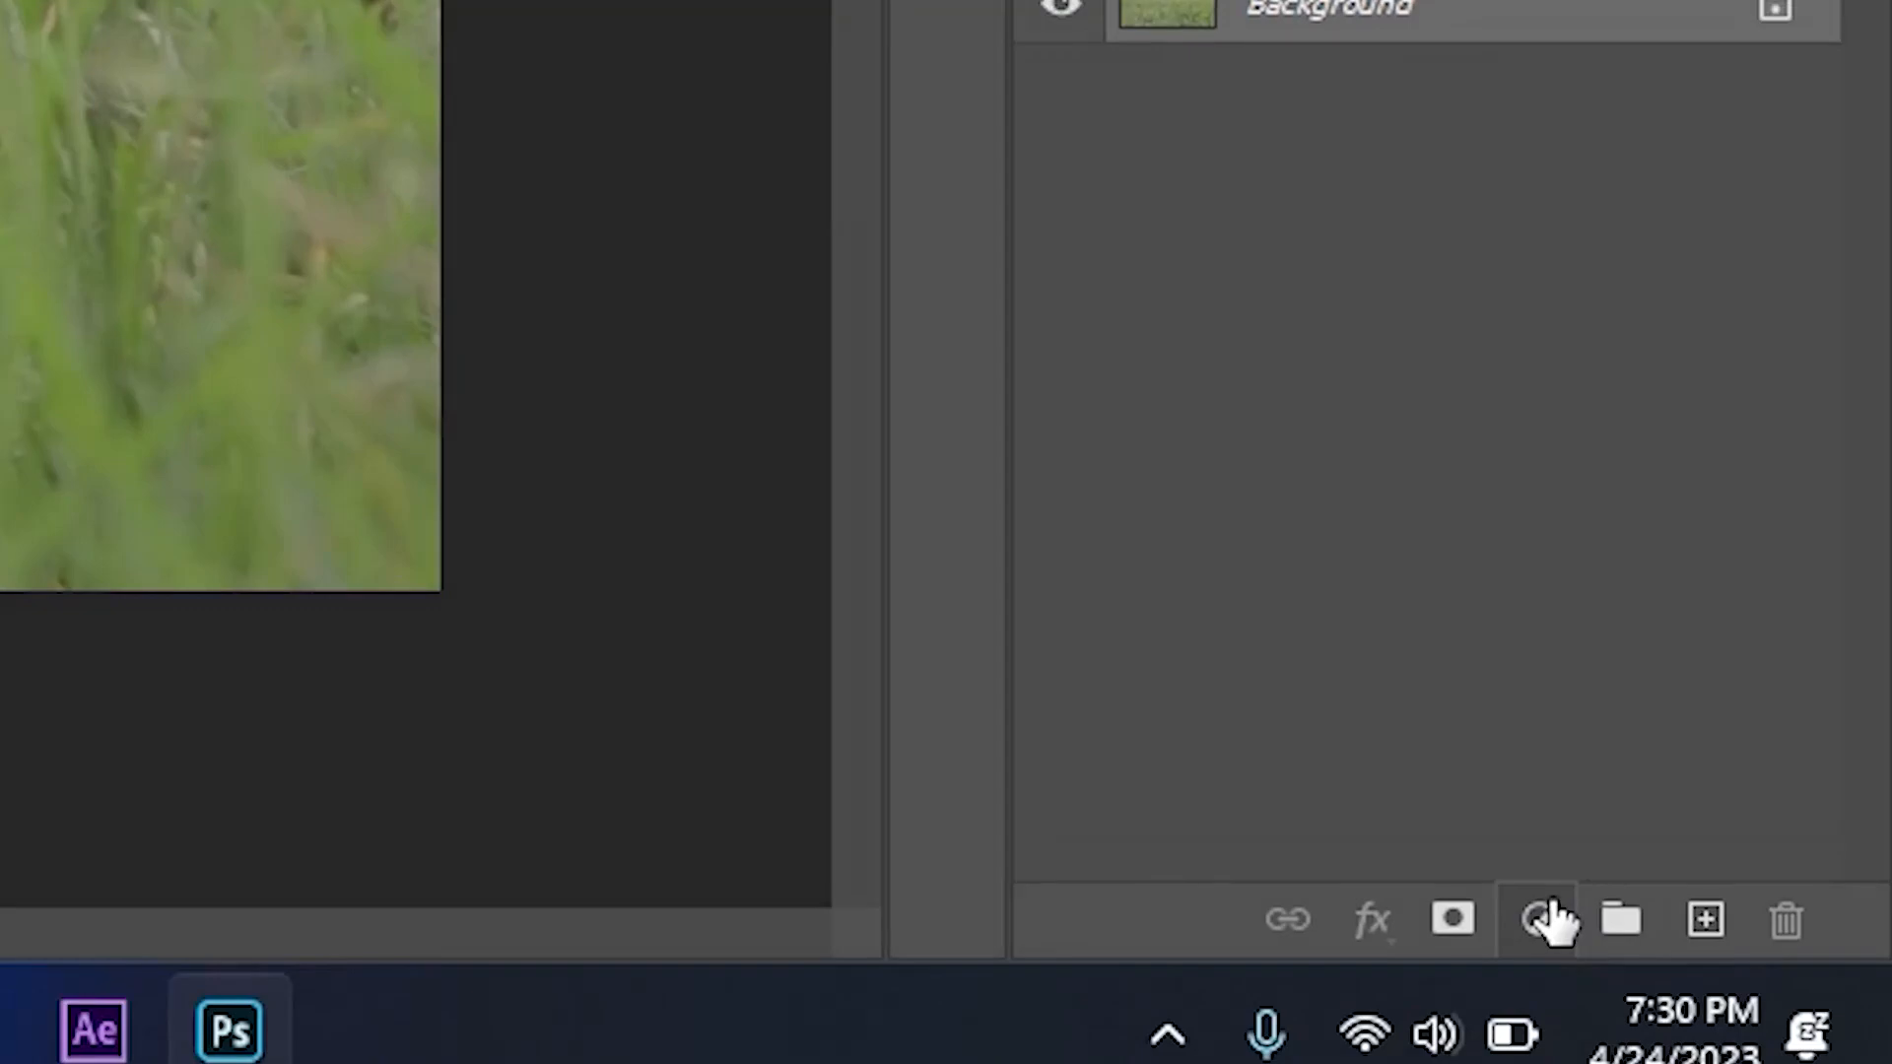
Add a default Hue/Saturation adjustment layer from the Layers panel's adjustment menu.
{"action": "left_click", "coordinate": [1538, 921]}
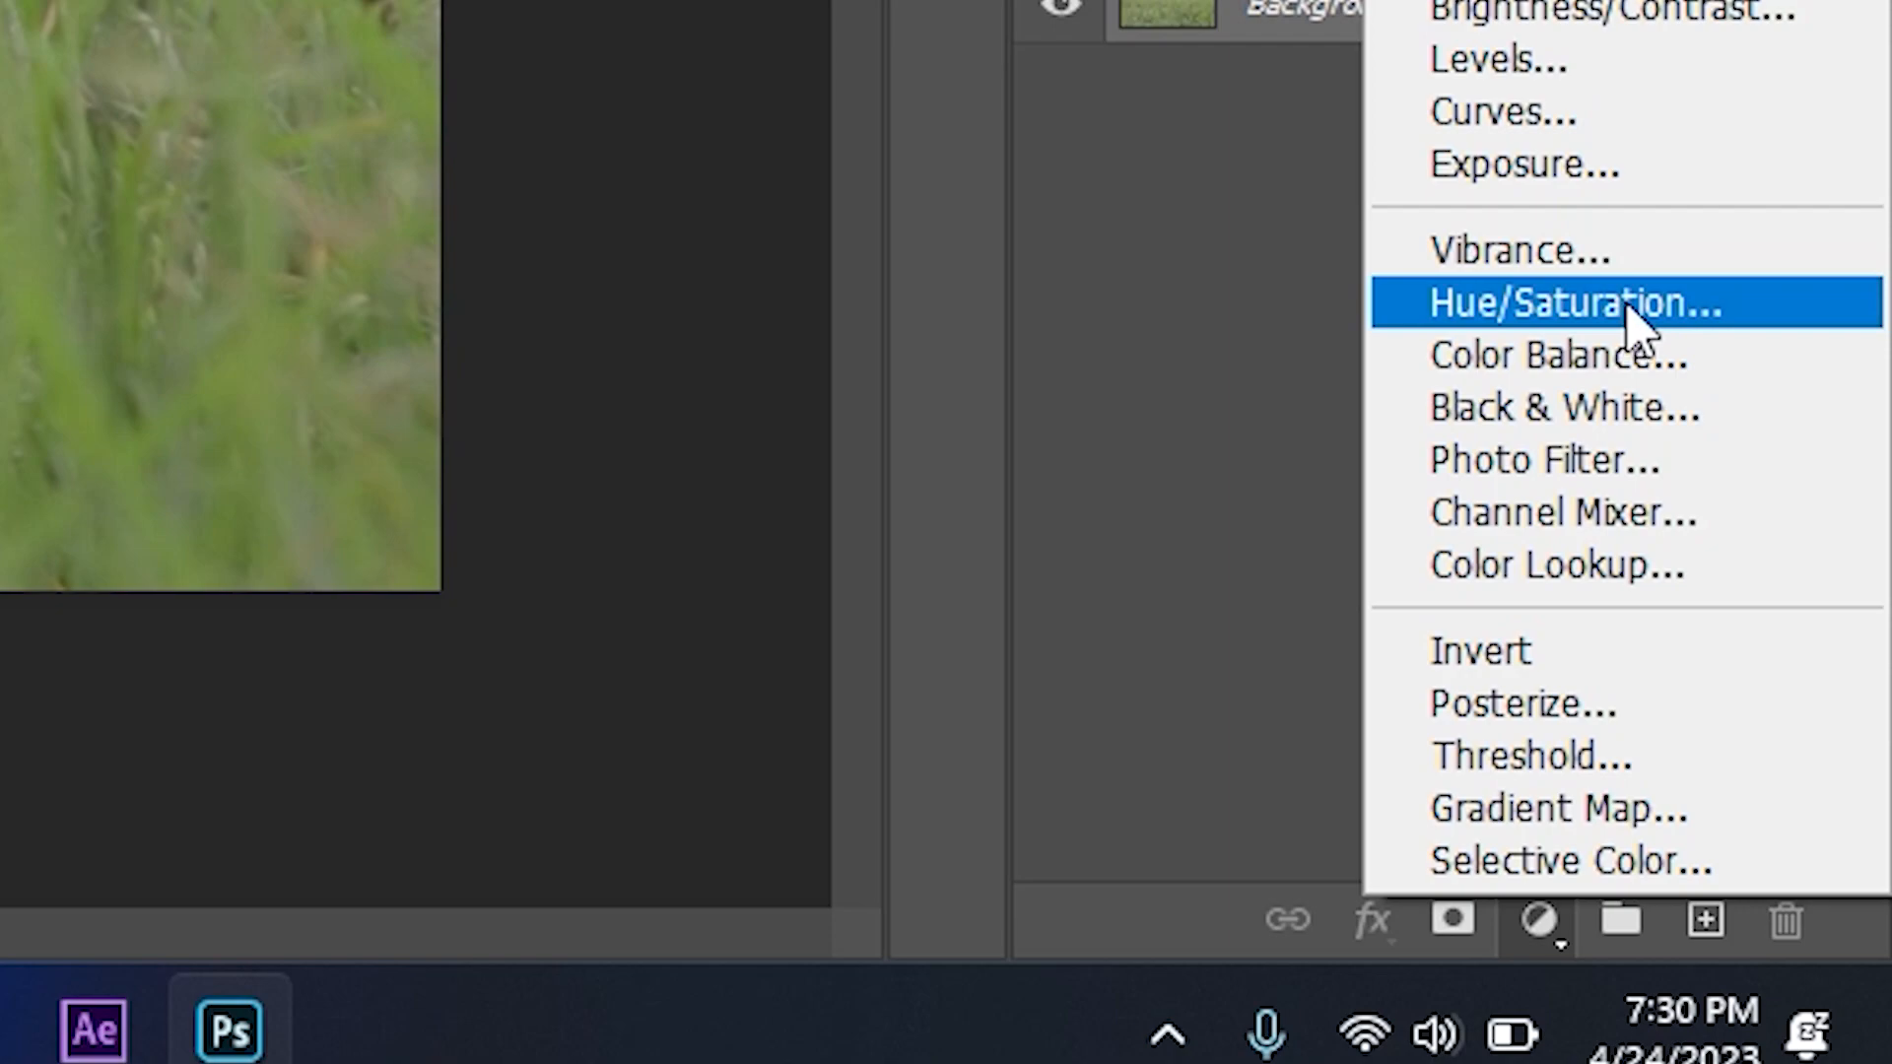
{"action": "left_click", "coordinate": [1571, 302]}
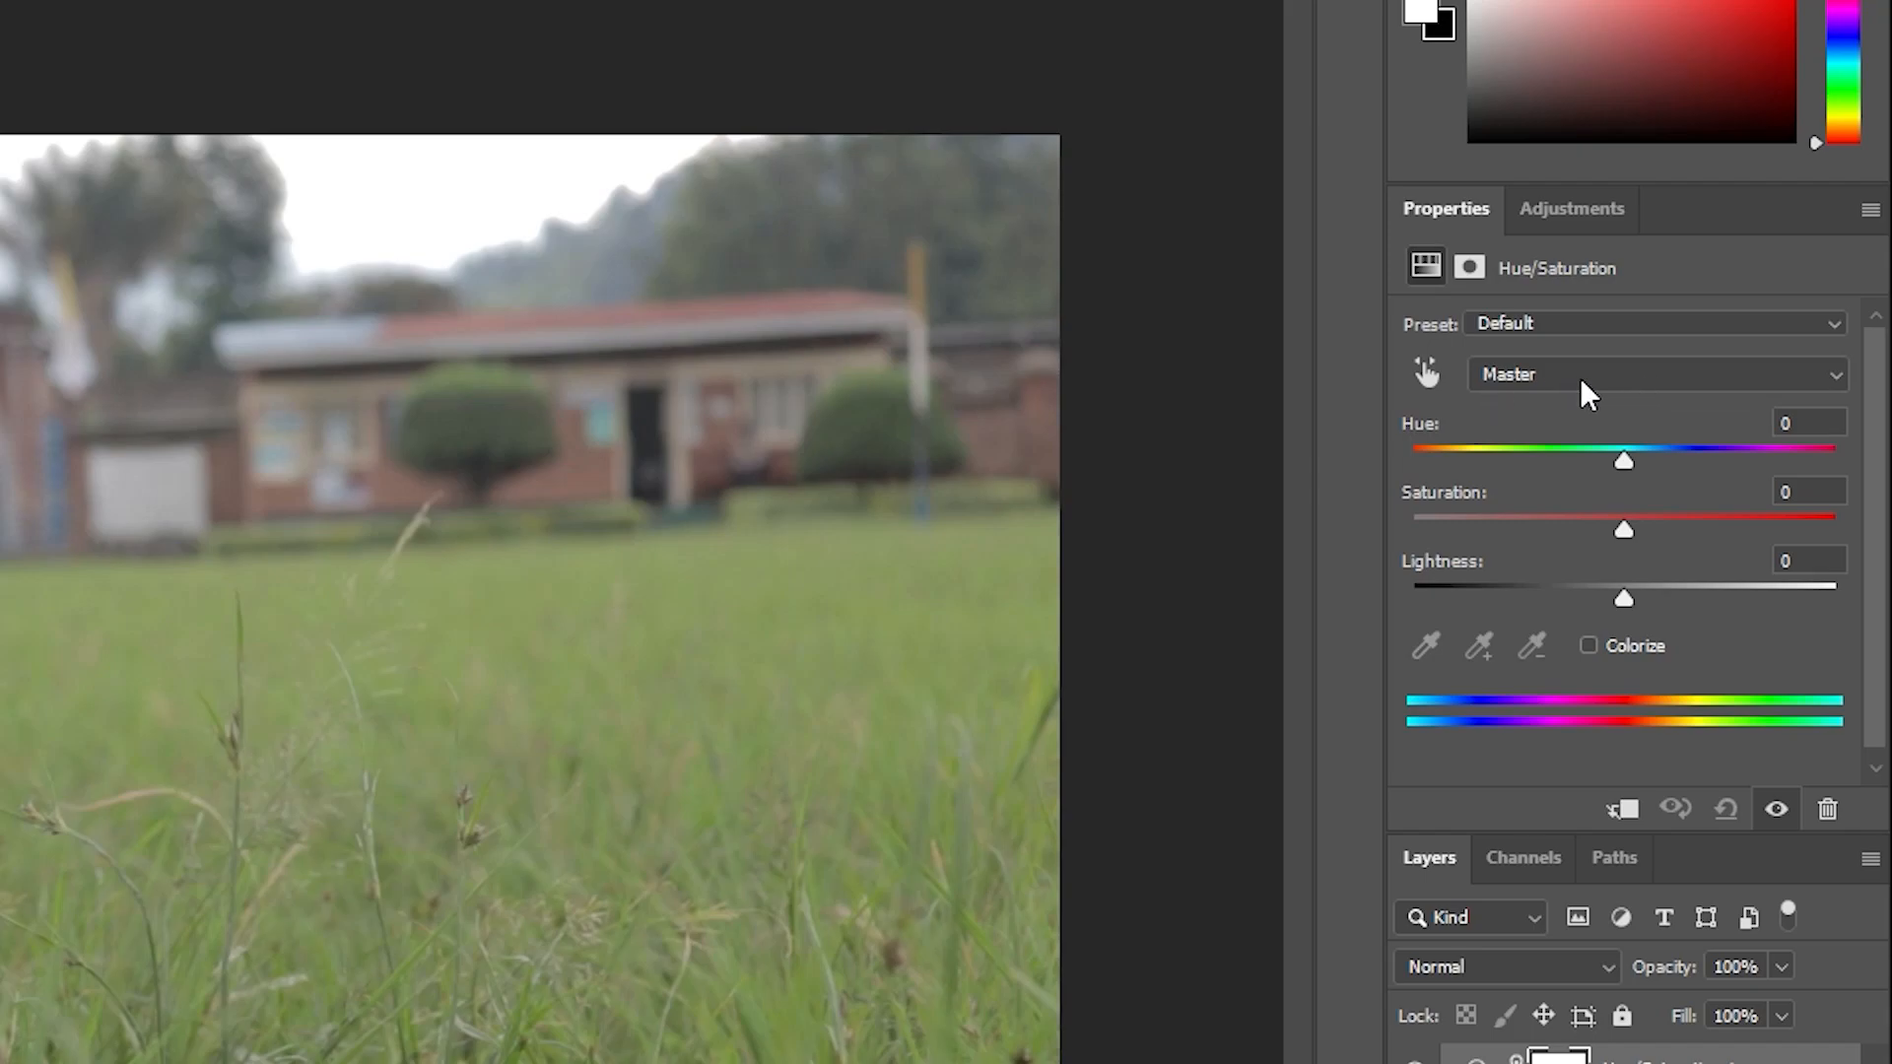
{"action": "mouse_move", "coordinate": [1388, 458]}
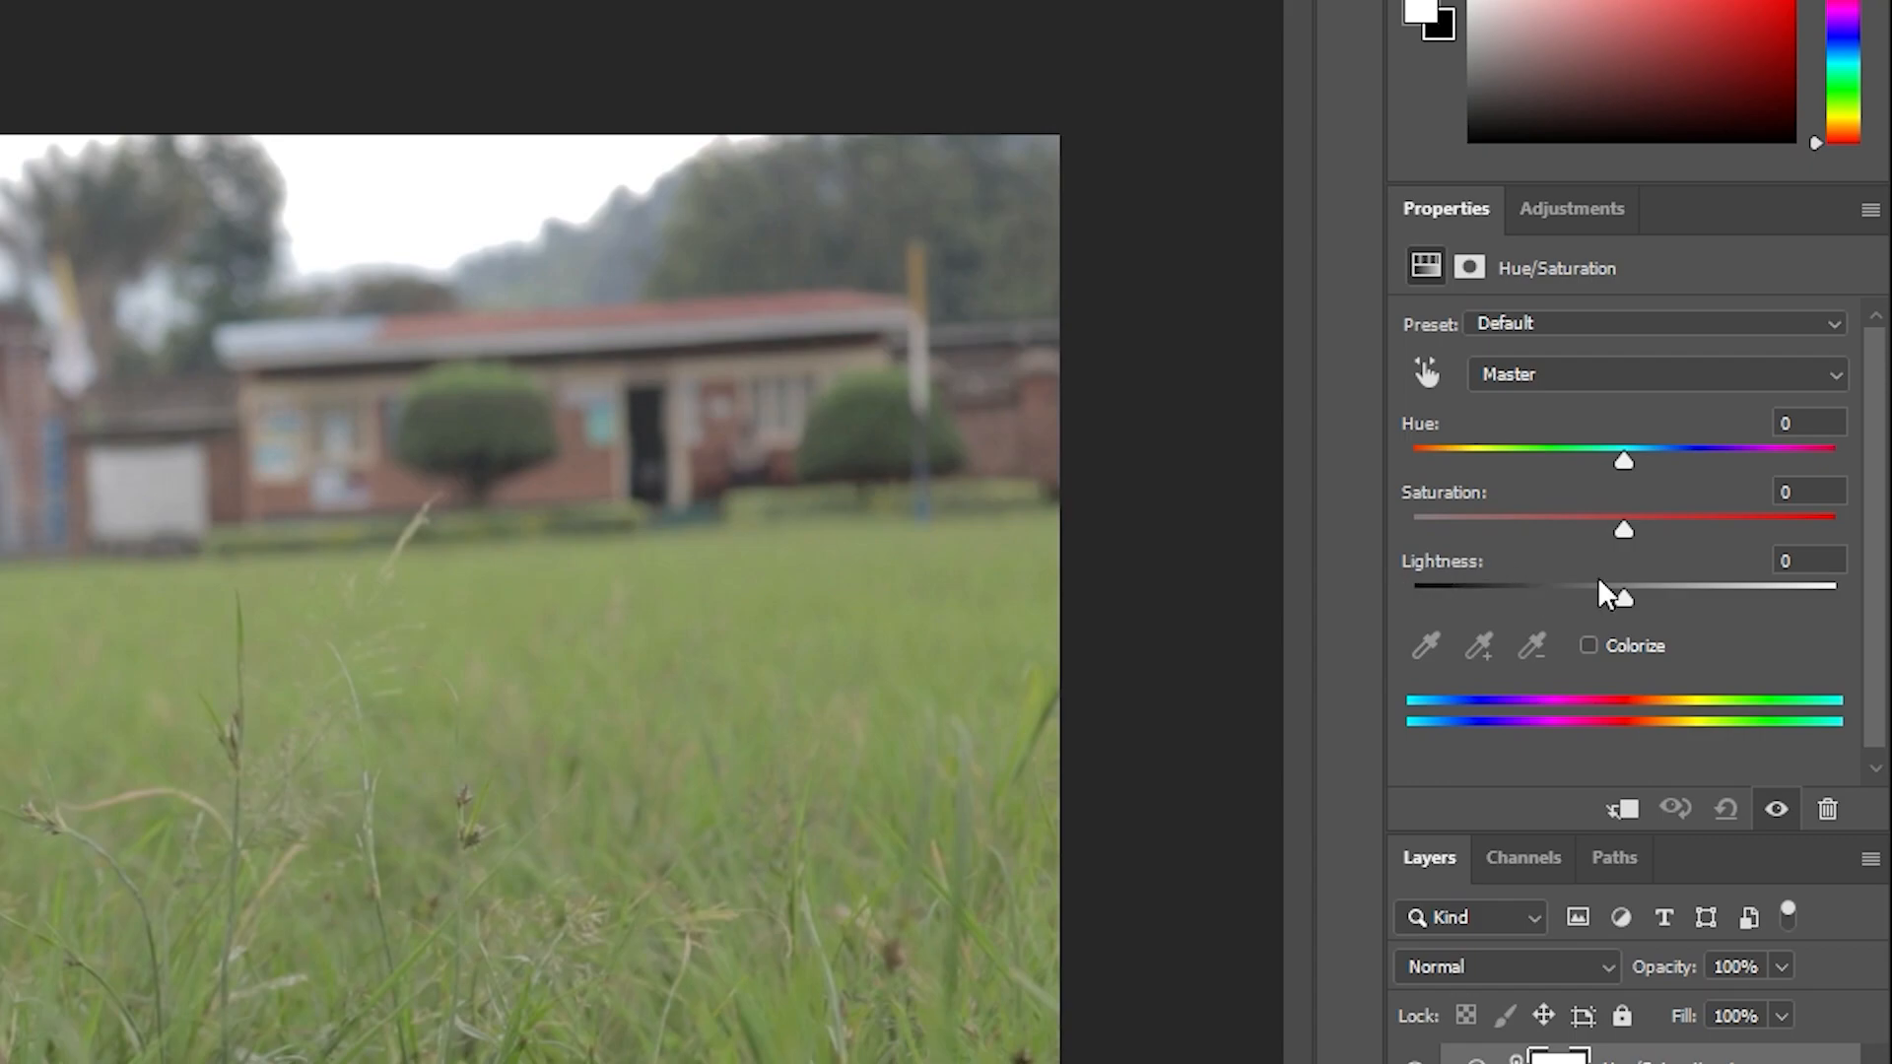
{"action": "mouse_move", "coordinate": [1676, 592]}
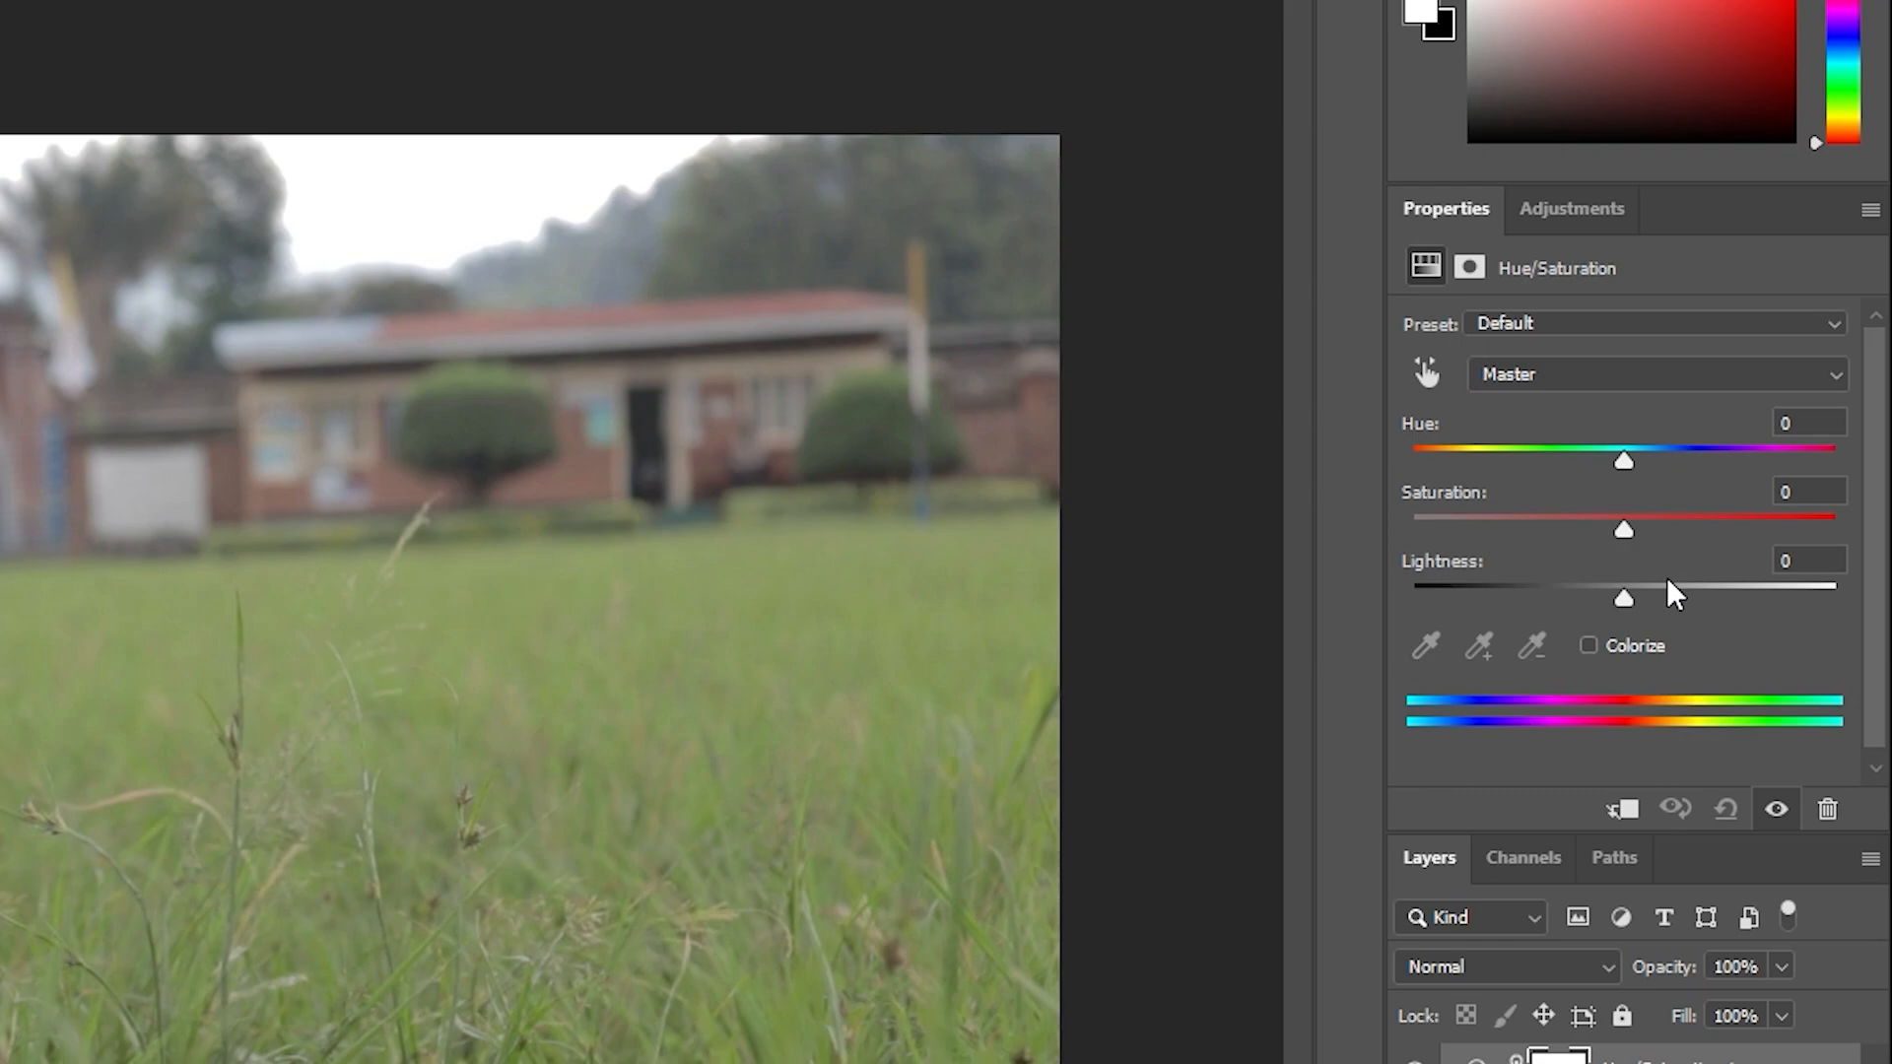
{"action": "mouse_move", "coordinate": [1551, 391]}
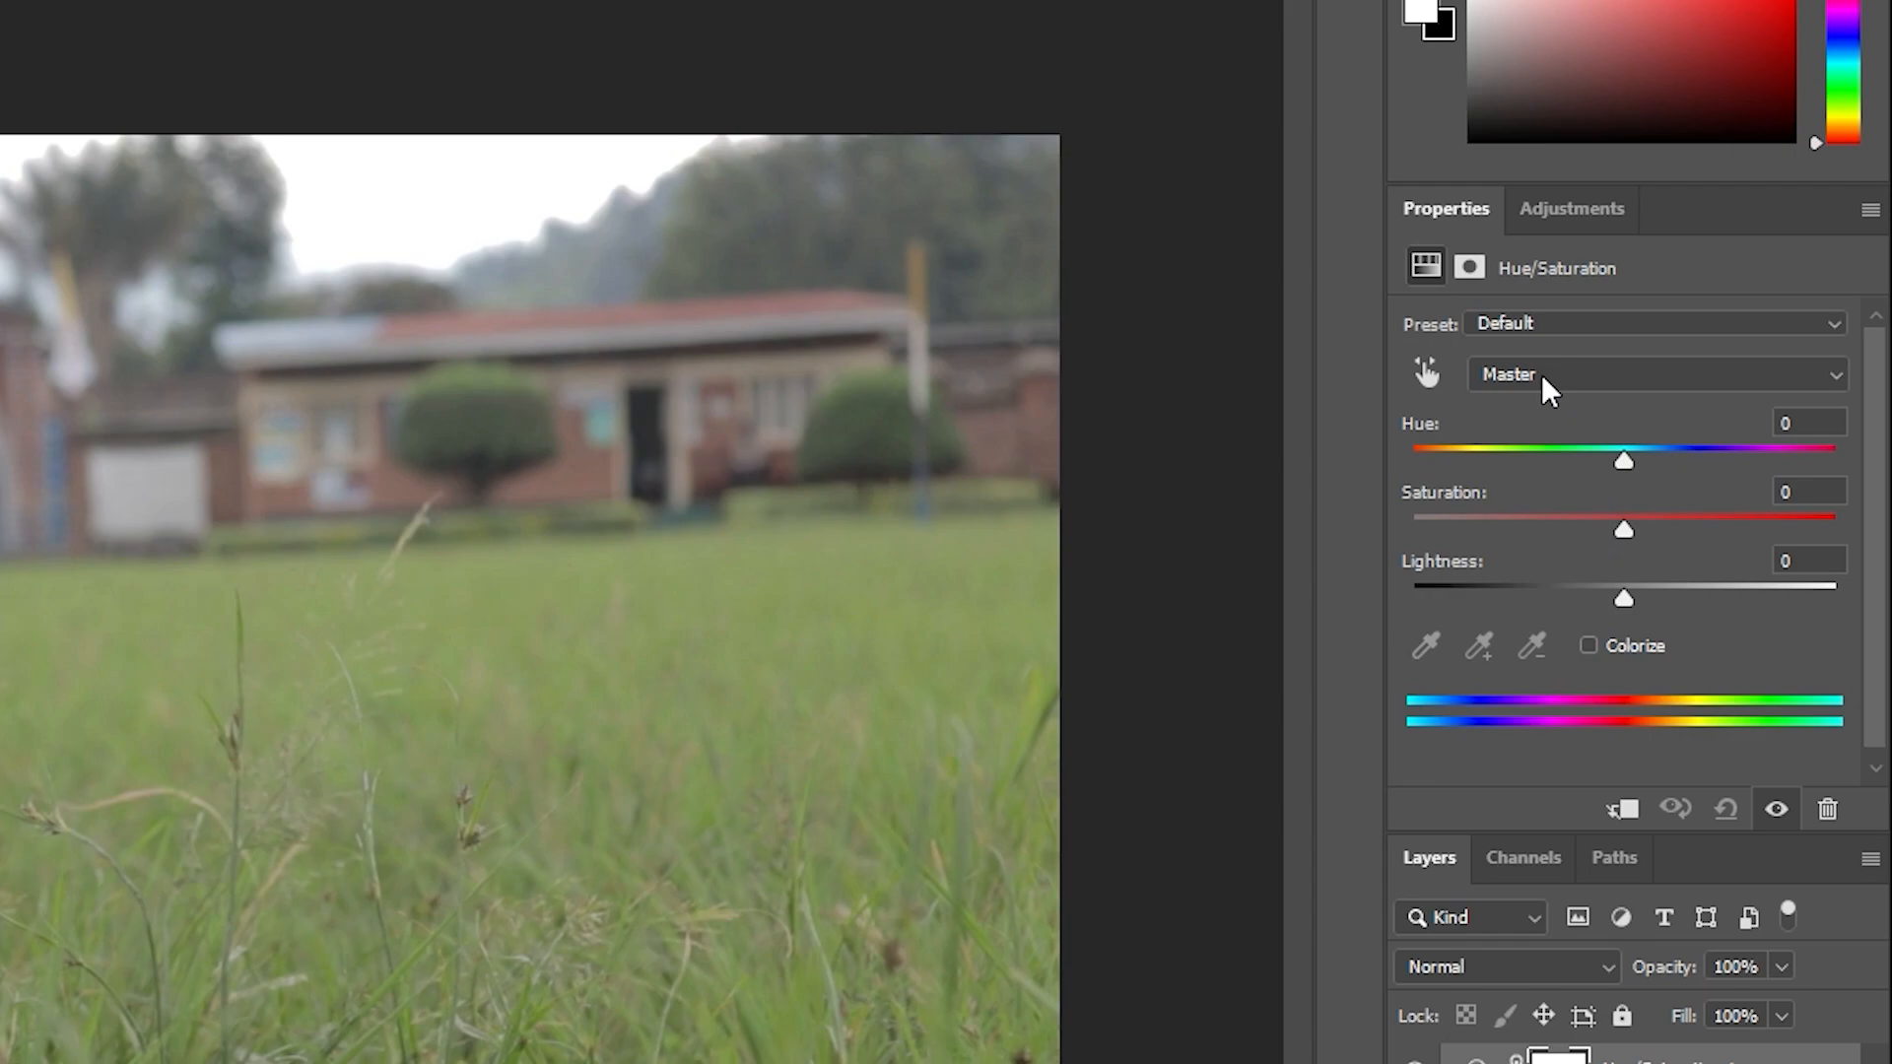
Target Yellows in Hue/Saturation and set their hue to about -92.
{"action": "left_click", "coordinate": [1654, 373]}
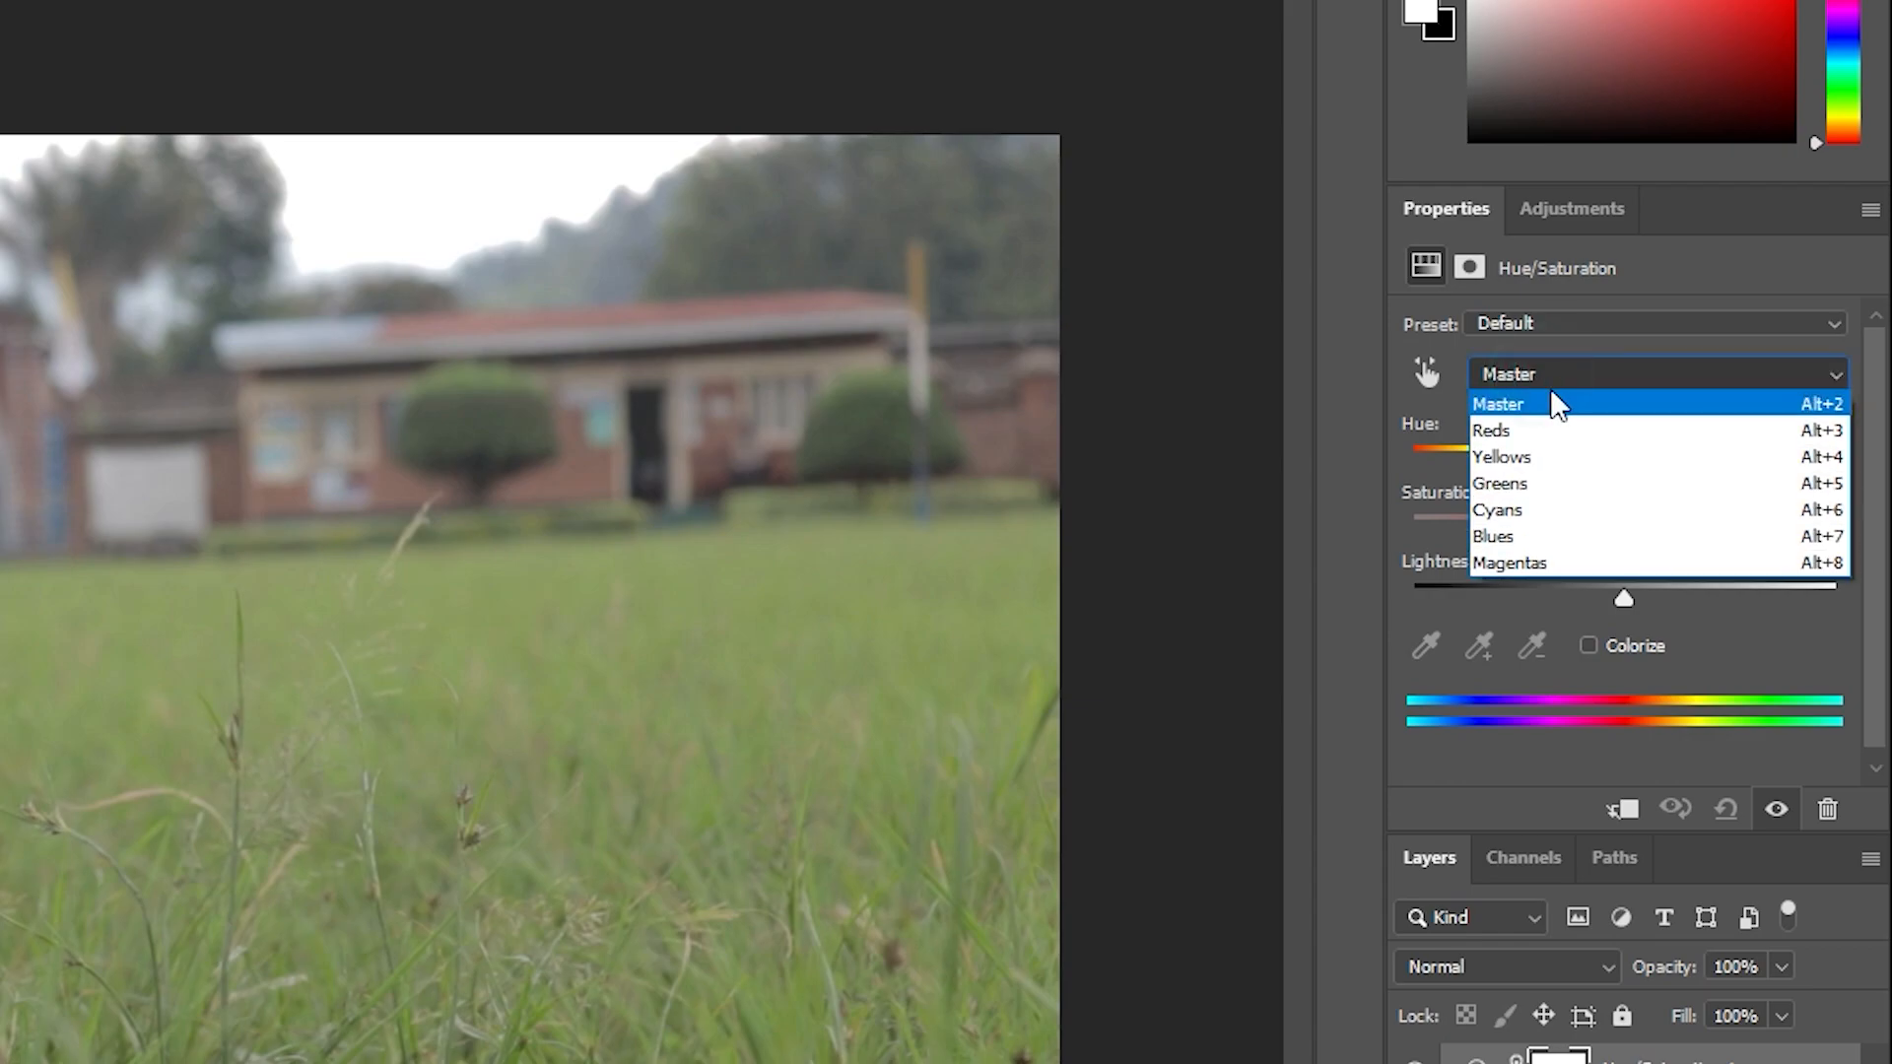
{"action": "left_click", "coordinate": [1501, 456]}
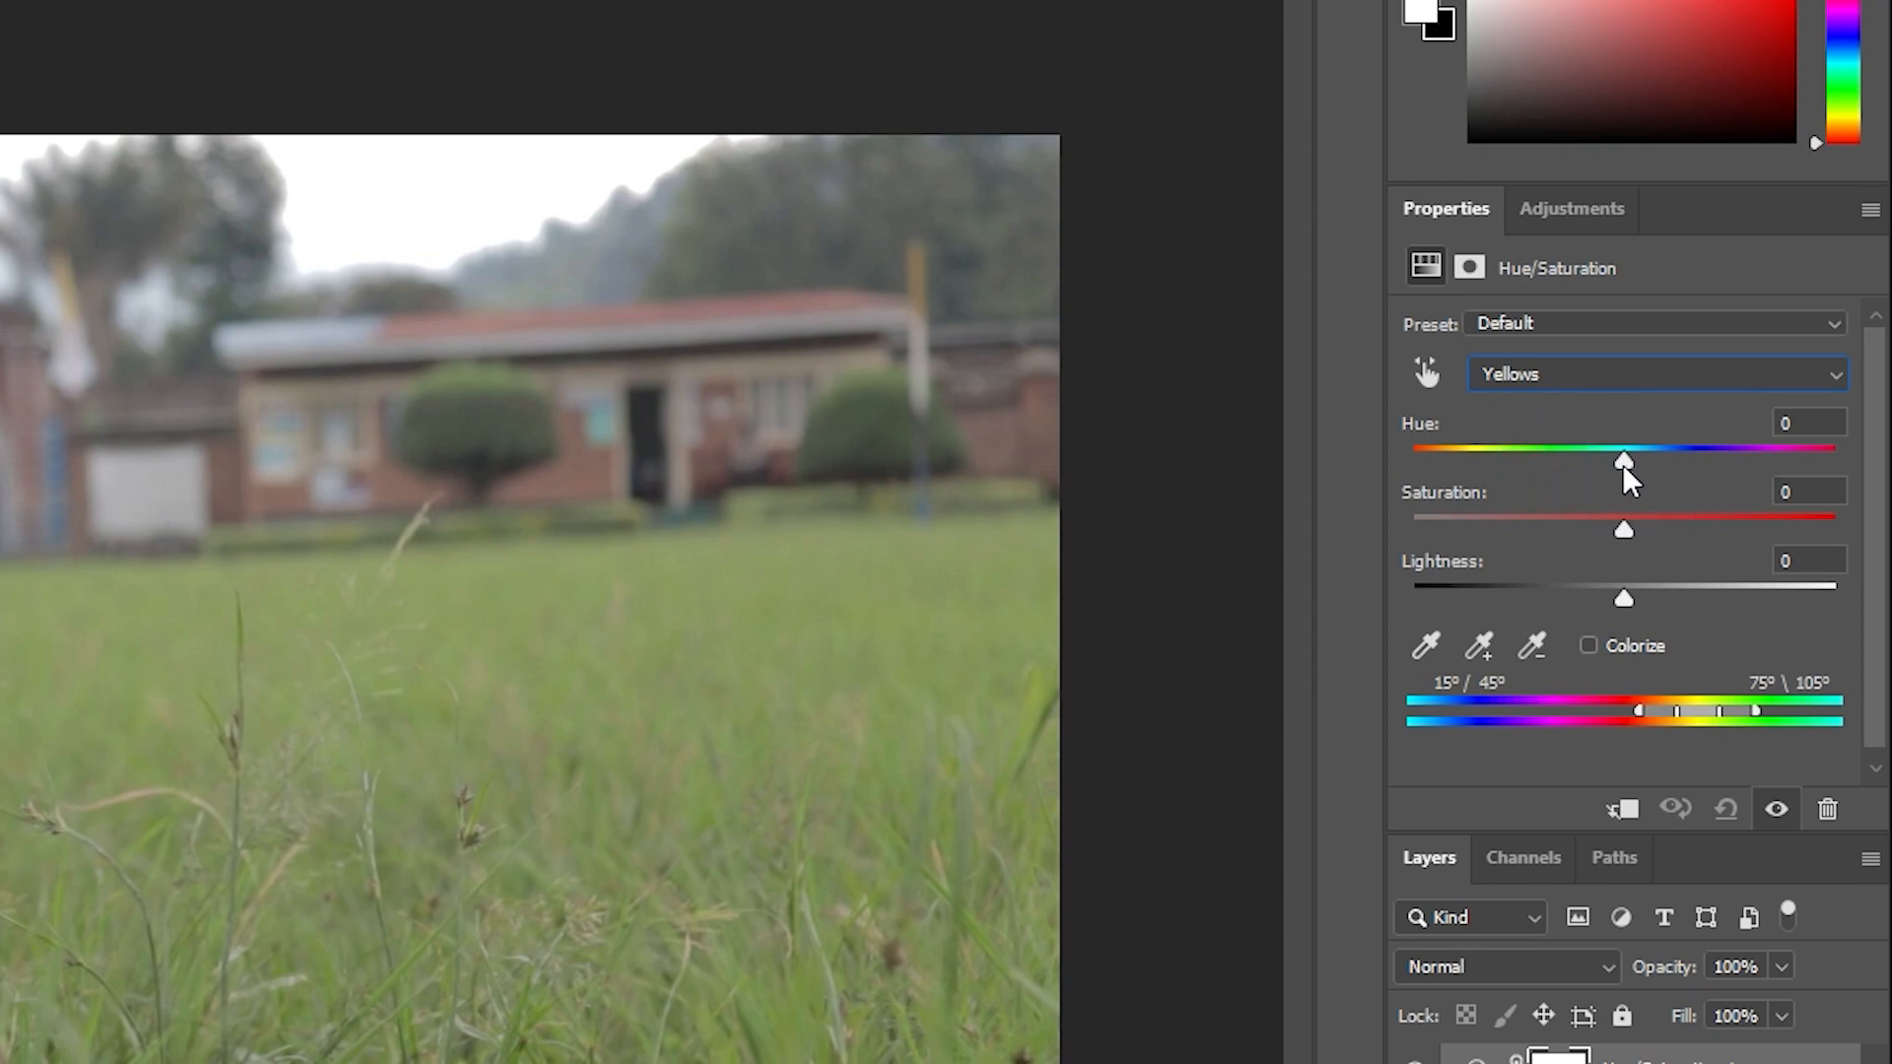
{"action": "left_click_drag", "start_coordinate": [1624, 464], "coordinate": [1599, 464]}
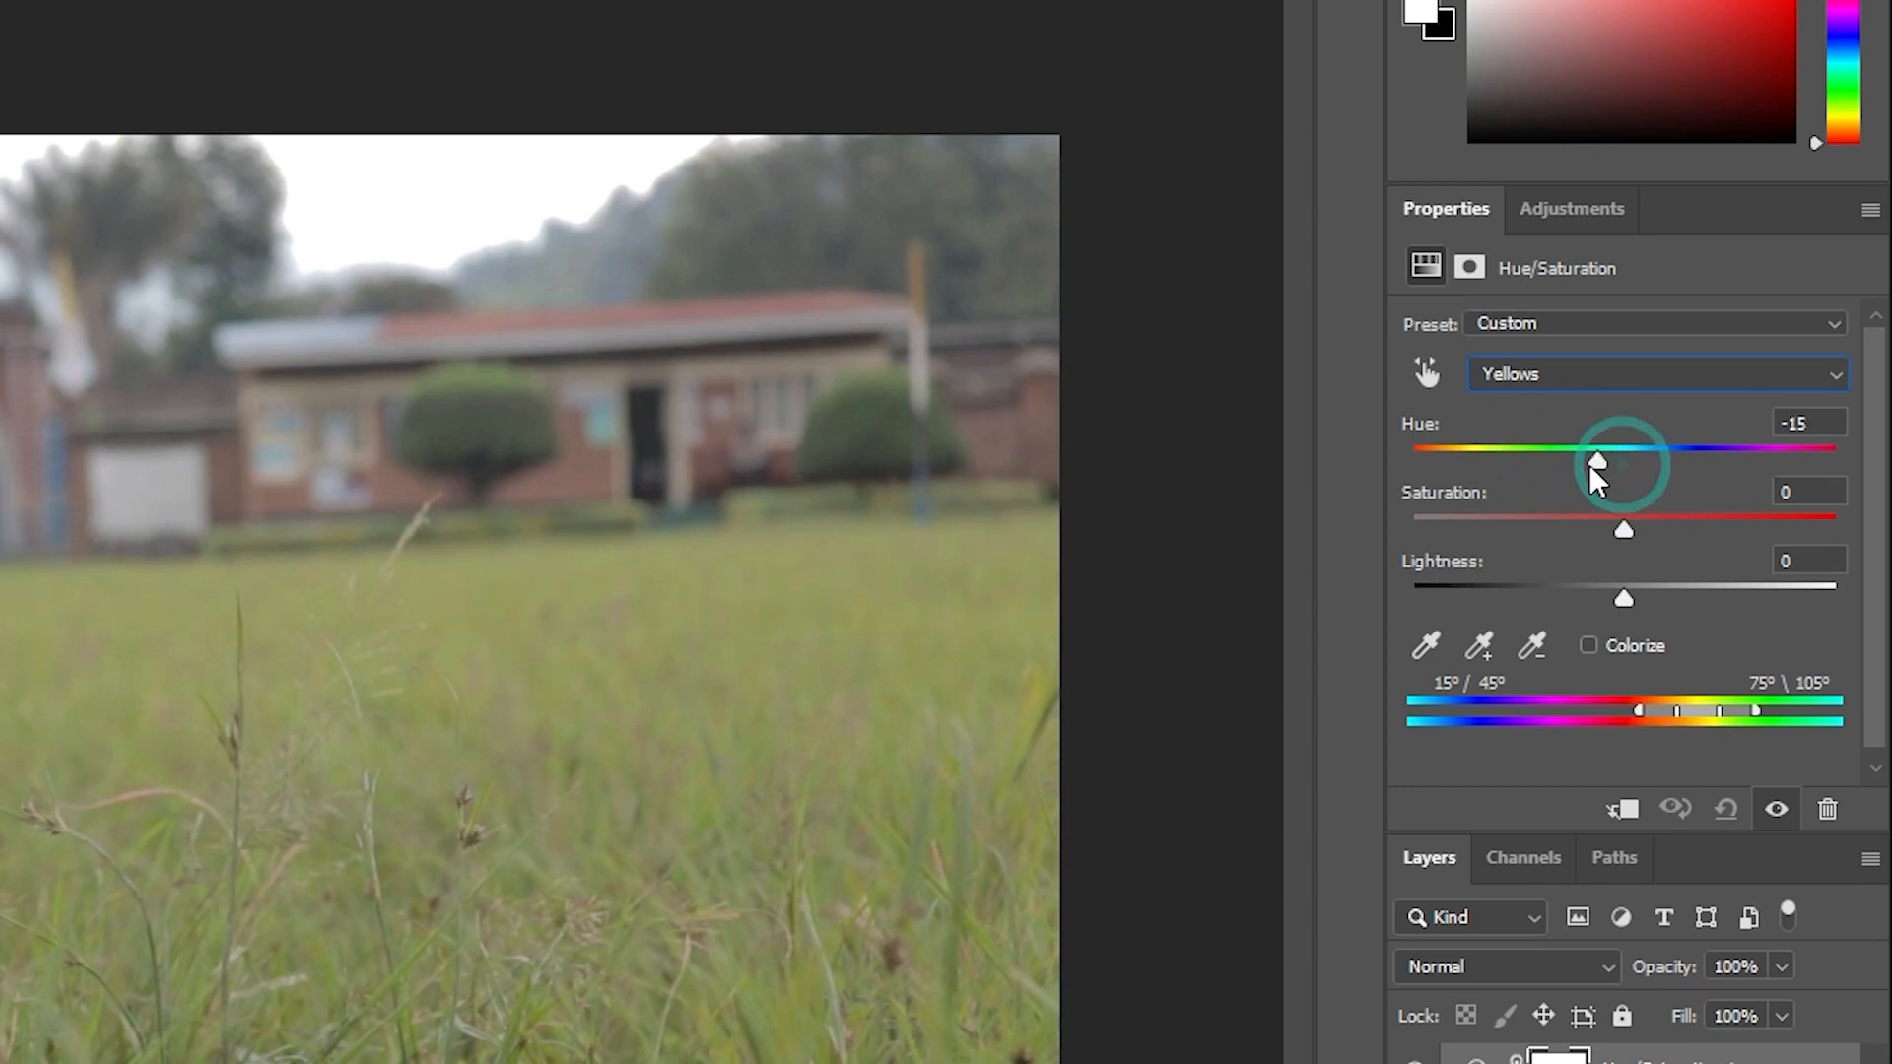
{"action": "left_click_drag", "start_coordinate": [1595, 463], "coordinate": [1505, 463]}
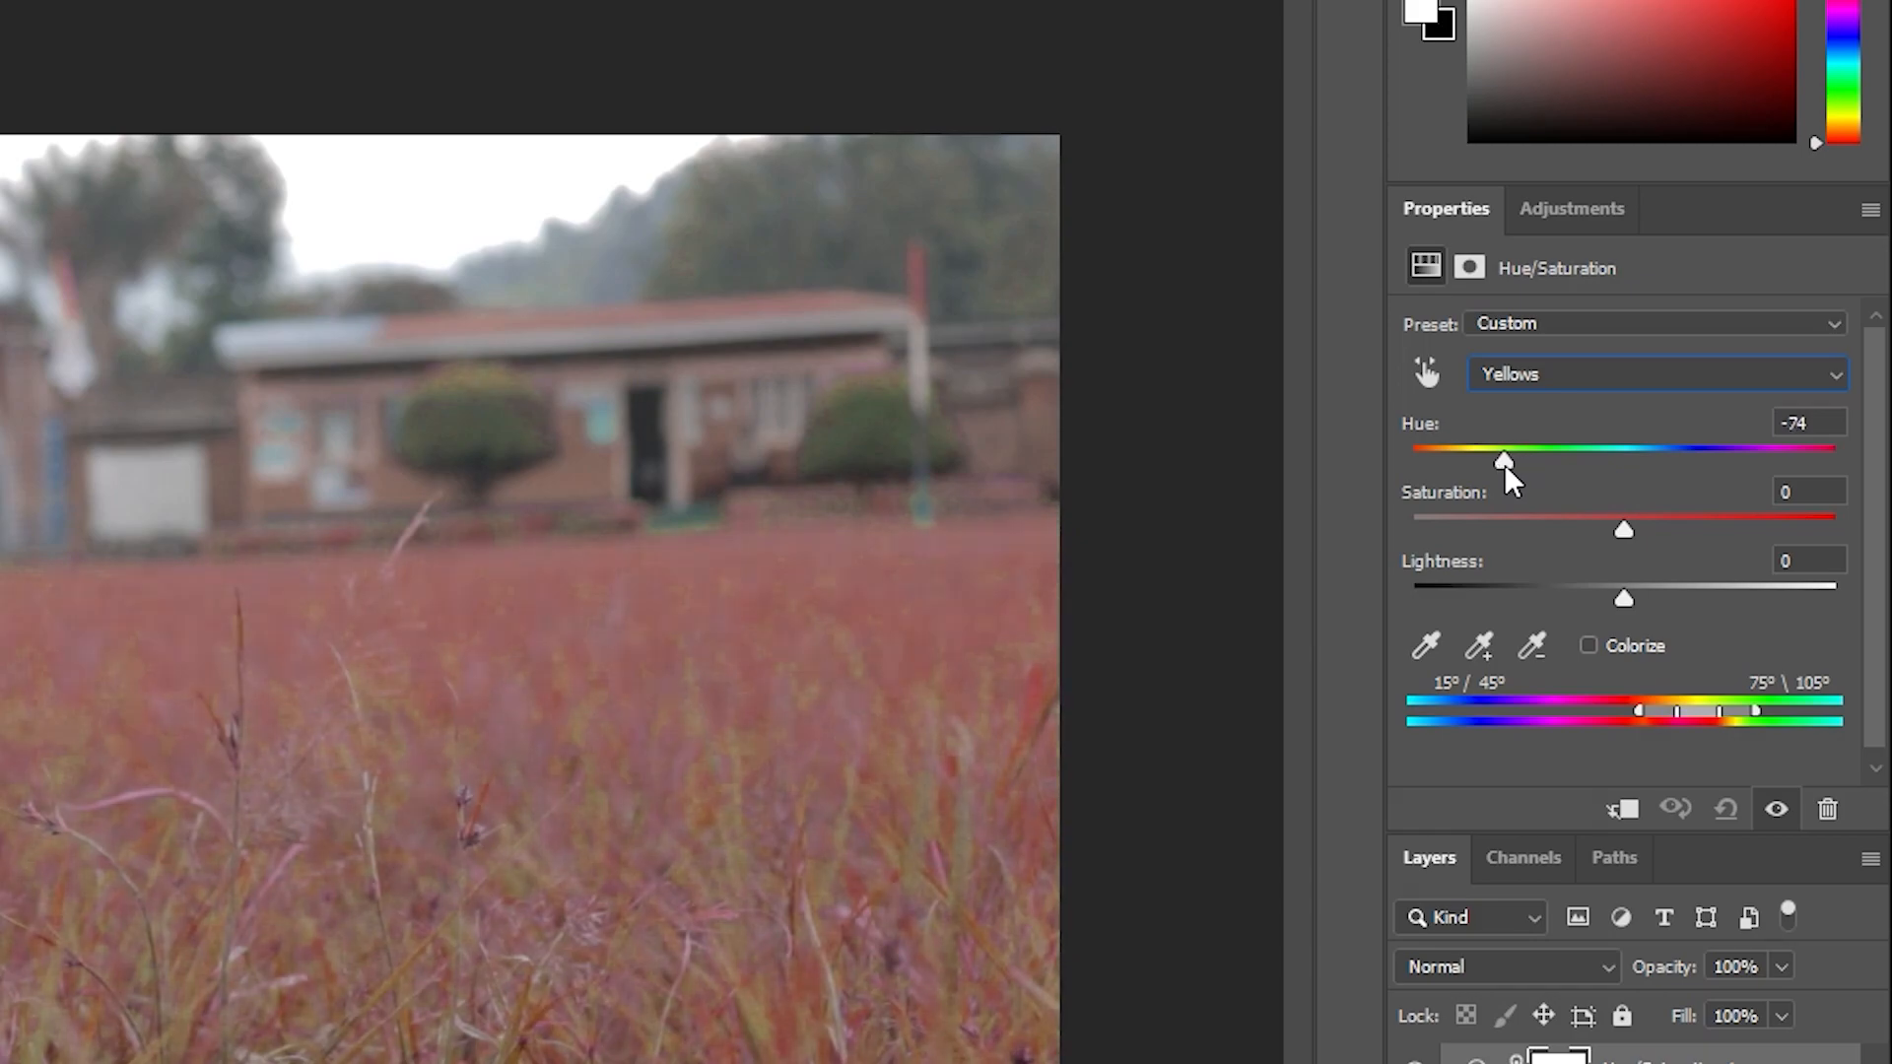
{"action": "left_click_drag", "start_coordinate": [1505, 462], "coordinate": [1501, 461]}
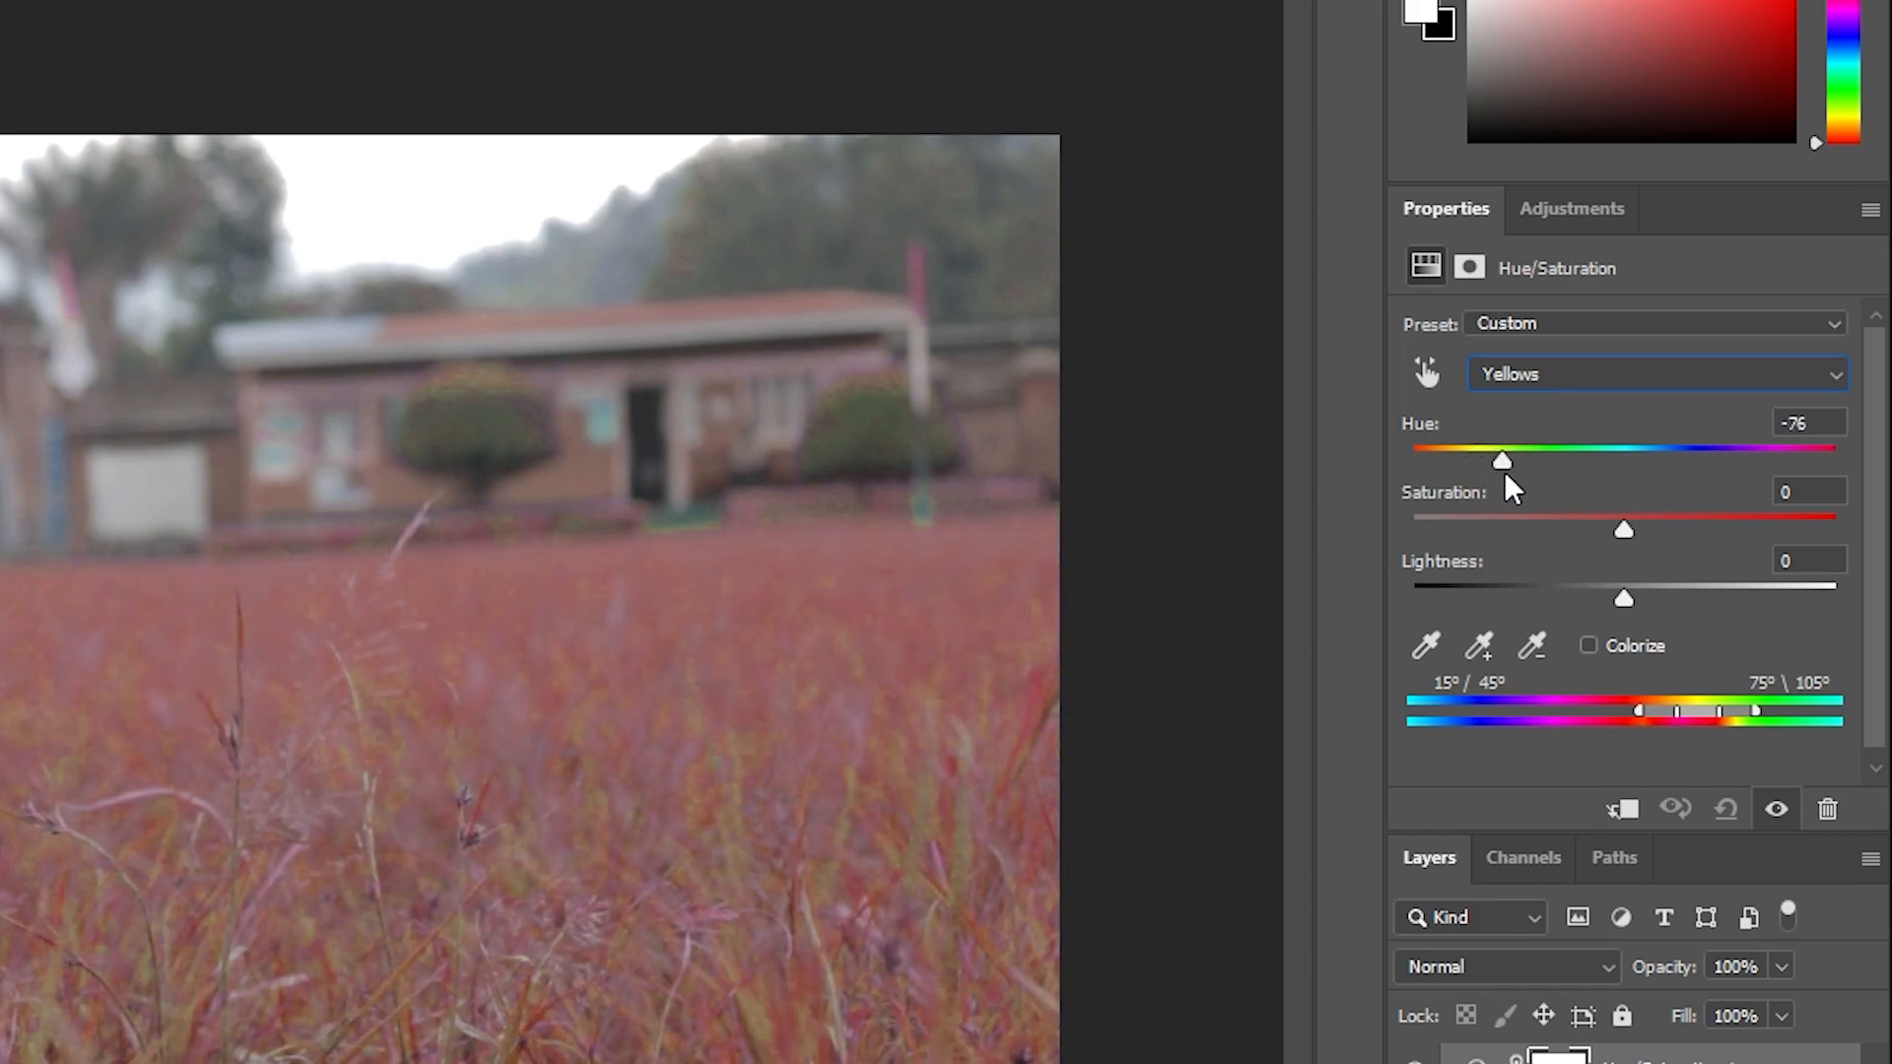
{"action": "left_click_drag", "start_coordinate": [1502, 460], "coordinate": [1494, 460]}
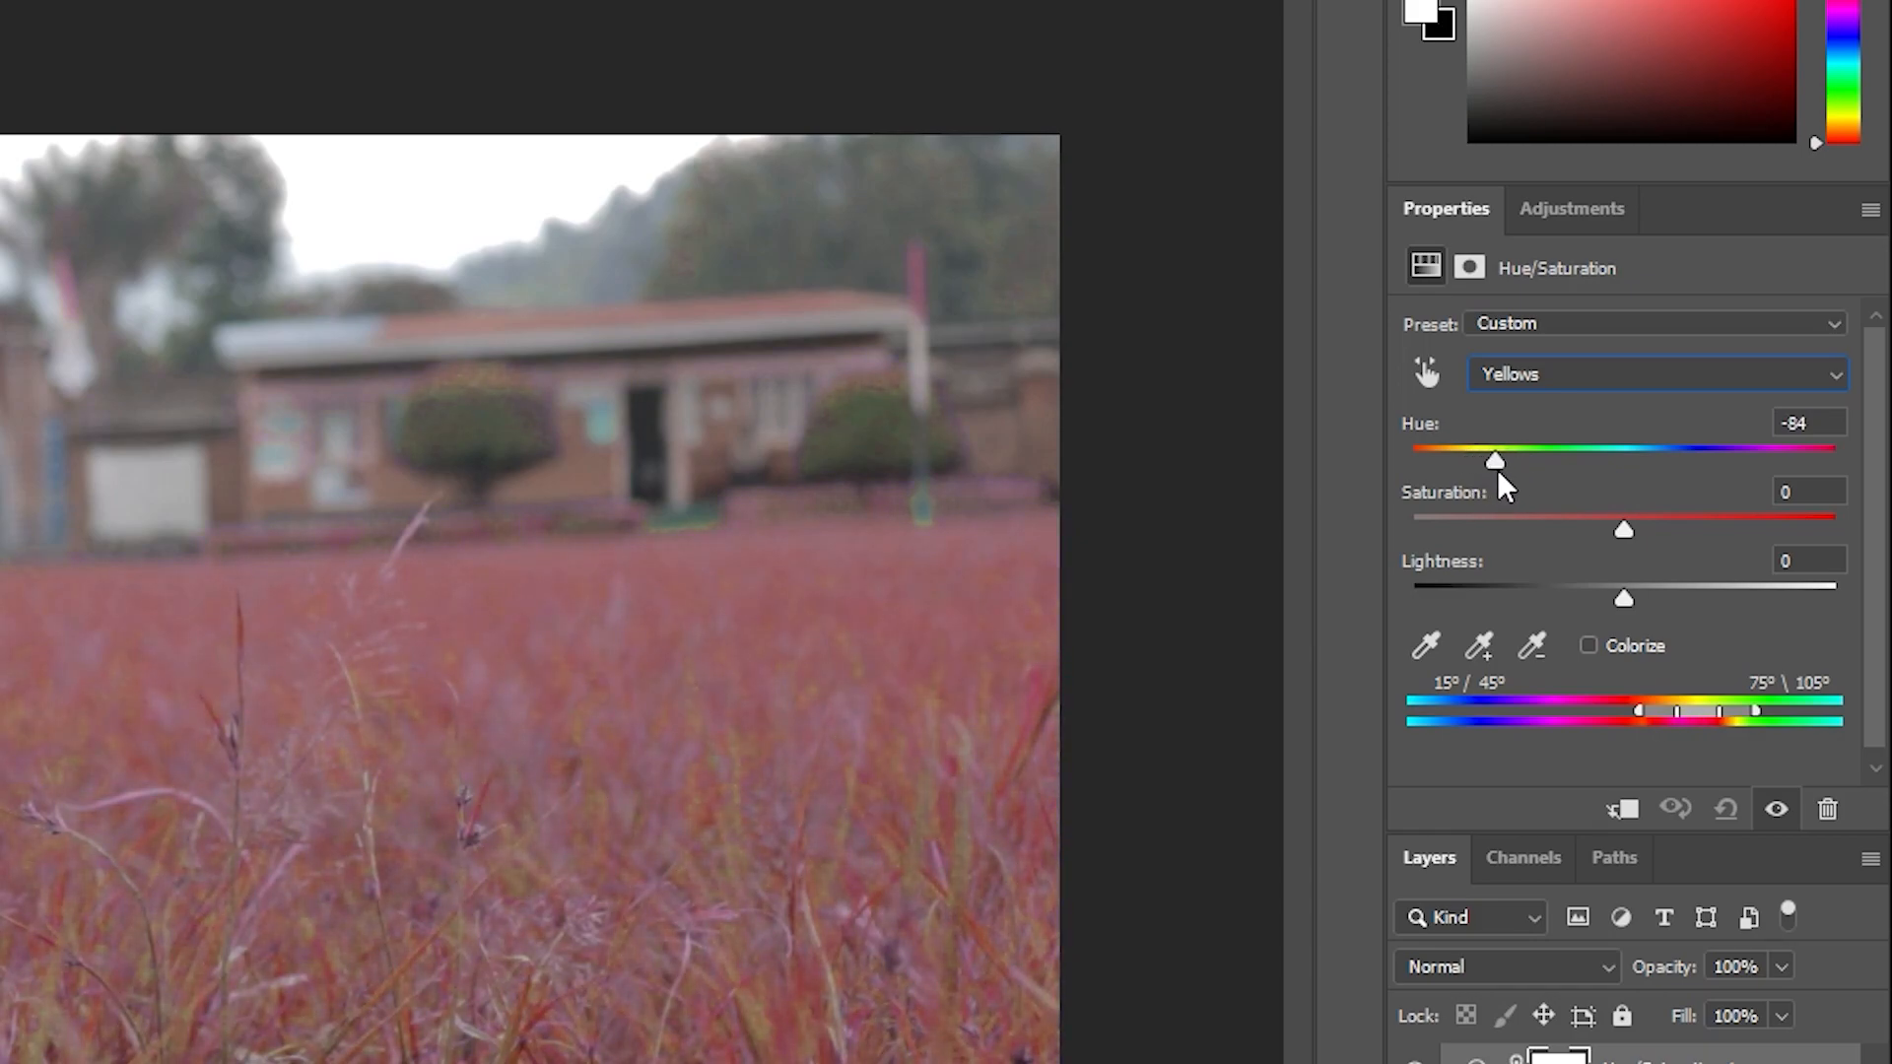
{"action": "left_click_drag", "start_coordinate": [1494, 463], "coordinate": [1461, 462]}
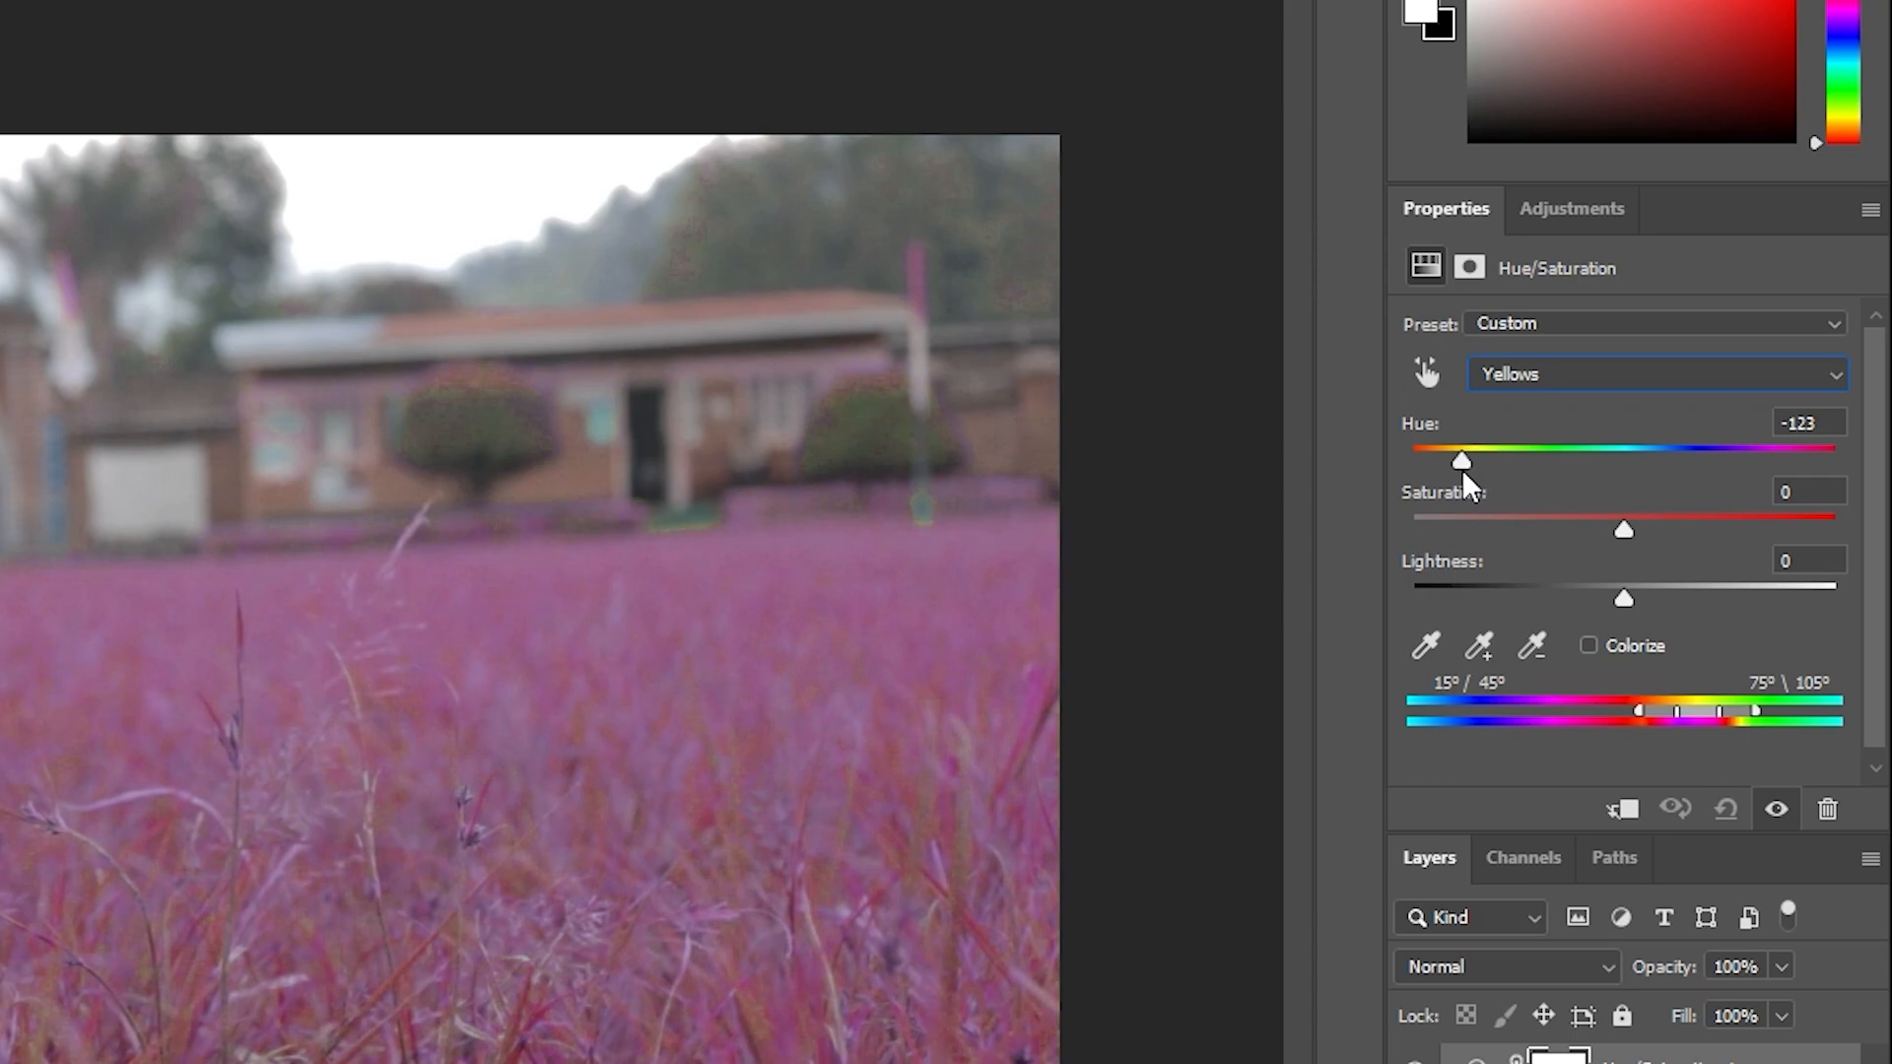
{"action": "left_click_drag", "start_coordinate": [1460, 461], "coordinate": [1514, 462]}
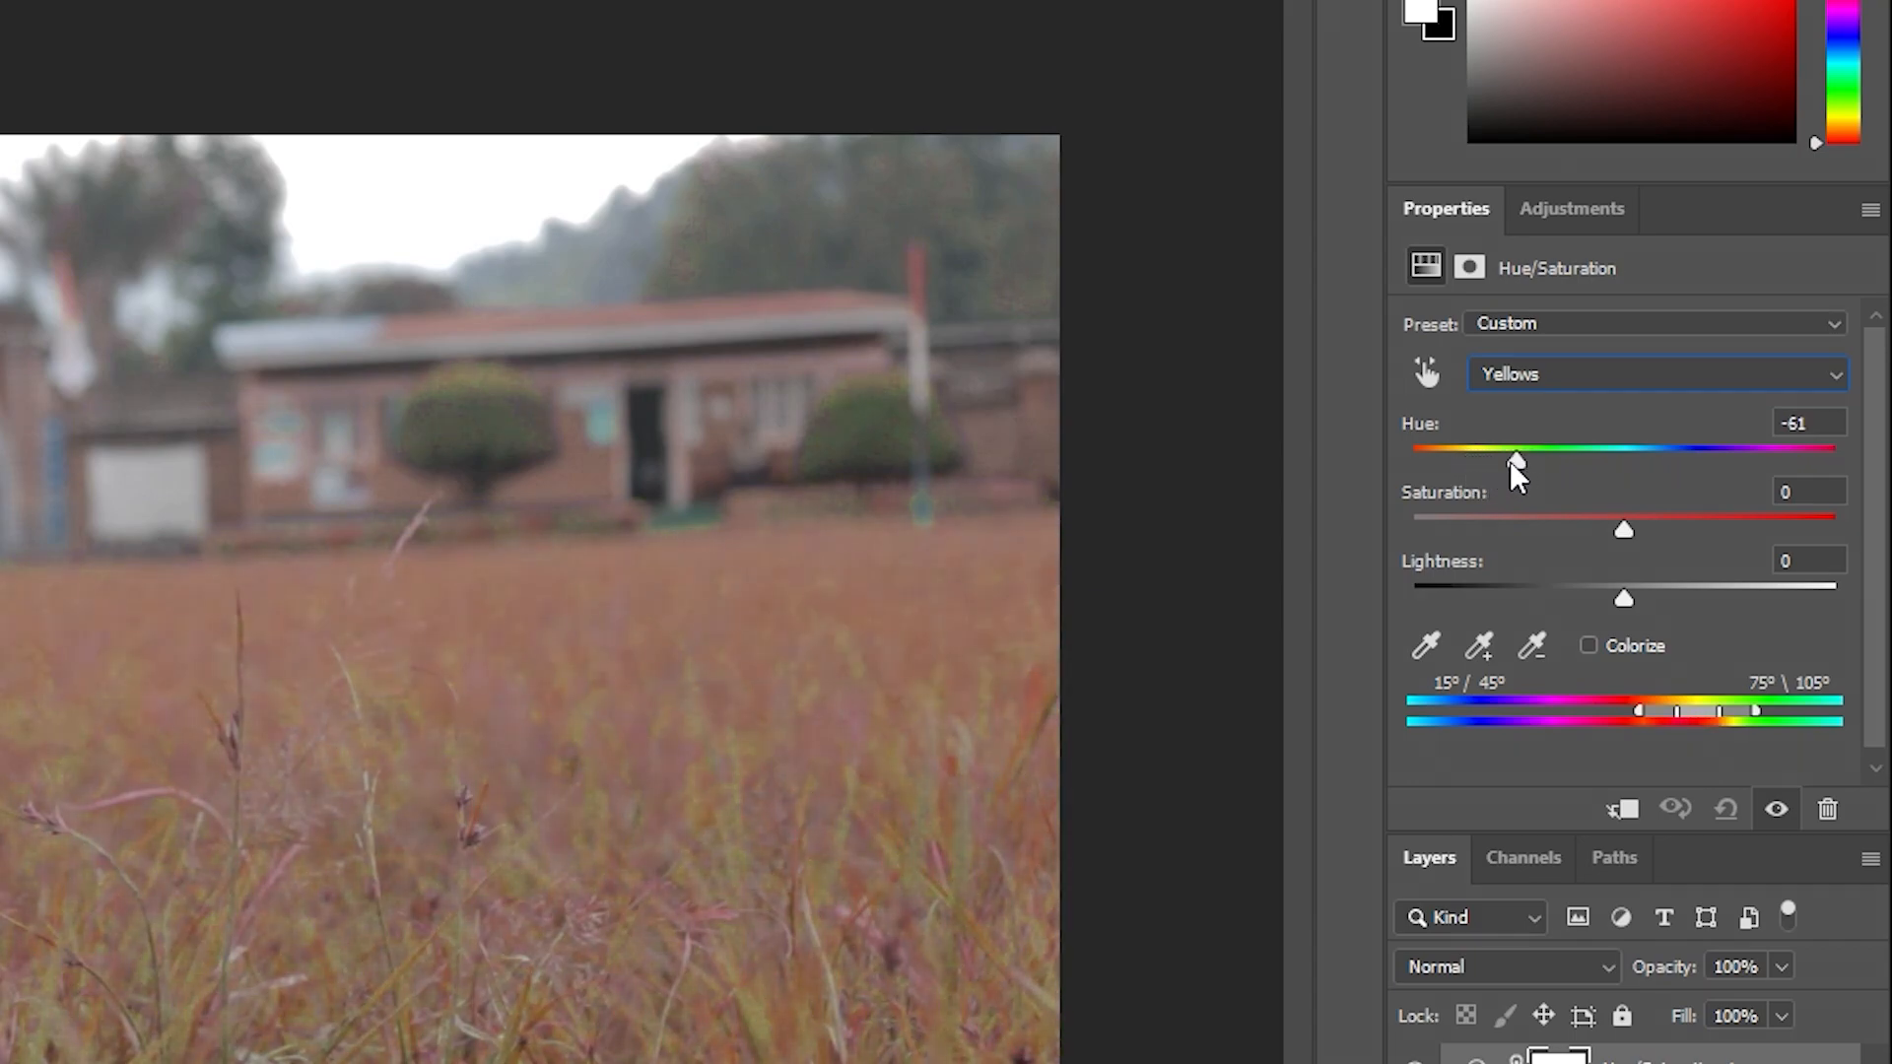
{"action": "left_click_drag", "start_coordinate": [1516, 449], "coordinate": [1487, 449]}
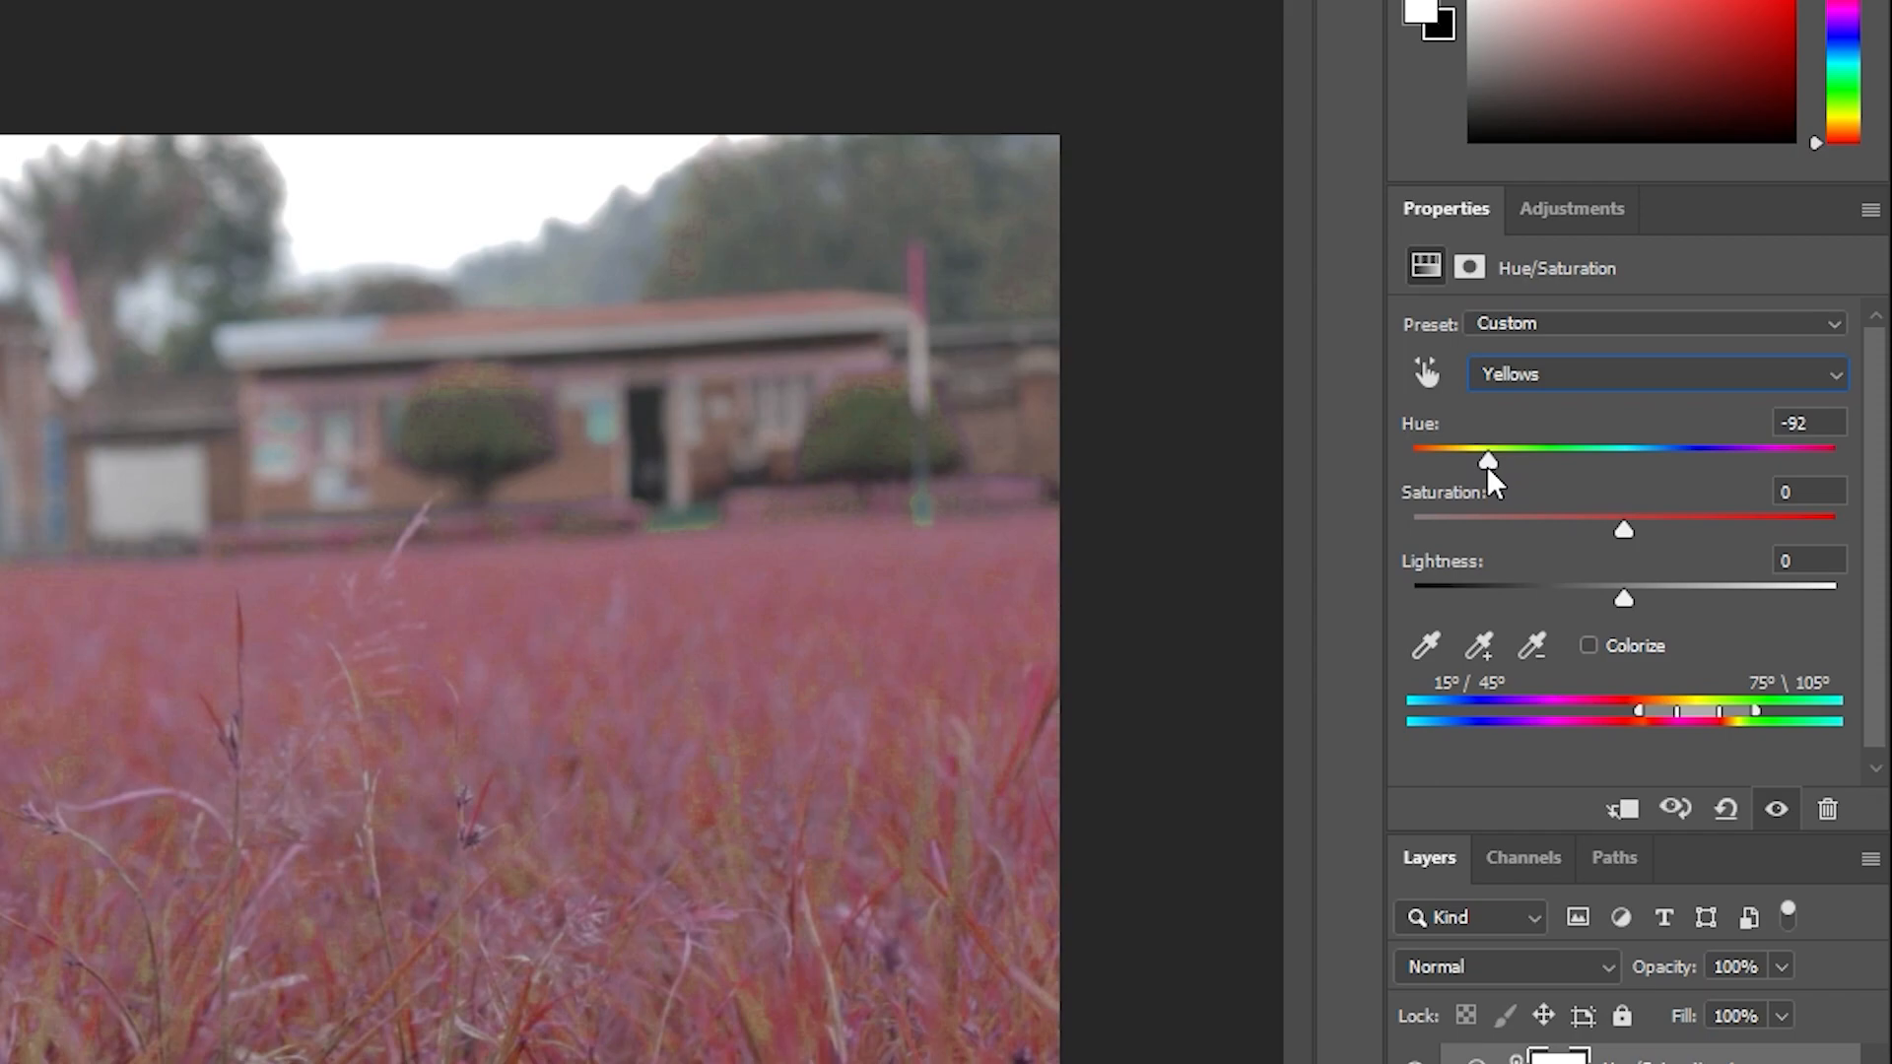
{"action": "mouse_move", "coordinate": [1549, 386]}
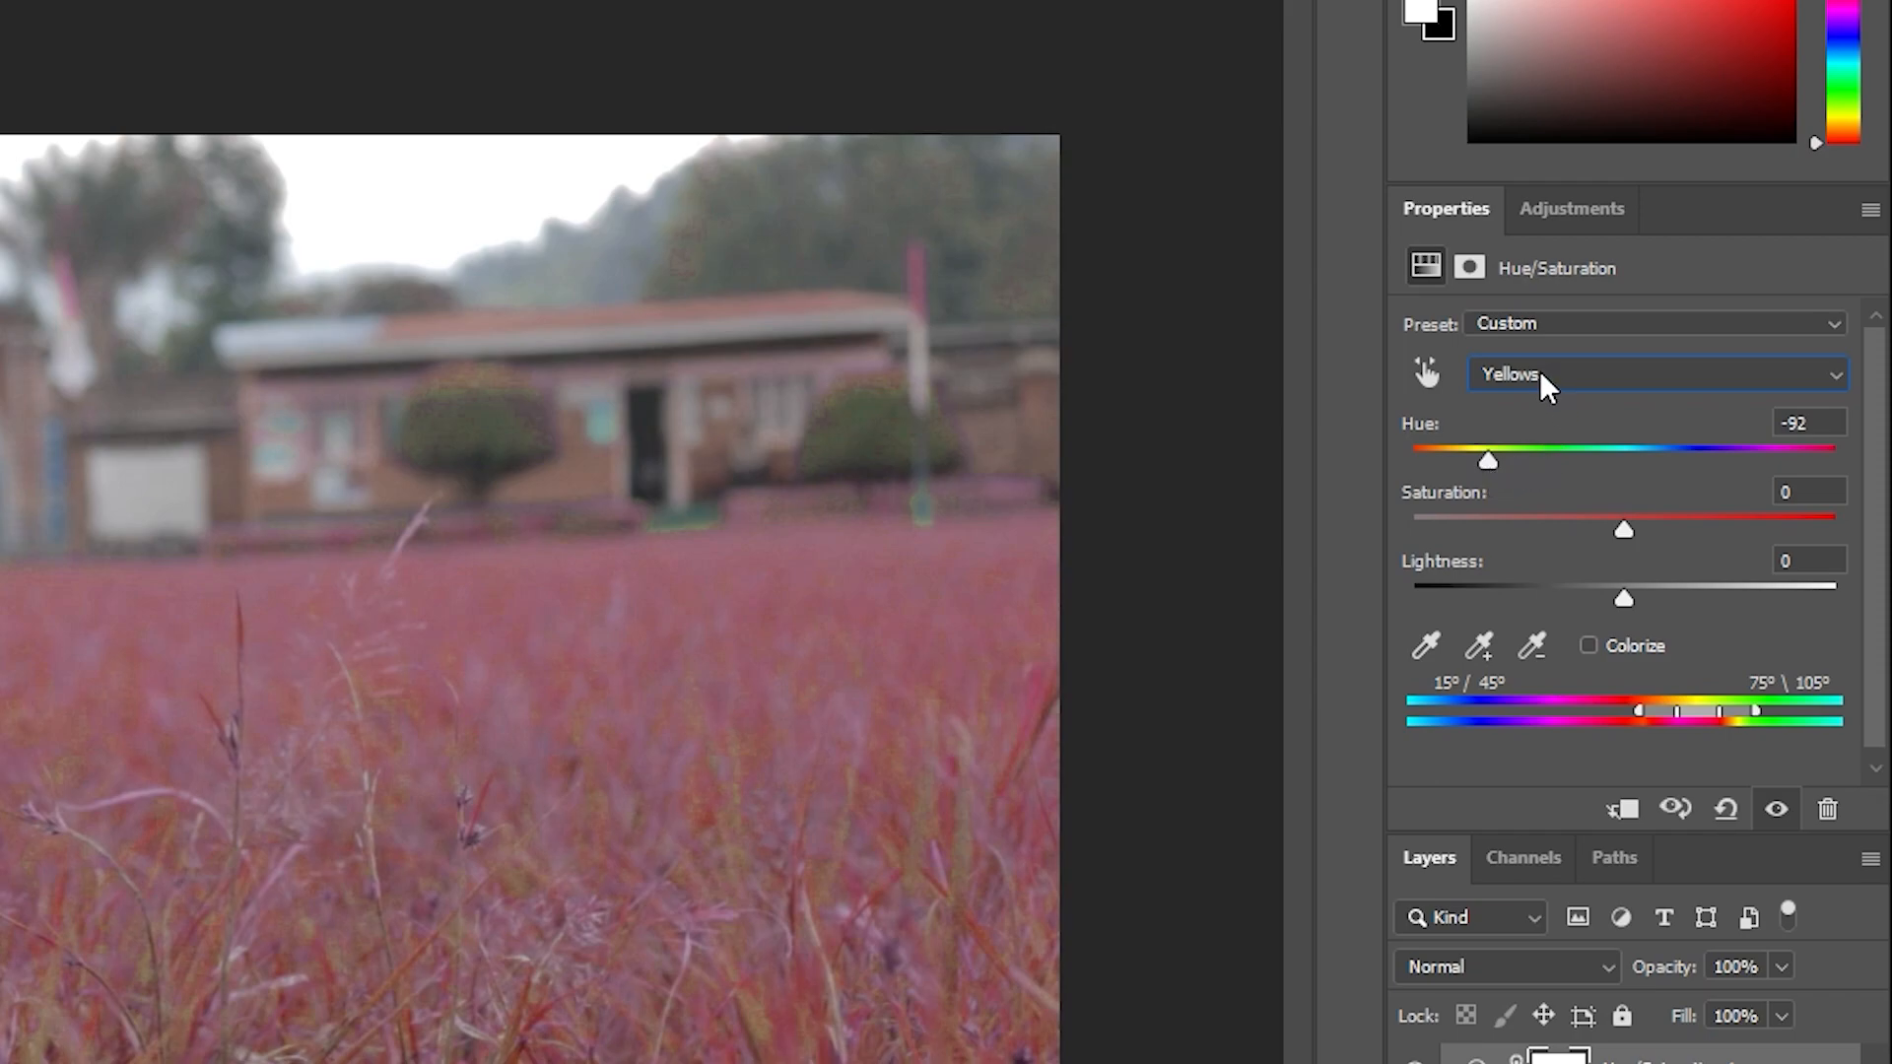
Switch the Hue/Saturation range to Greens and set their hue to about -125.
{"action": "left_click", "coordinate": [1655, 373]}
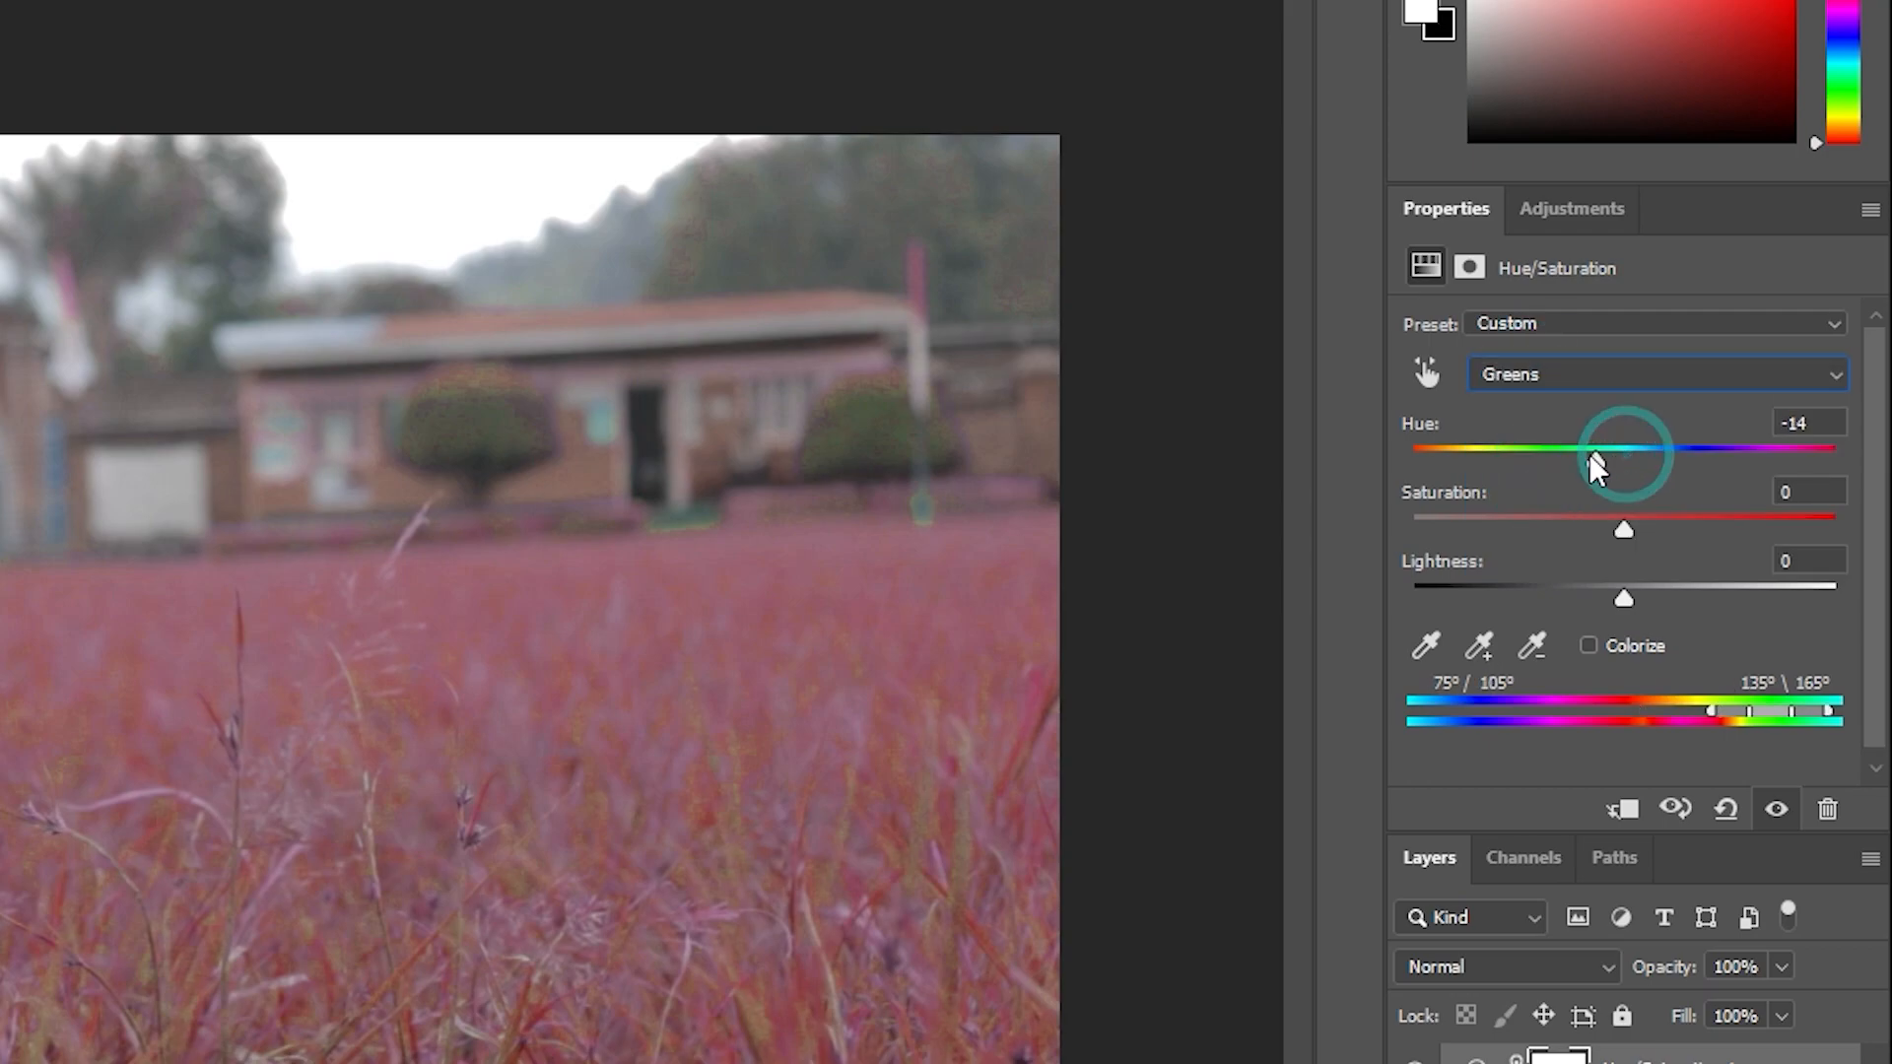
{"action": "left_click_drag", "start_coordinate": [1624, 453], "coordinate": [1488, 454]}
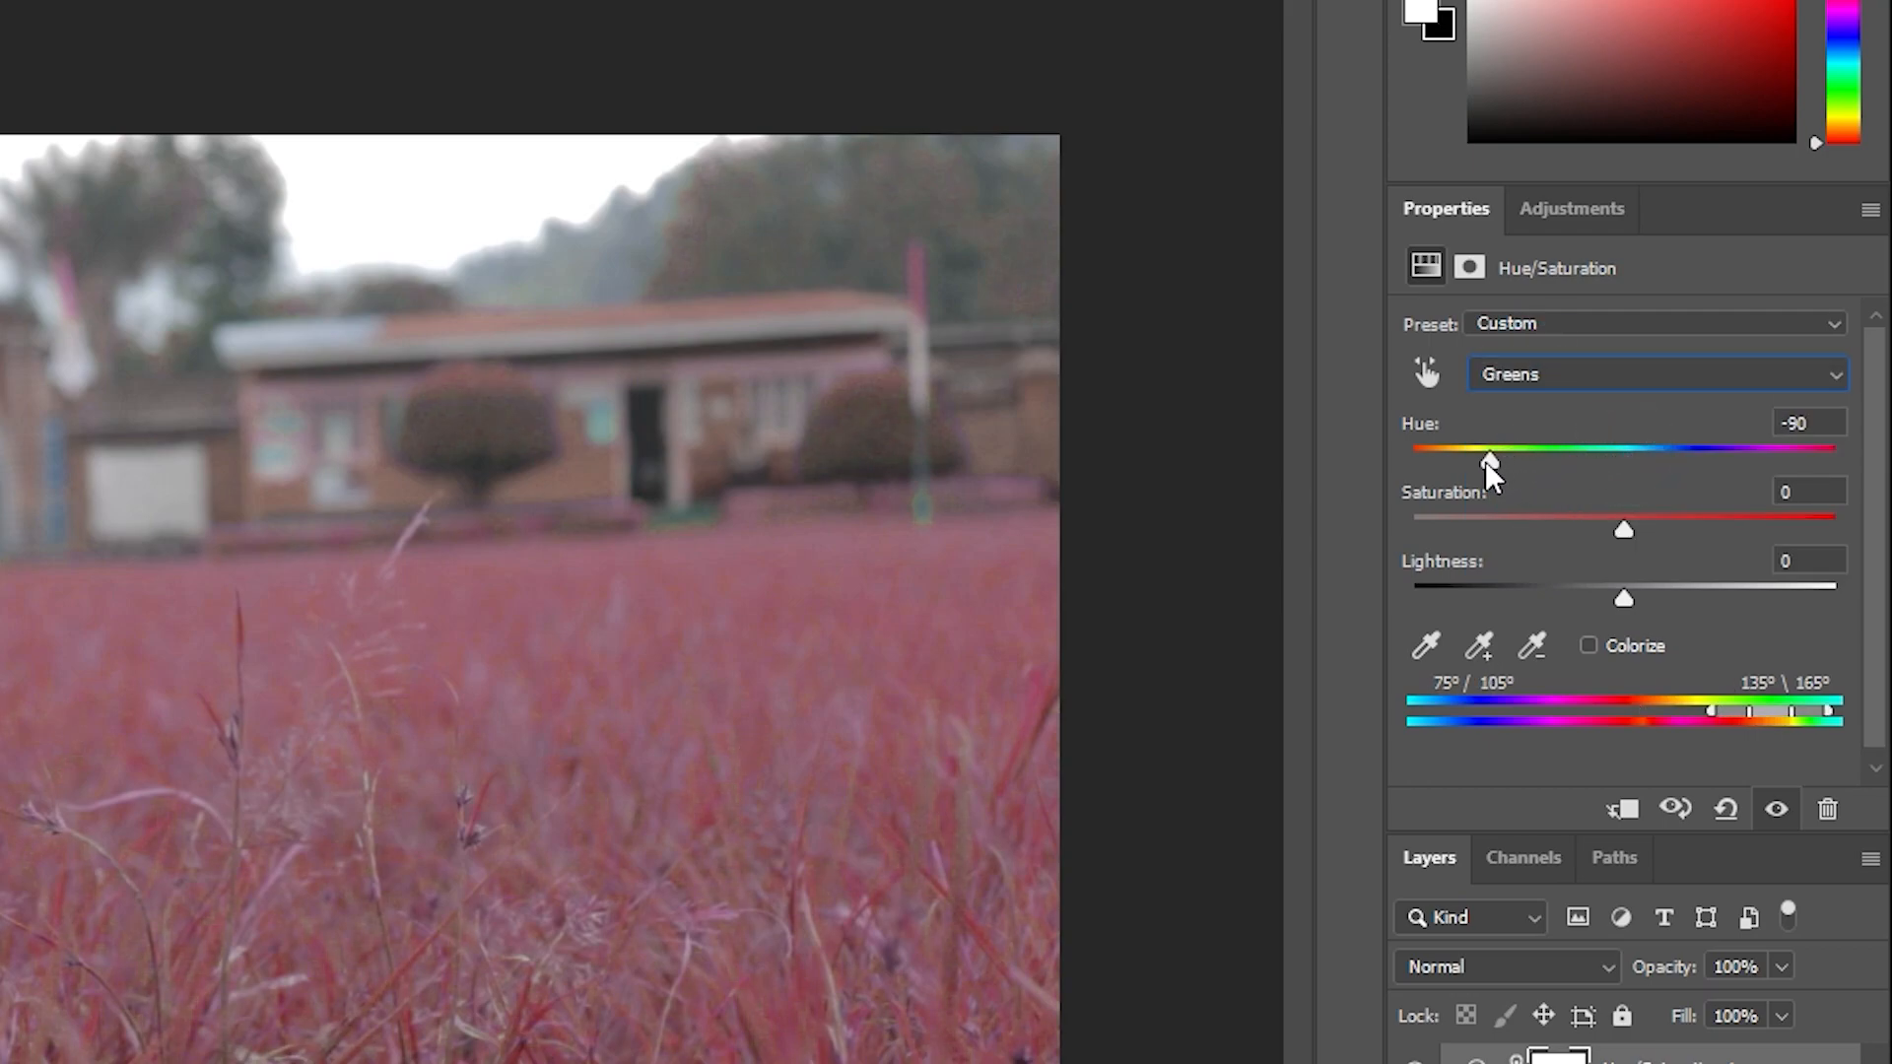
{"action": "left_click_drag", "start_coordinate": [1488, 463], "coordinate": [1461, 462]}
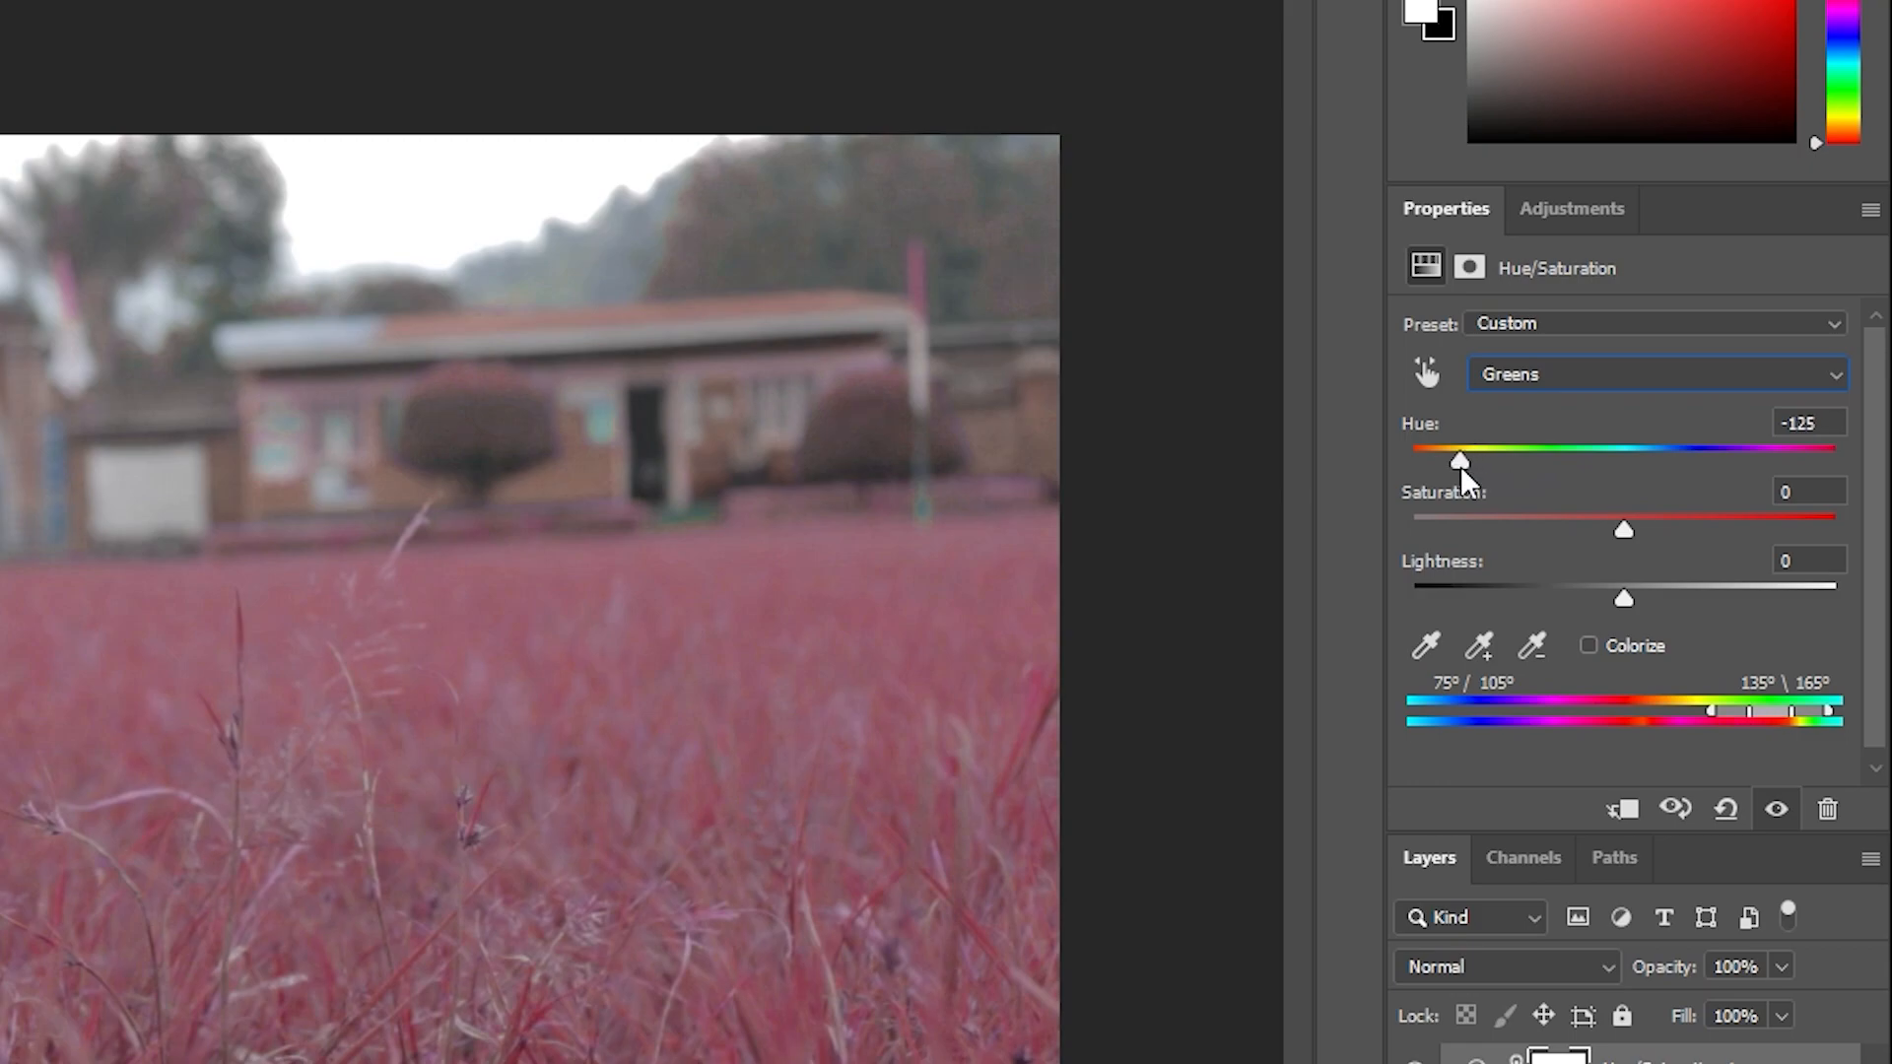
{"action": "left_click_drag", "start_coordinate": [1457, 461], "coordinate": [1464, 461]}
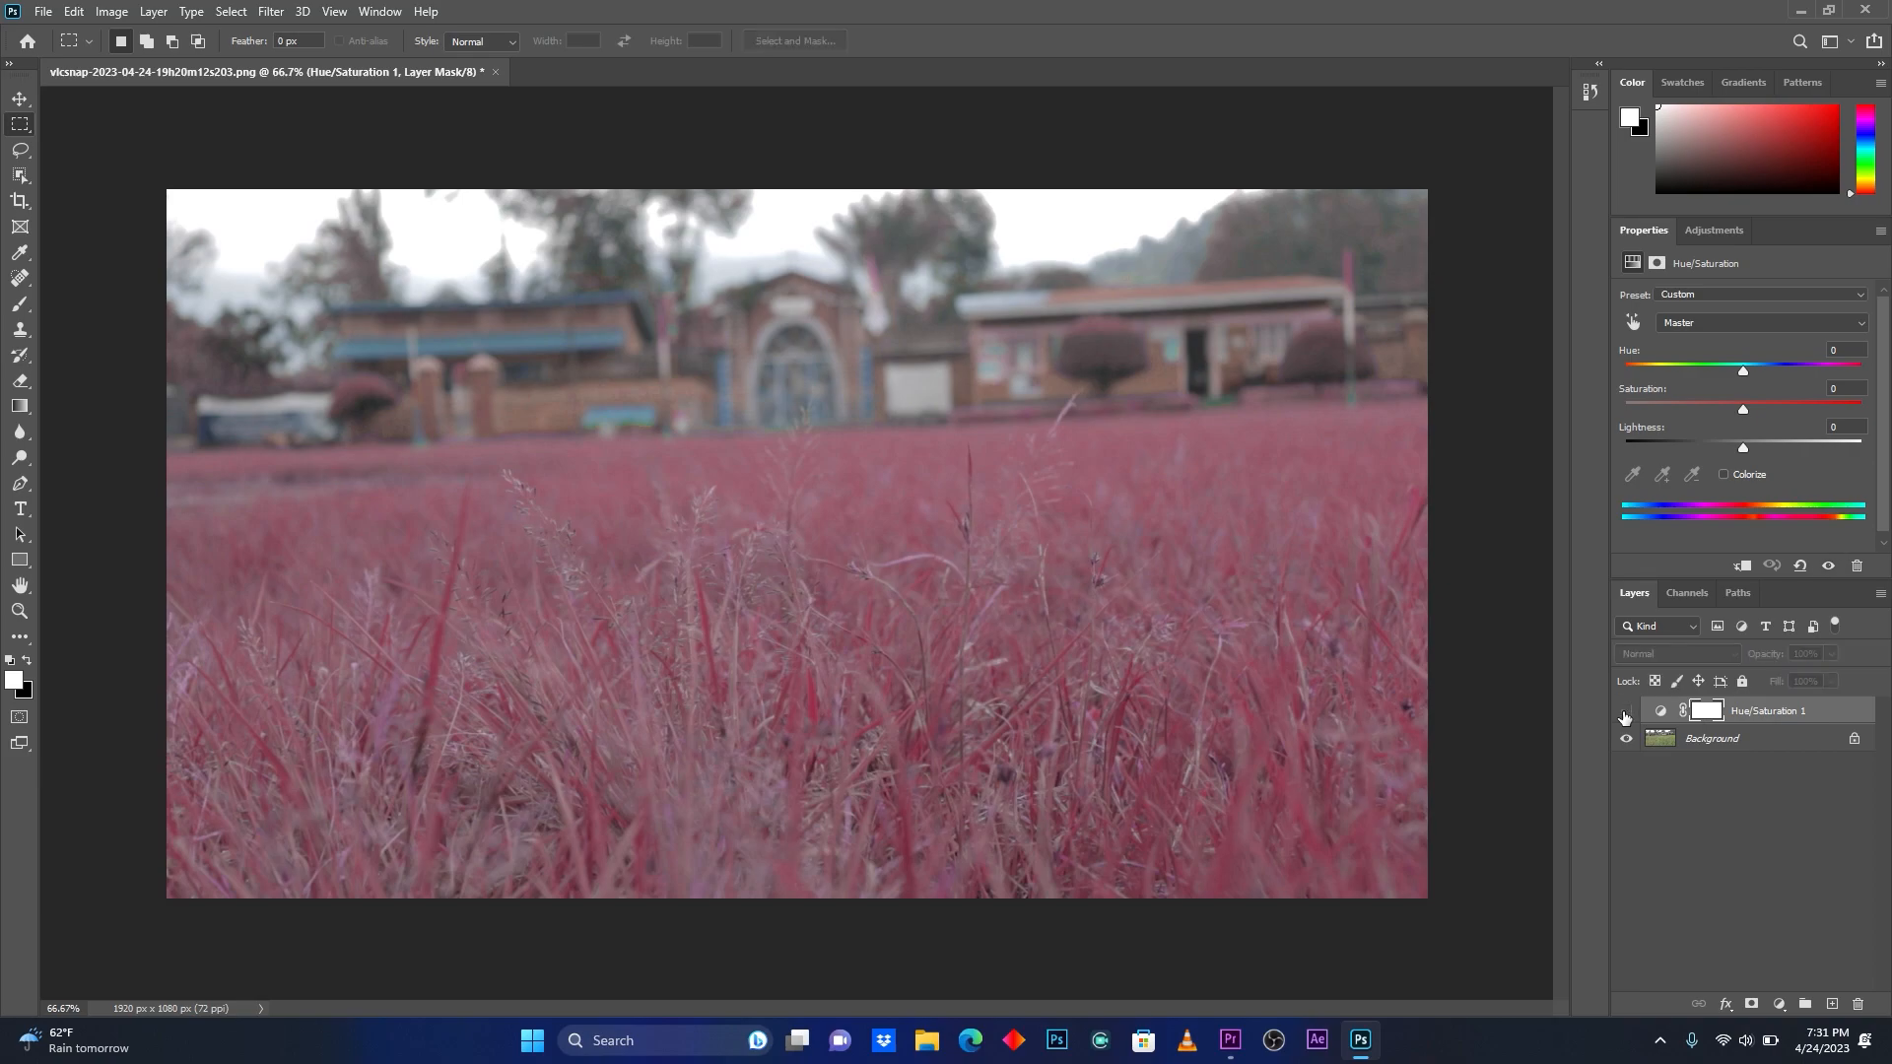
Add a Selective Color layer with Reds at Cyan -30 and Yellow +45.
{"action": "left_click", "coordinate": [1625, 712]}
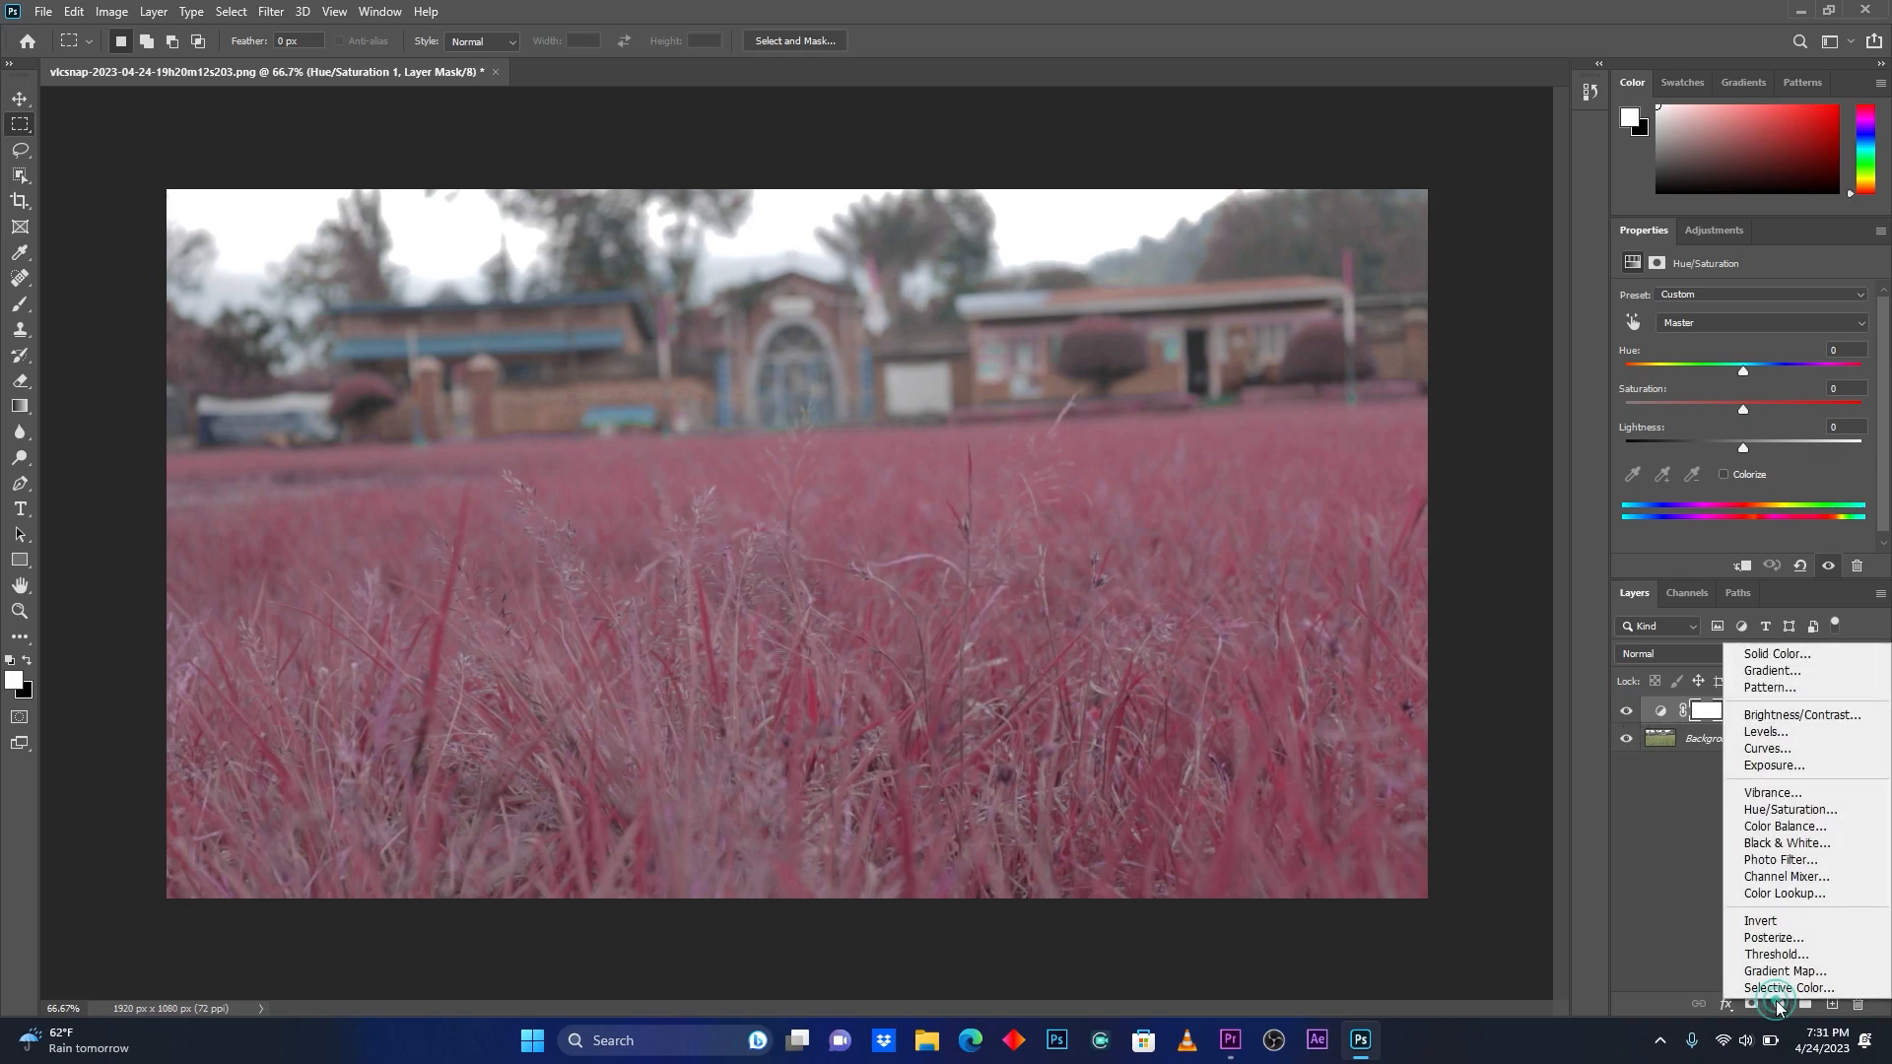
{"action": "left_click", "coordinate": [1790, 987]}
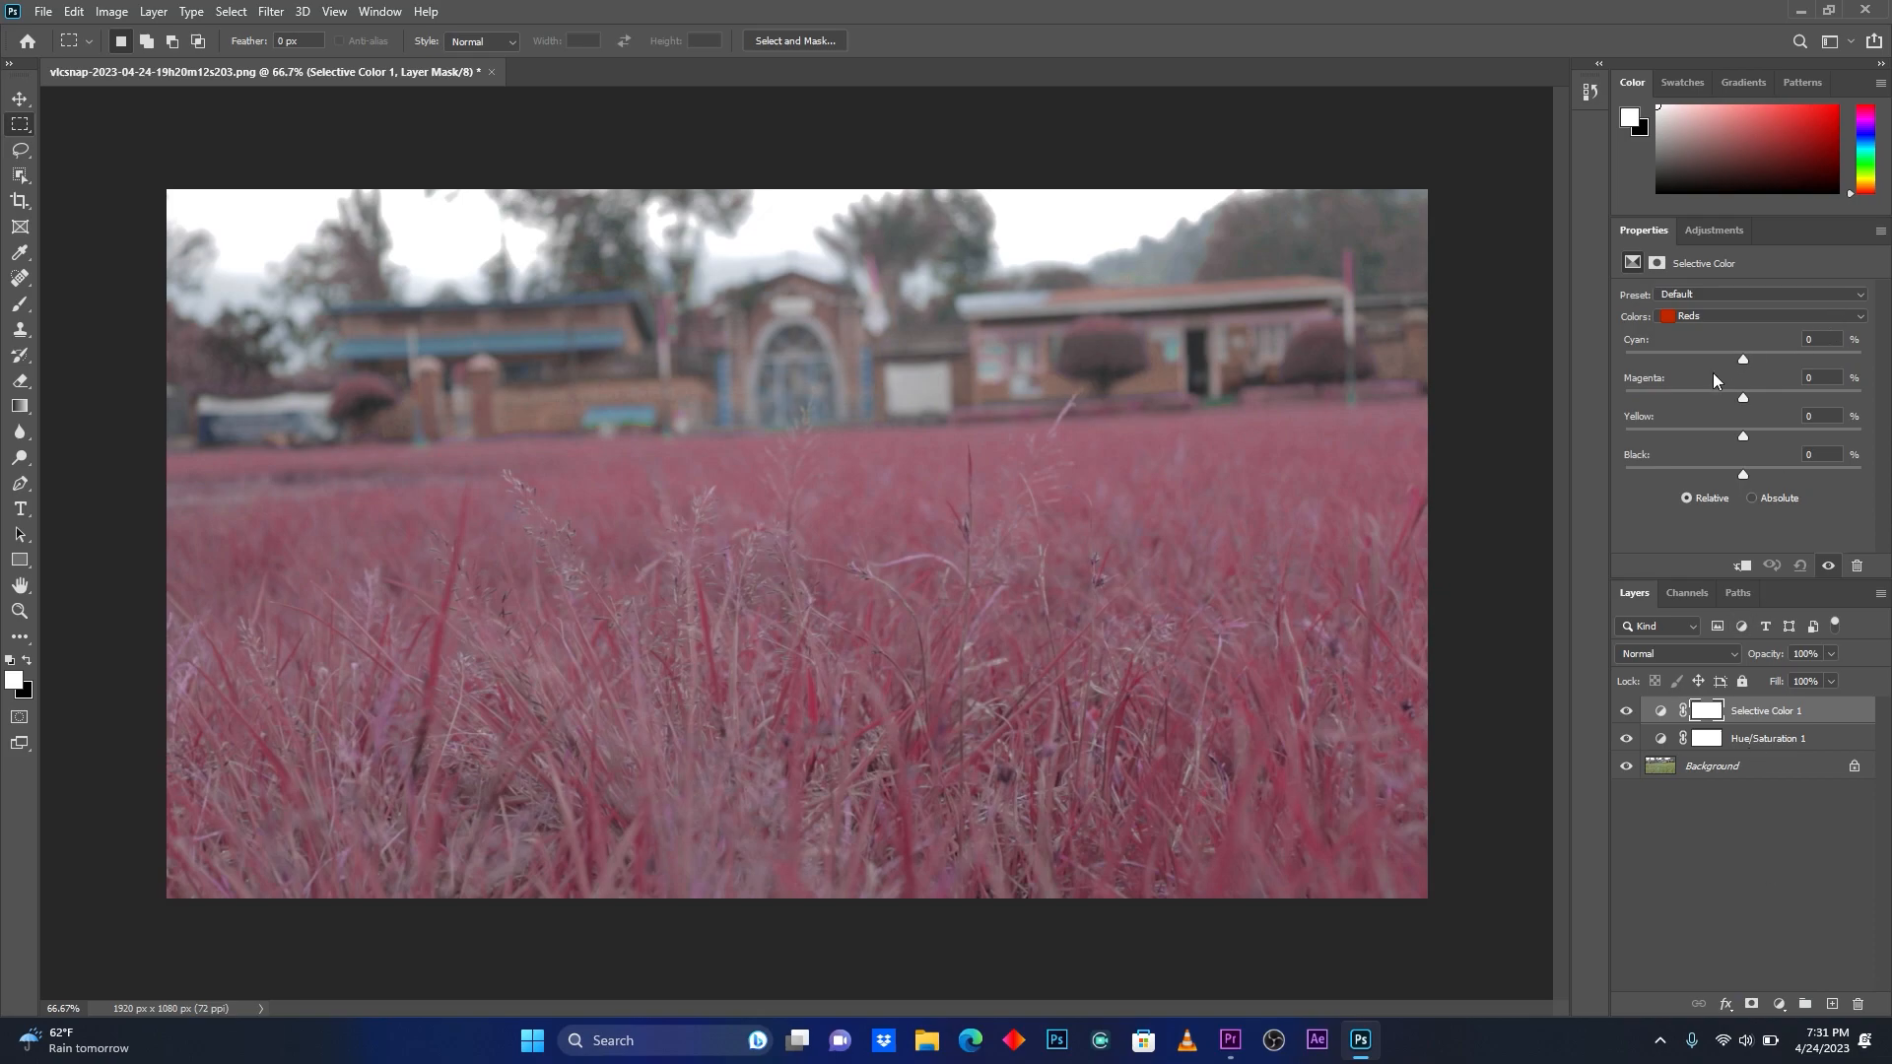
{"action": "left_click", "coordinate": [1762, 316]}
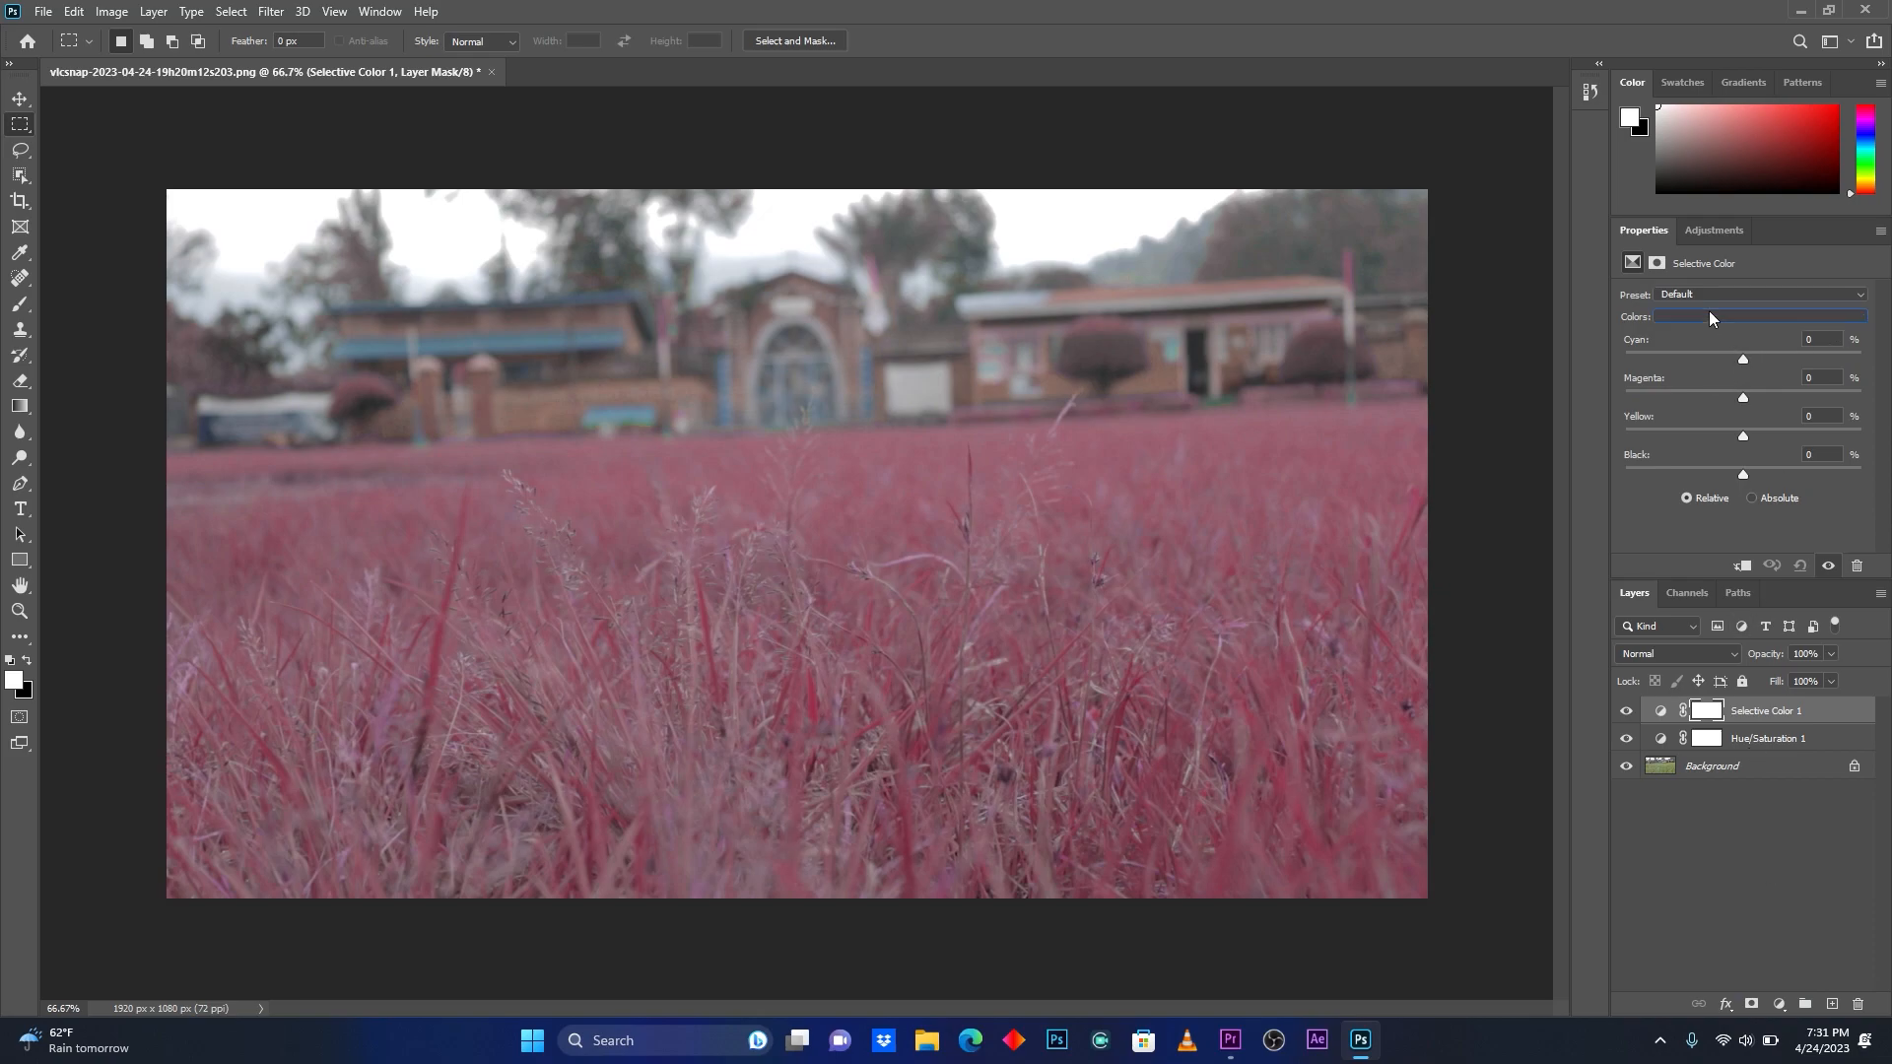
{"action": "left_click", "coordinate": [1757, 316]}
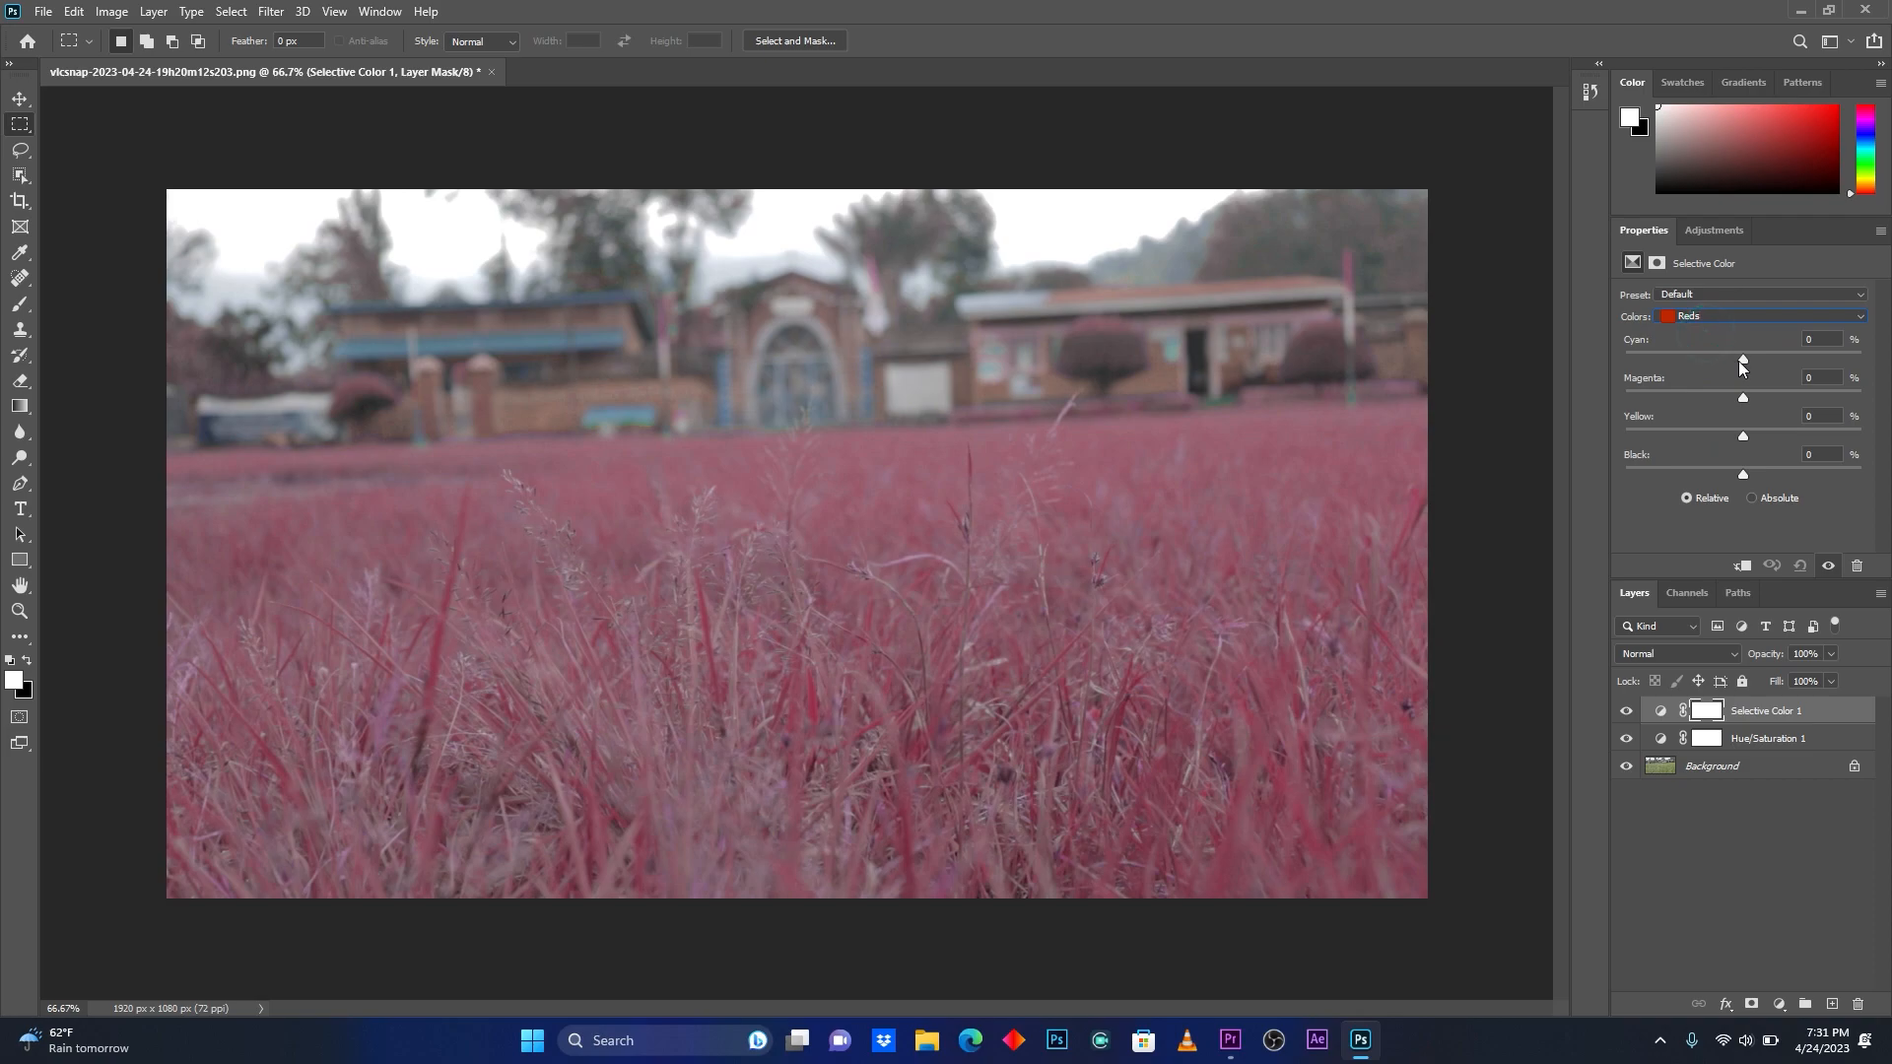
{"action": "left_click_drag", "start_coordinate": [1742, 359], "coordinate": [1710, 359]}
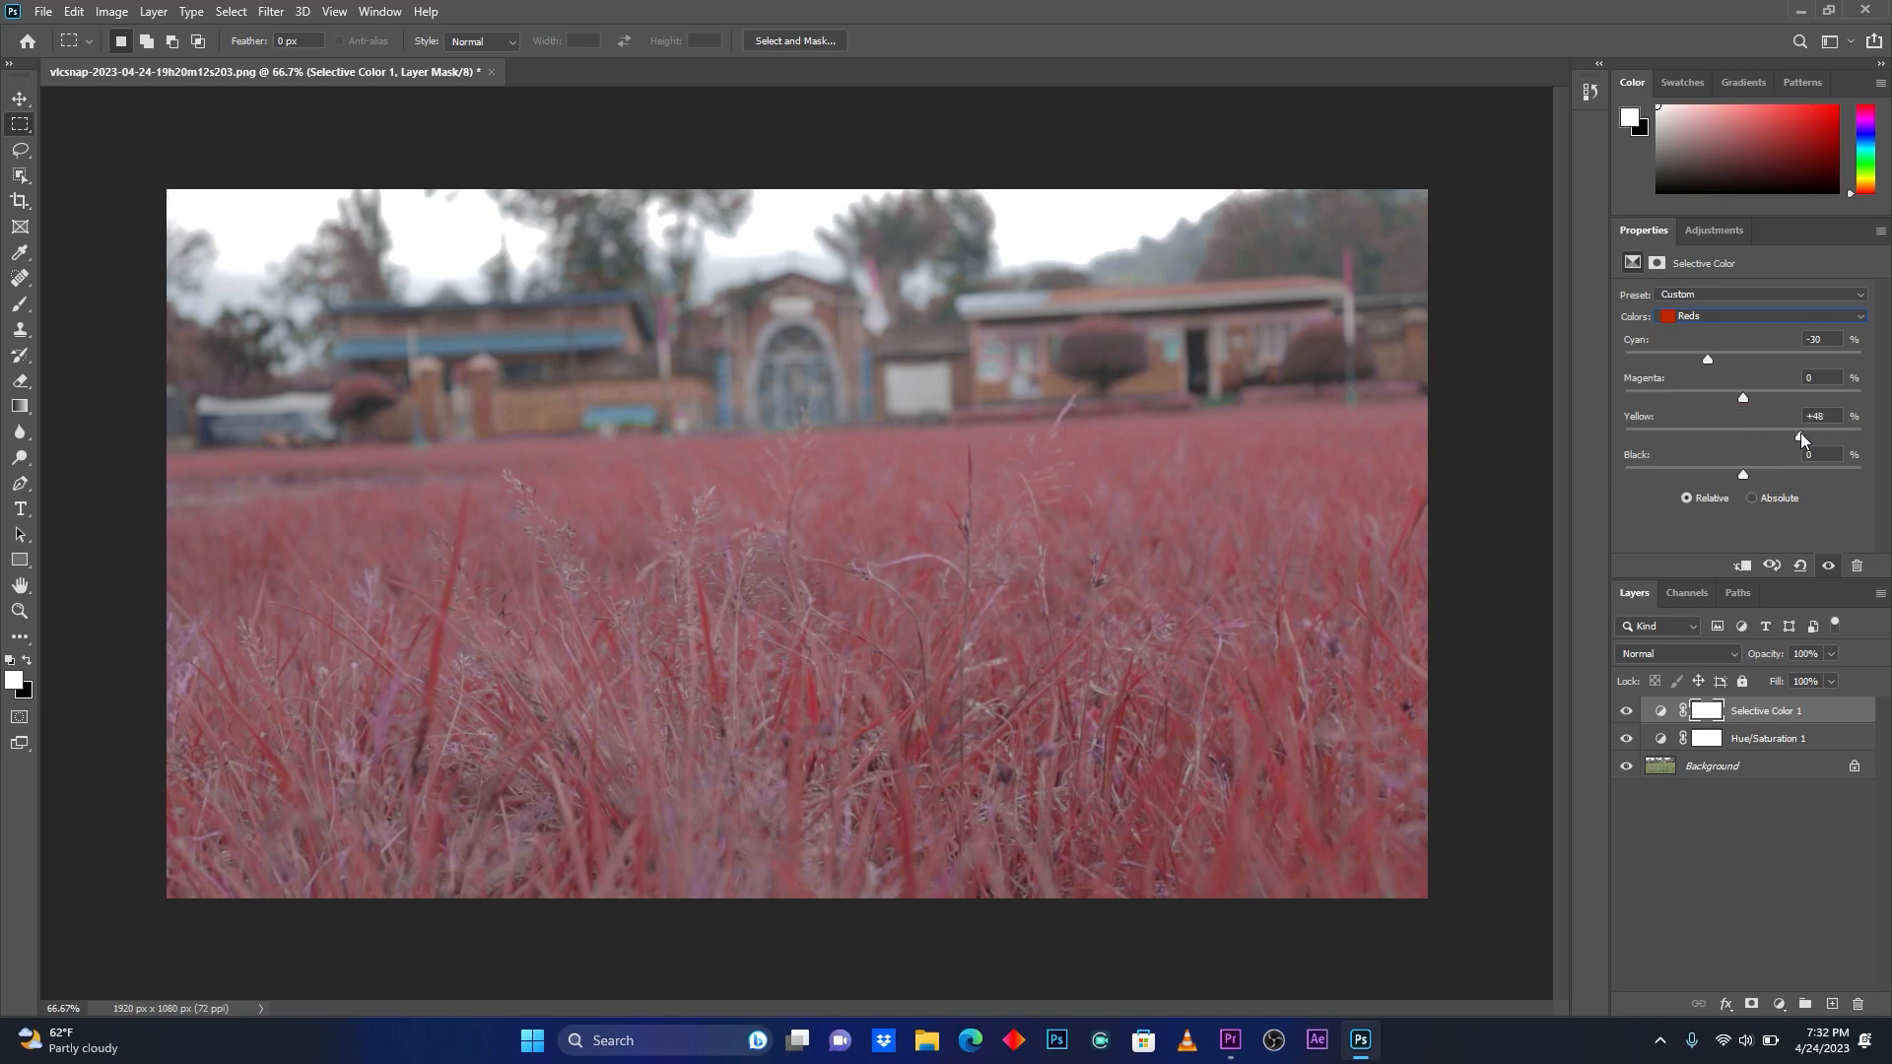
{"action": "left_click_drag", "start_coordinate": [1800, 435], "coordinate": [1796, 436]}
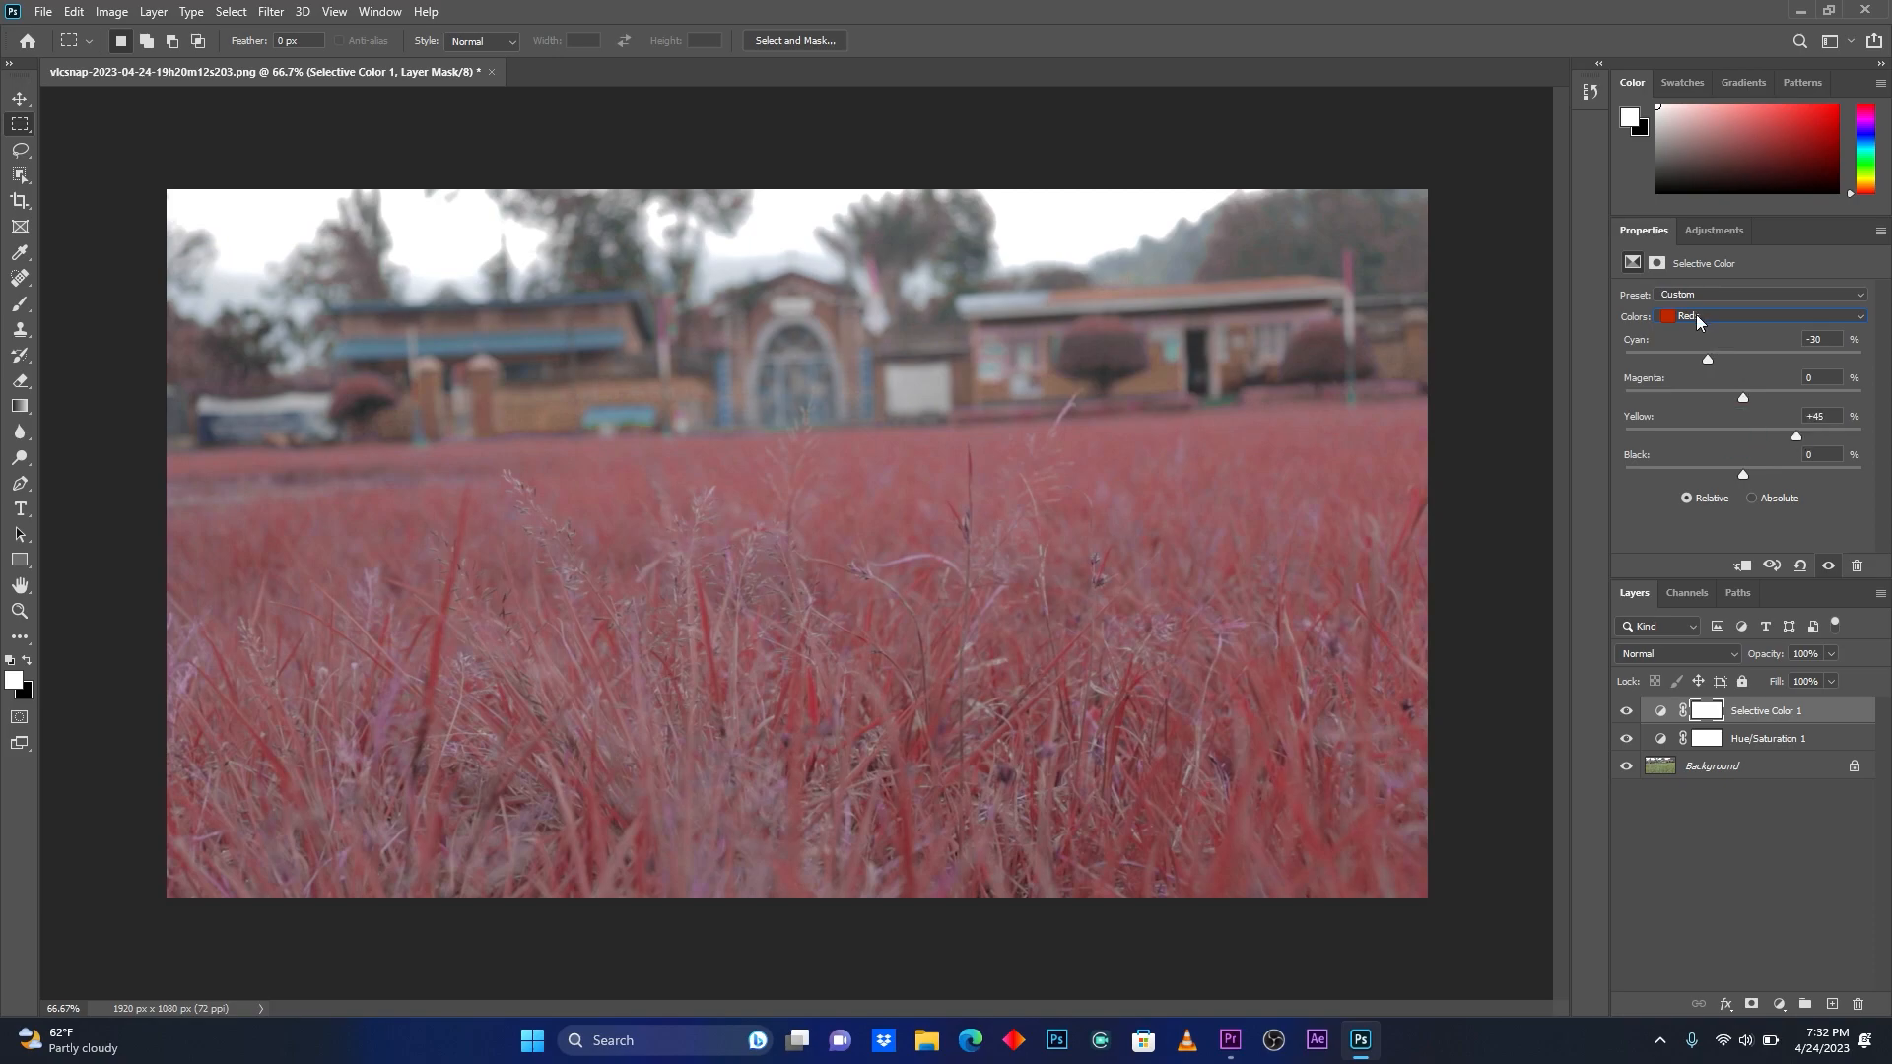
Raise the Selective Color Blacks value to about +22.
{"action": "left_click", "coordinate": [1762, 316]}
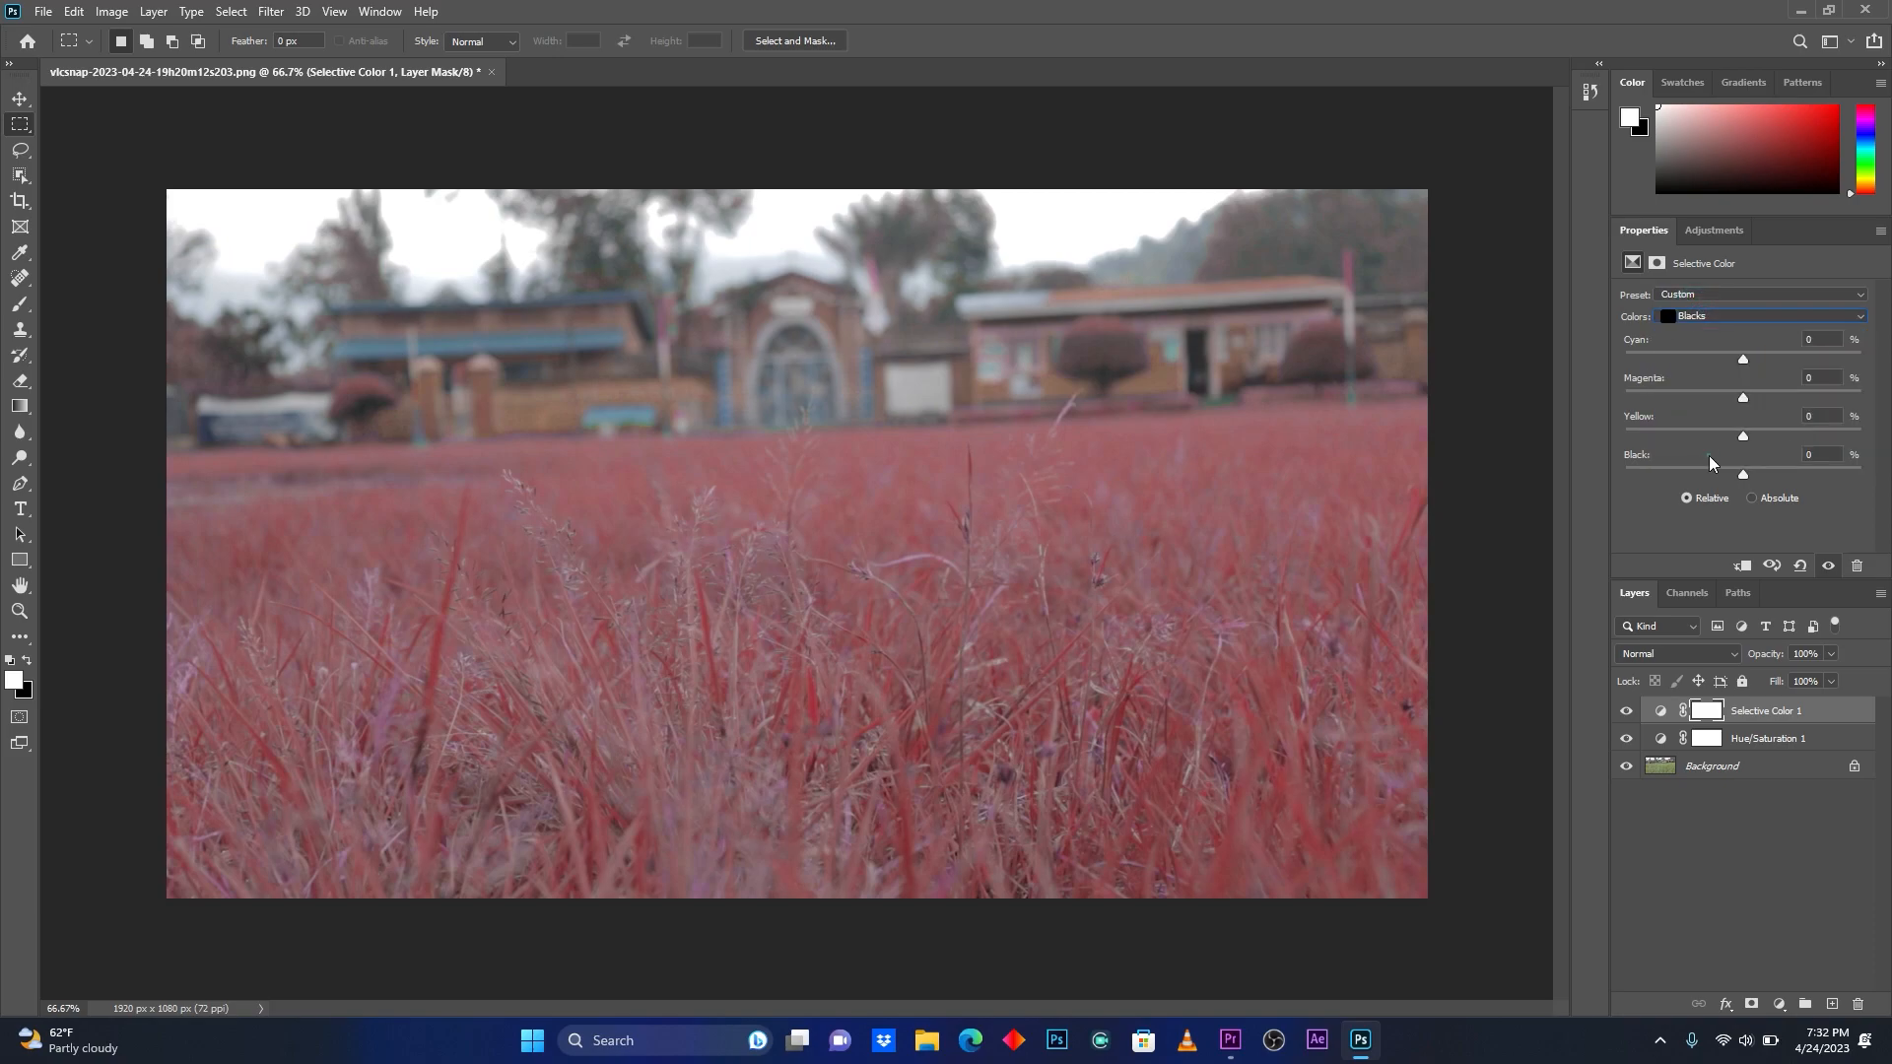
{"action": "left_click_drag", "start_coordinate": [1743, 474], "coordinate": [1753, 474]}
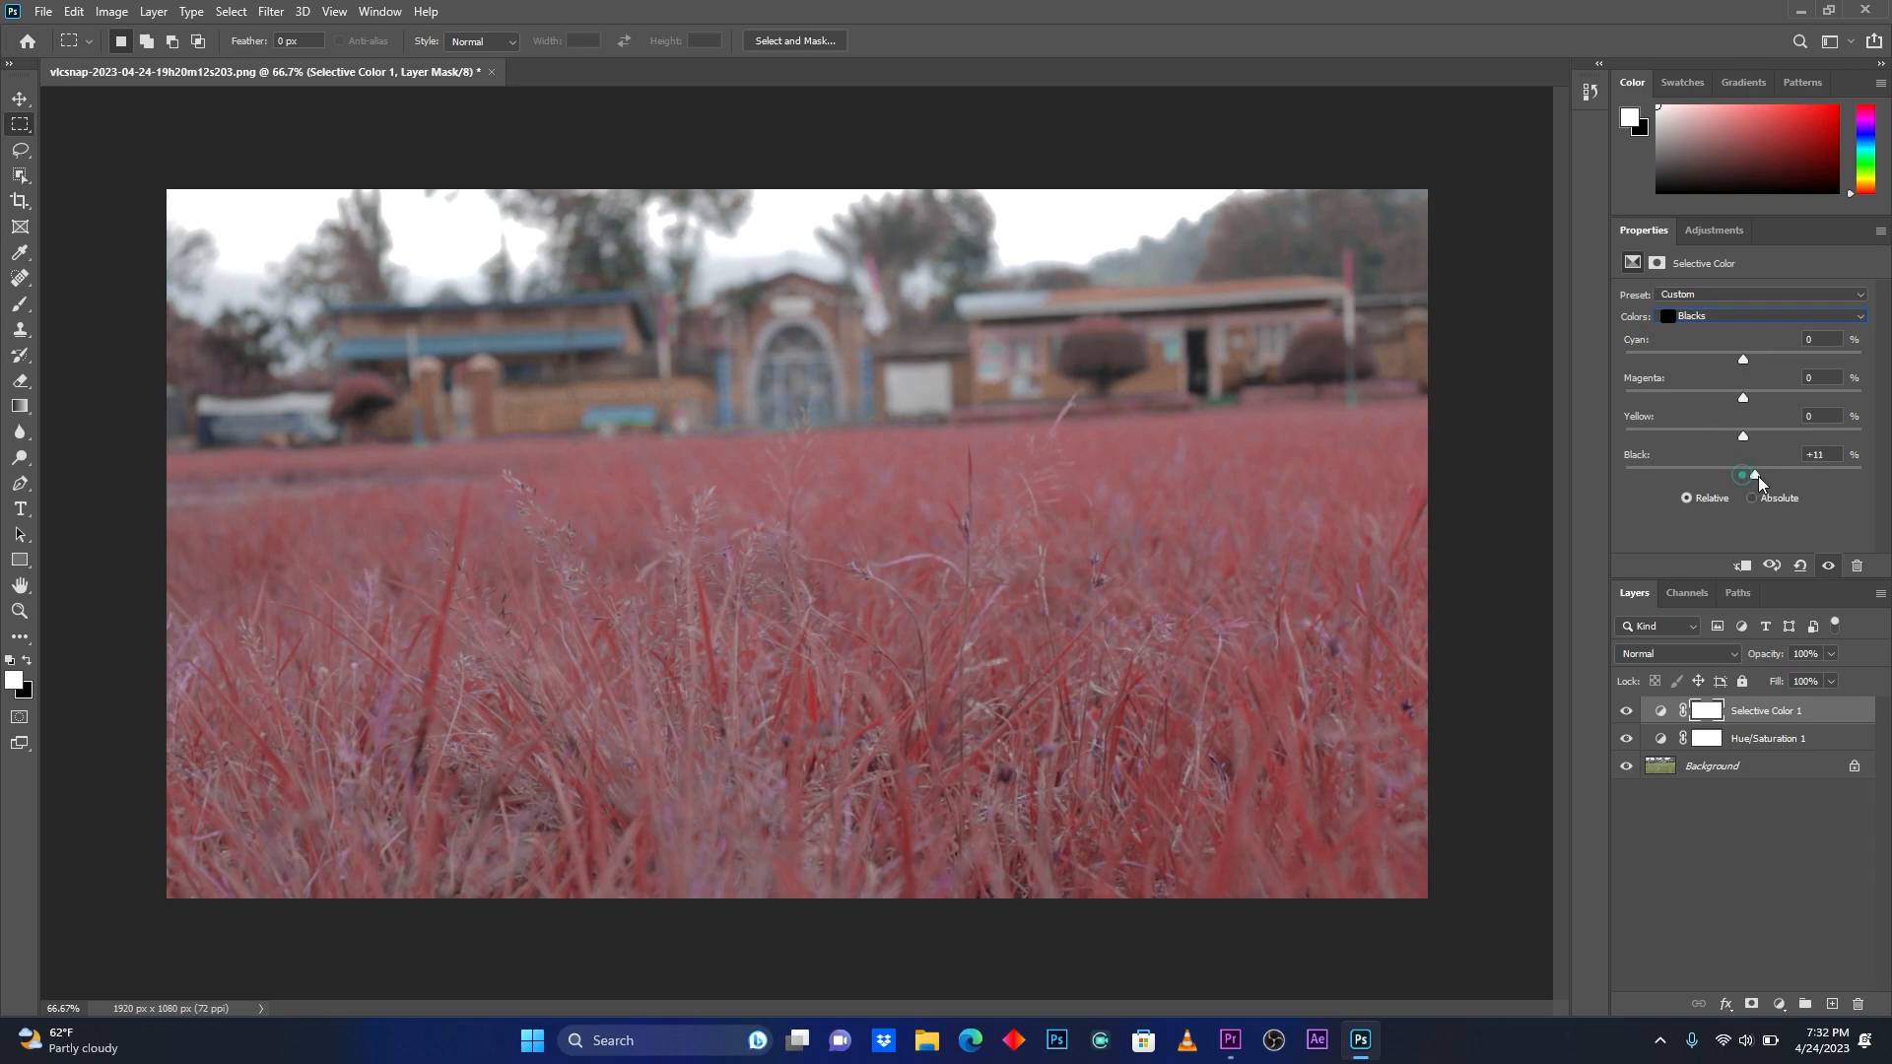
{"action": "left_click_drag", "start_coordinate": [1743, 474], "coordinate": [1768, 474]}
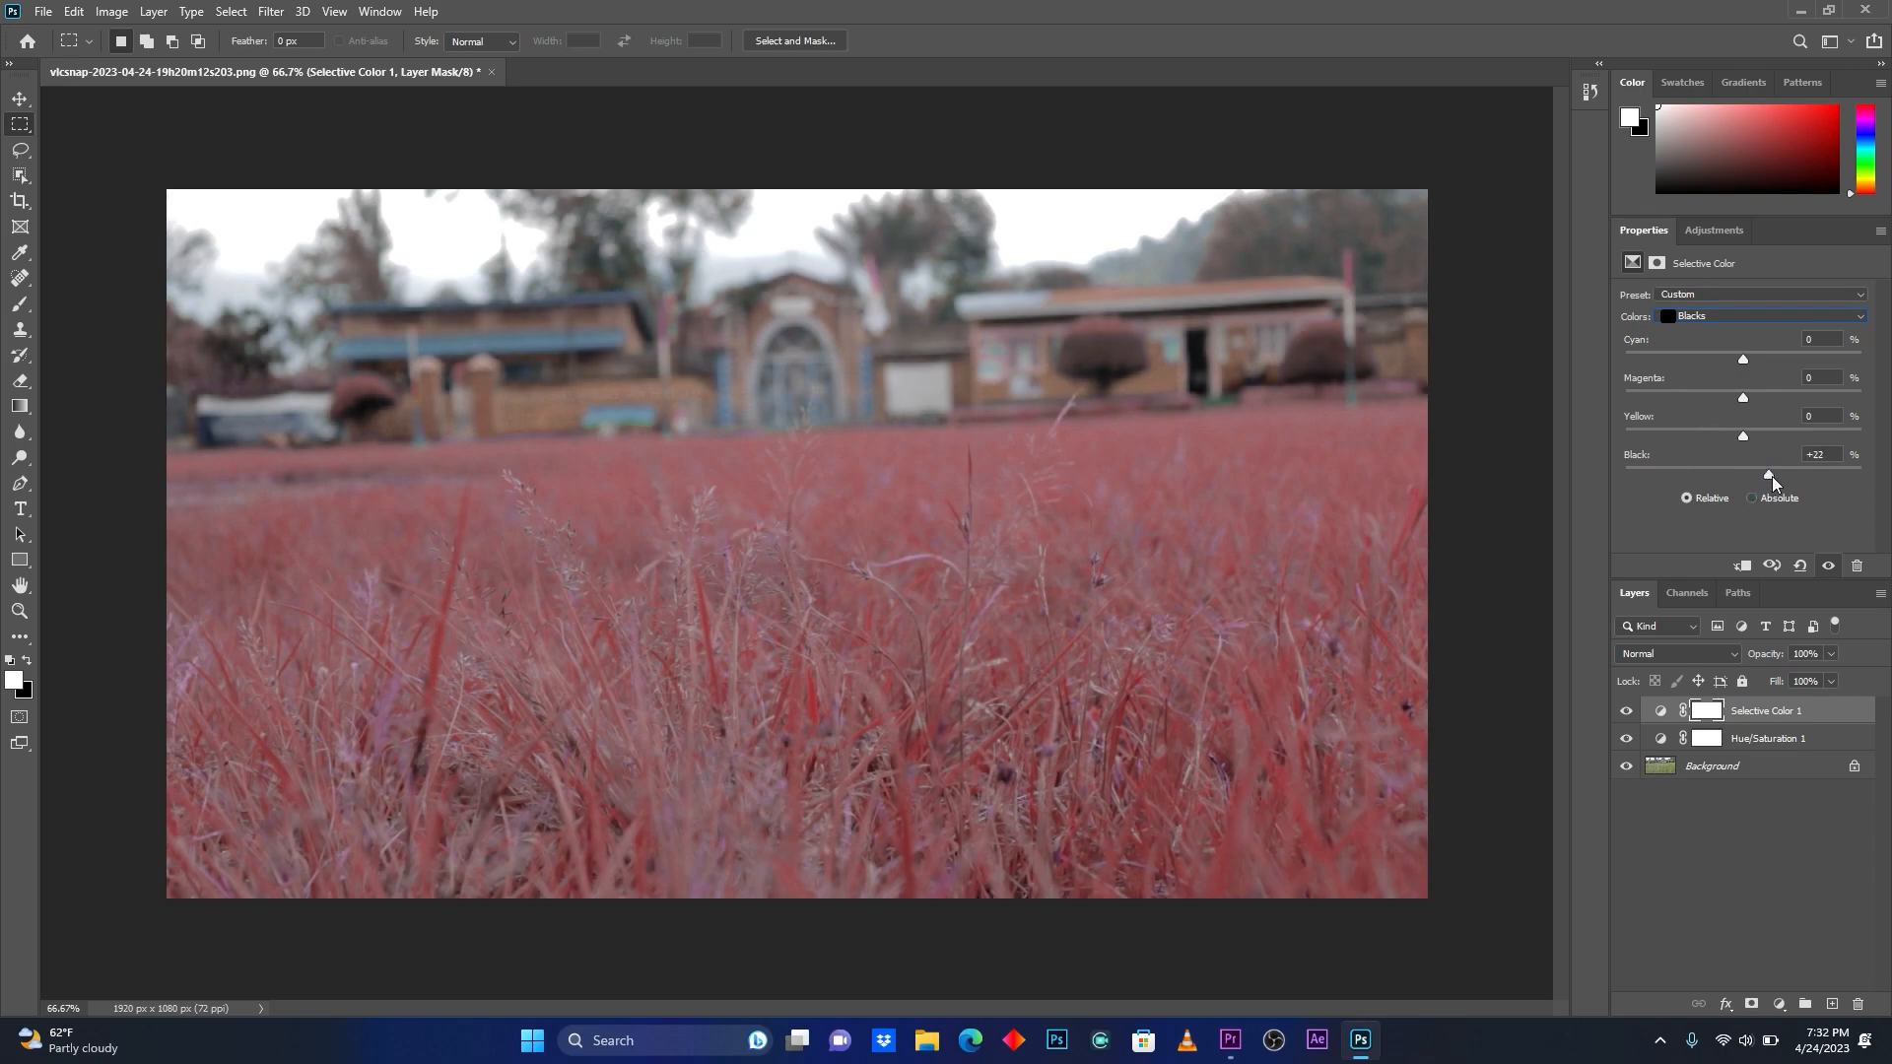
{"action": "left_click_drag", "start_coordinate": [1743, 473], "coordinate": [1769, 473]}
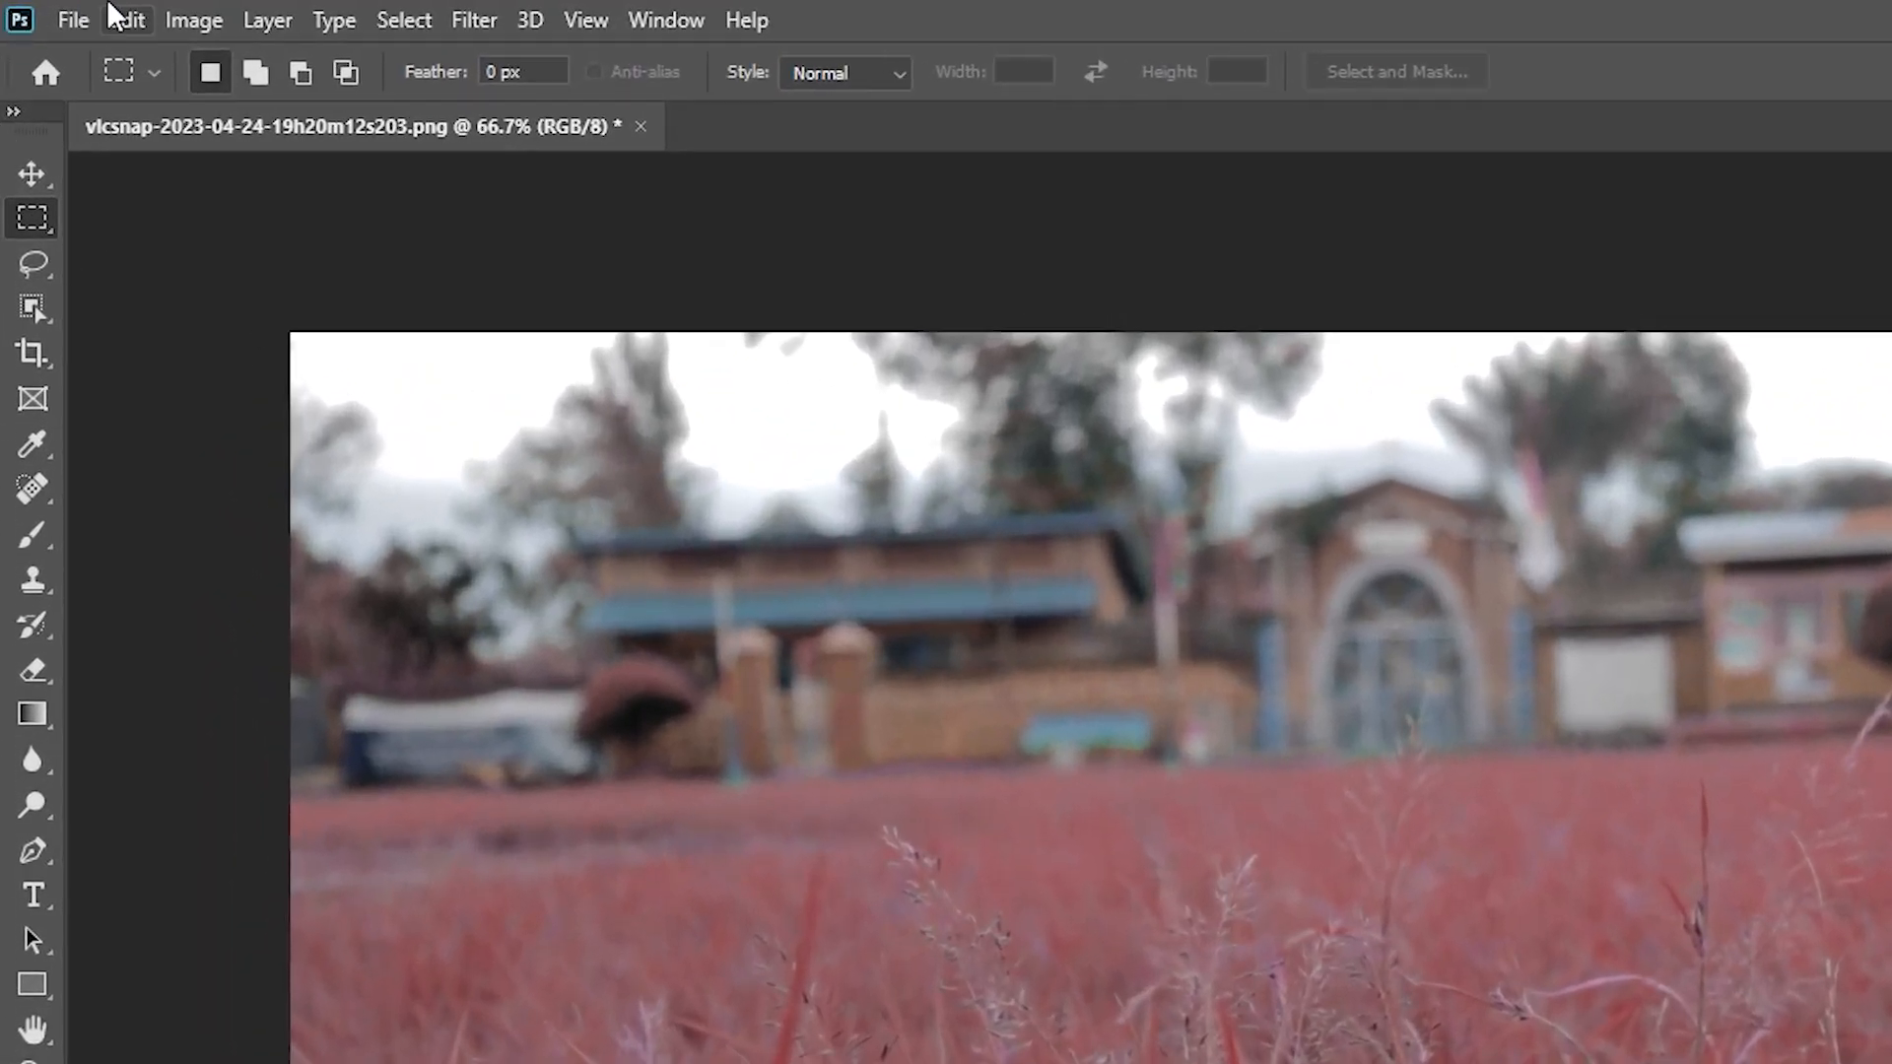
Run File > Export > Color Lookup Tables with the CUBE format ticked.
{"action": "left_click", "coordinate": [72, 20]}
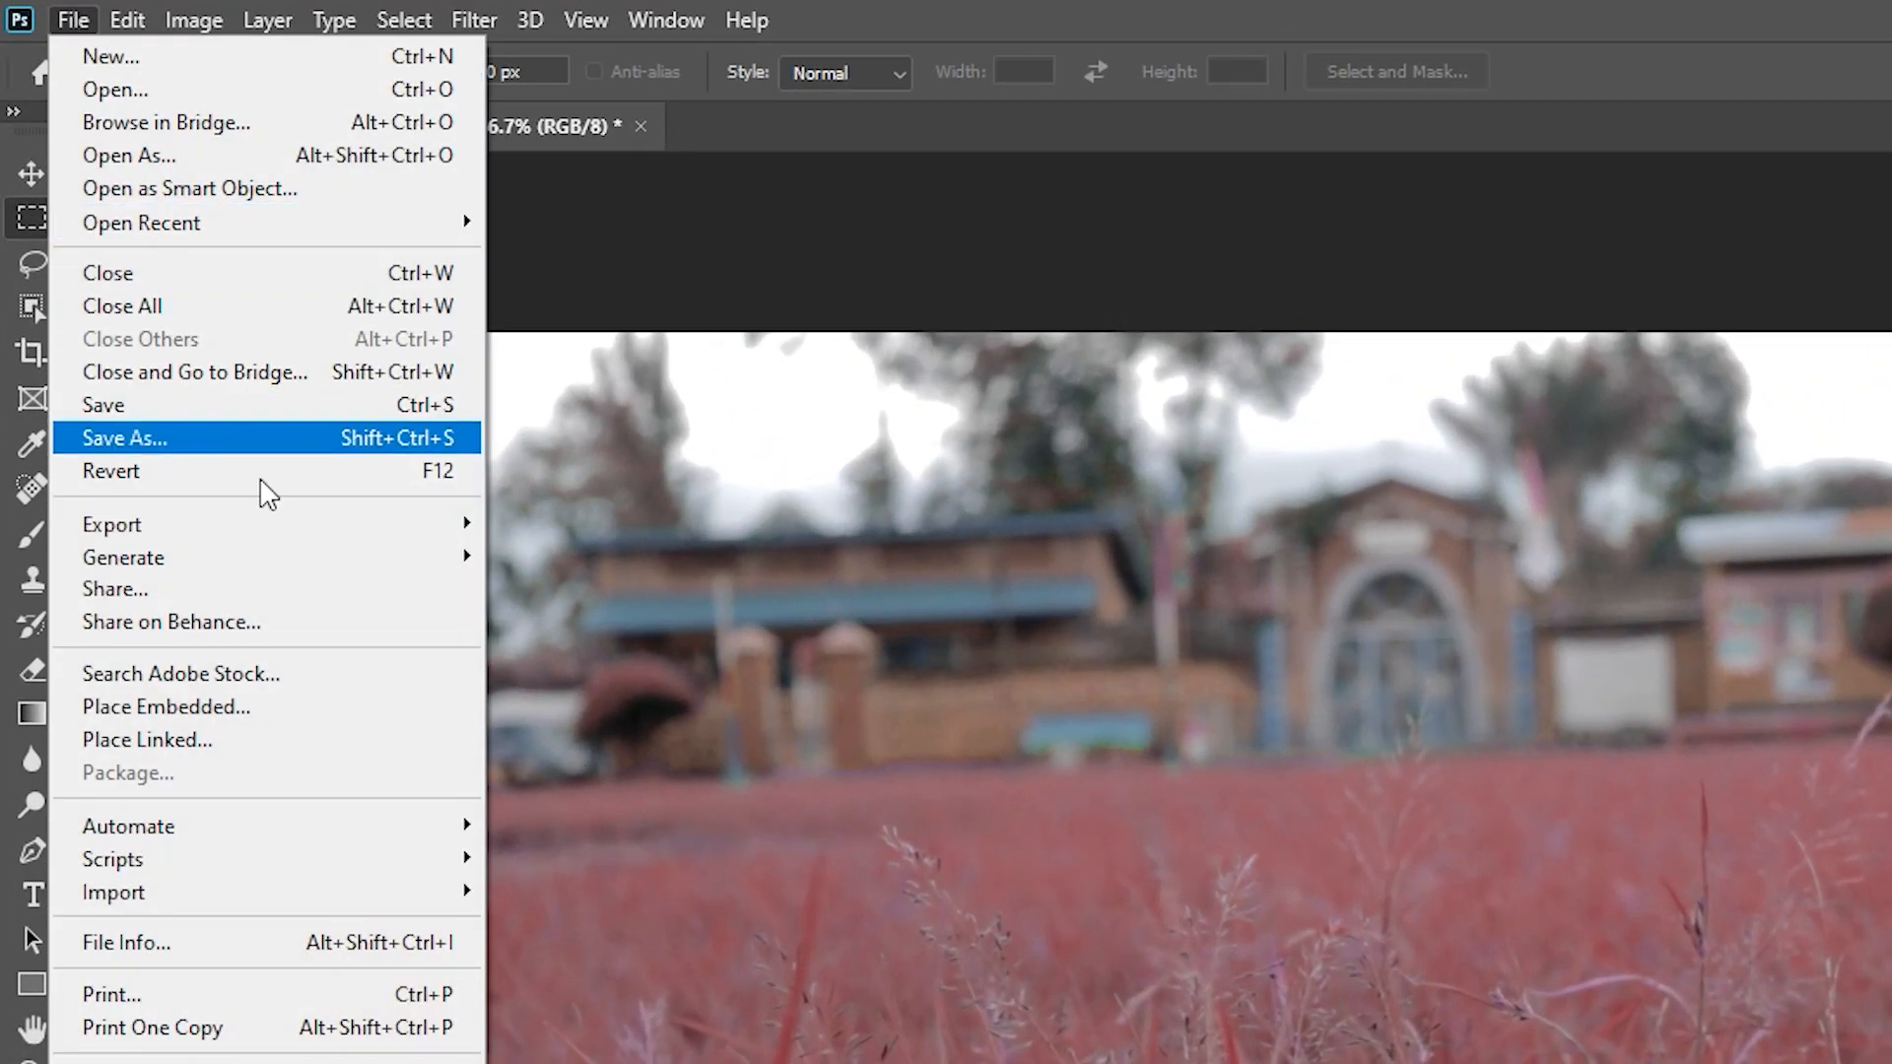
{"action": "mouse_move", "coordinate": [111, 522]}
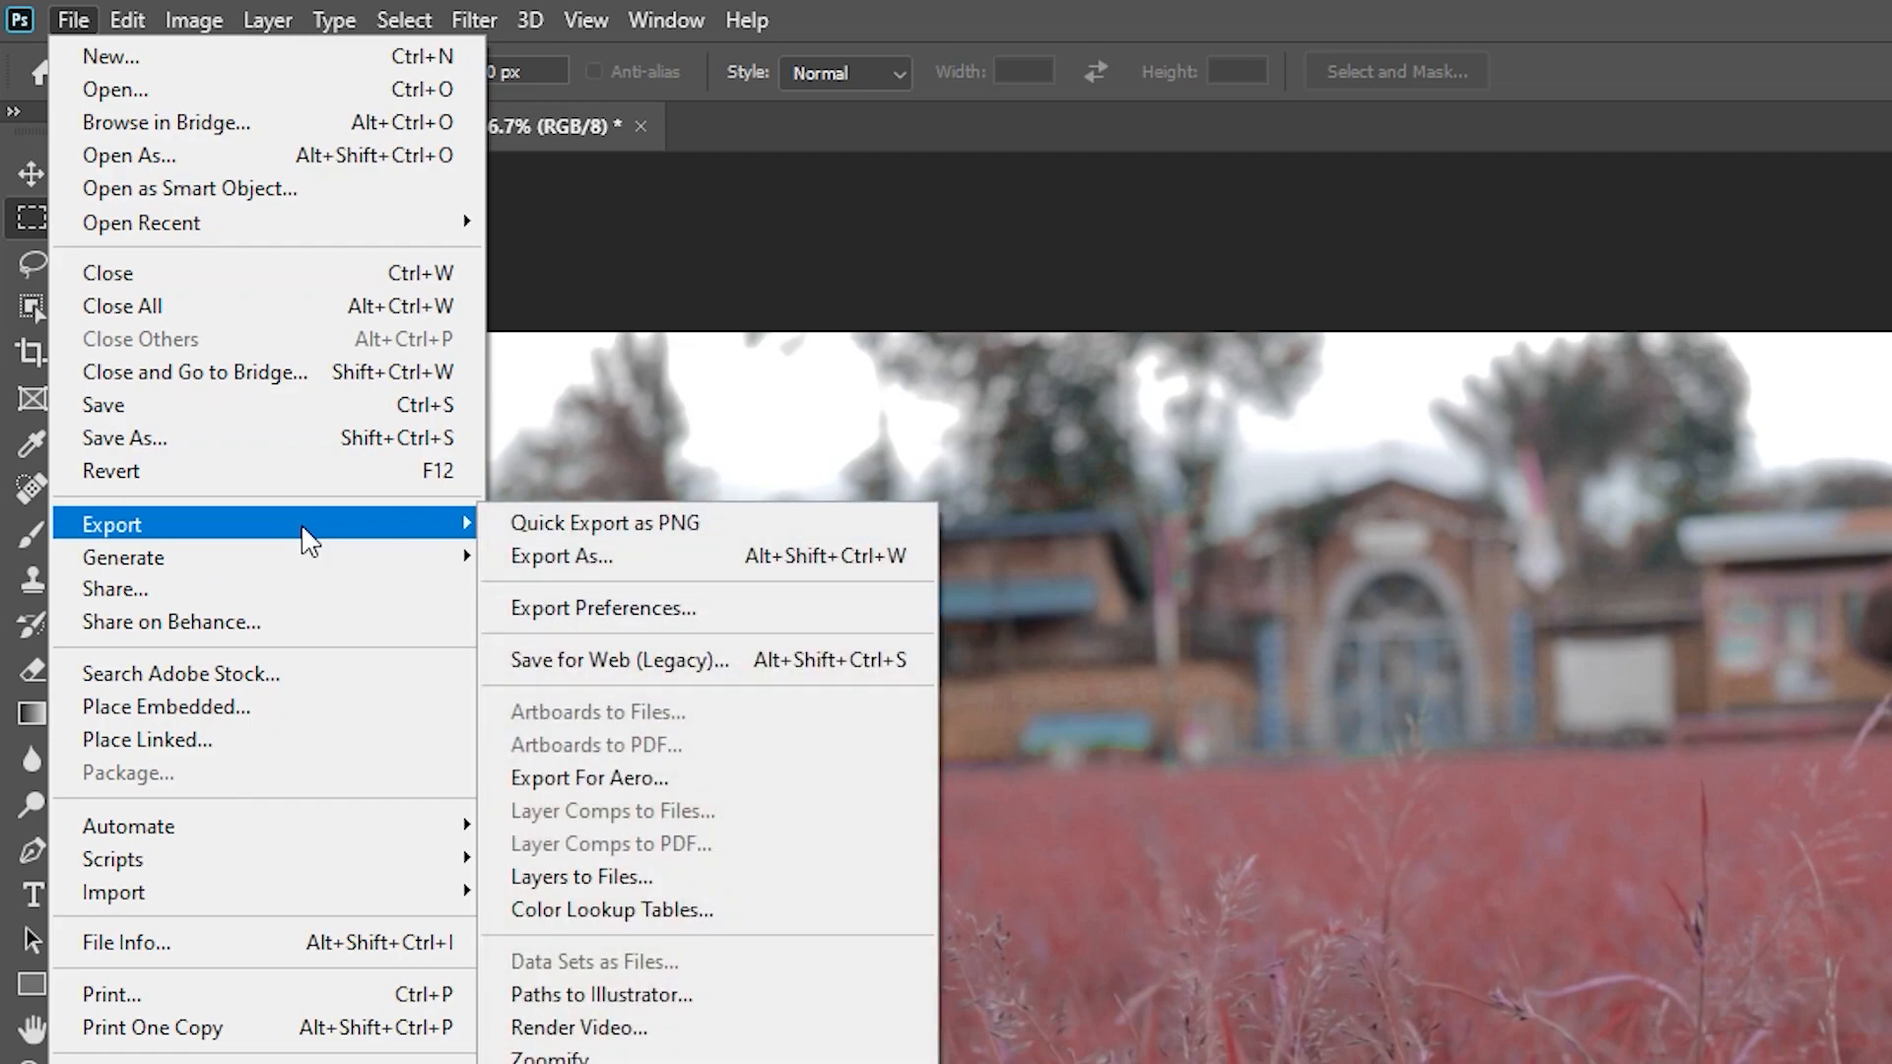
{"action": "mouse_move", "coordinate": [757, 732]}
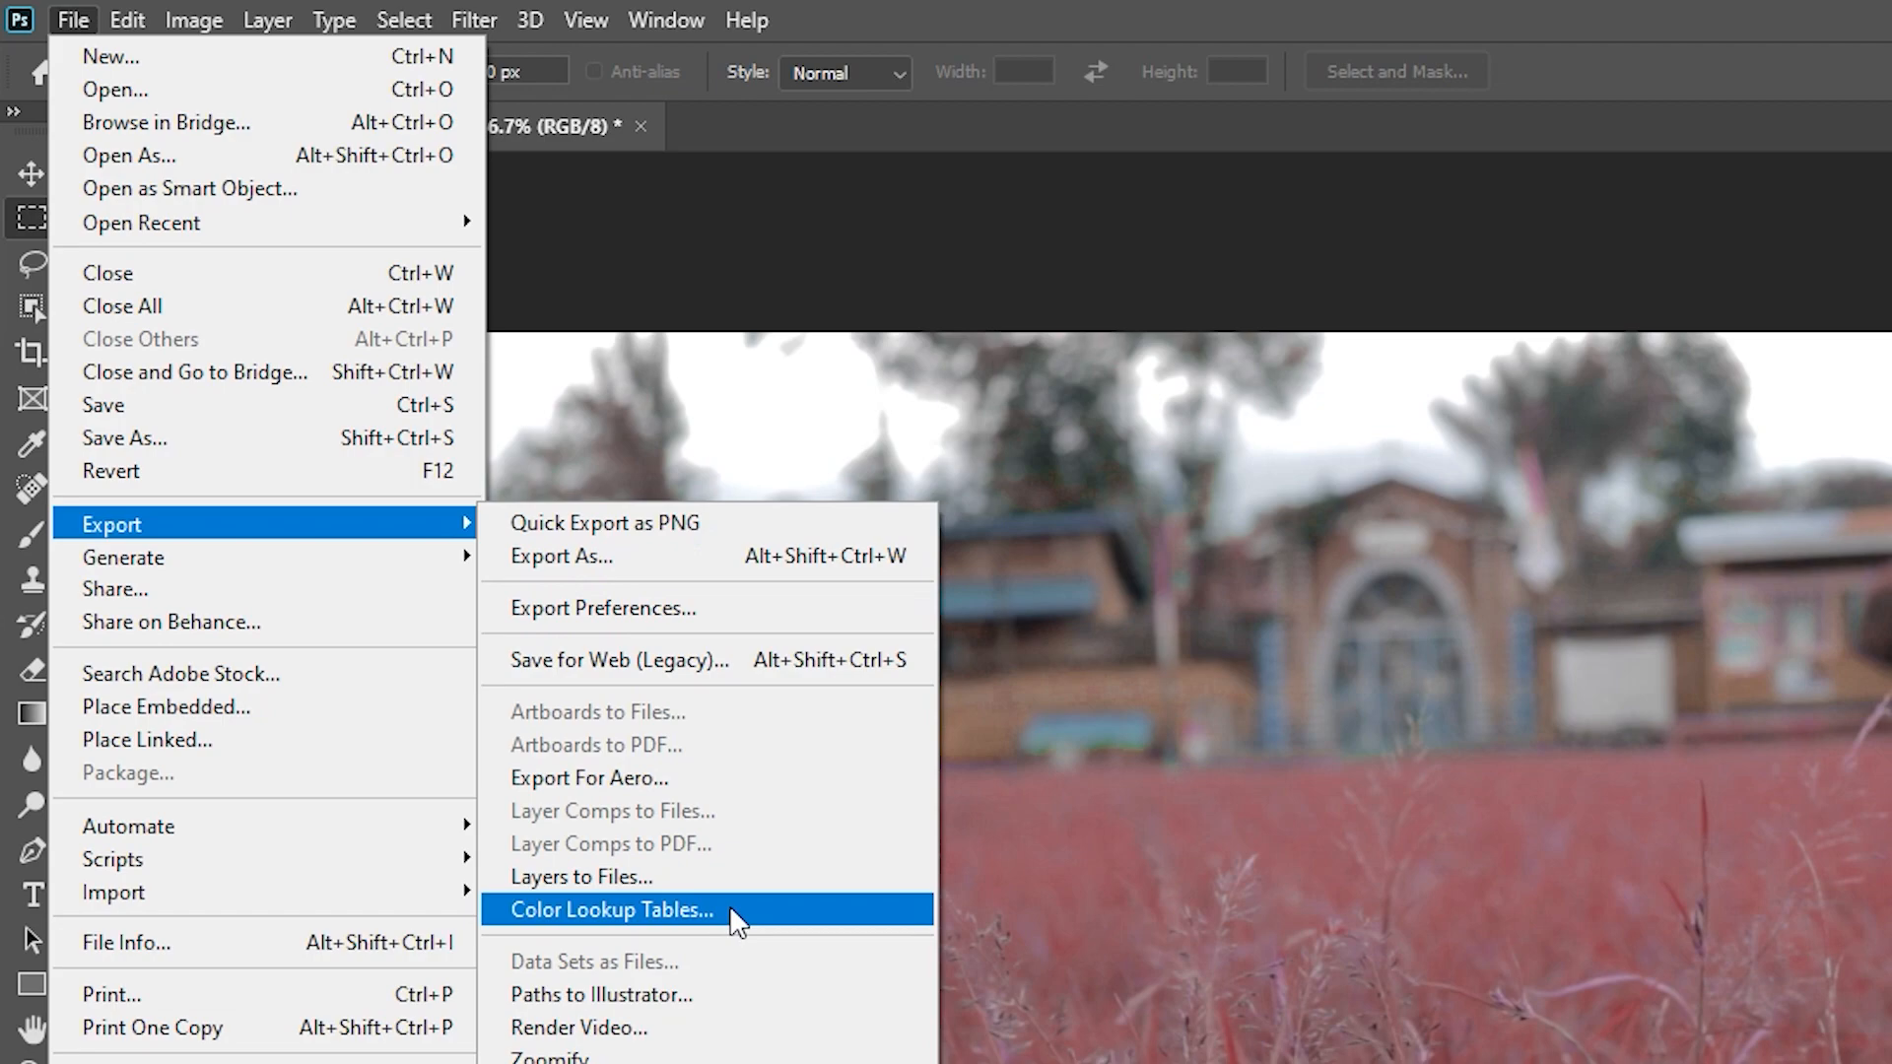
{"action": "left_click", "coordinate": [612, 910]}
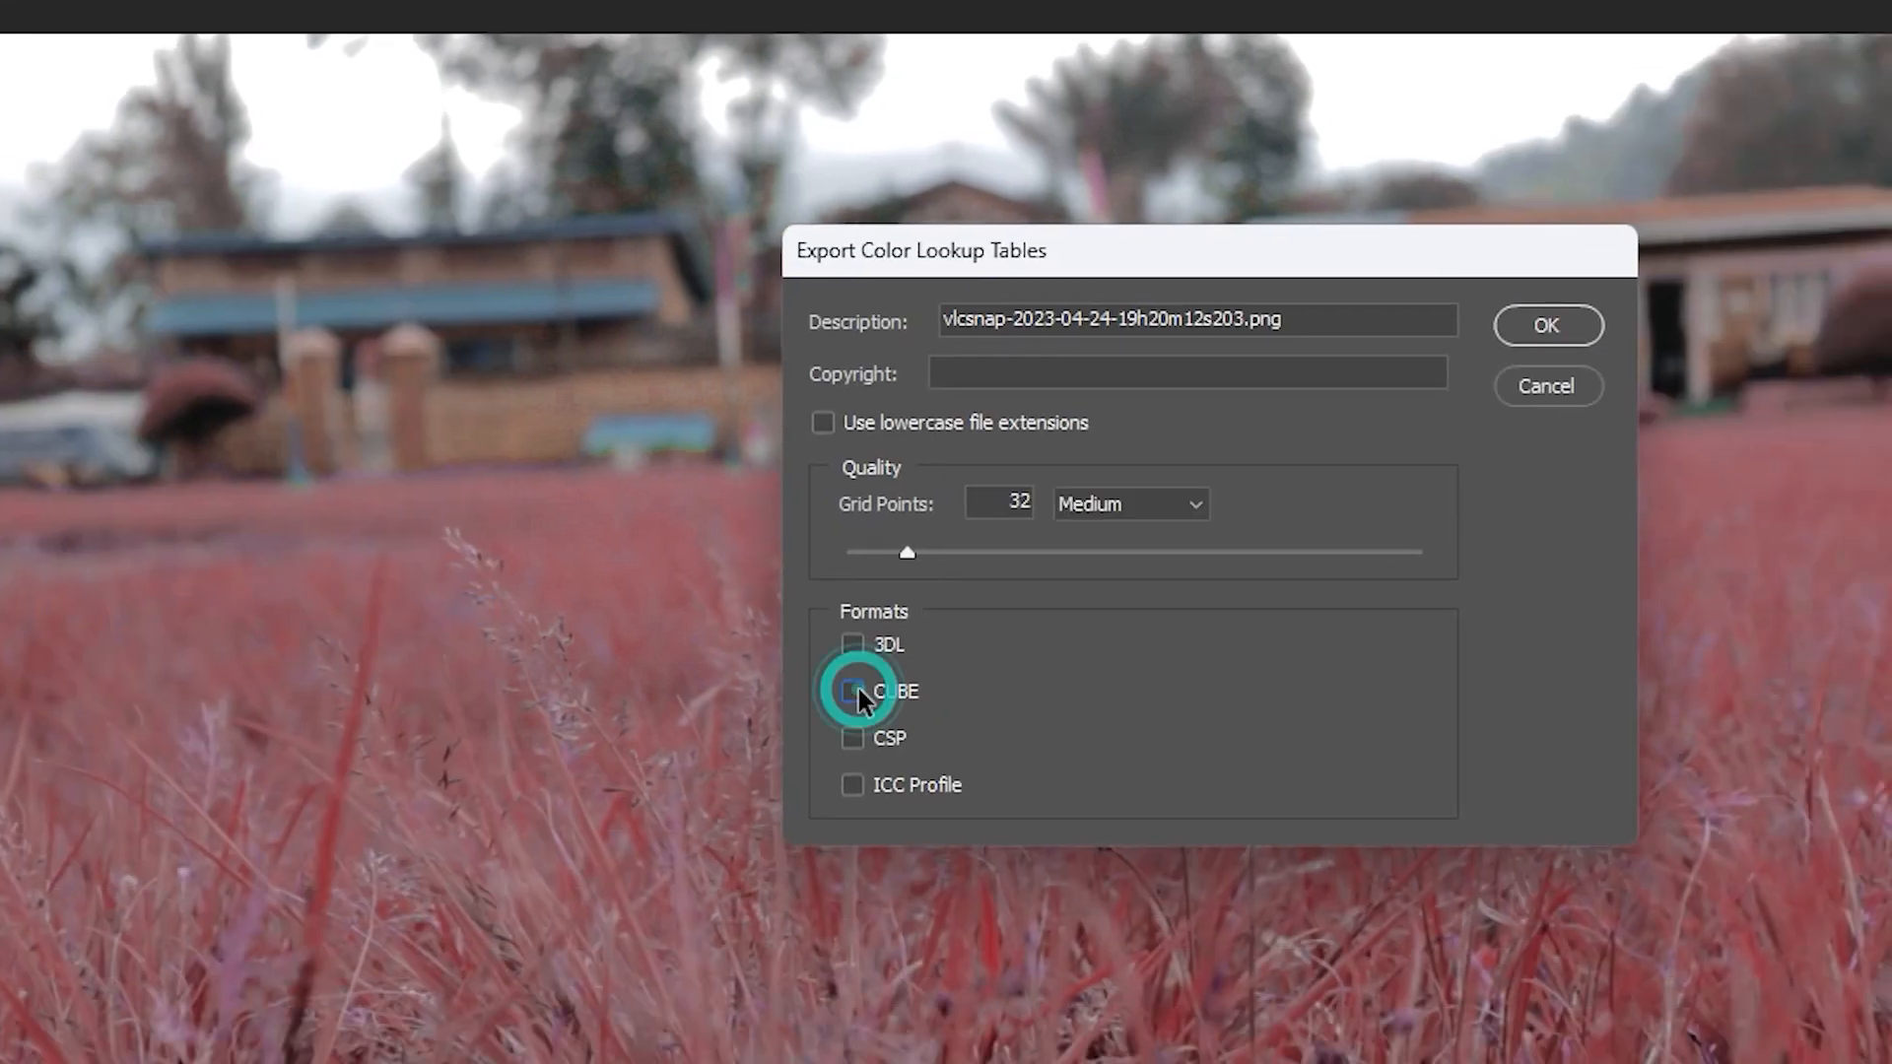
{"action": "left_click", "coordinate": [851, 690]}
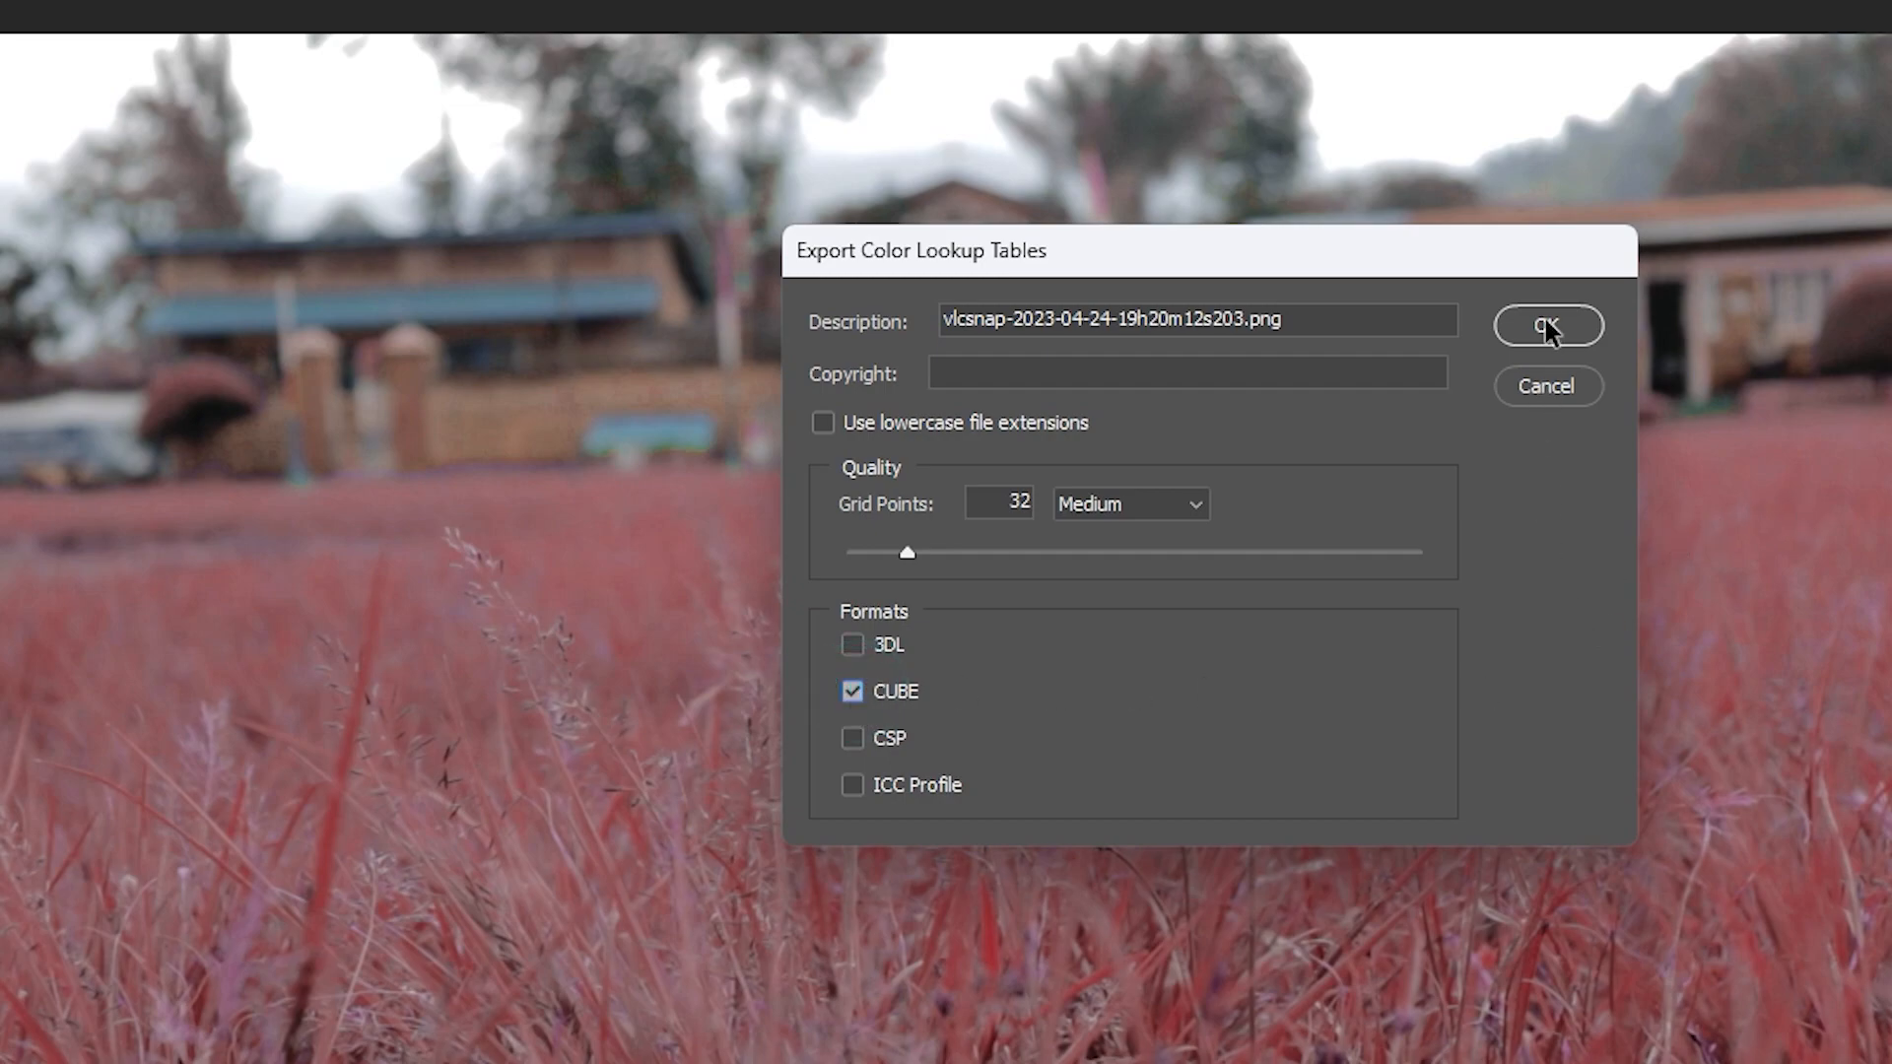
{"action": "left_click", "coordinate": [1547, 327]}
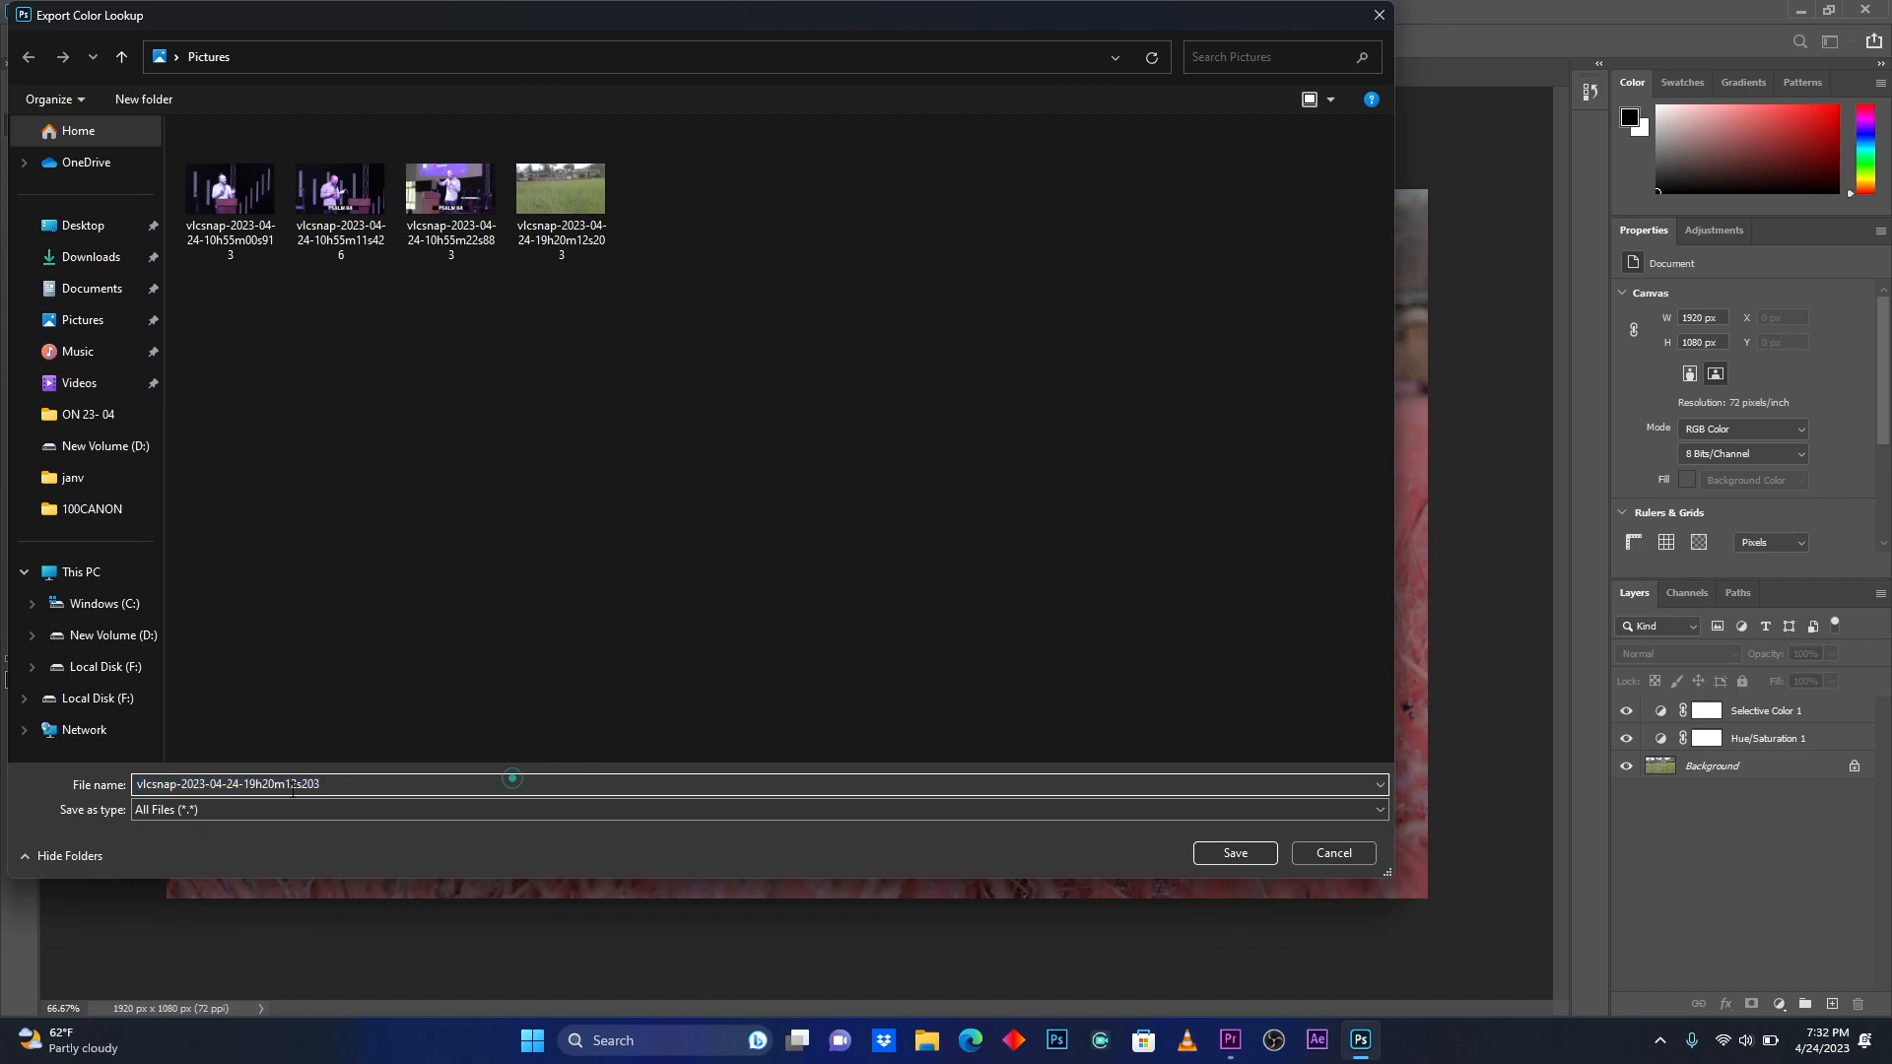
Name the lookup table file 'red' and save it.
{"action": "triple_click", "coordinate": [229, 785]}
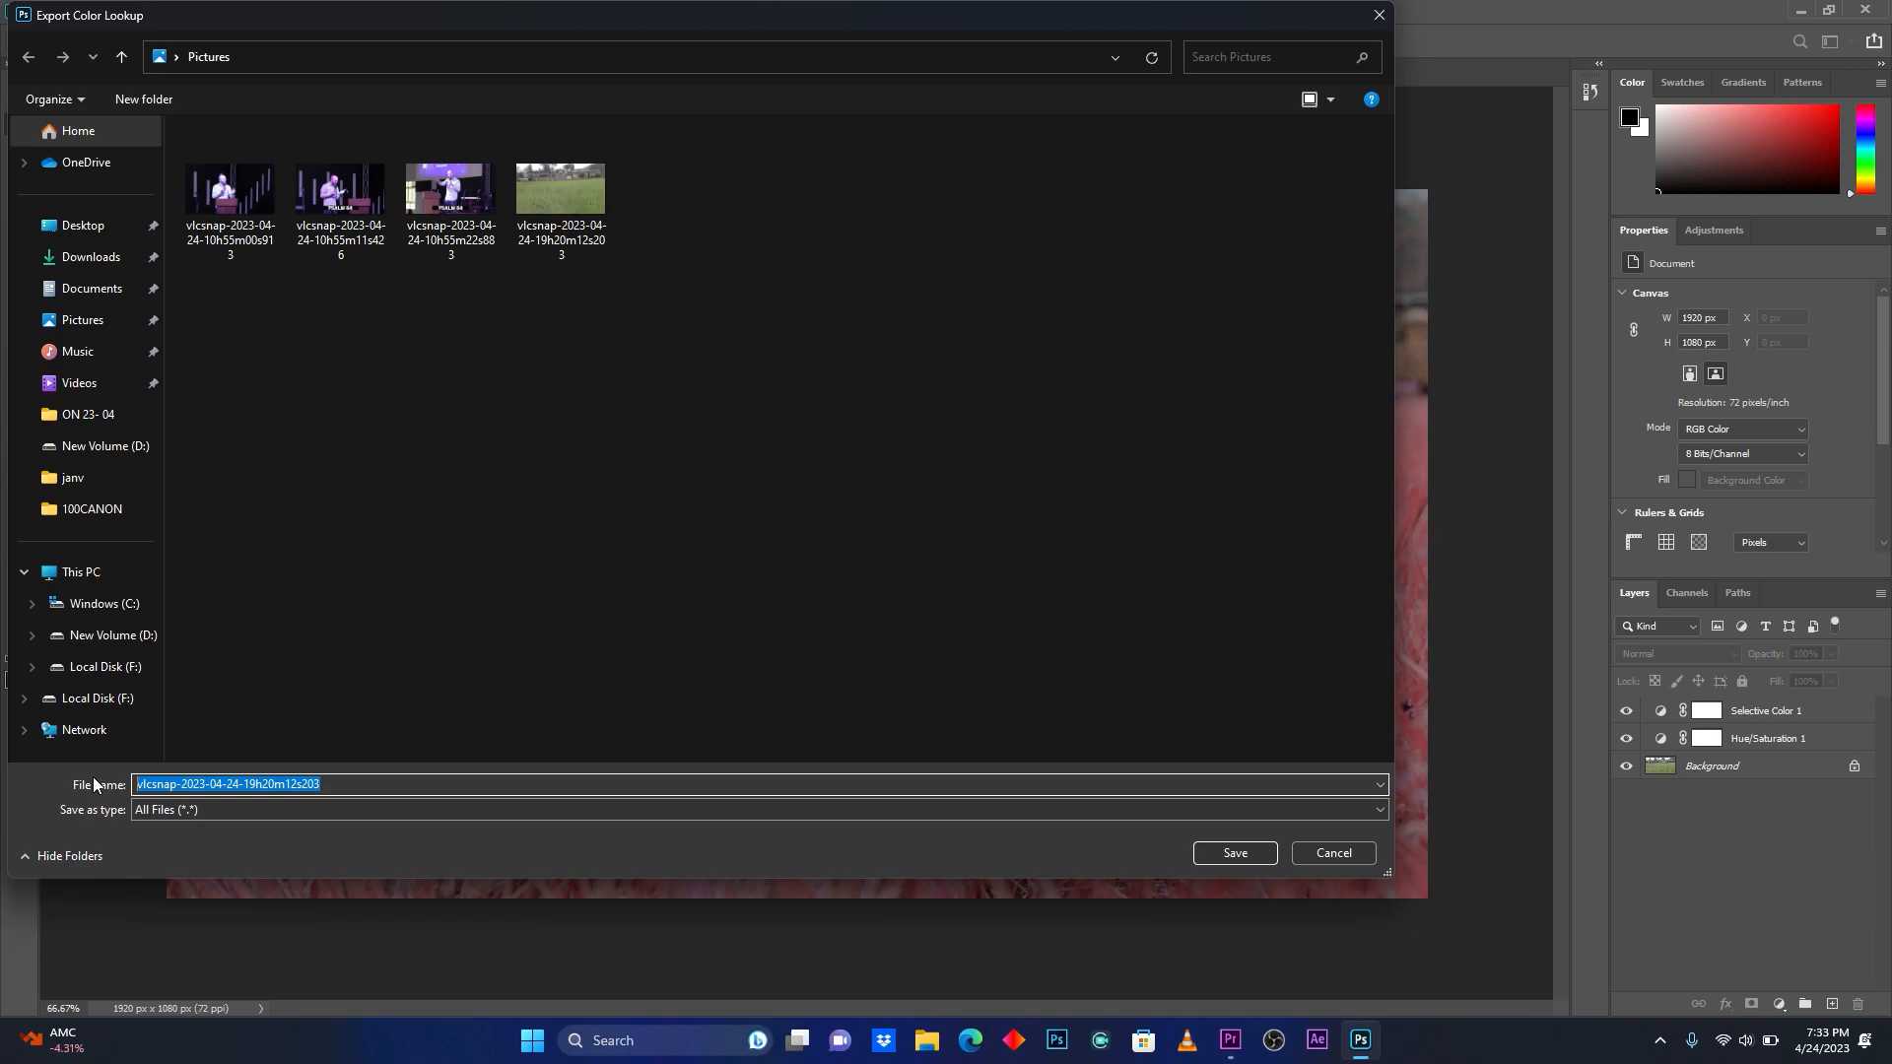
{"action": "type", "text": "r"}
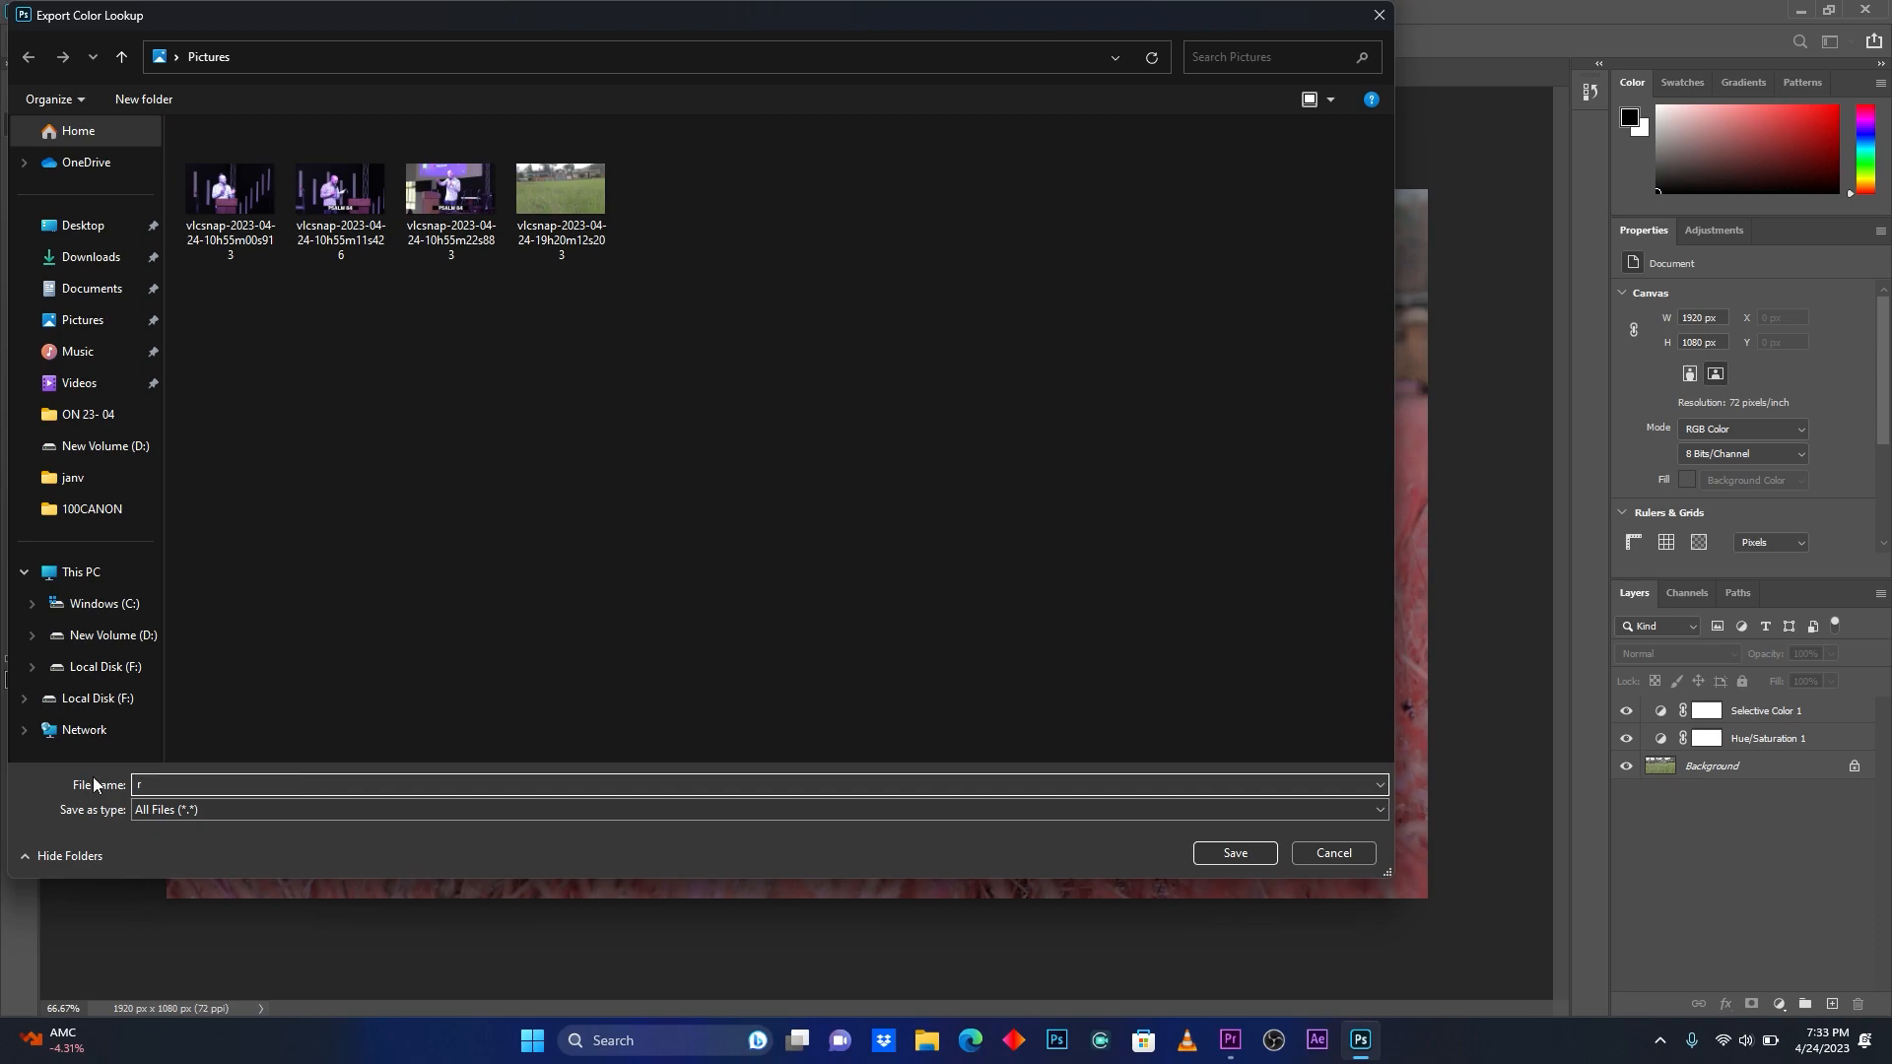
{"action": "key", "text": "Backspace"}
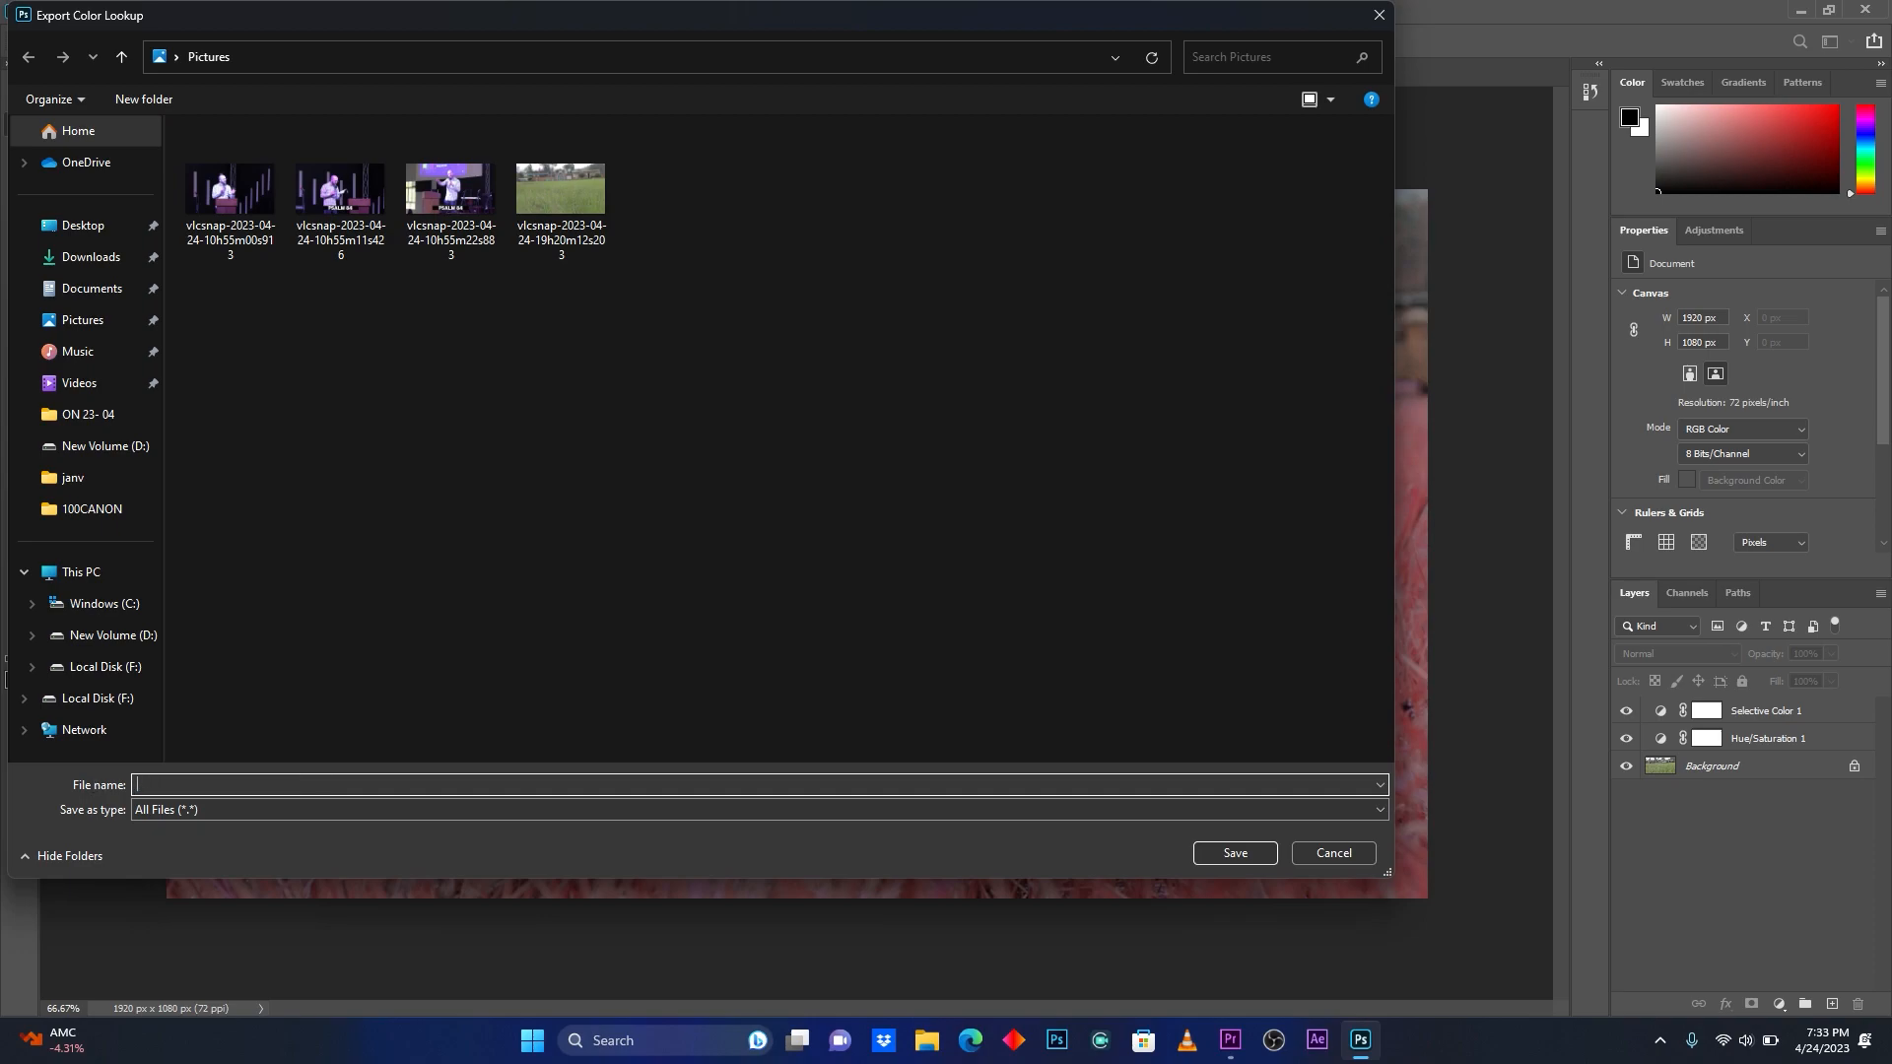
{"action": "type", "text": "red"}
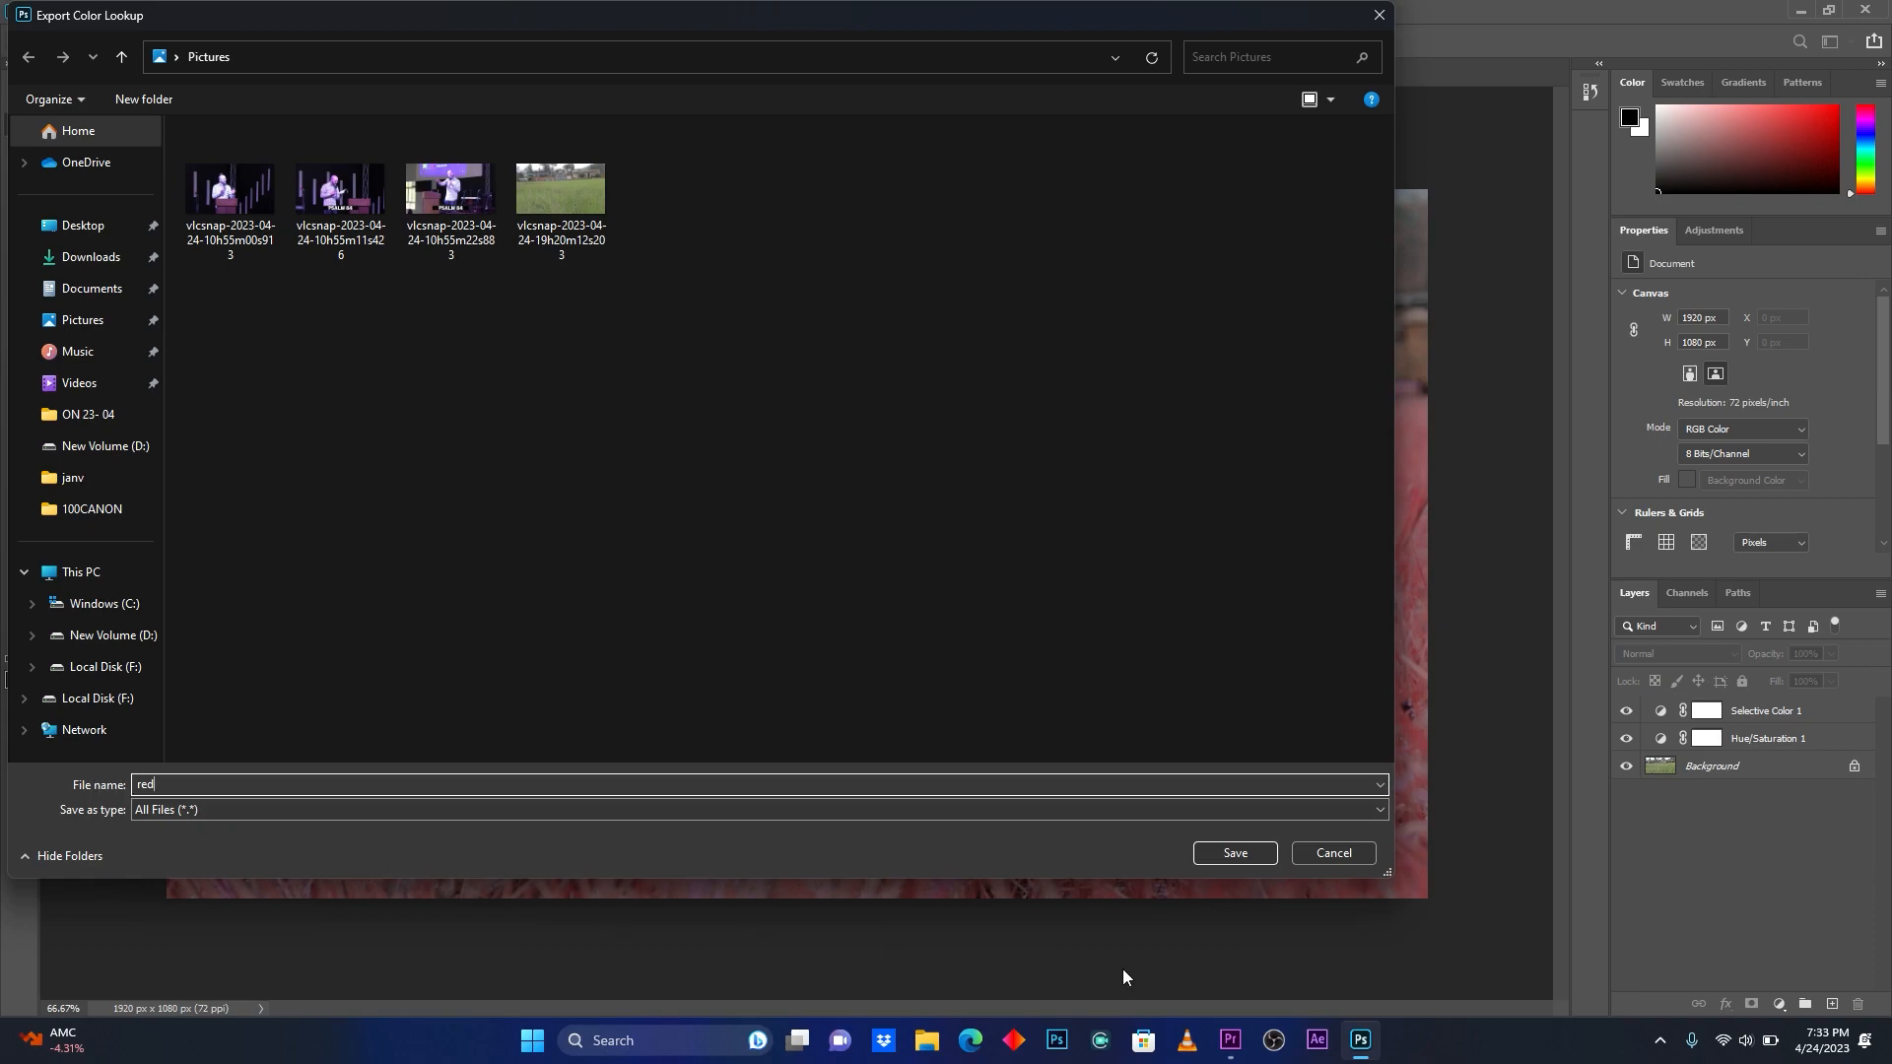
{"action": "left_click", "coordinate": [1232, 853]}
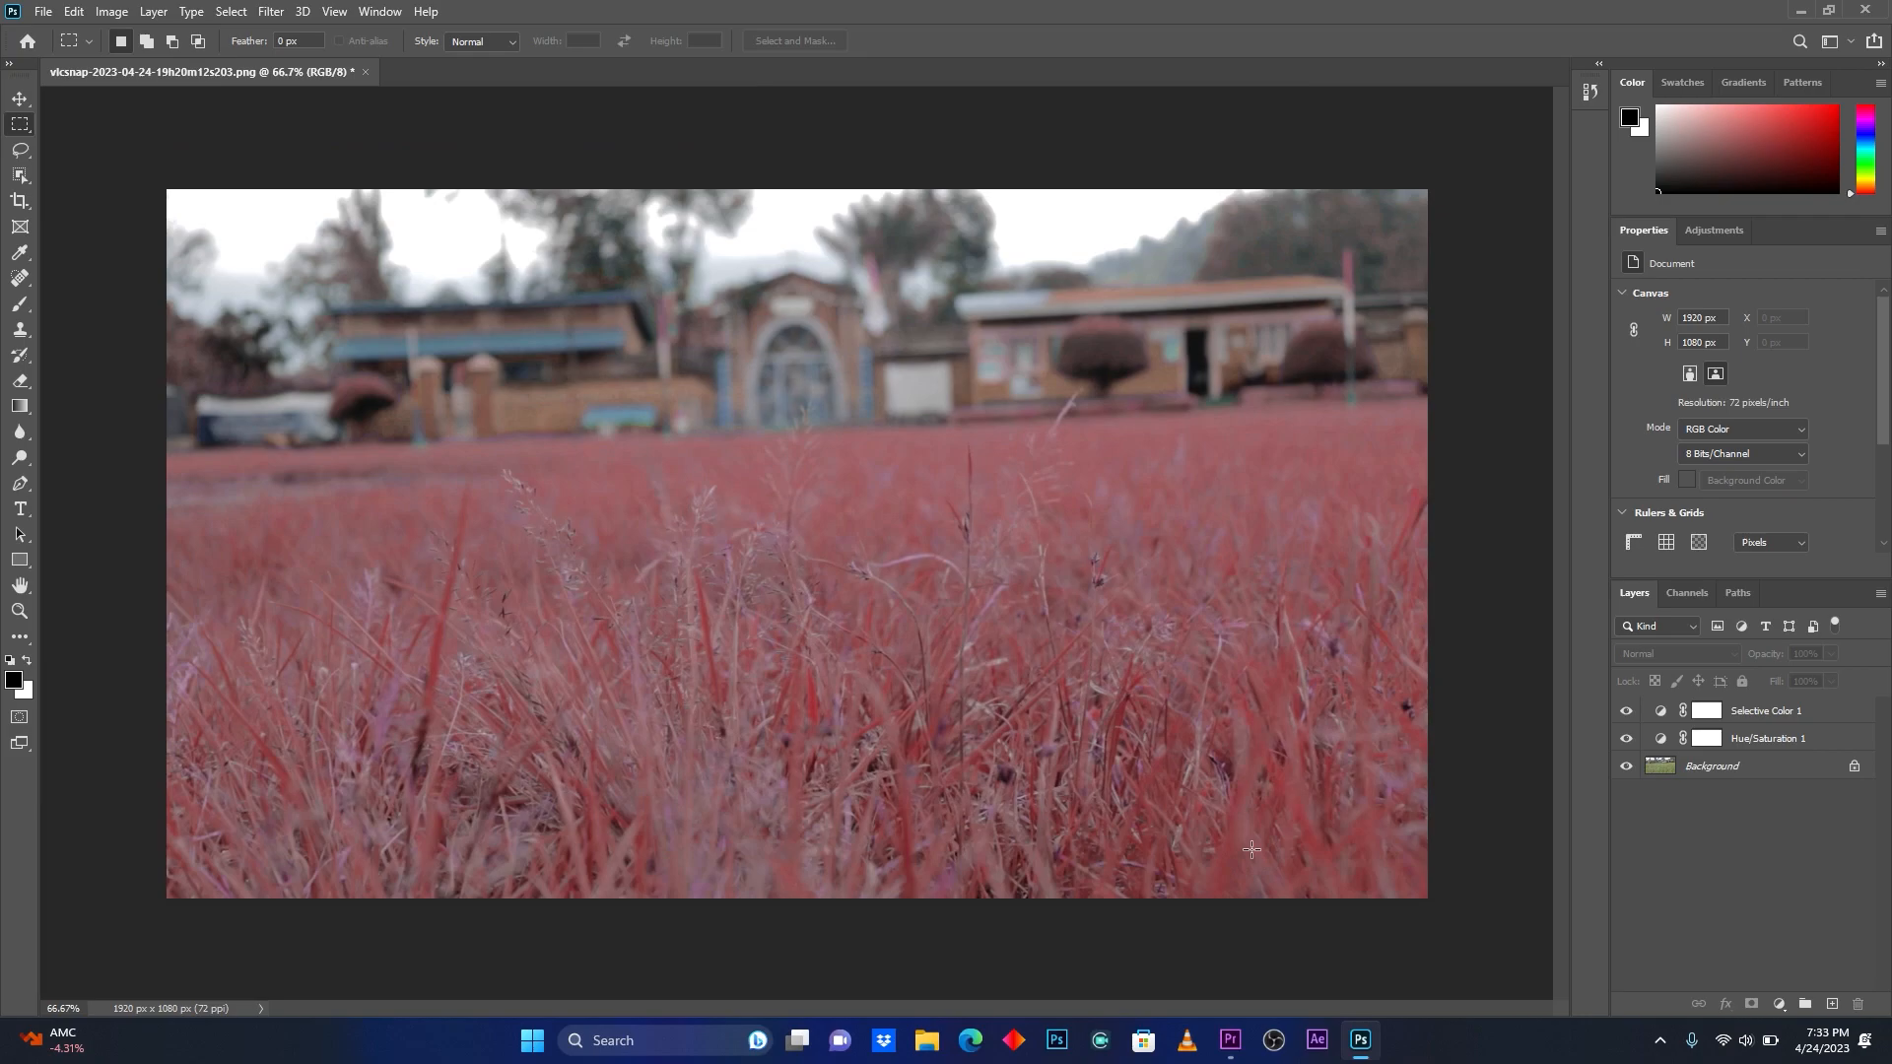
{"action": "mouse_move", "coordinate": [1227, 882]}
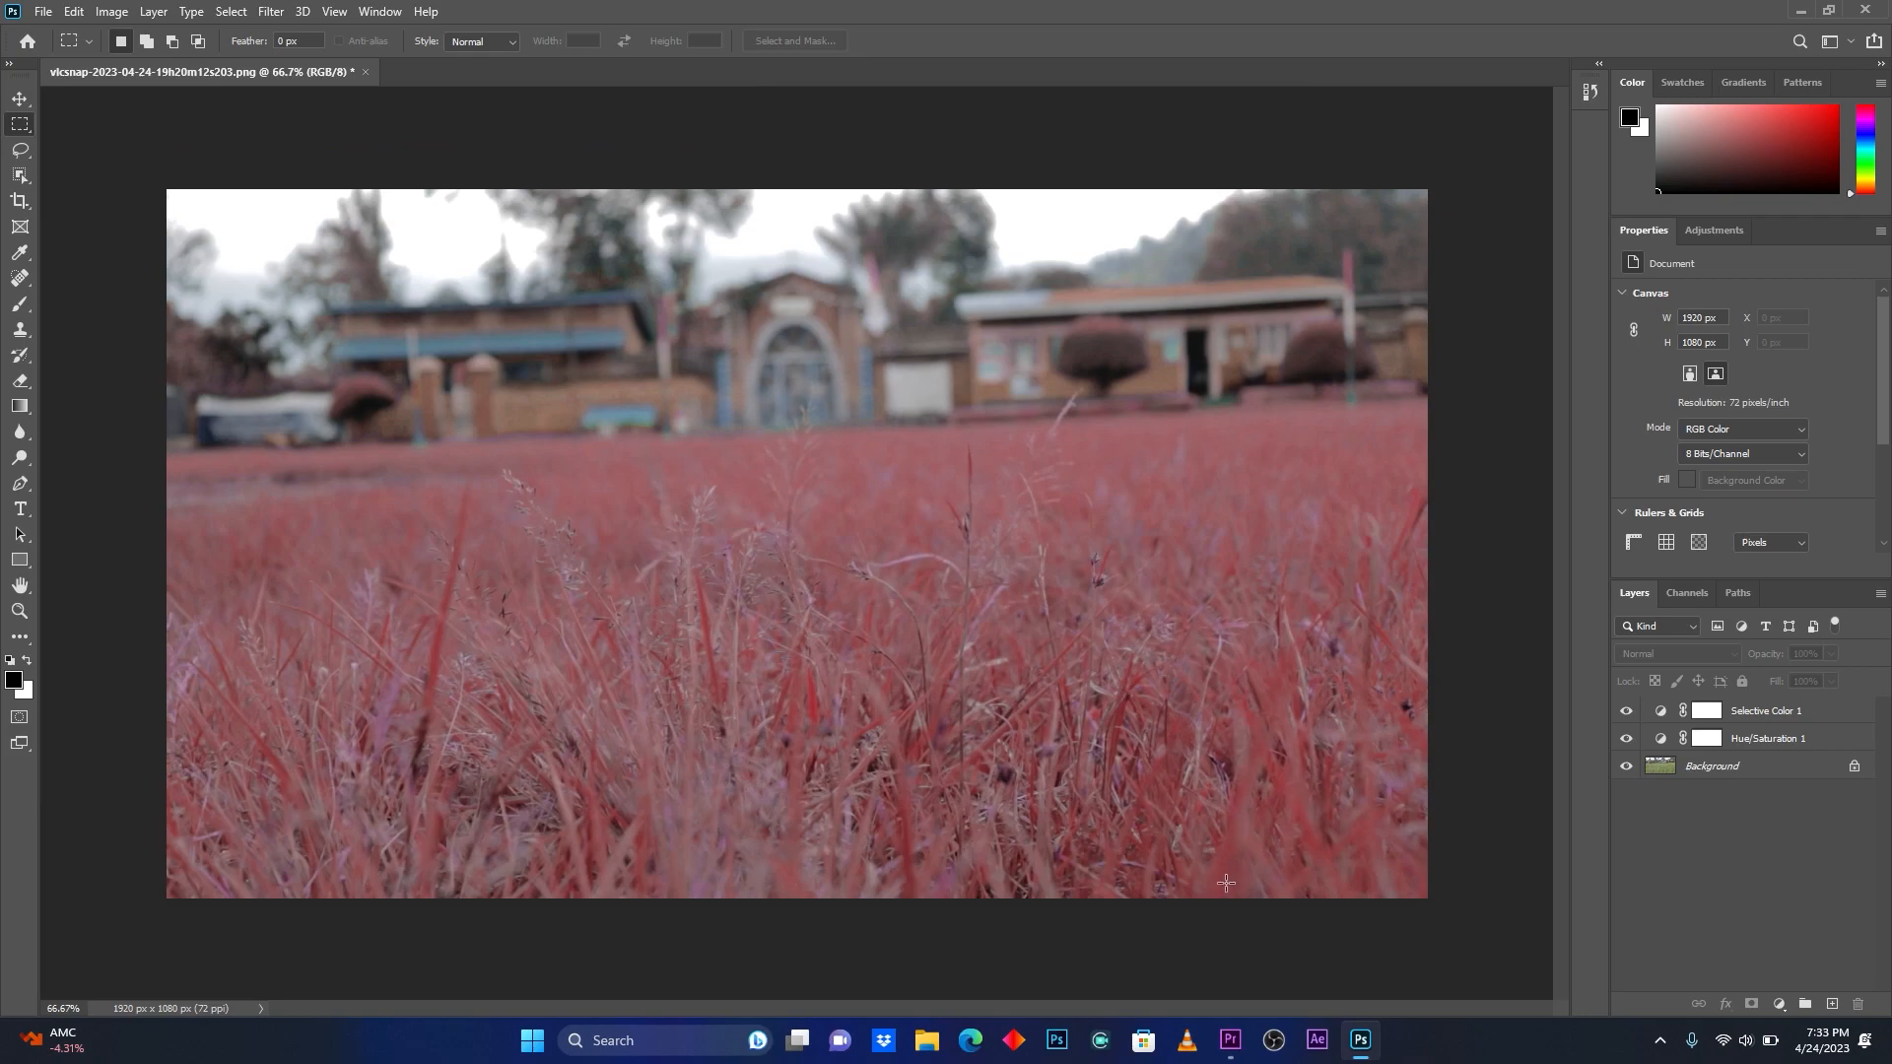
{"action": "mouse_move", "coordinate": [1230, 1041]}
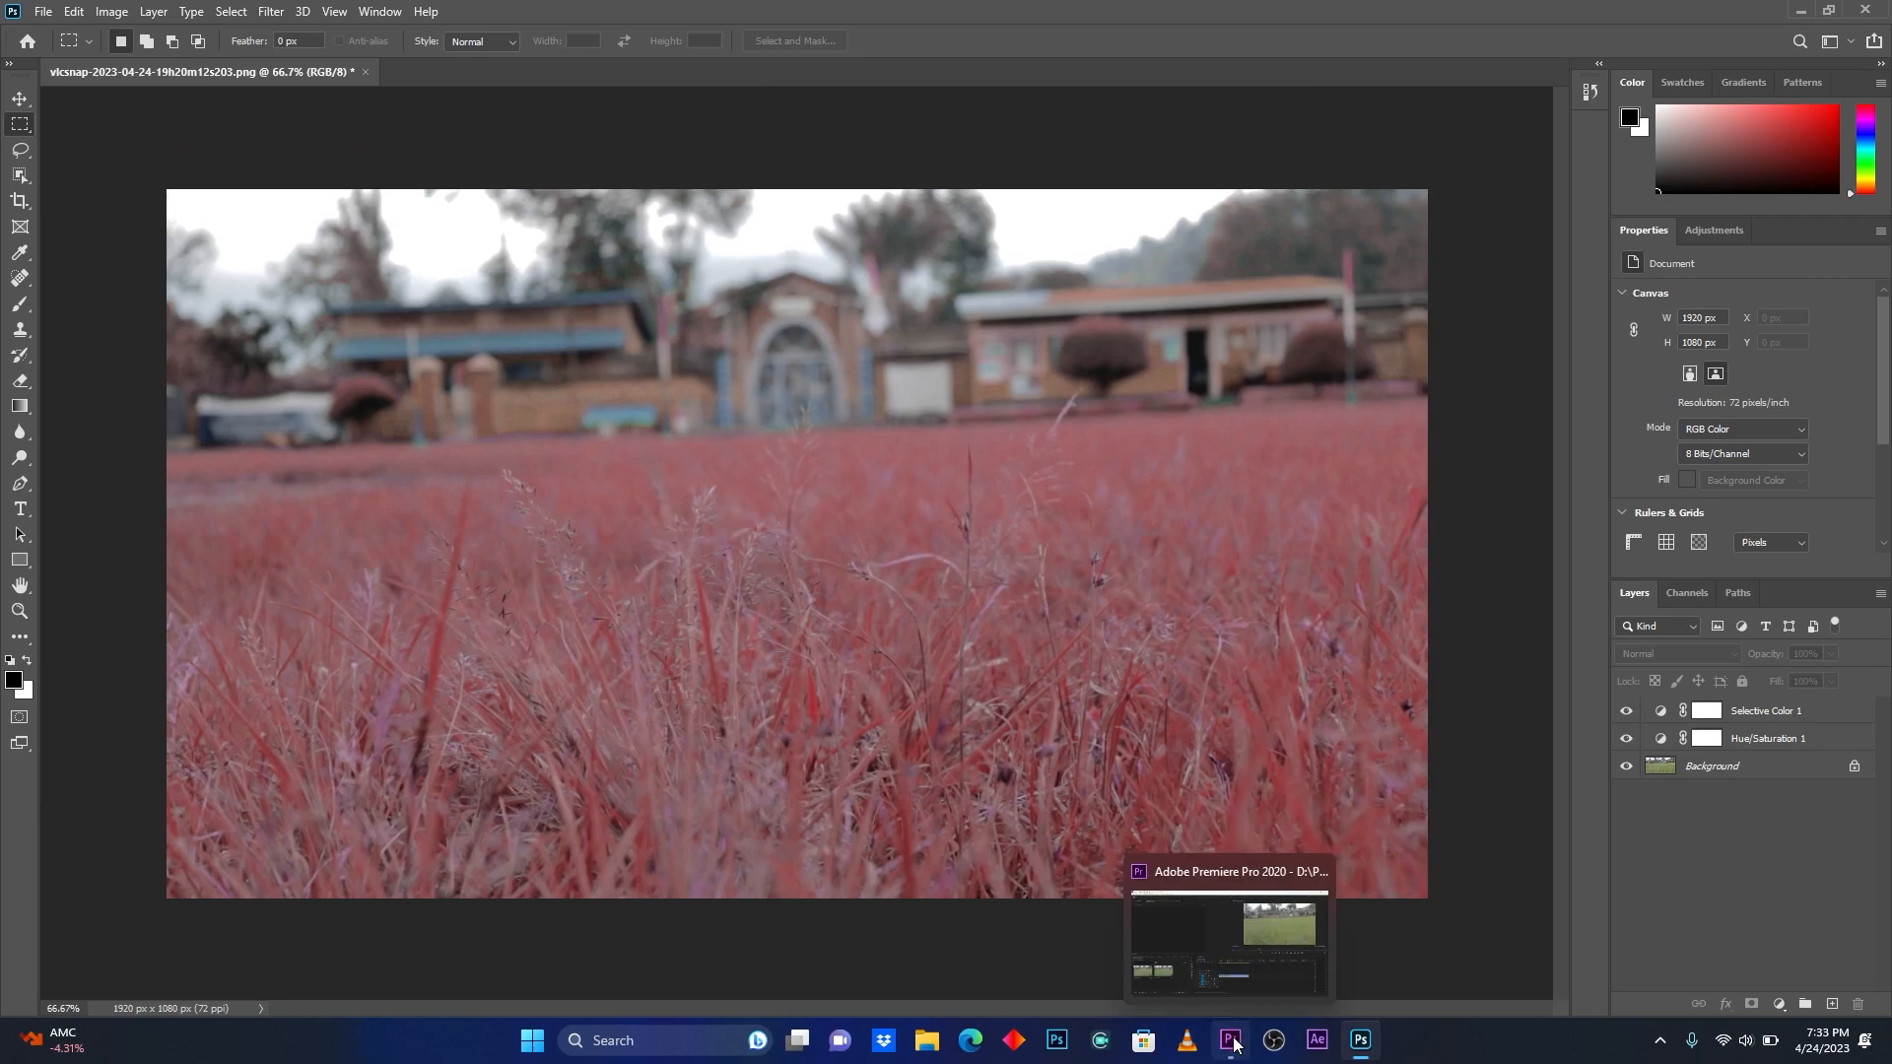
Switch to Premiere Pro and create a new adjustment layer item.
{"action": "left_click", "coordinate": [1230, 1041]}
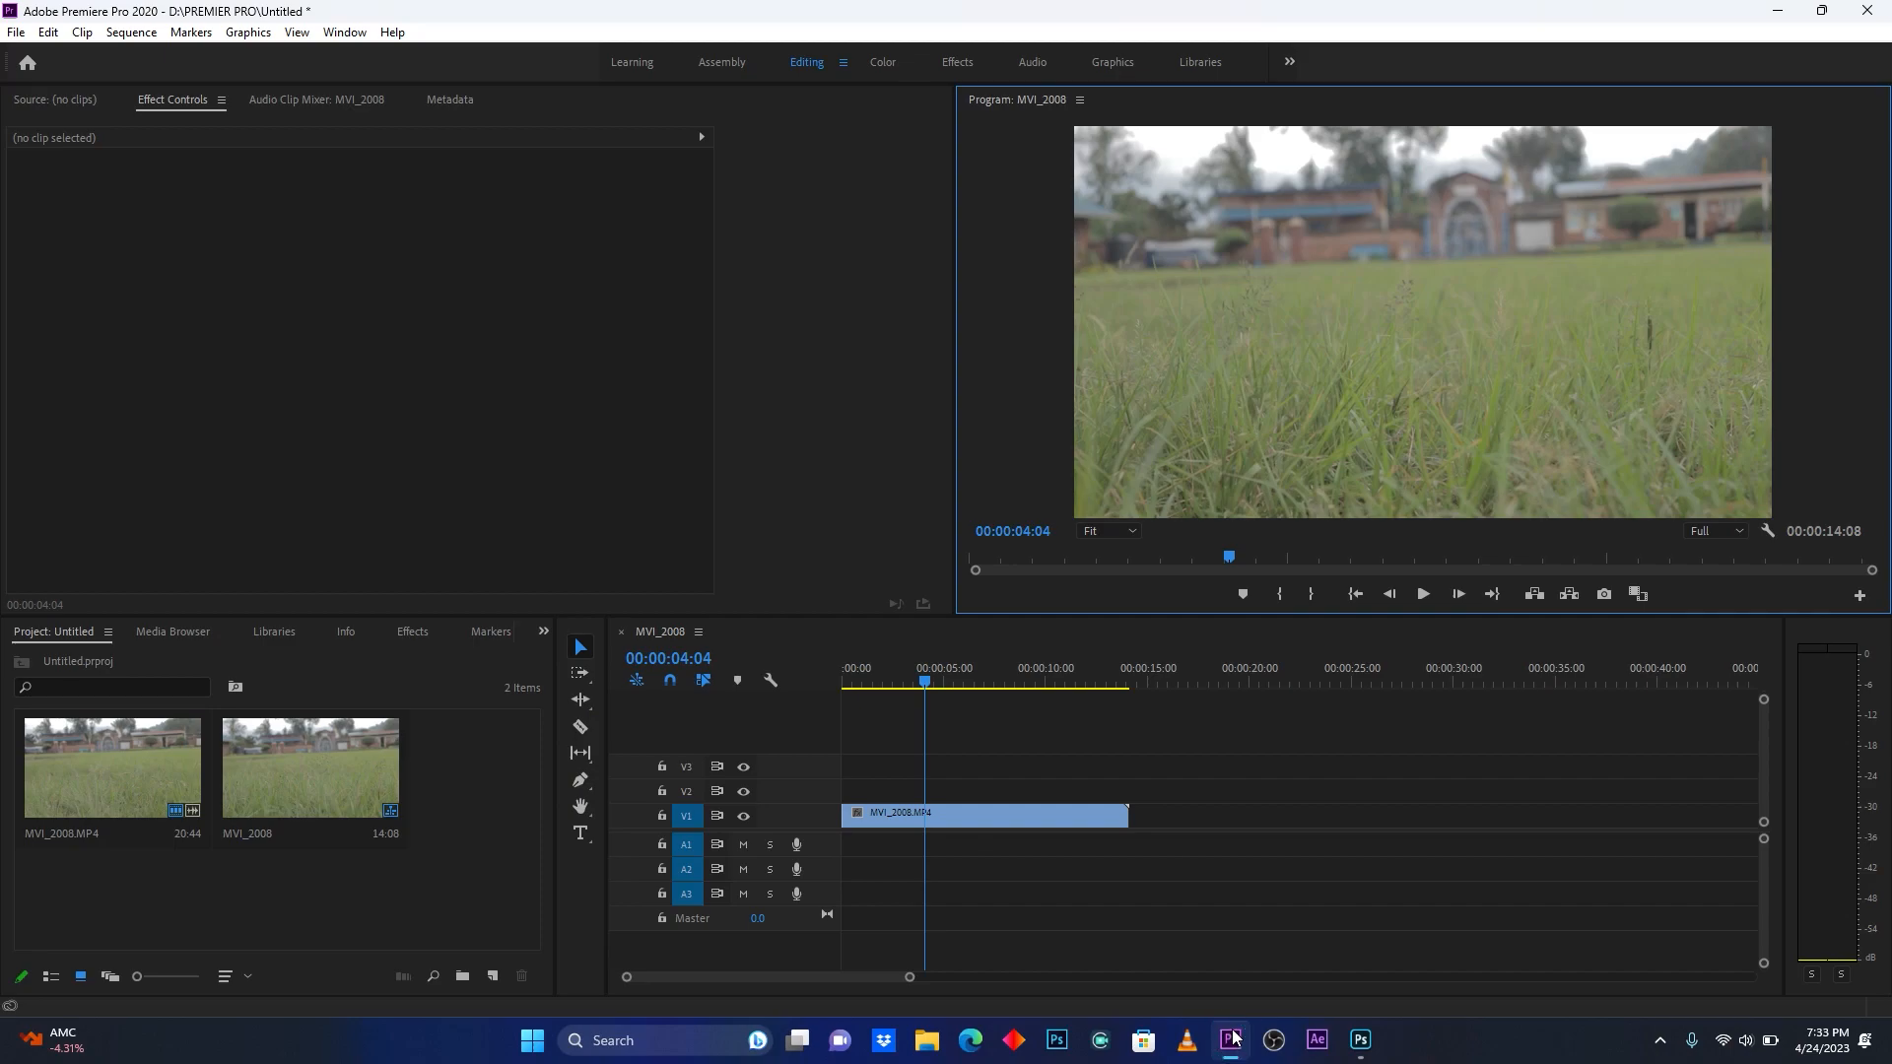
{"action": "mouse_move", "coordinate": [1231, 1034]}
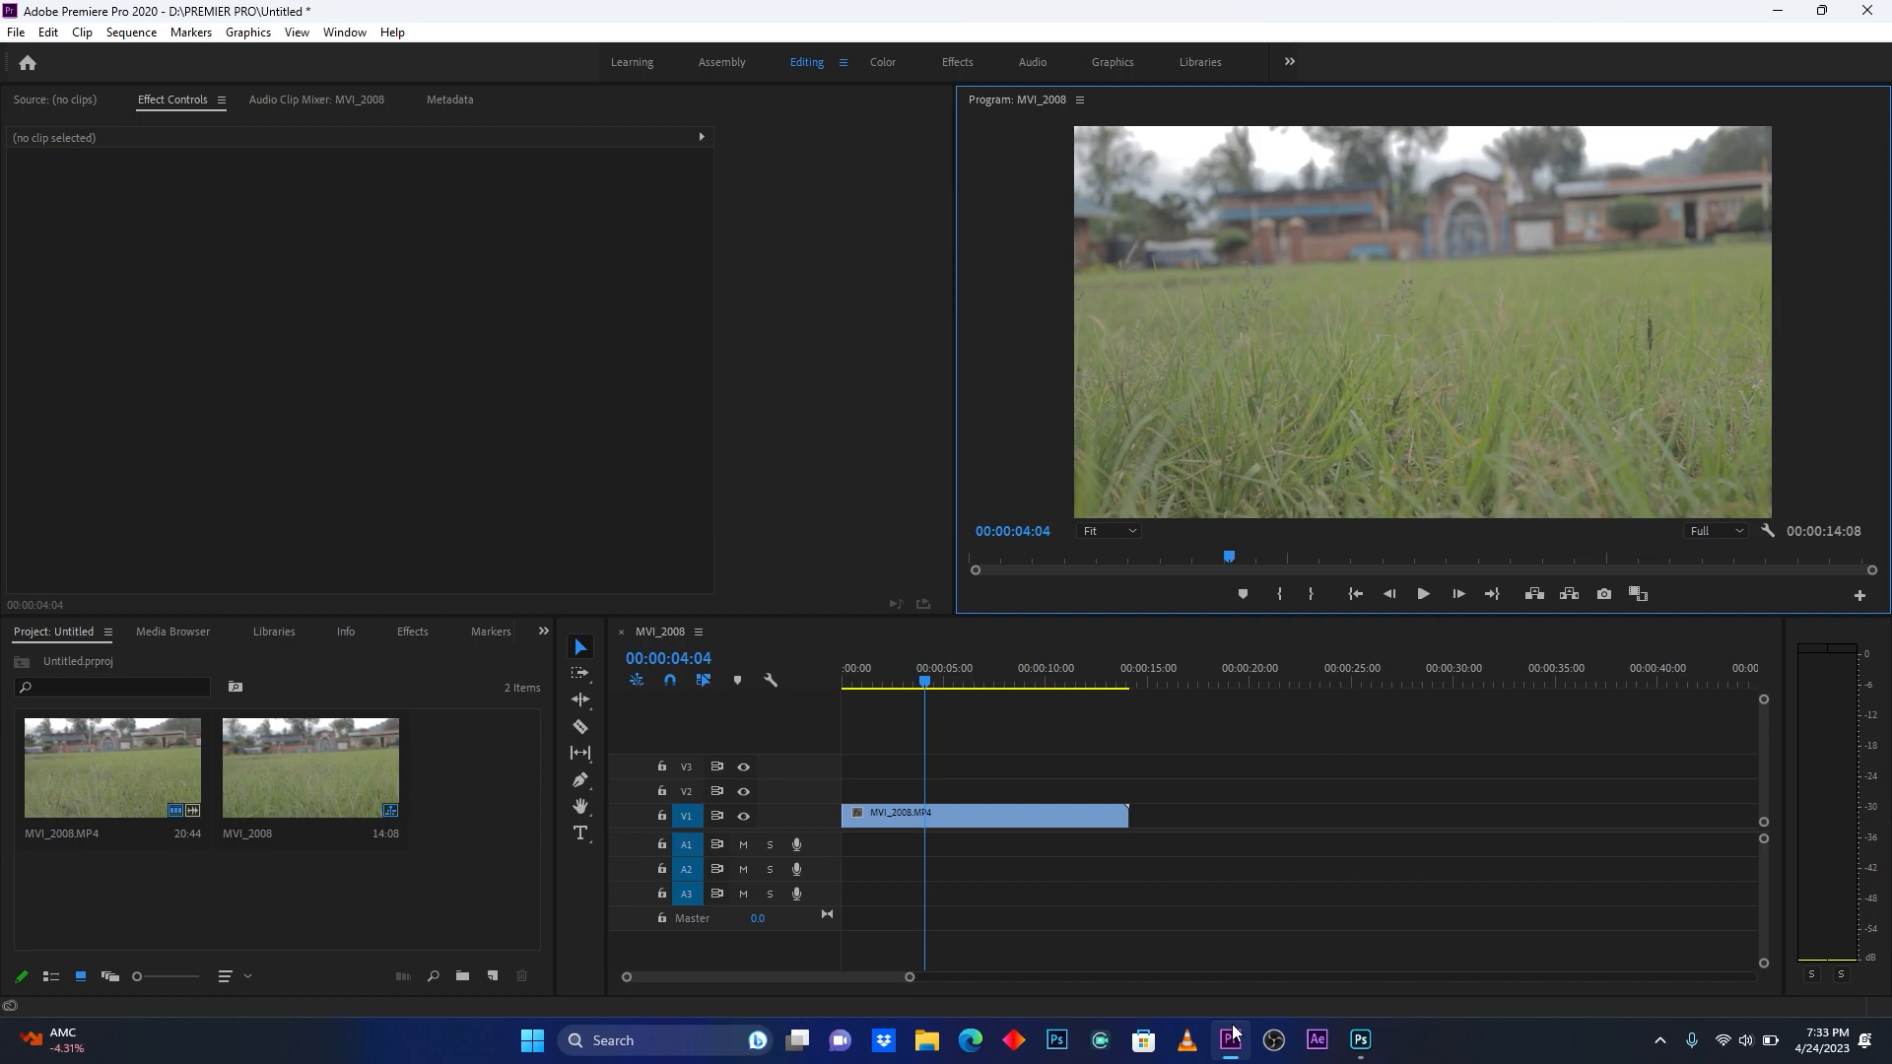
{"action": "mouse_move", "coordinate": [1232, 1032]}
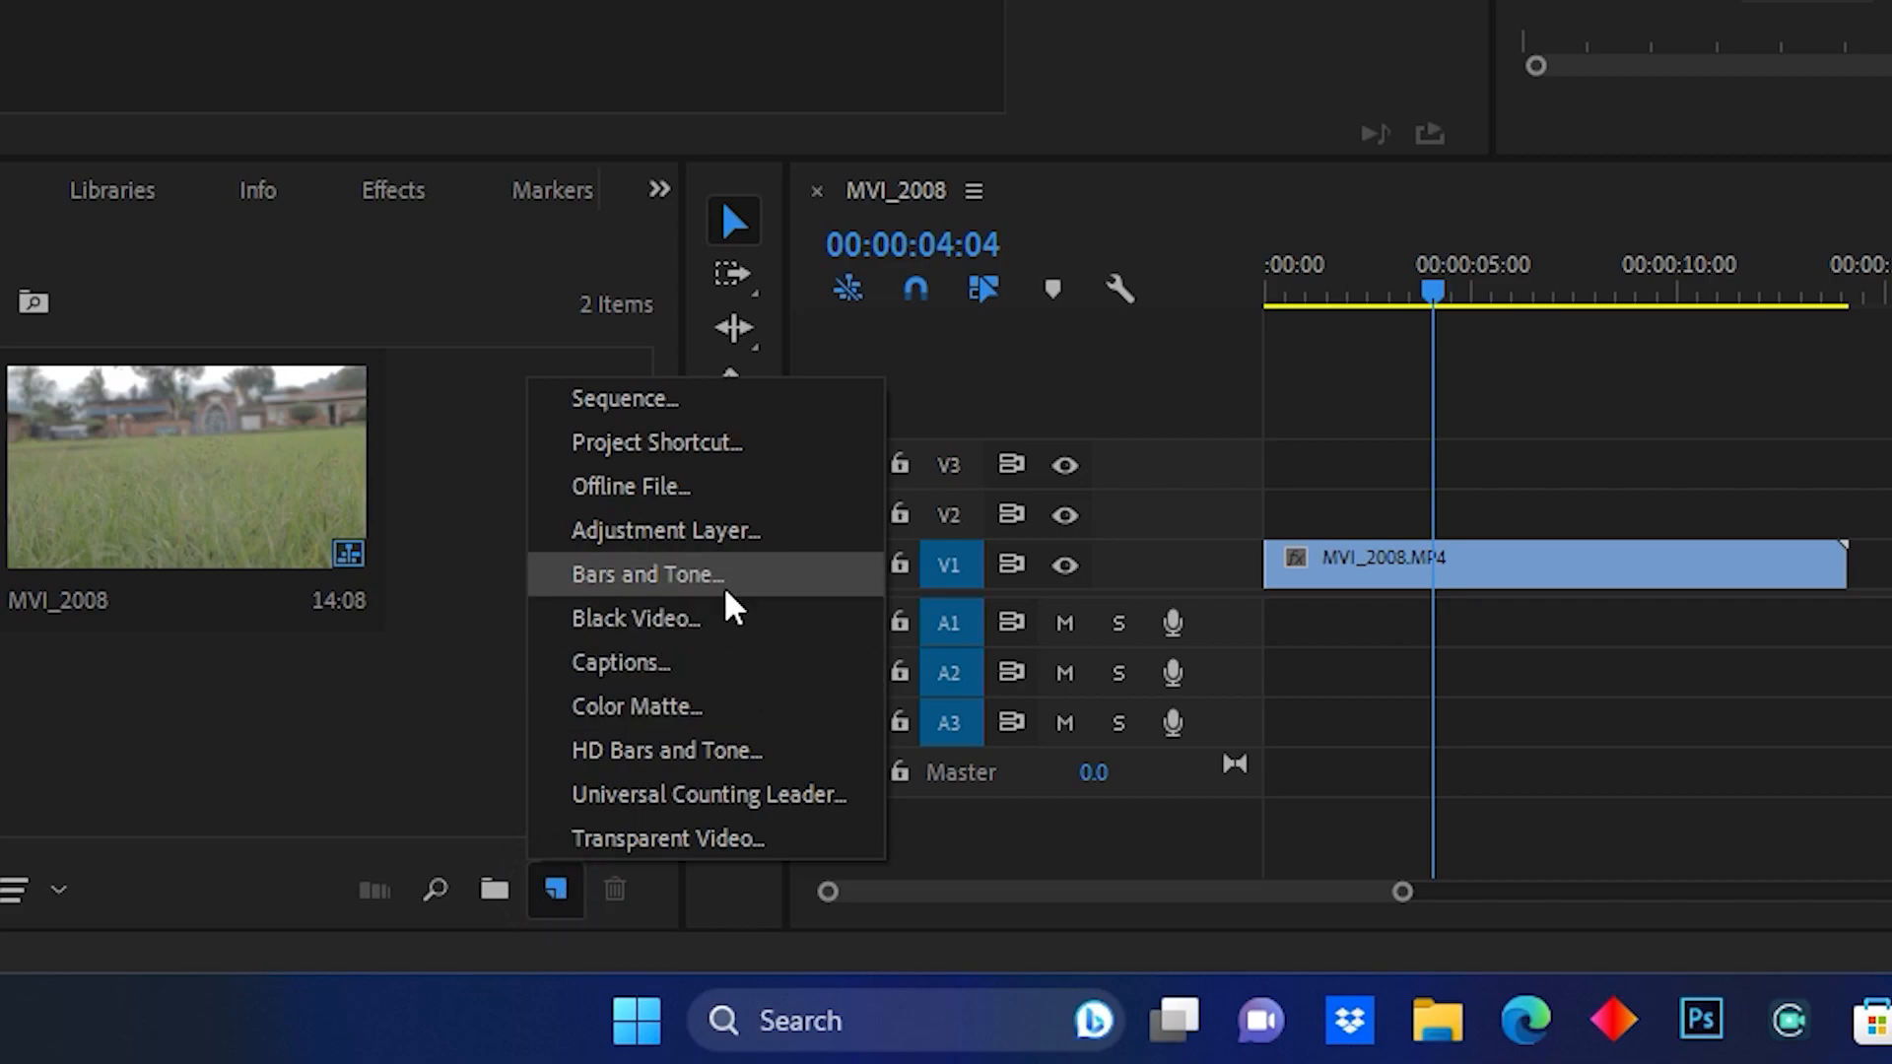
{"action": "left_click", "coordinate": [646, 574]}
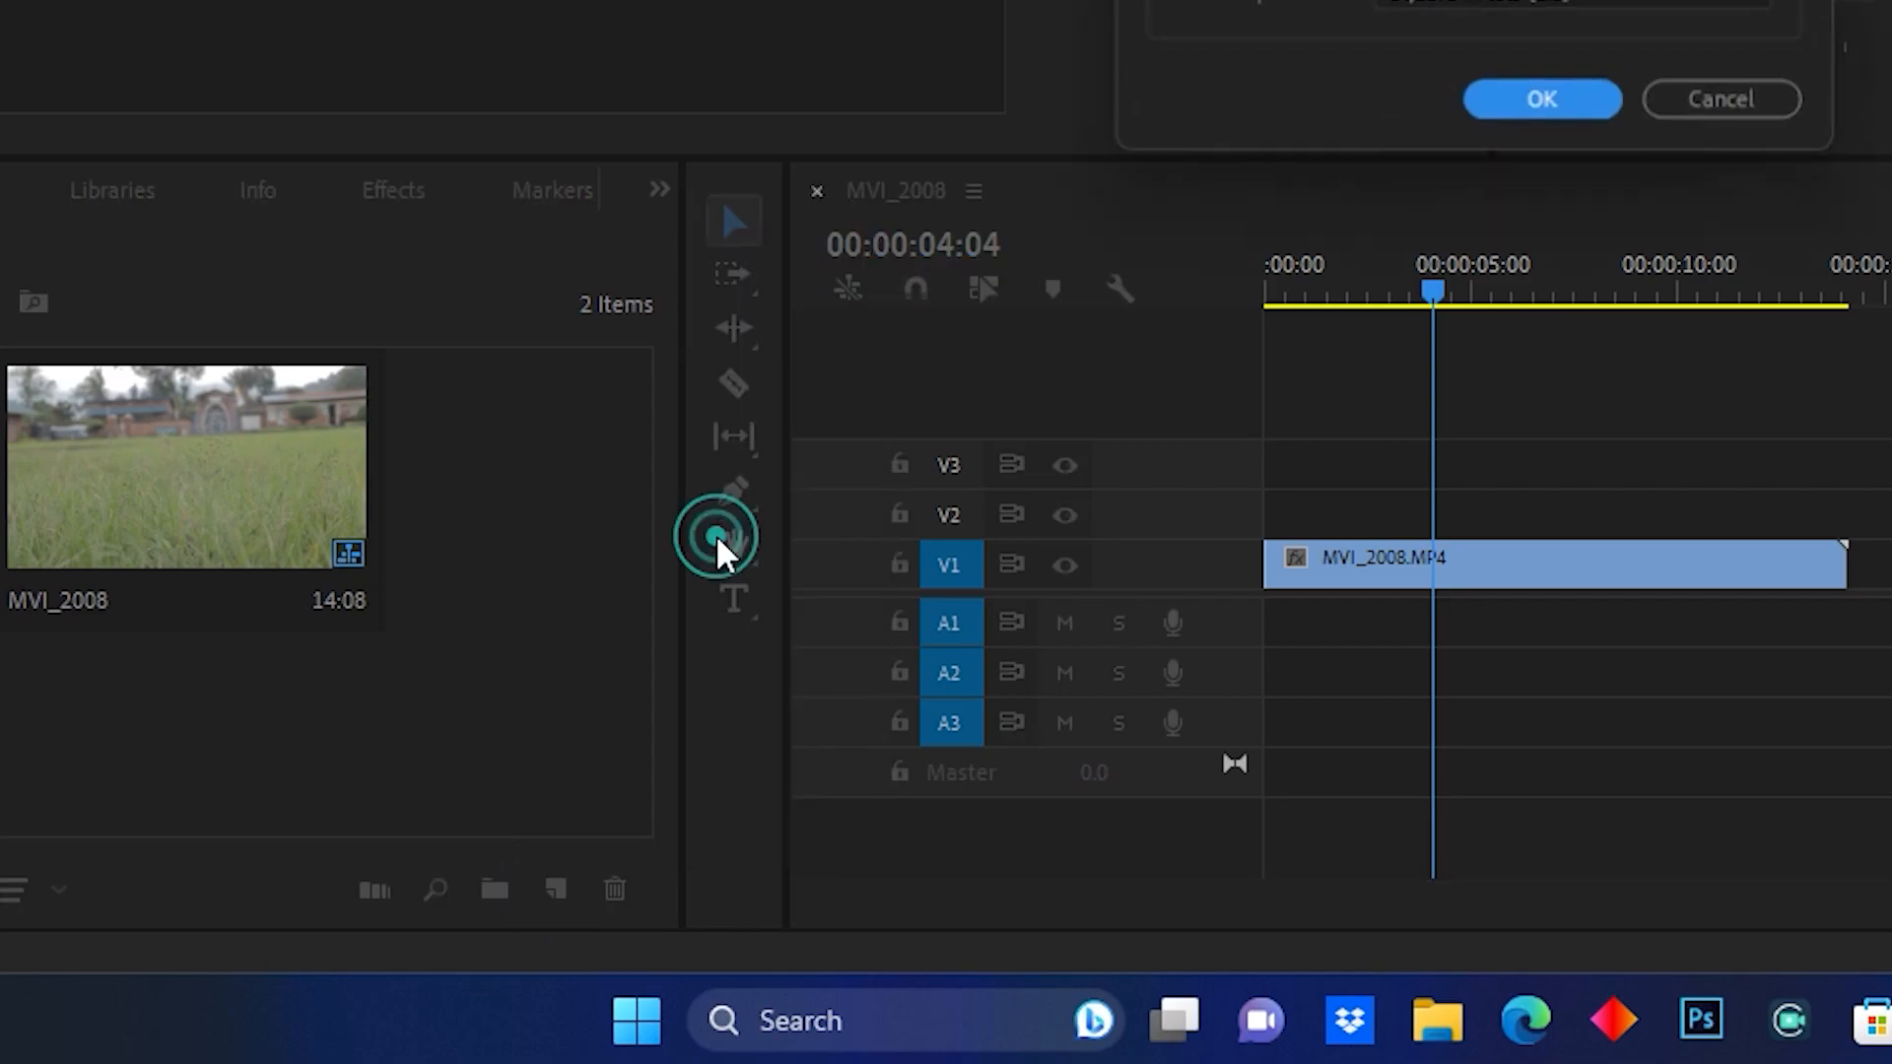
{"action": "left_click", "coordinate": [1542, 98]}
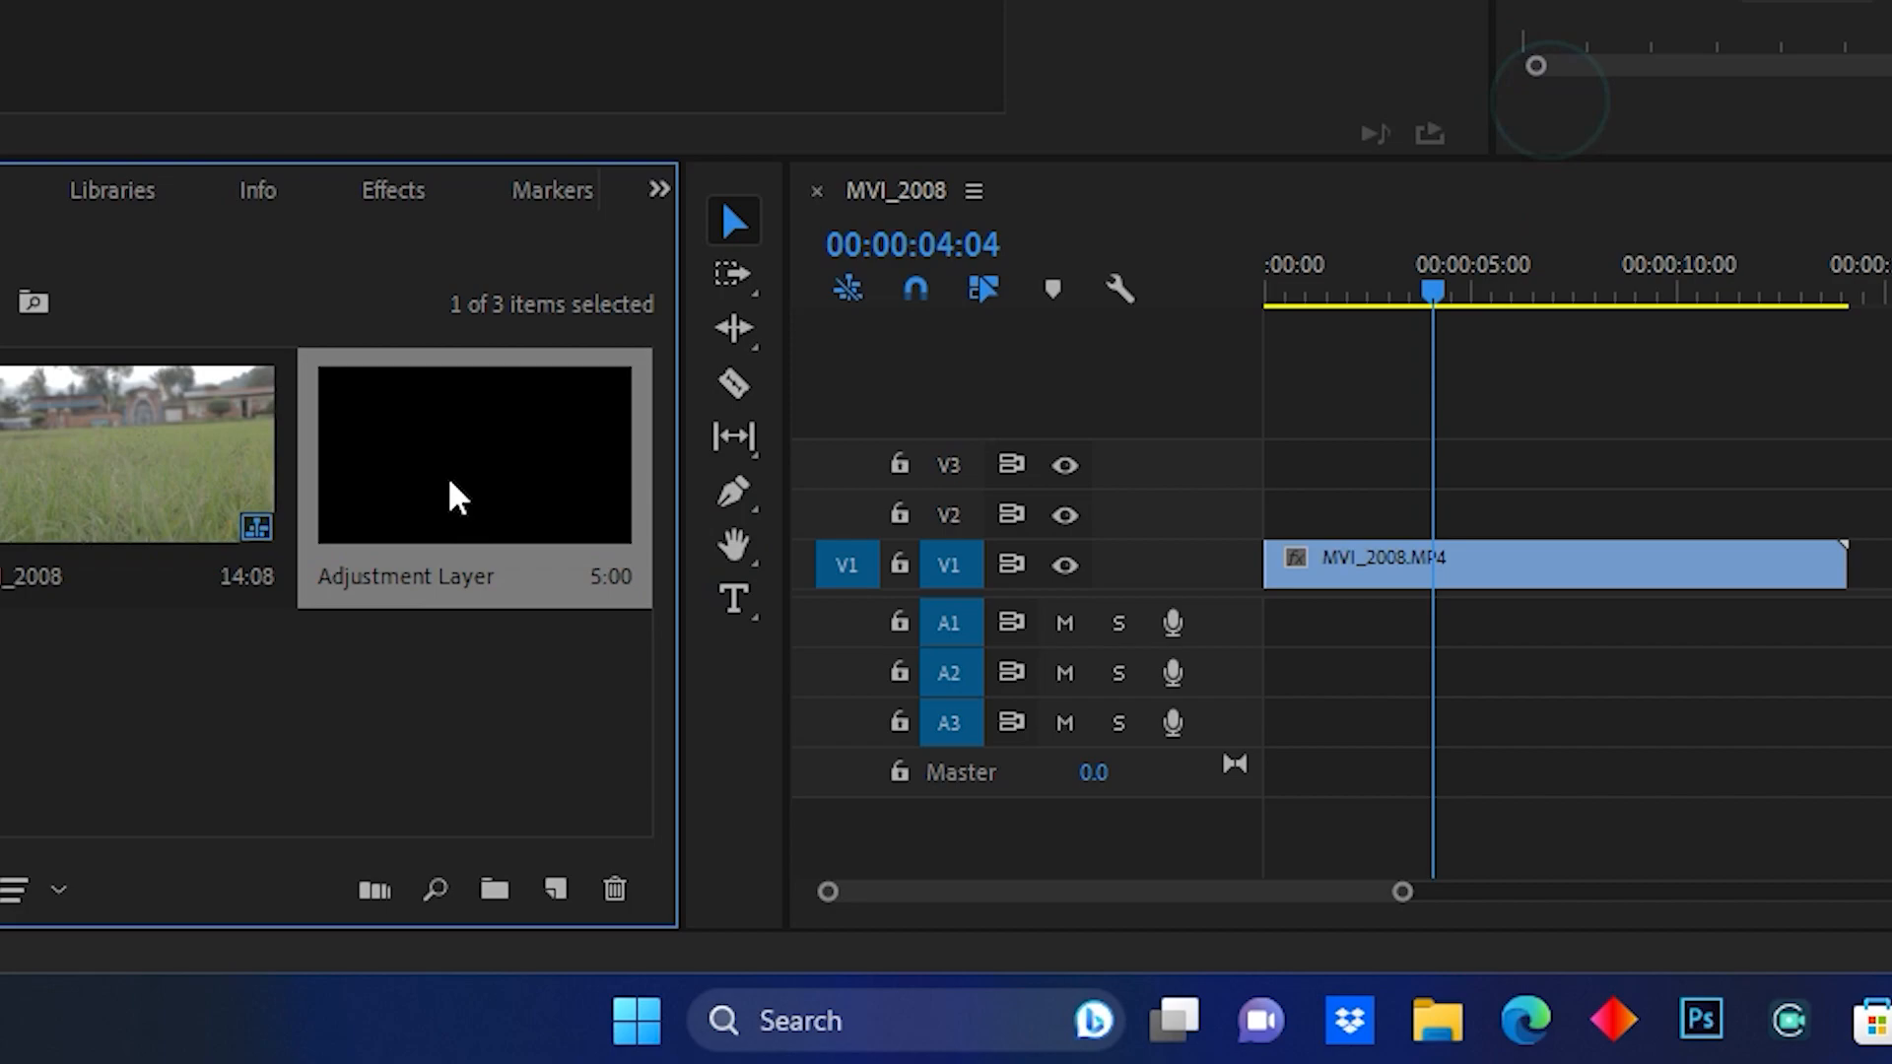
Place the adjustment layer on V2 above the grass clip and trim it to the clip's end.
{"action": "left_click_drag", "start_coordinate": [471, 459], "coordinate": [1339, 510]}
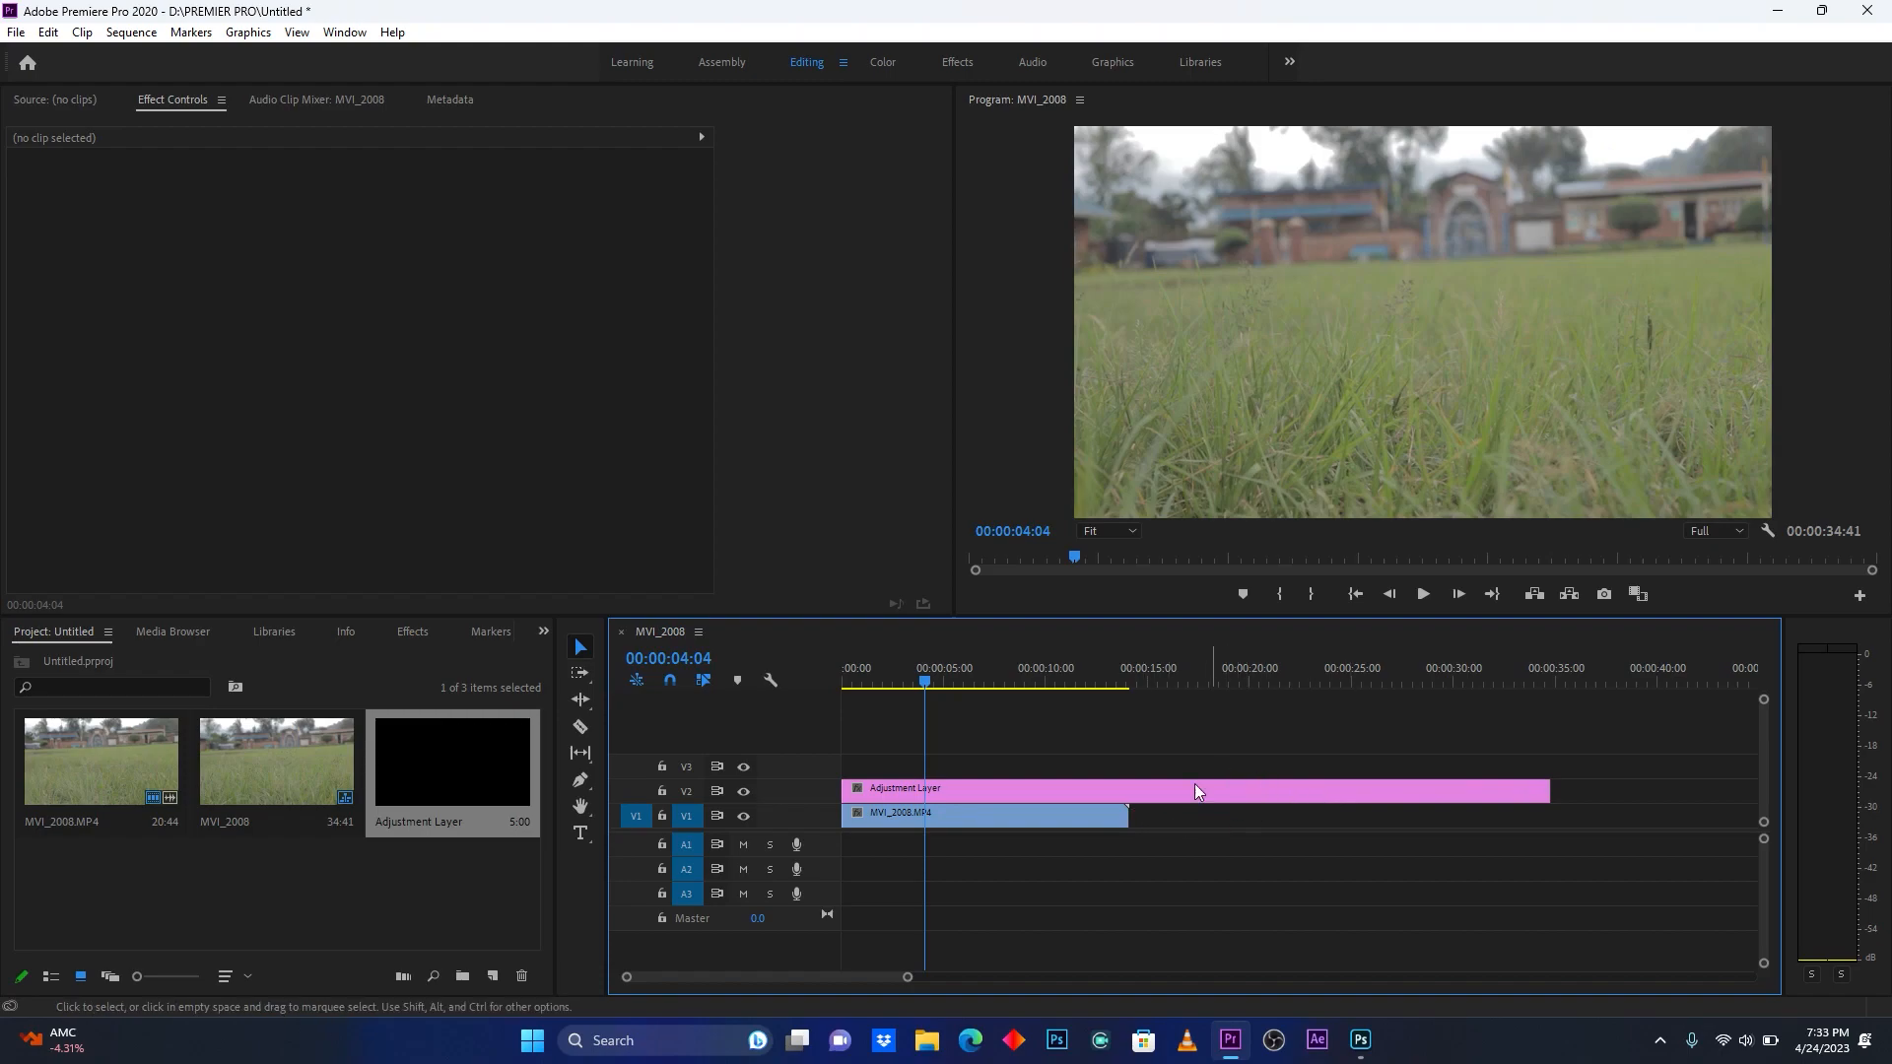
{"action": "mouse_move", "coordinate": [1548, 788]}
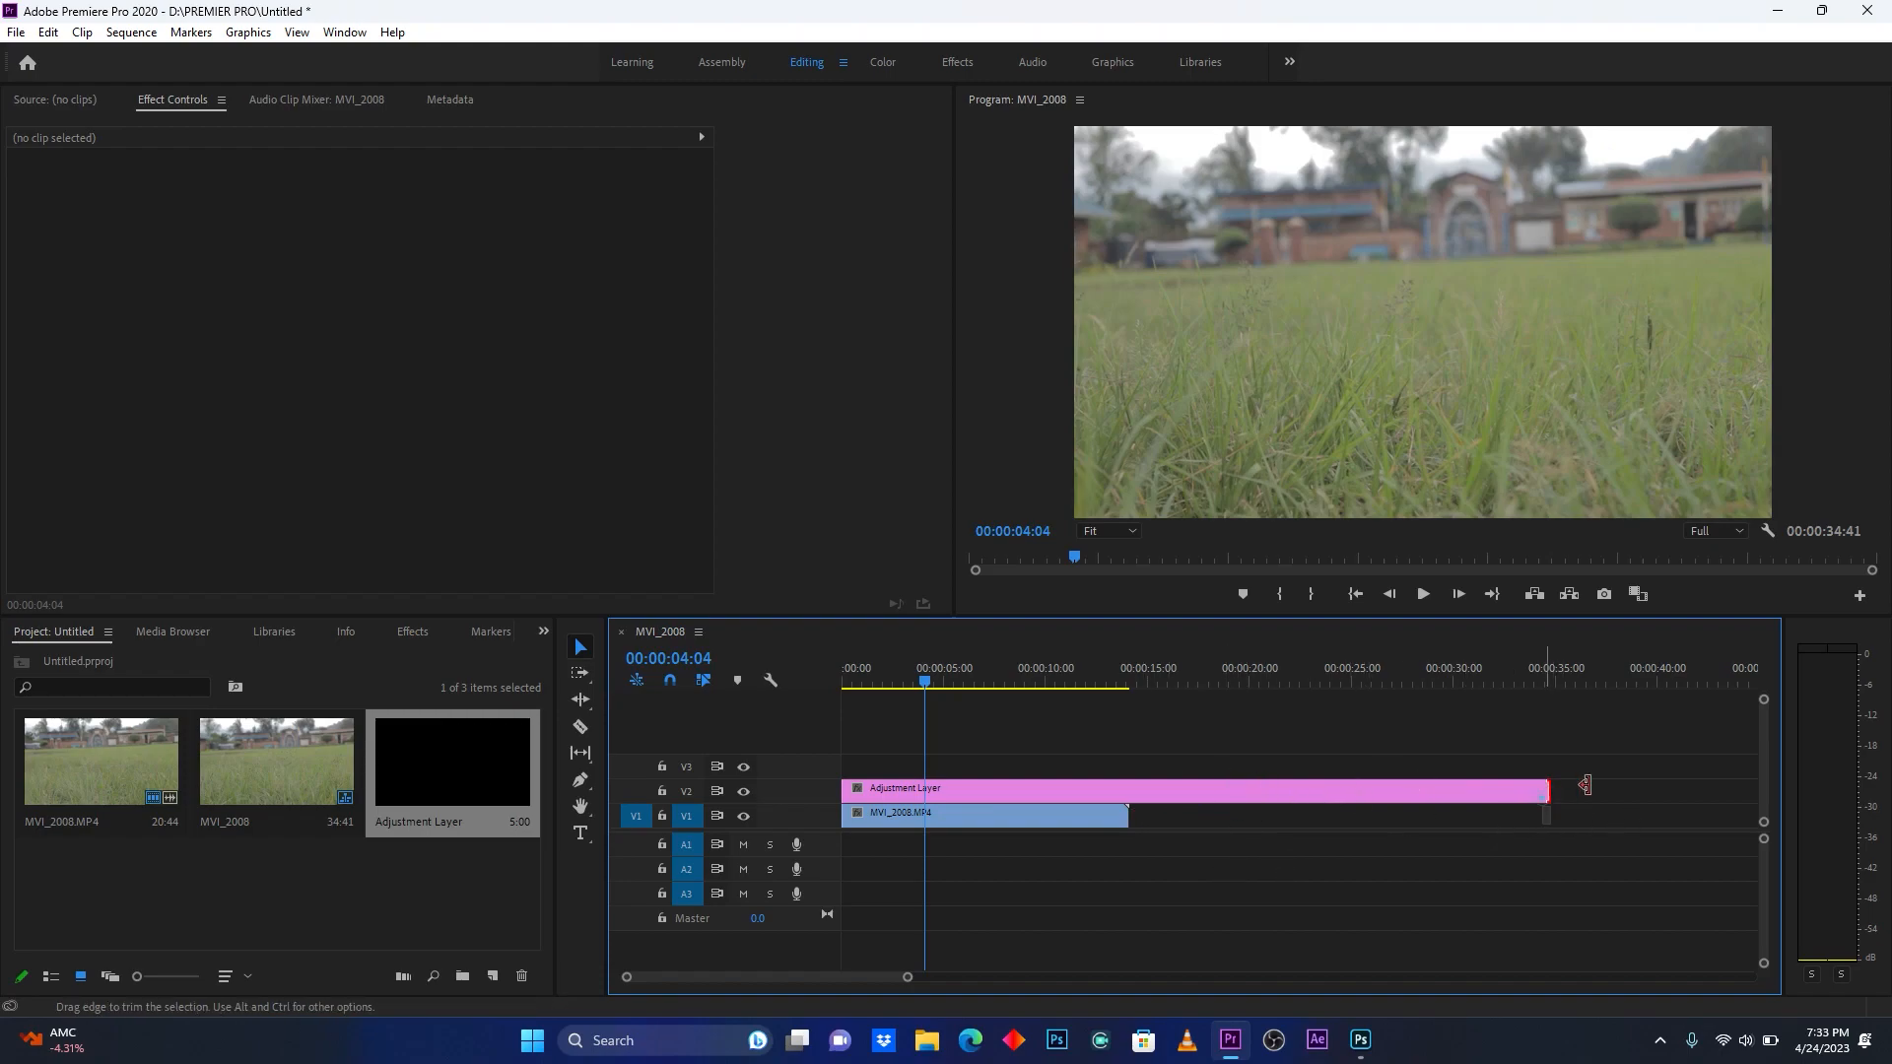
{"action": "left_click_drag", "start_coordinate": [1548, 788], "coordinate": [1647, 789]}
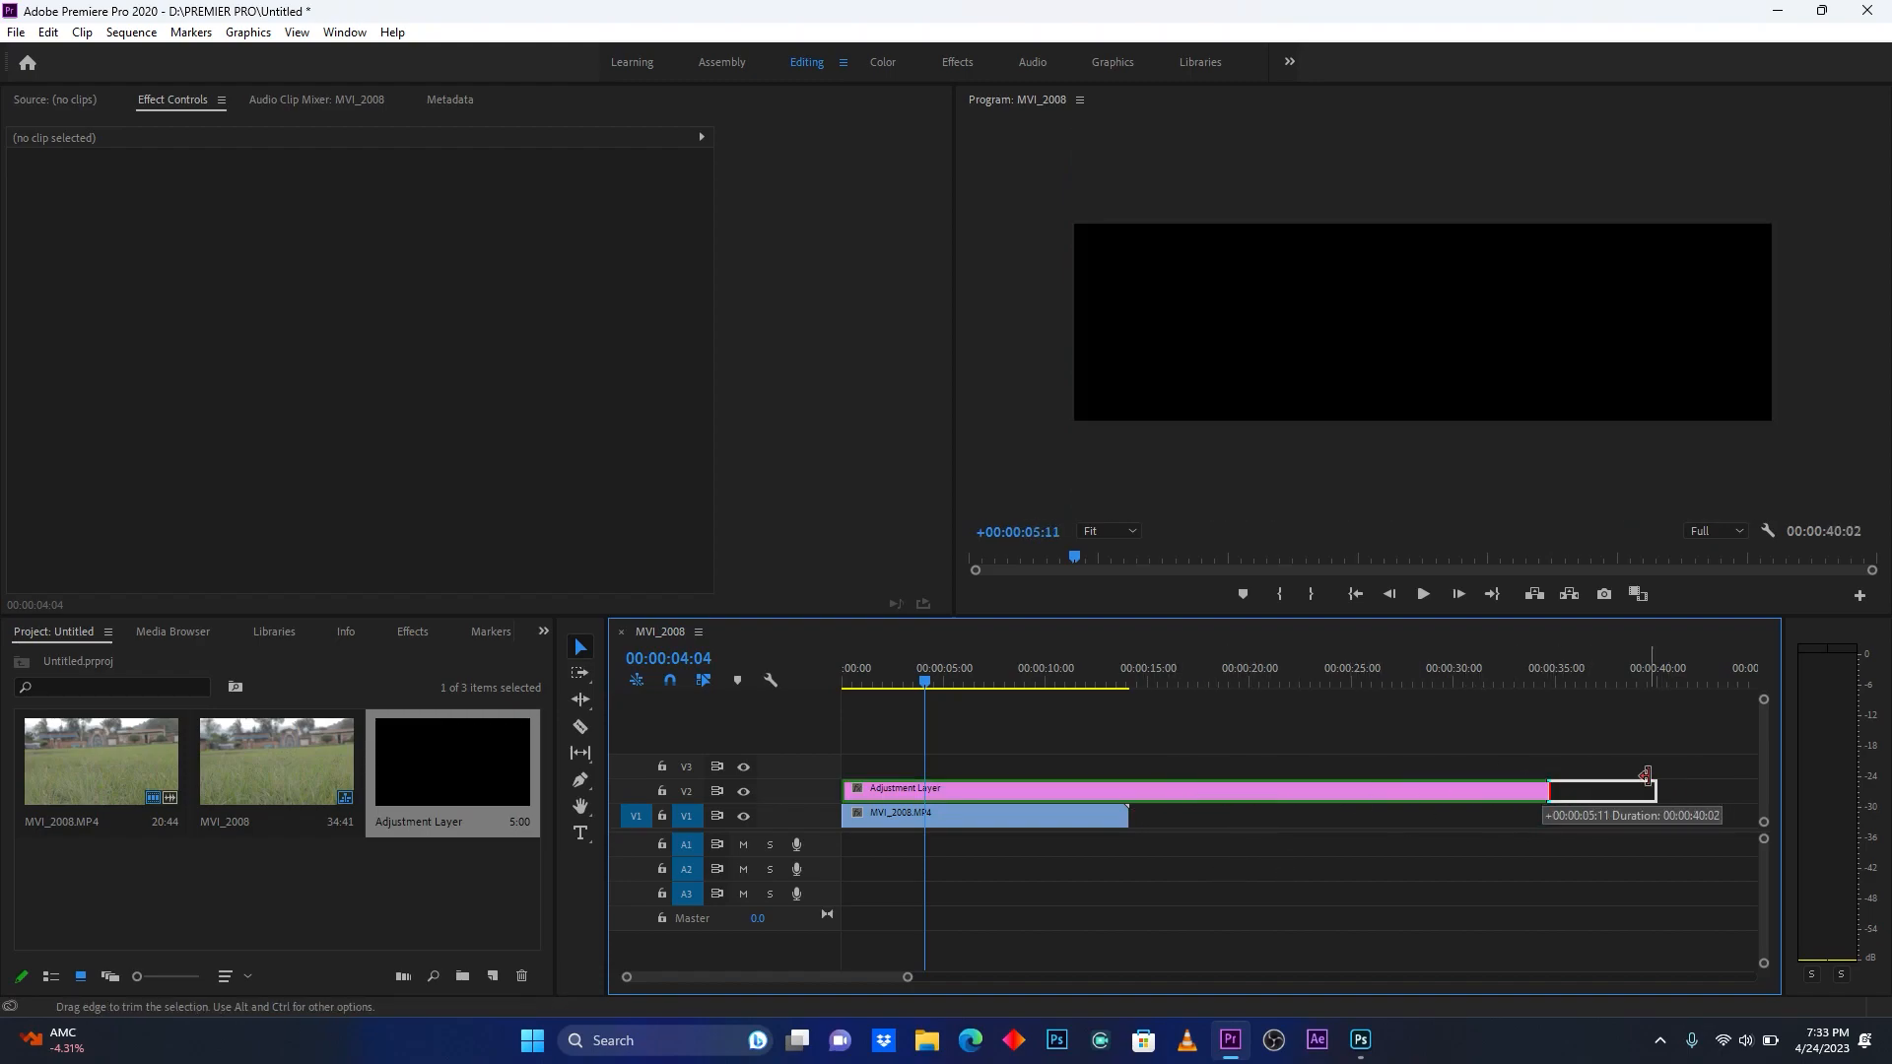
{"action": "left_click_drag", "start_coordinate": [1647, 788], "coordinate": [1122, 789]}
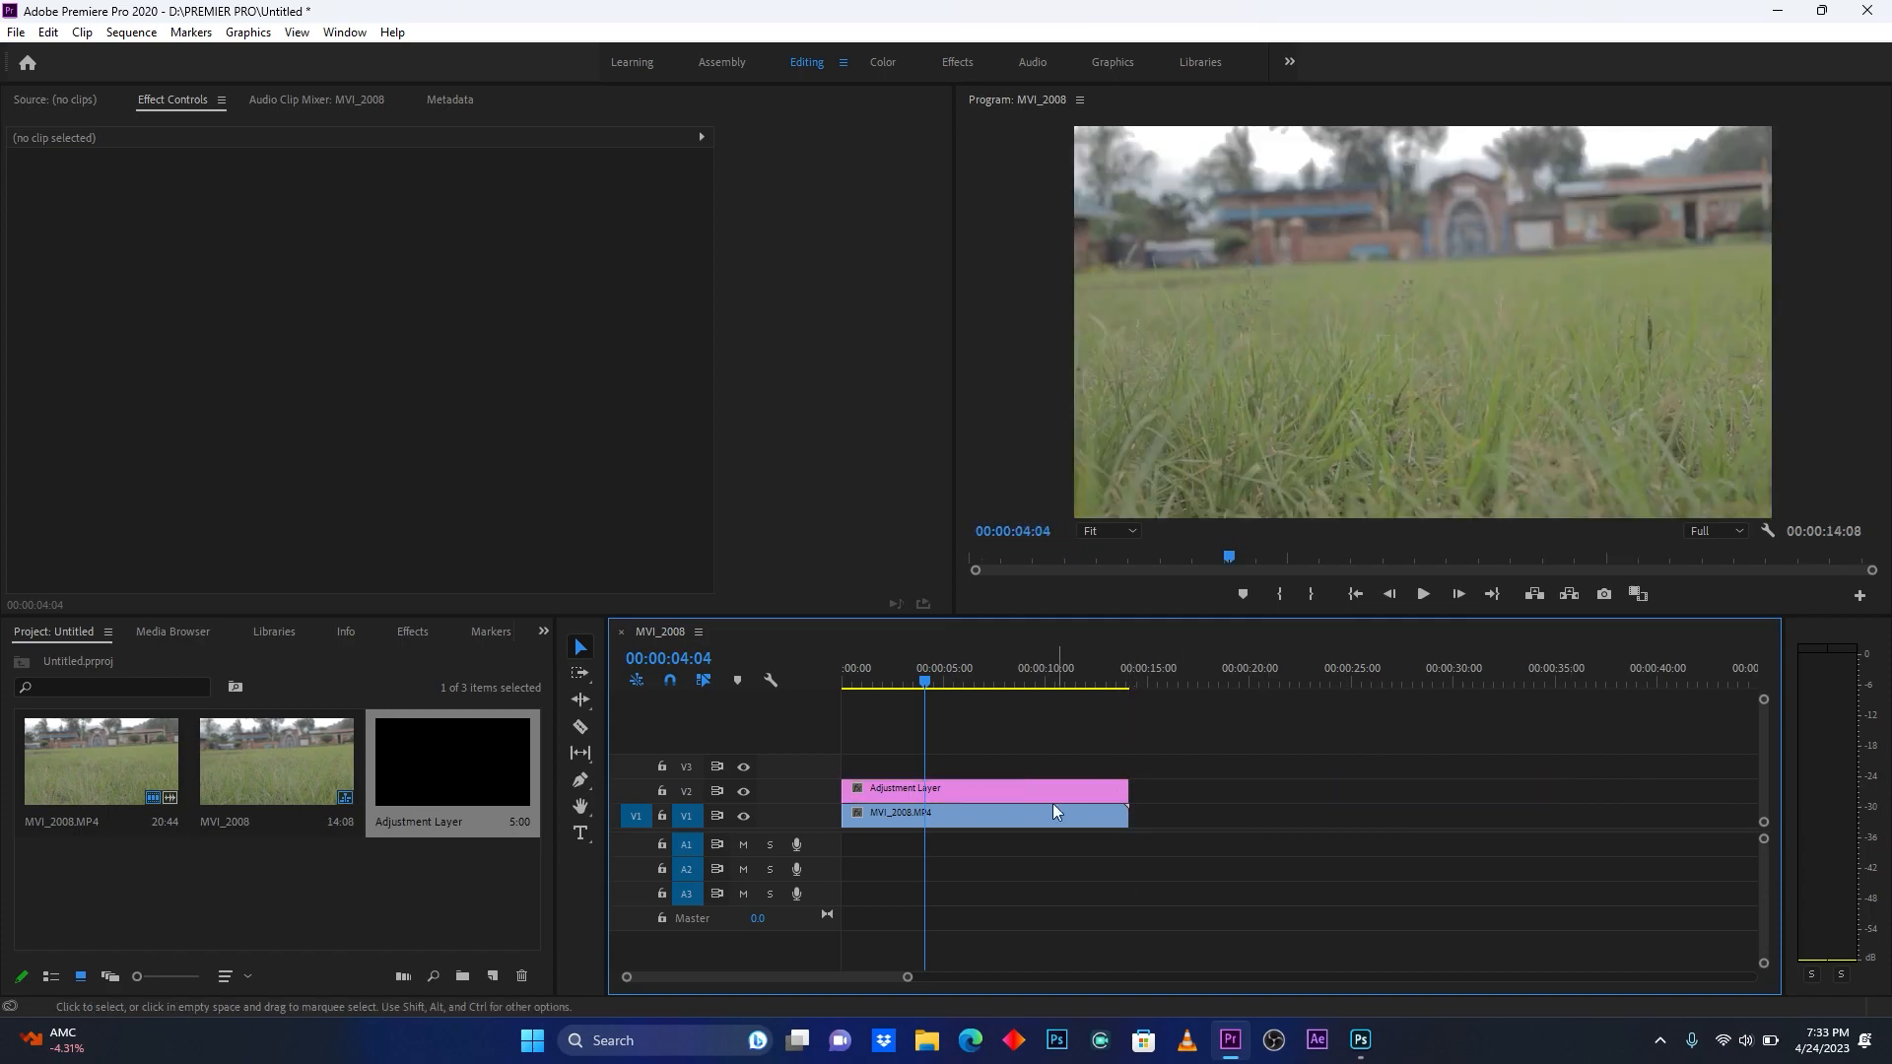
{"action": "left_click", "coordinate": [983, 789]}
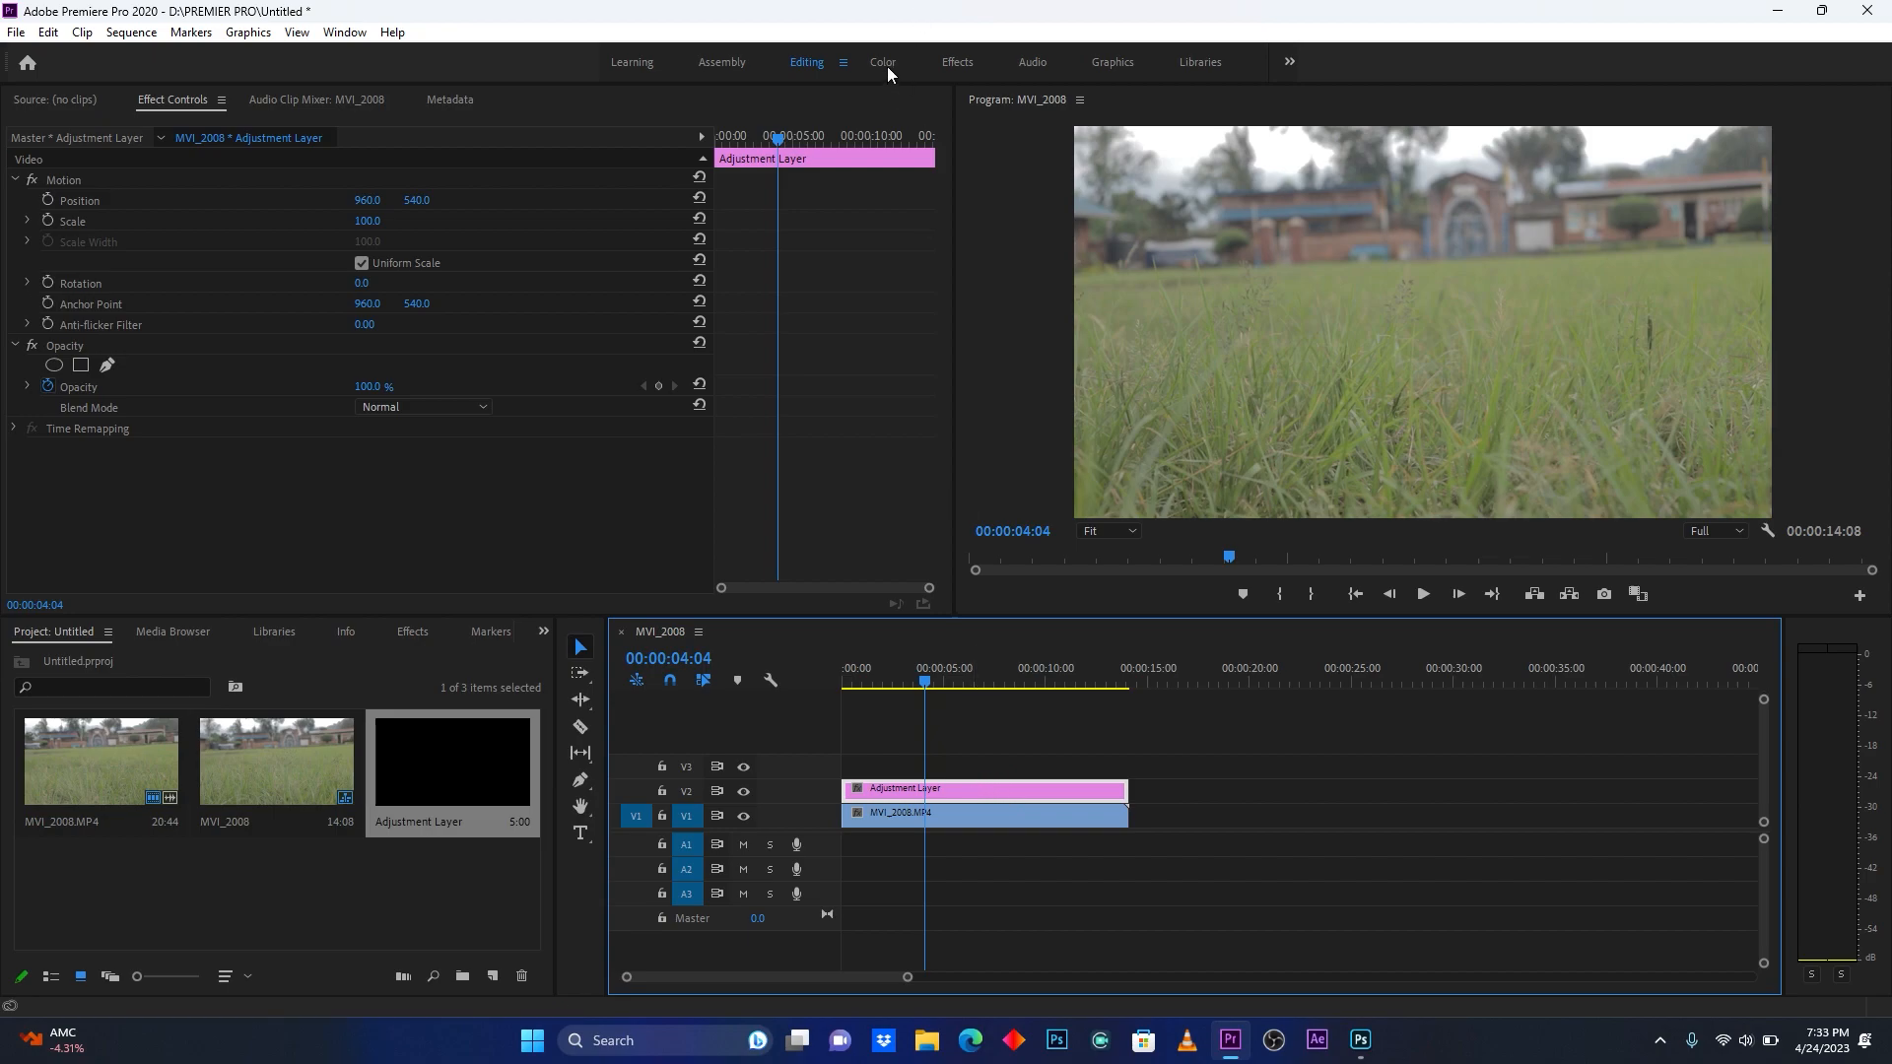
Load red.CUBE from Pictures as the adjustment layer's Input LUT in Basic Correction.
{"action": "left_click", "coordinate": [882, 62]}
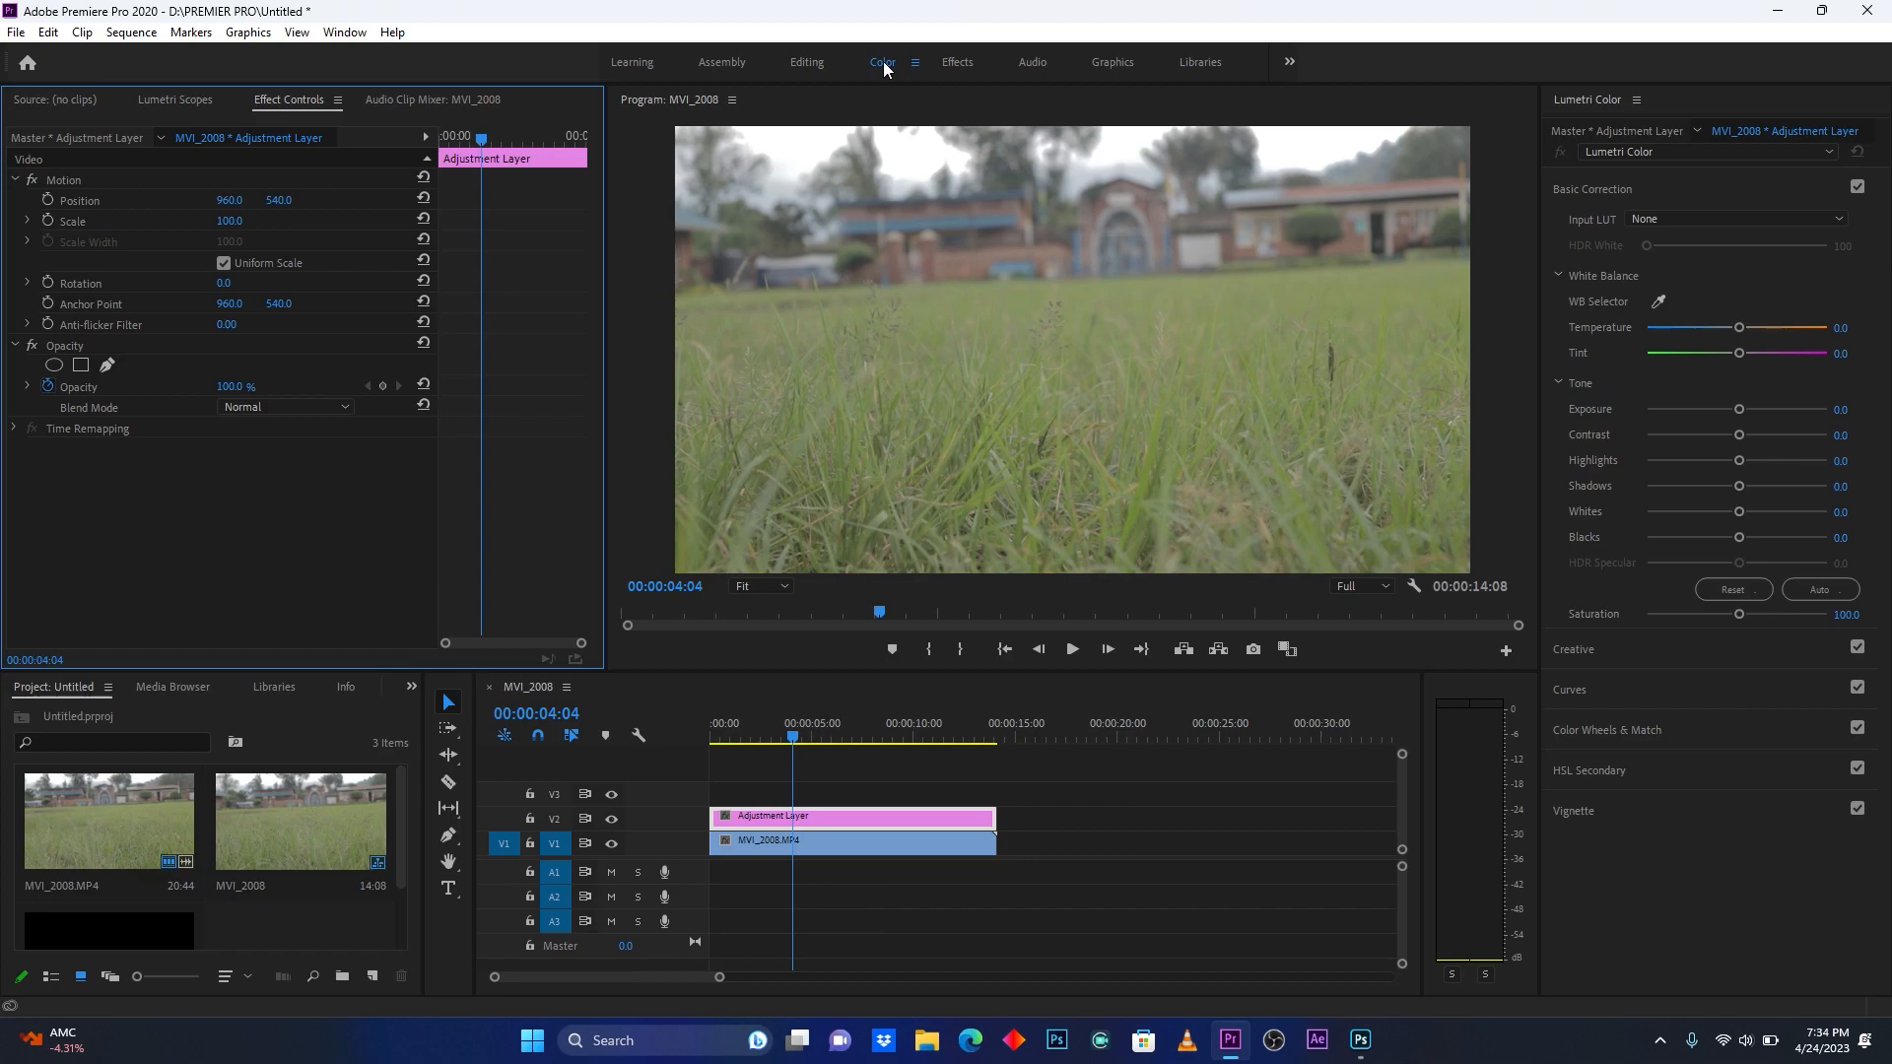
{"action": "mouse_move", "coordinate": [918, 161]}
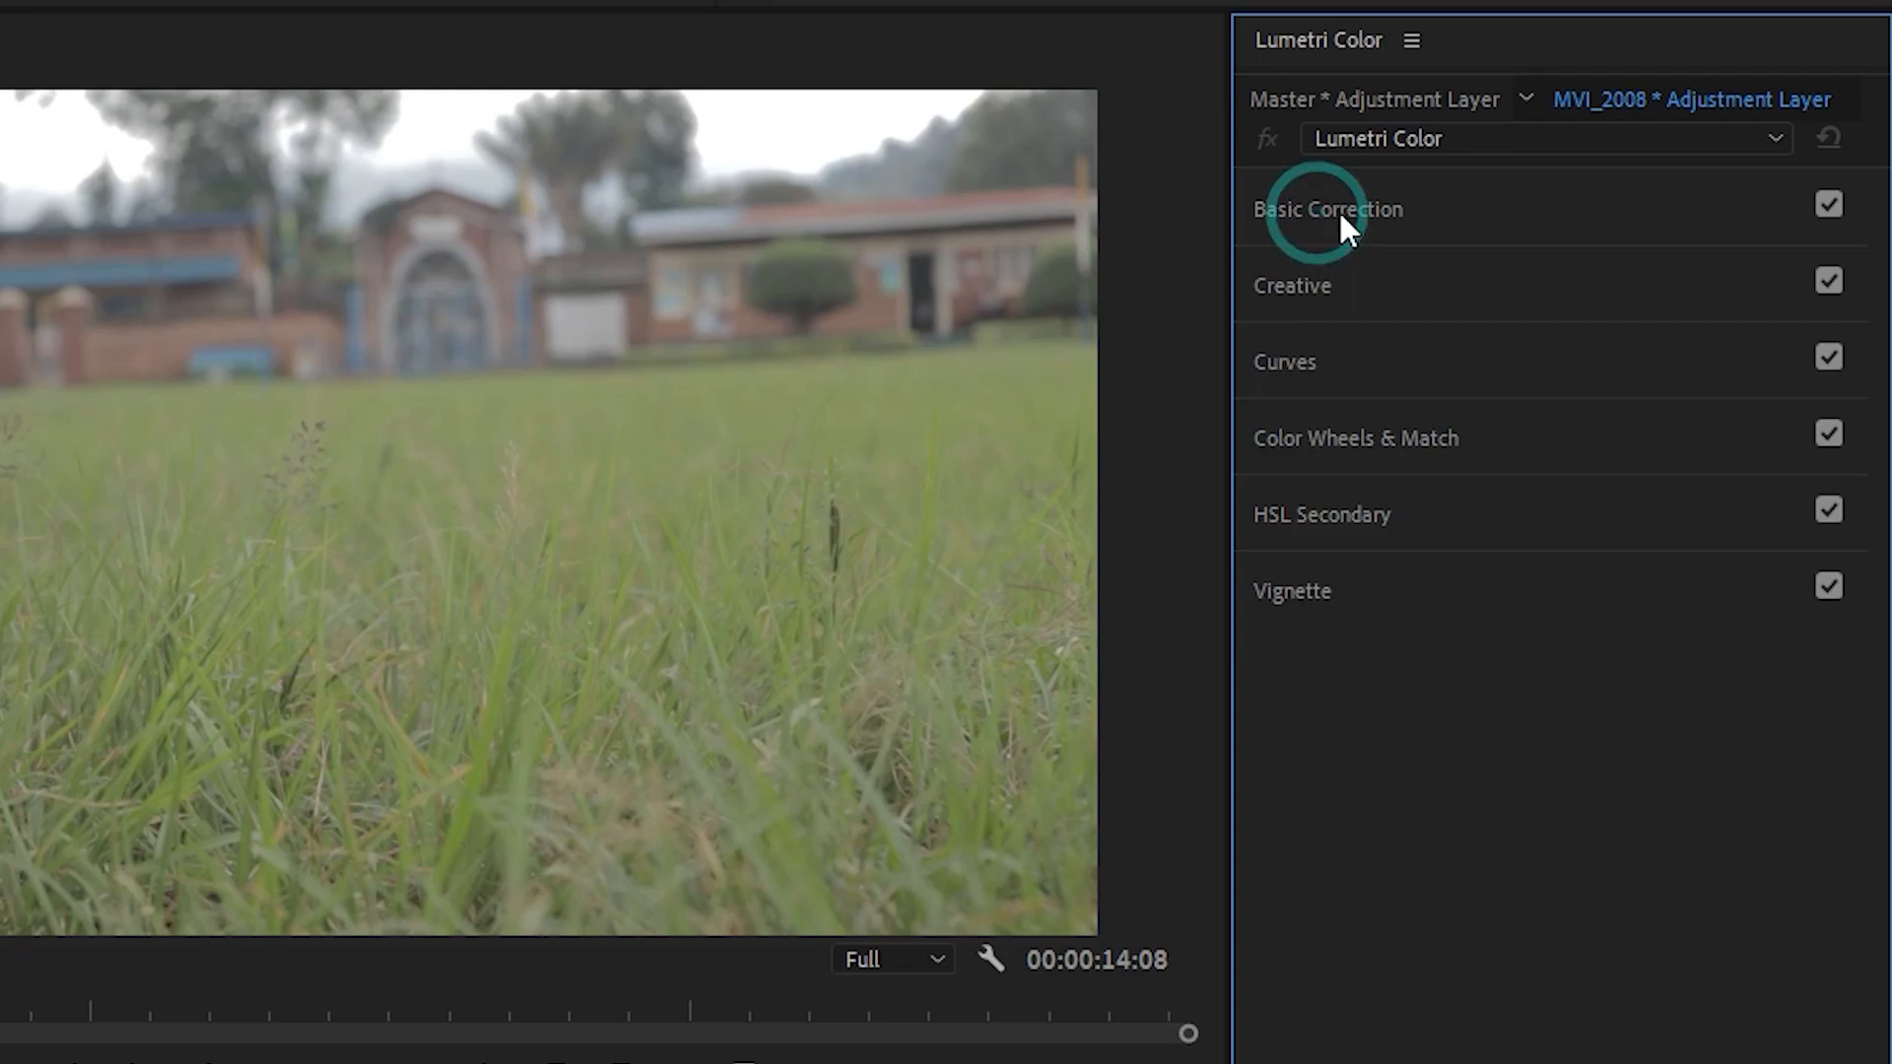
{"action": "left_click", "coordinate": [1328, 209]}
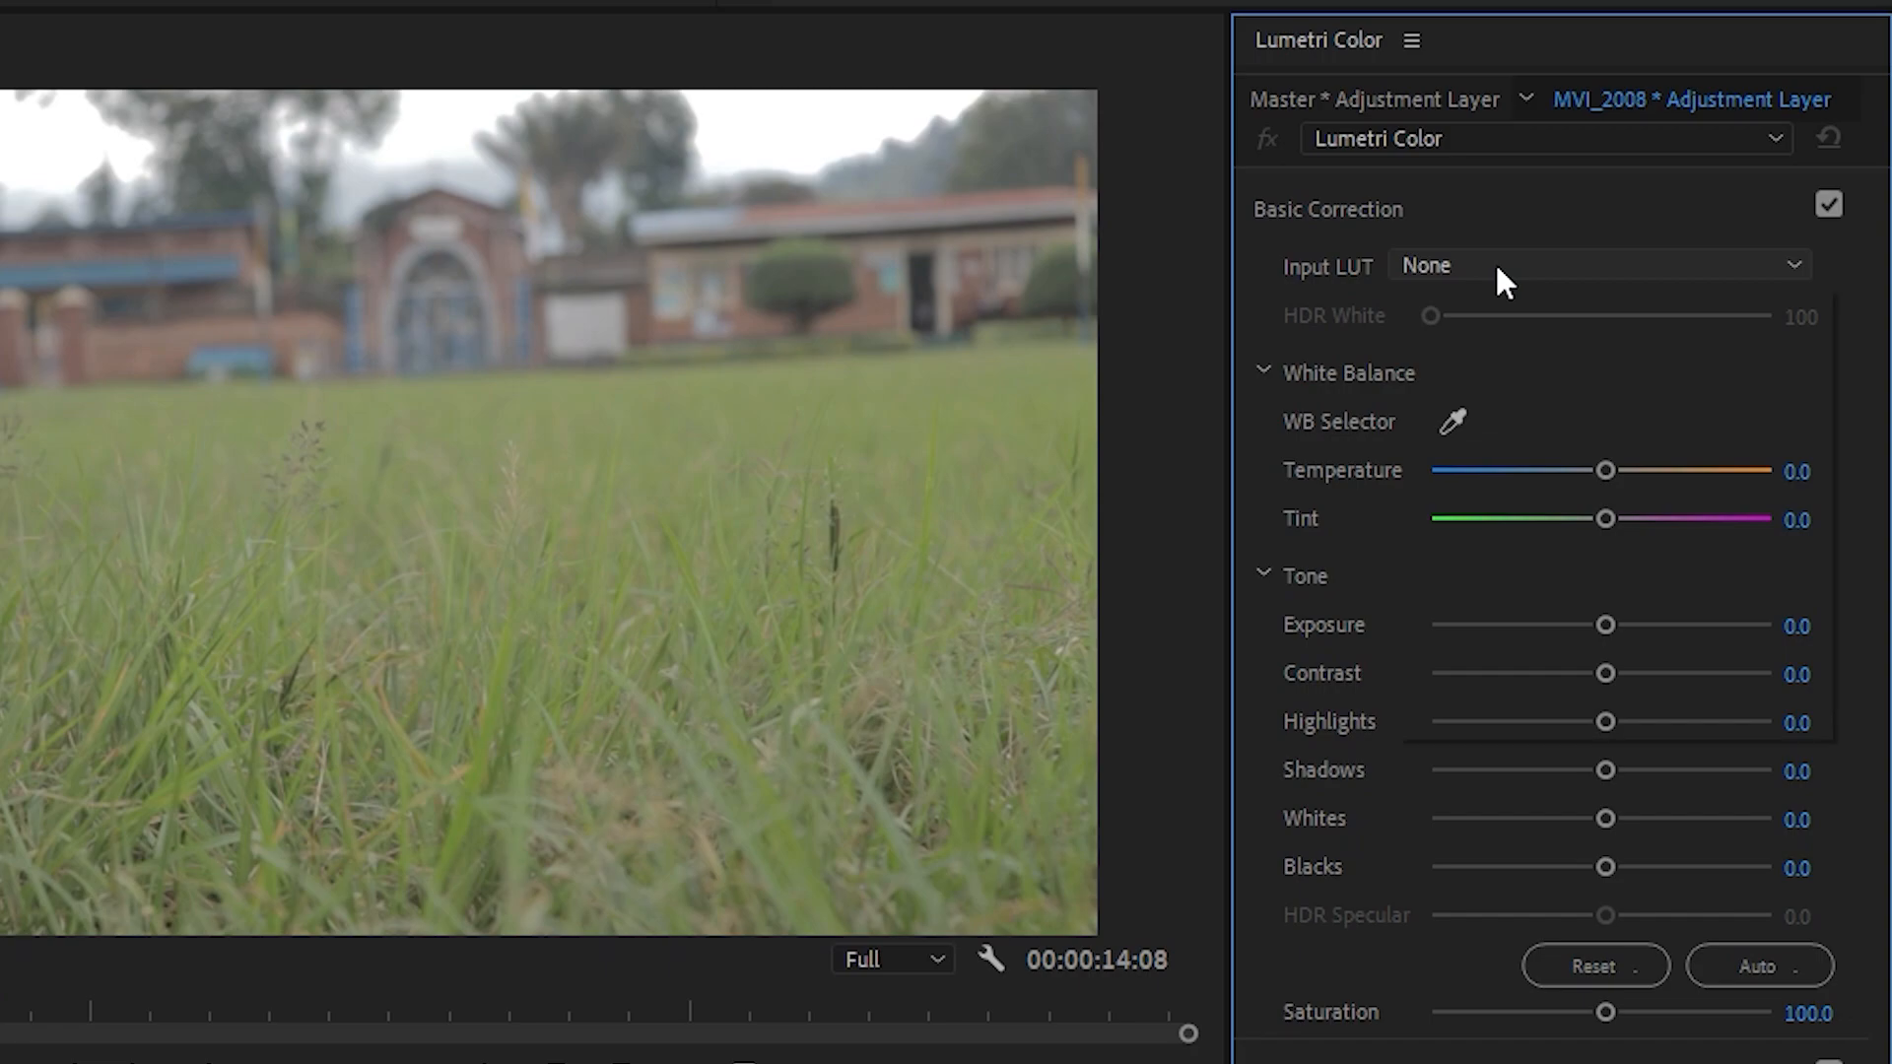
{"action": "left_click", "coordinate": [1601, 264]}
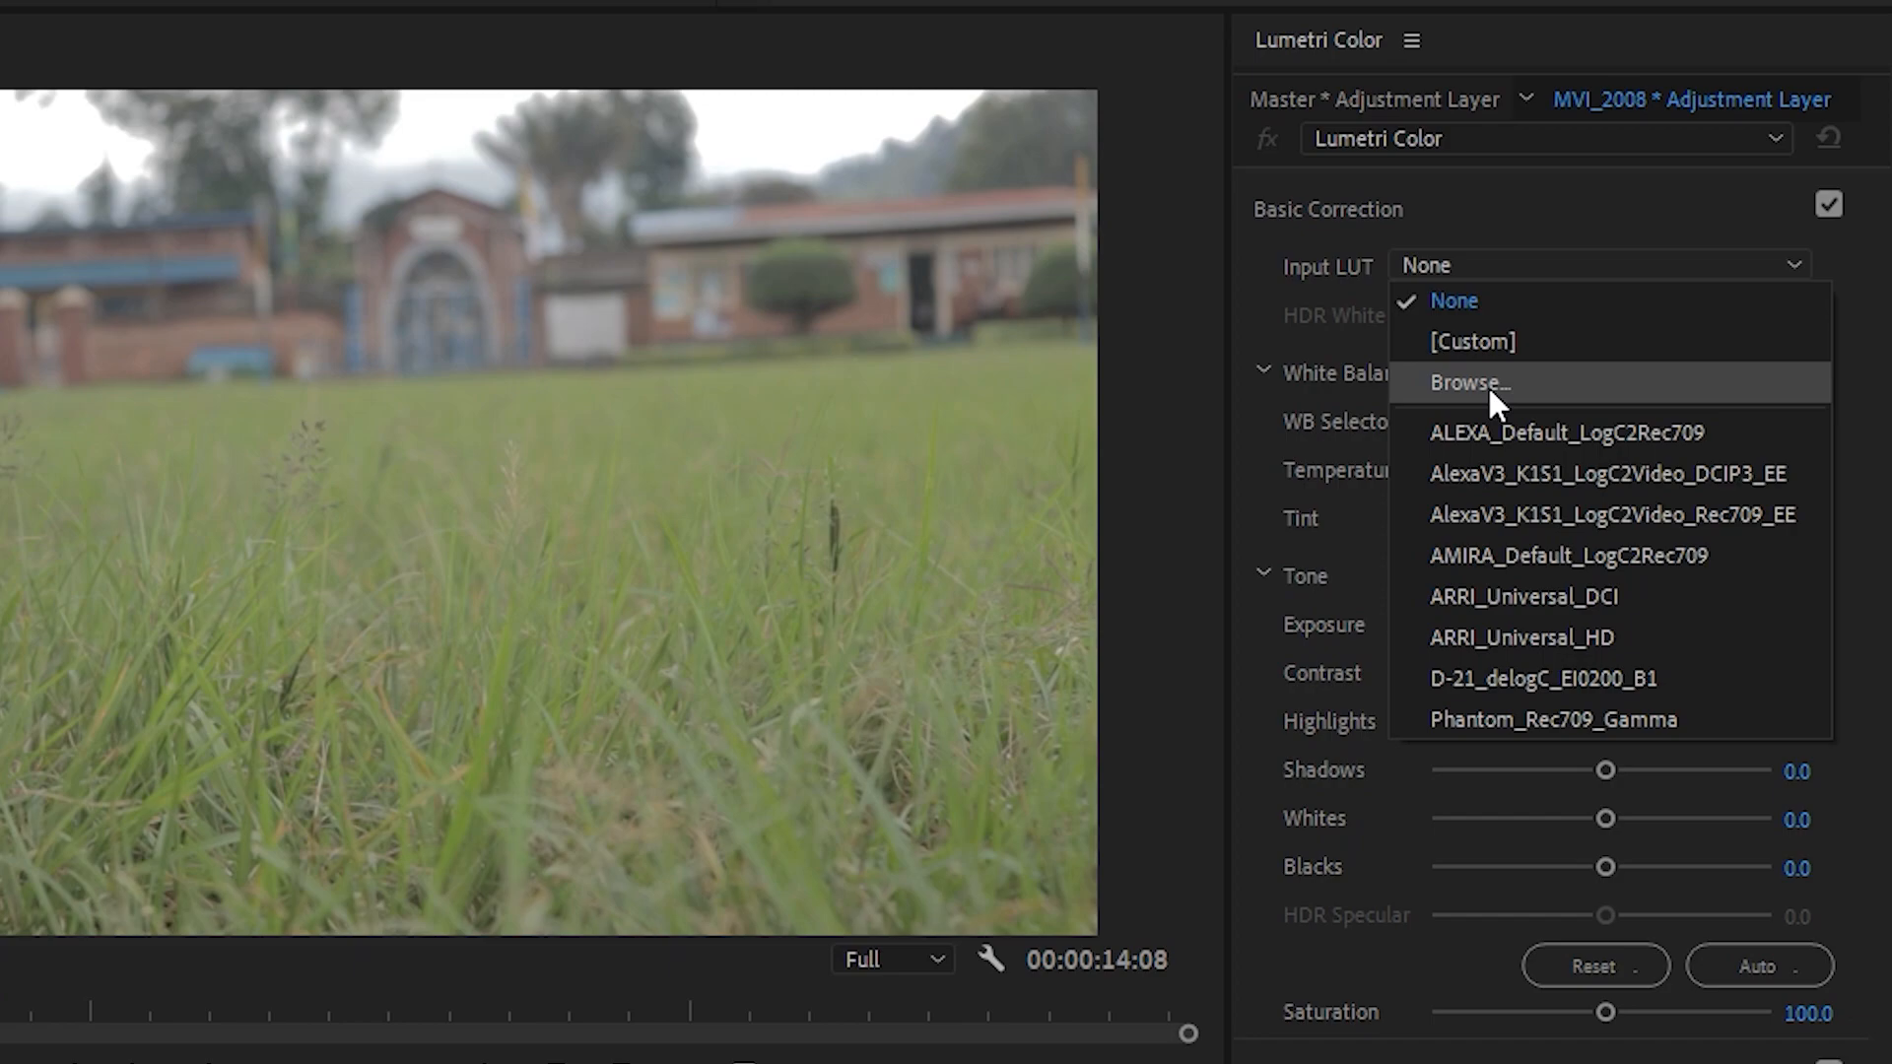
{"action": "left_click", "coordinate": [1467, 382]}
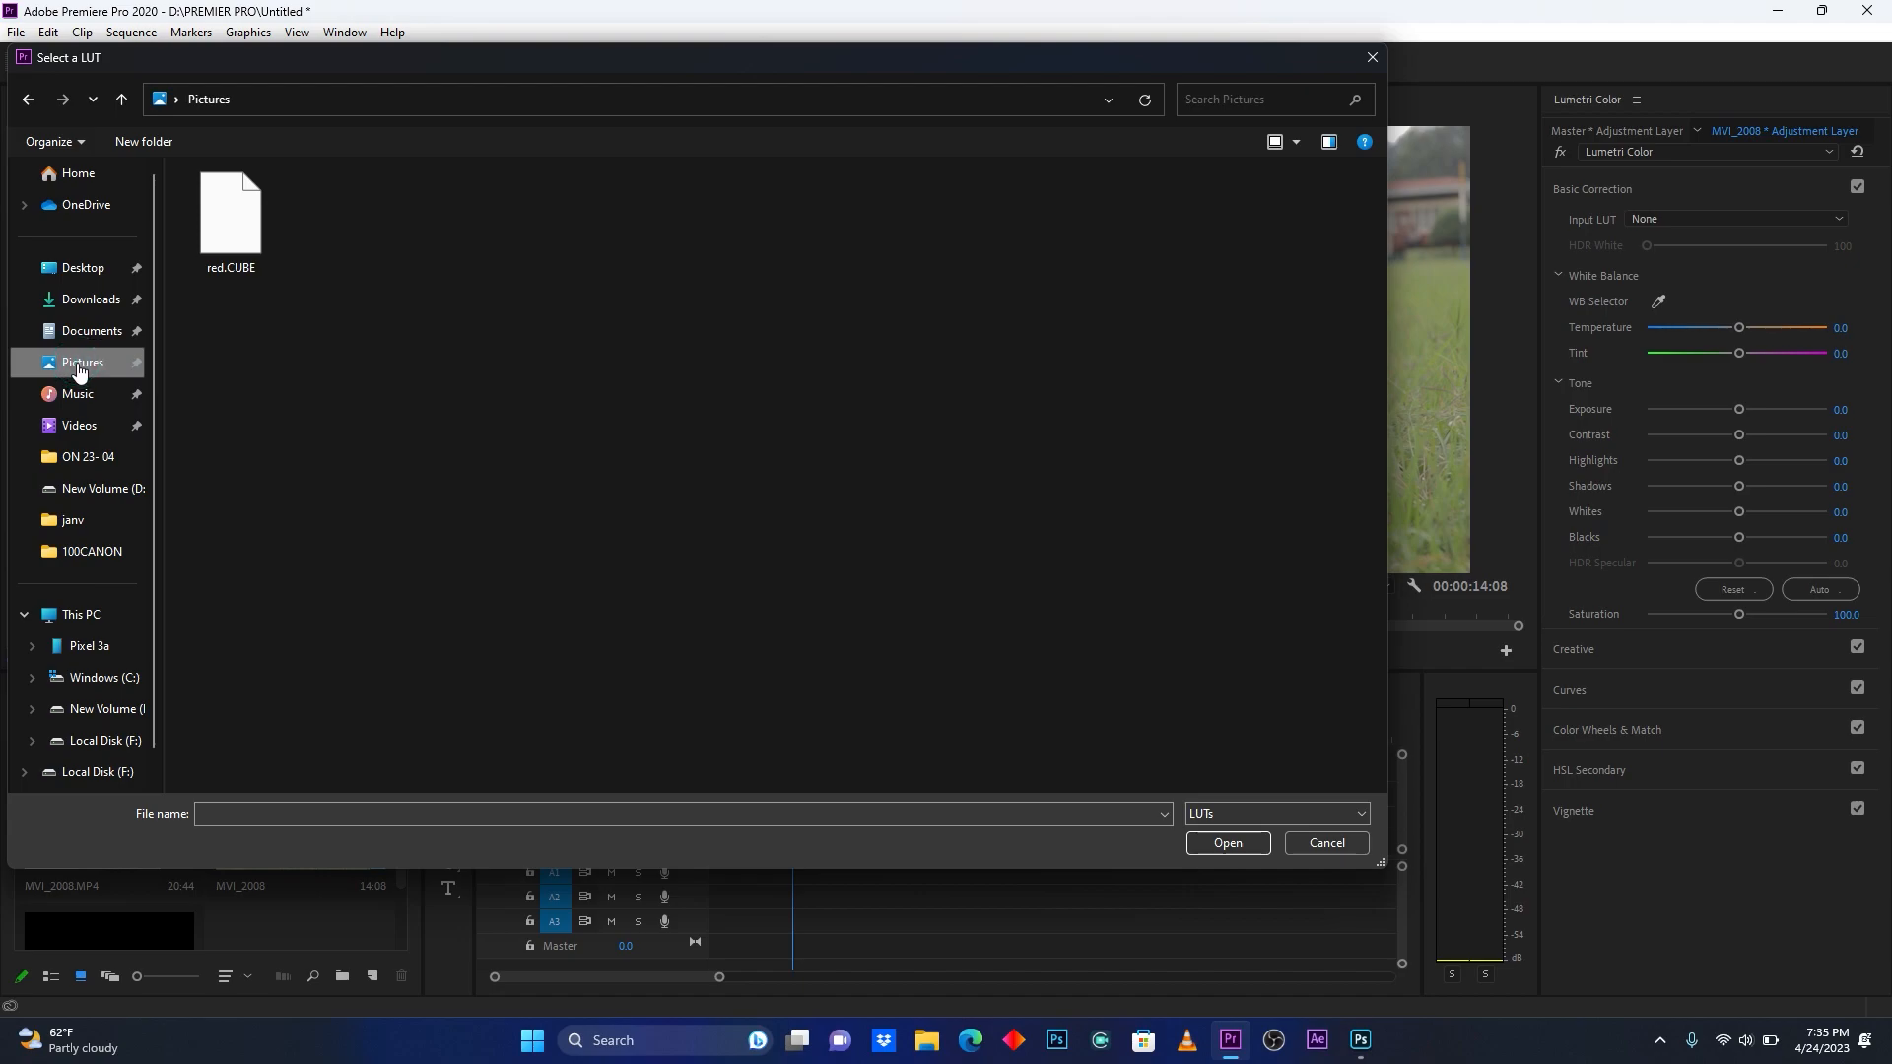
{"action": "left_click", "coordinate": [230, 211]}
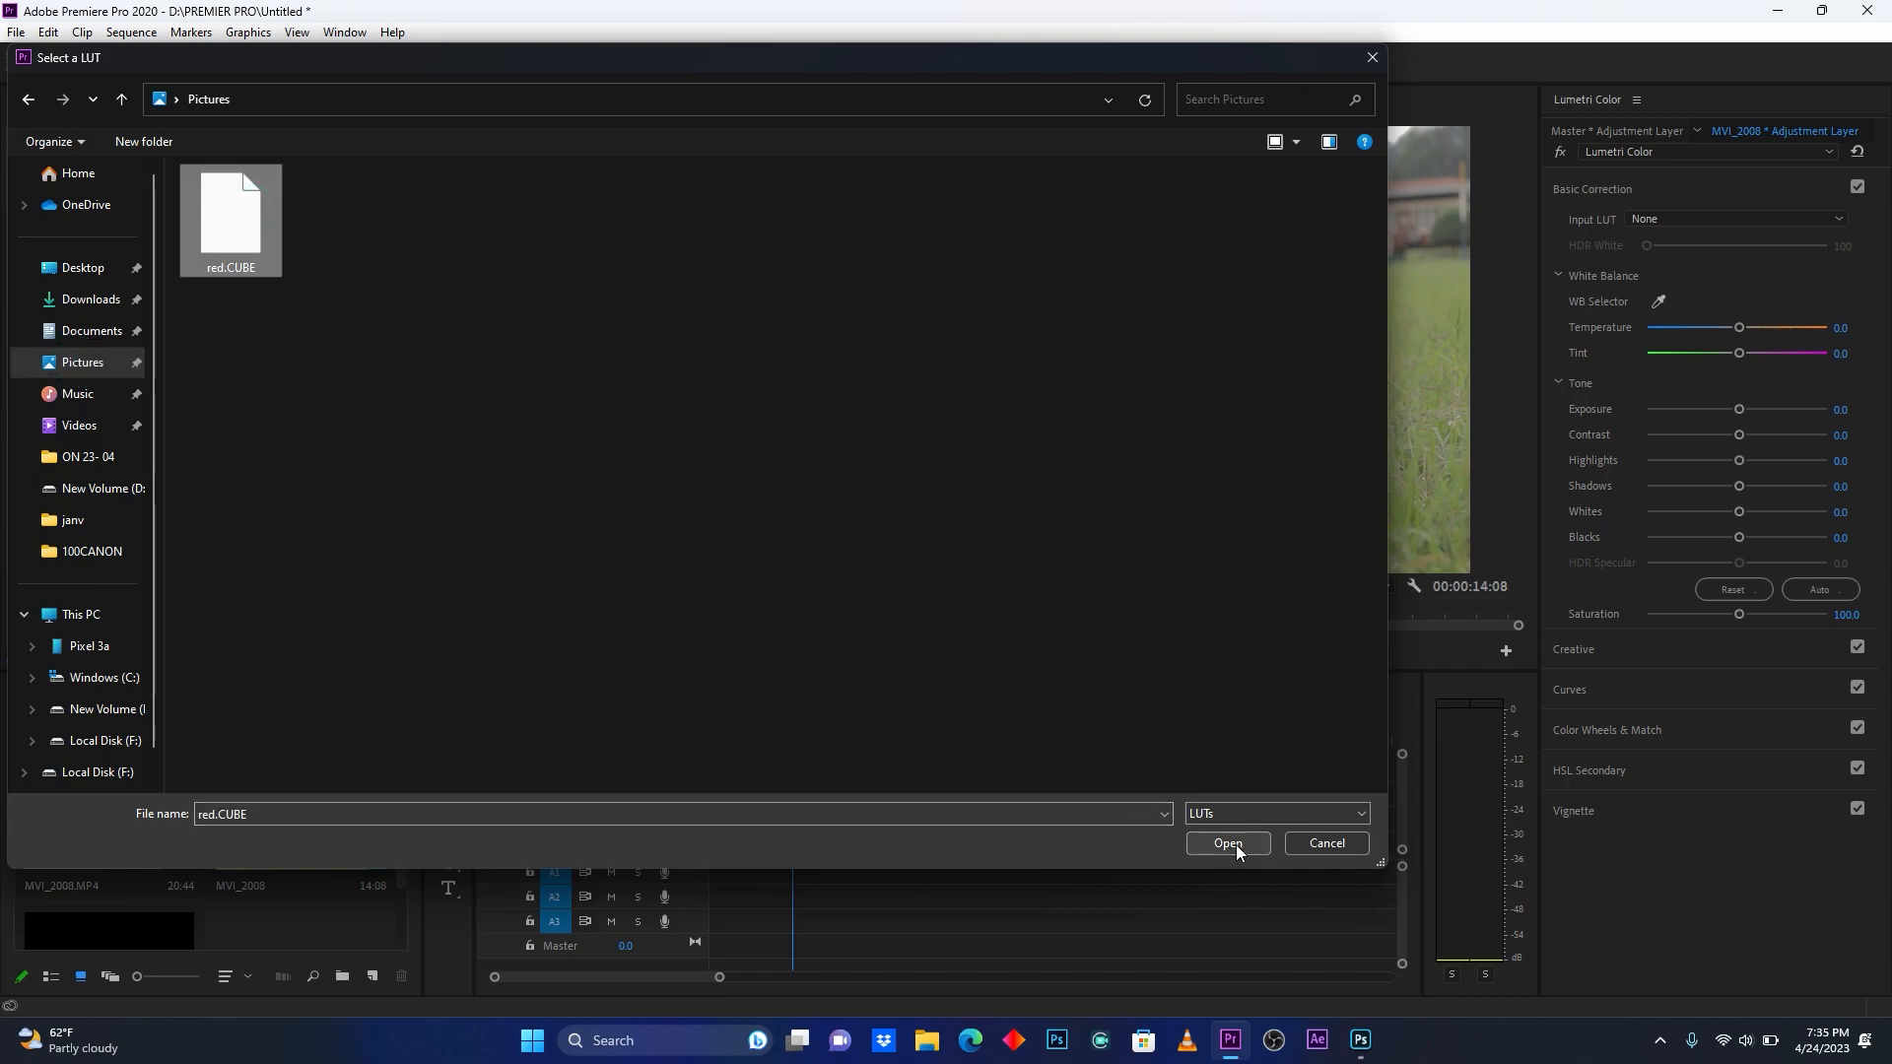
{"action": "left_click", "coordinate": [1226, 843]}
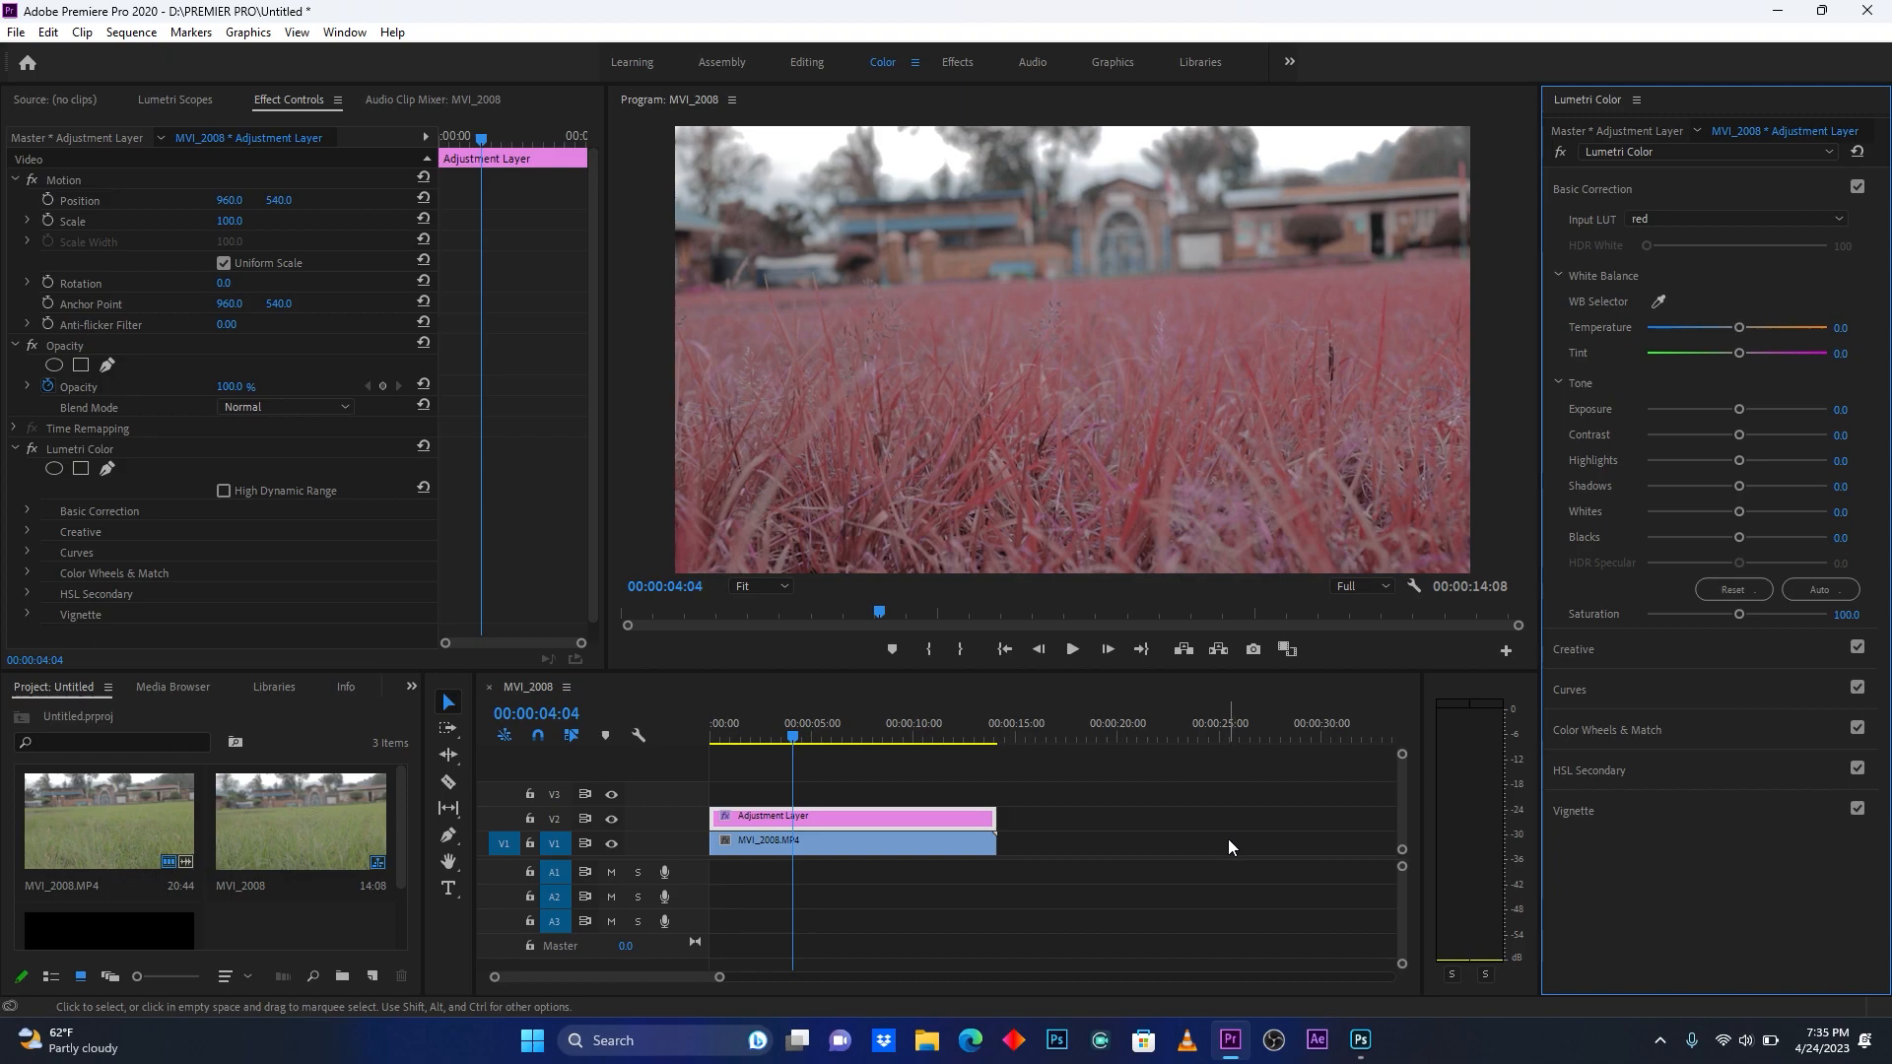
{"action": "left_click", "coordinate": [1069, 650]}
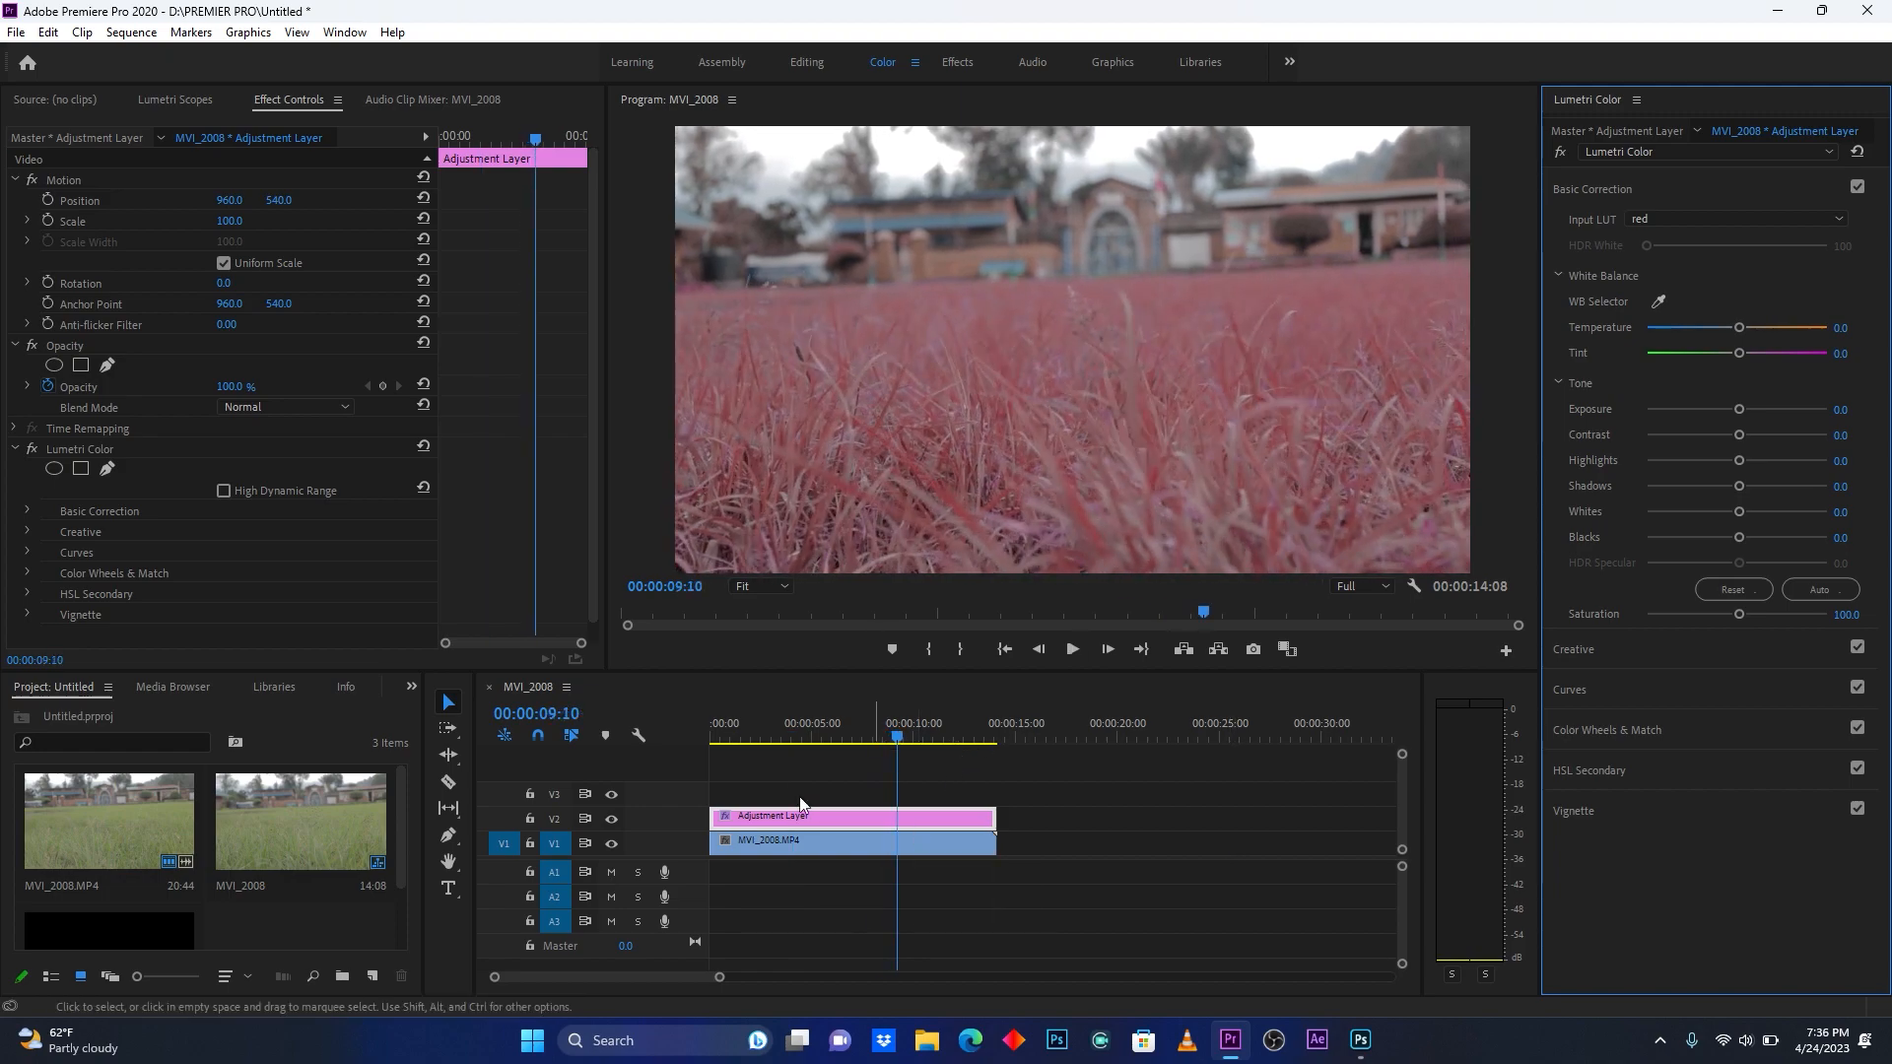
Apply the Crop effect to the adjustment layer with Top set to 10.
{"action": "left_click", "coordinate": [410, 688]}
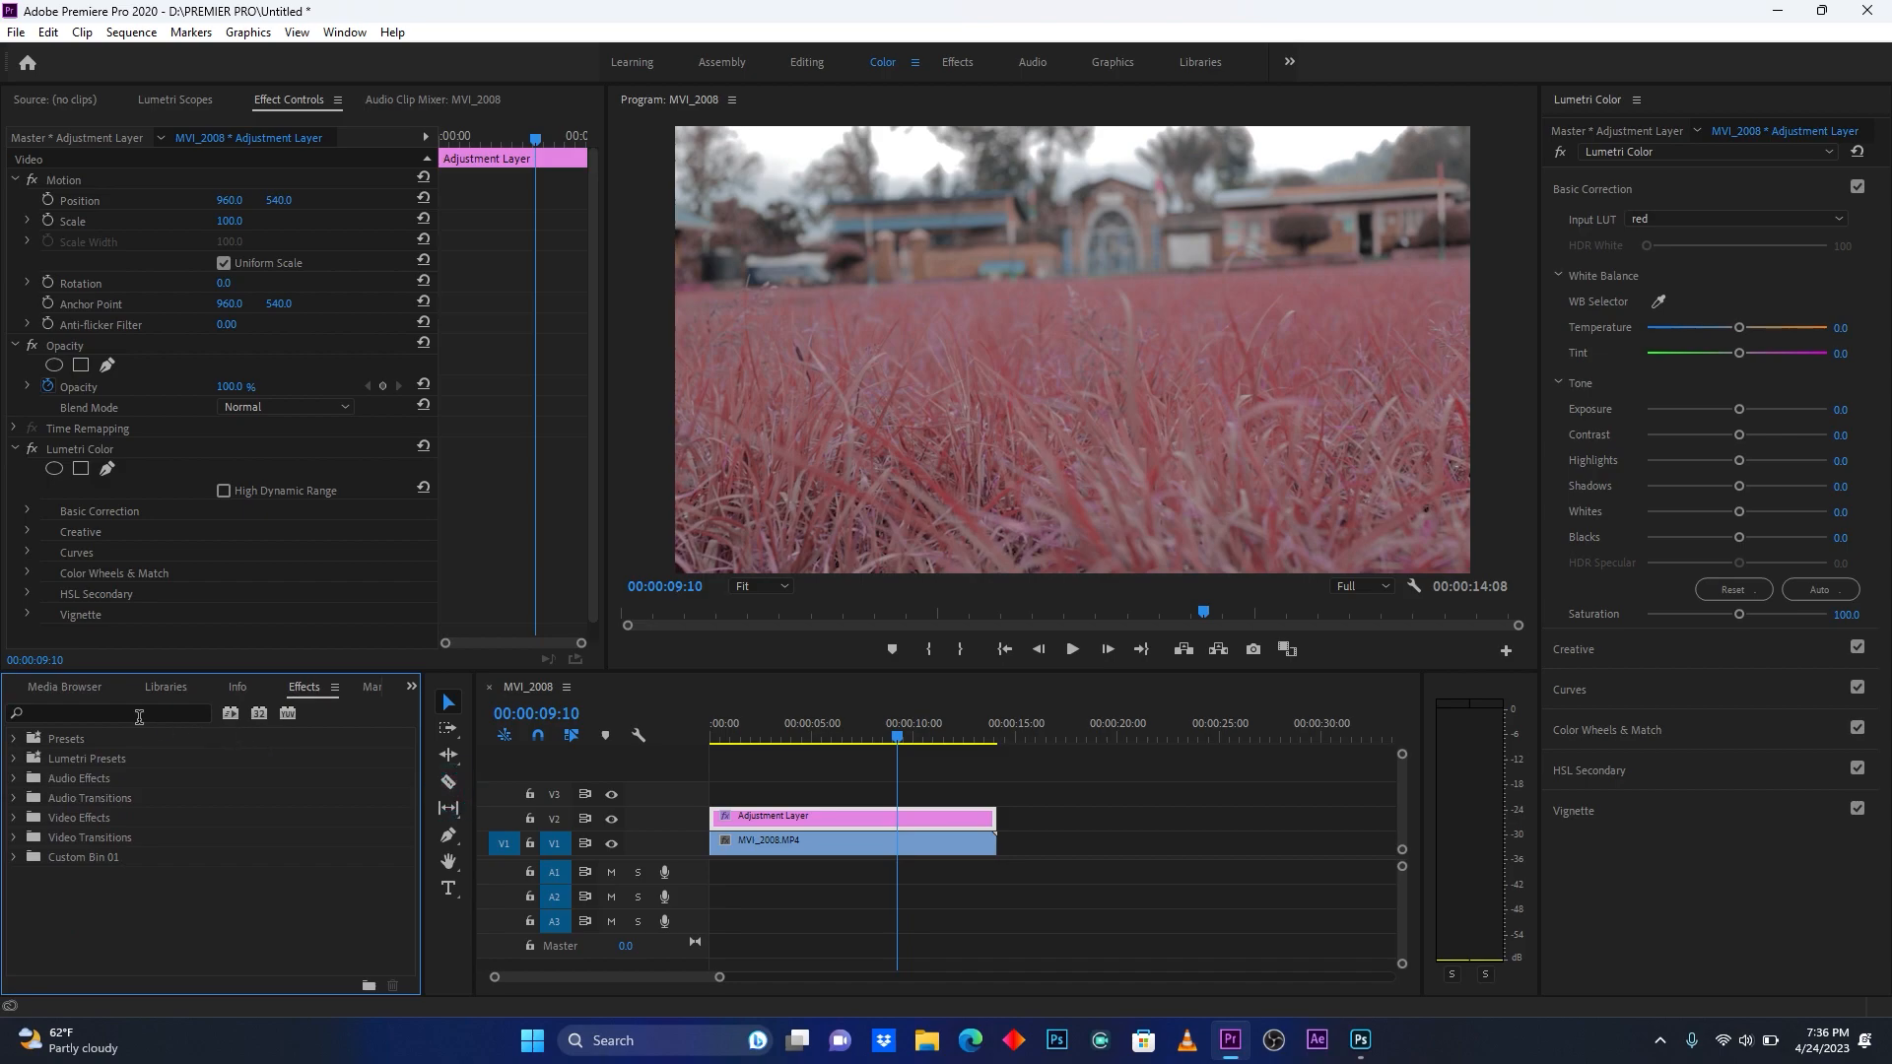
{"action": "left_click", "coordinate": [108, 712]}
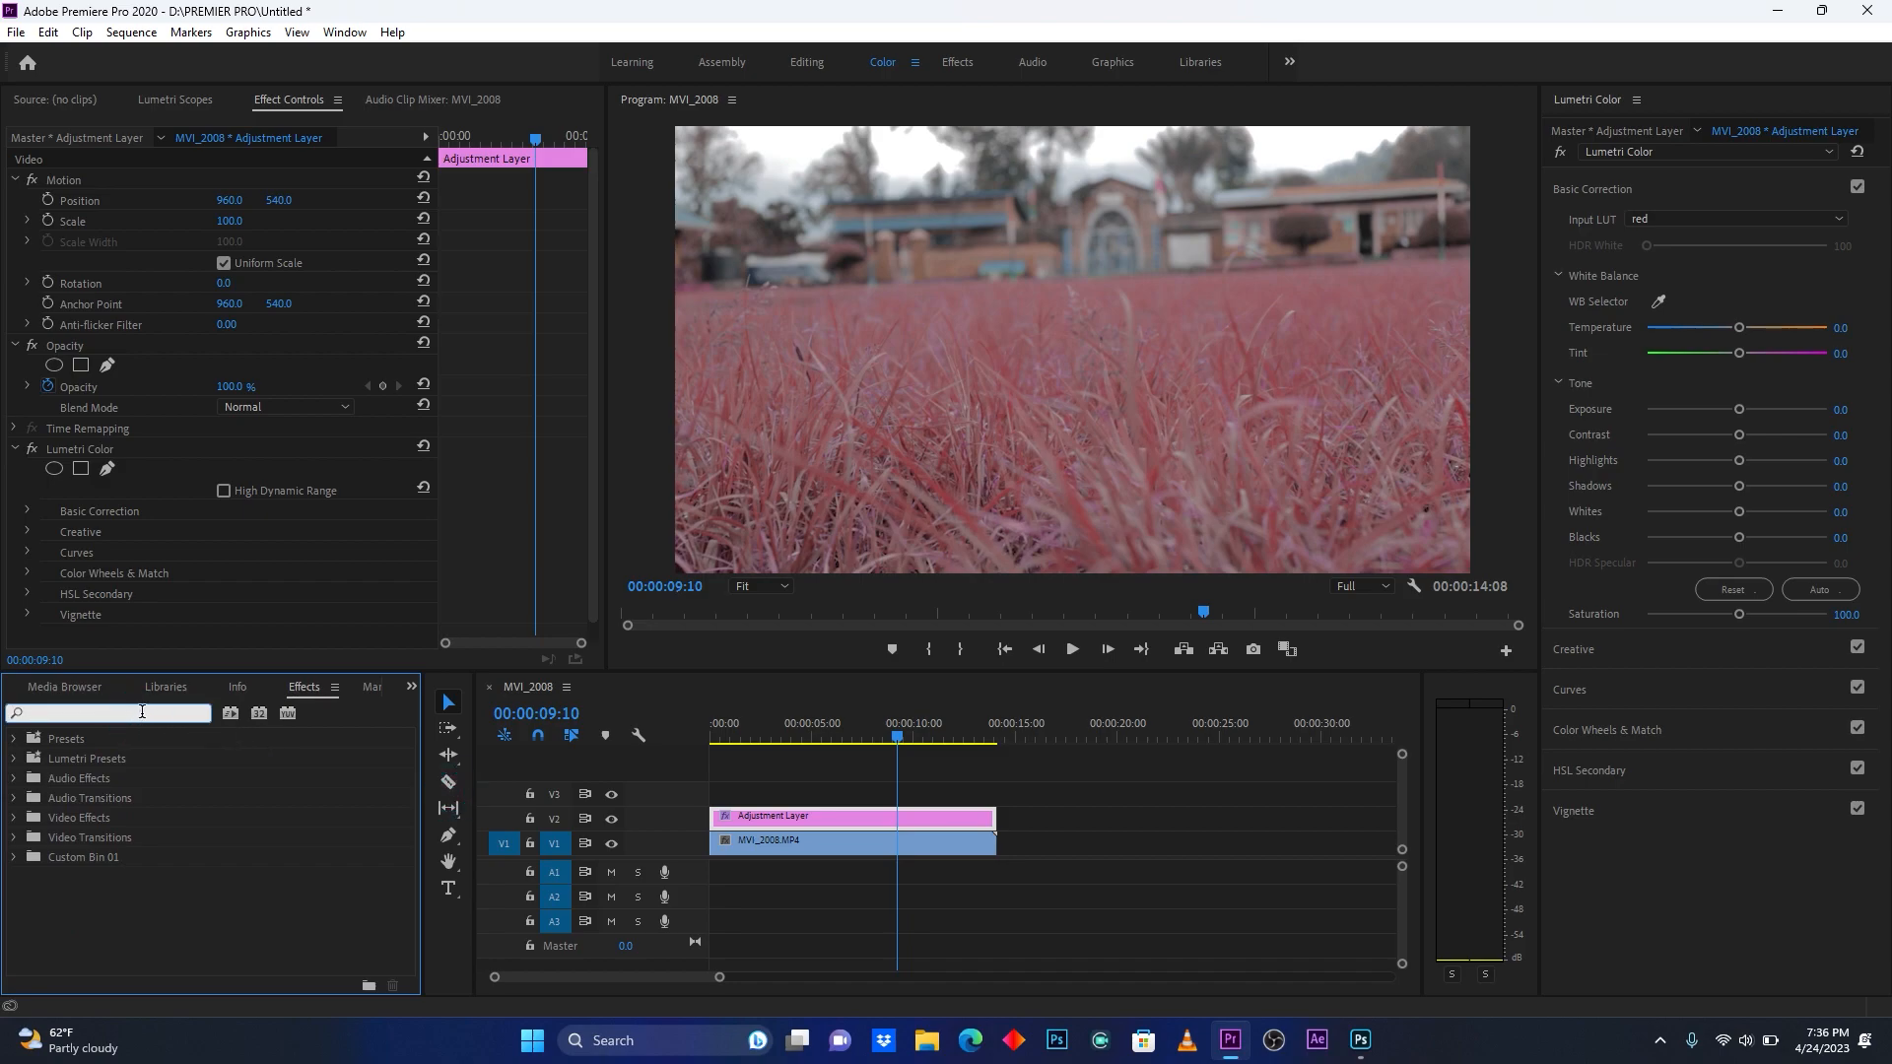
{"action": "type", "text": "cro"}
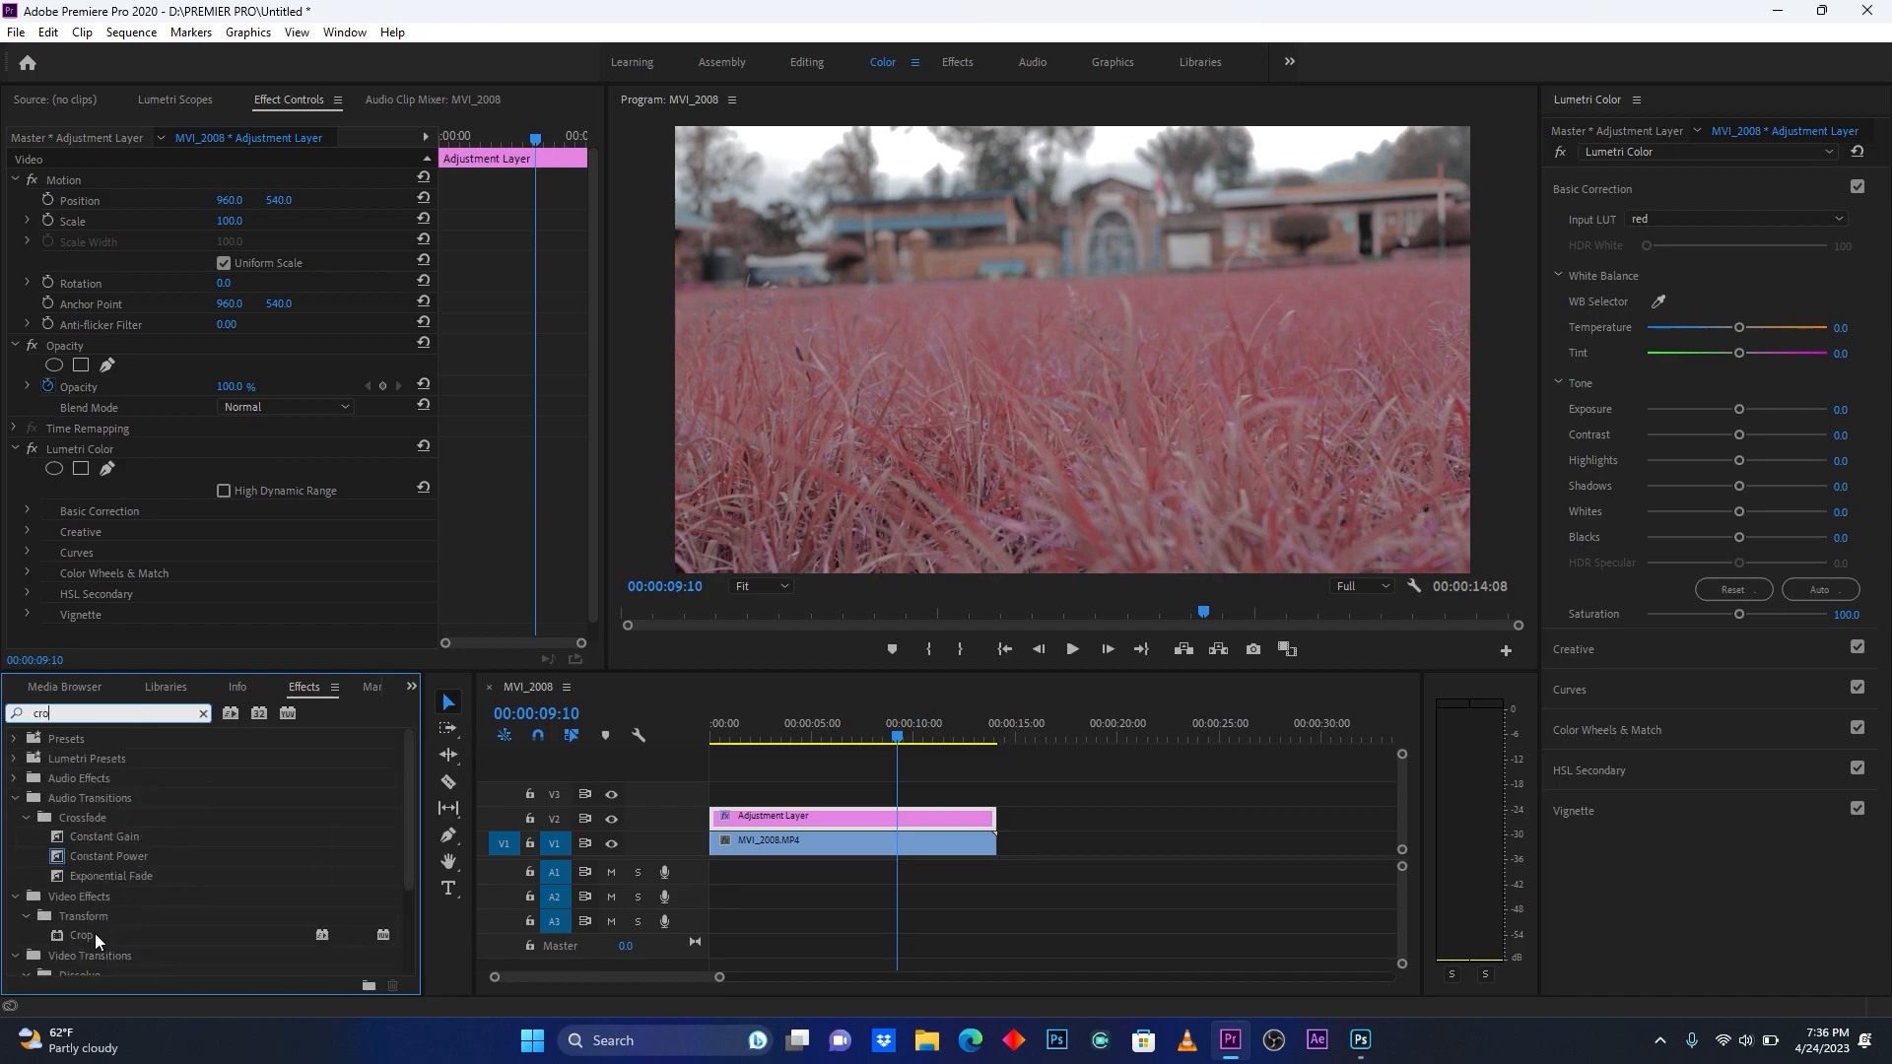
{"action": "left_click_drag", "start_coordinate": [81, 934], "coordinate": [803, 817]}
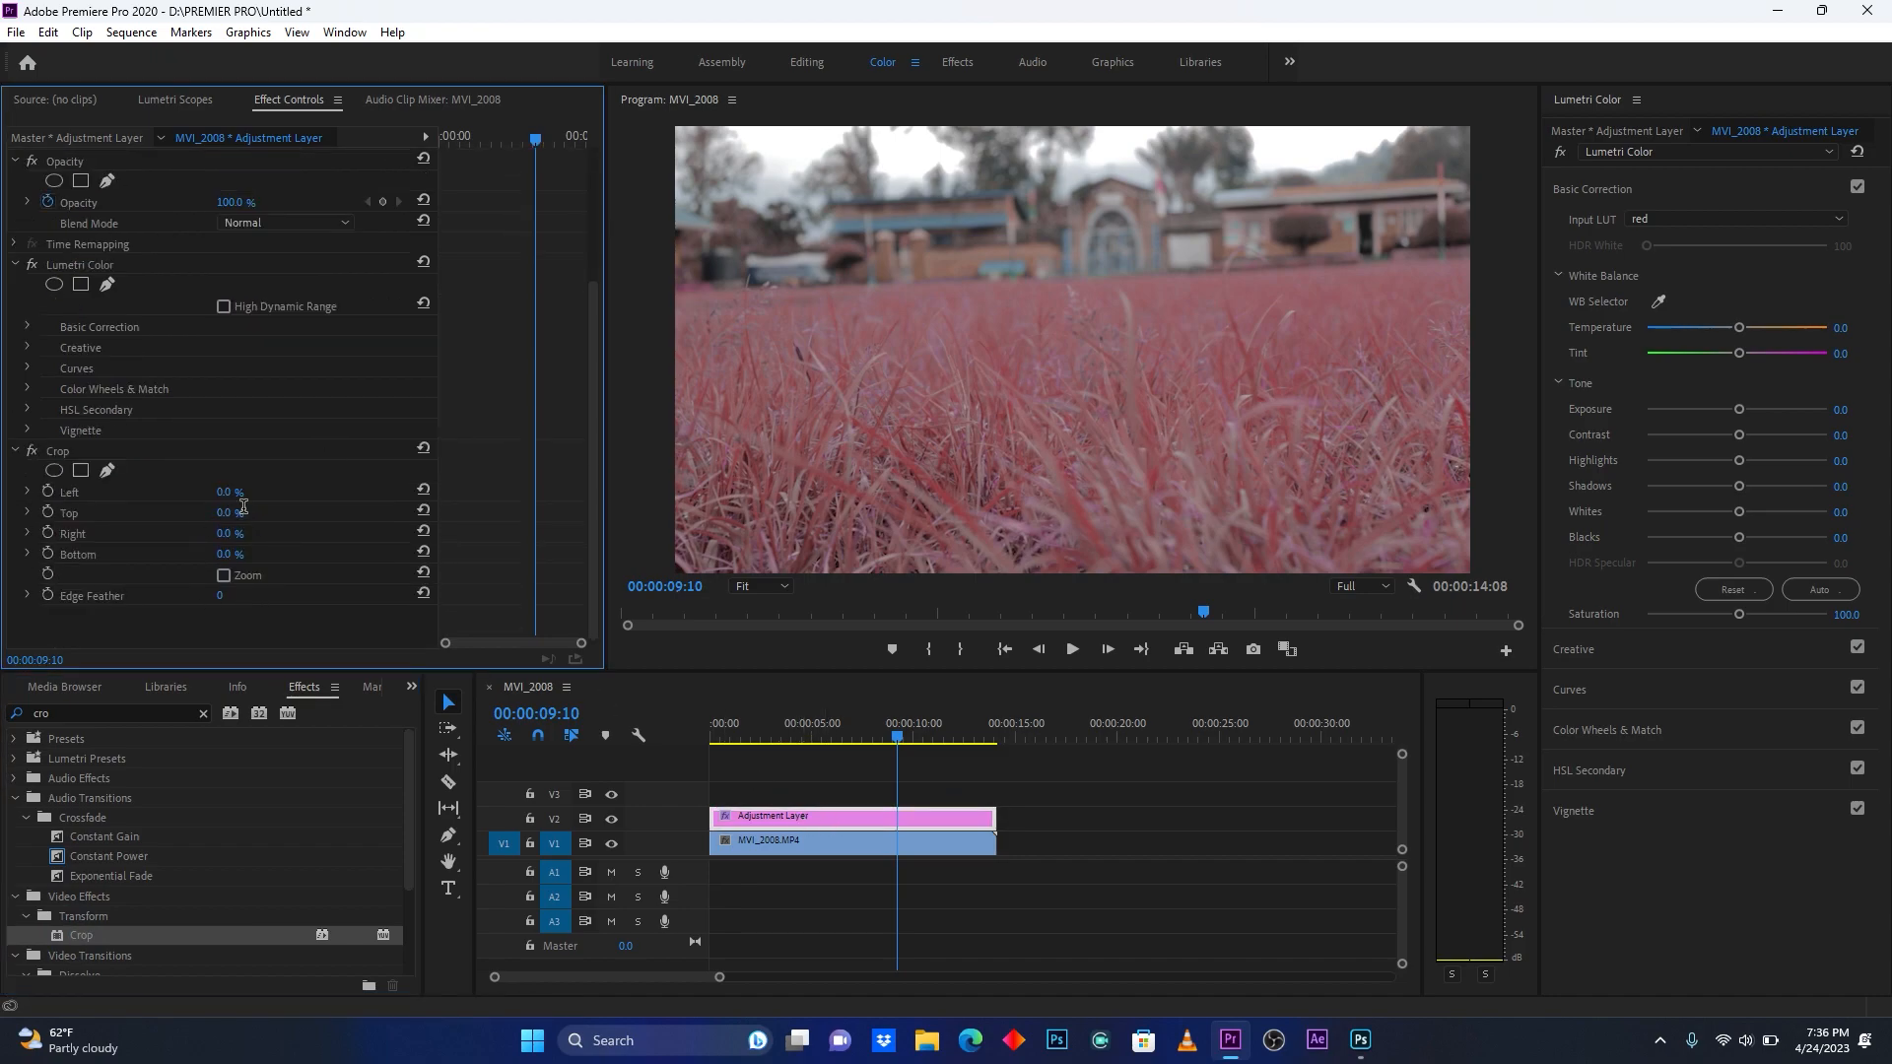
{"action": "double_click", "coordinate": [230, 511]}
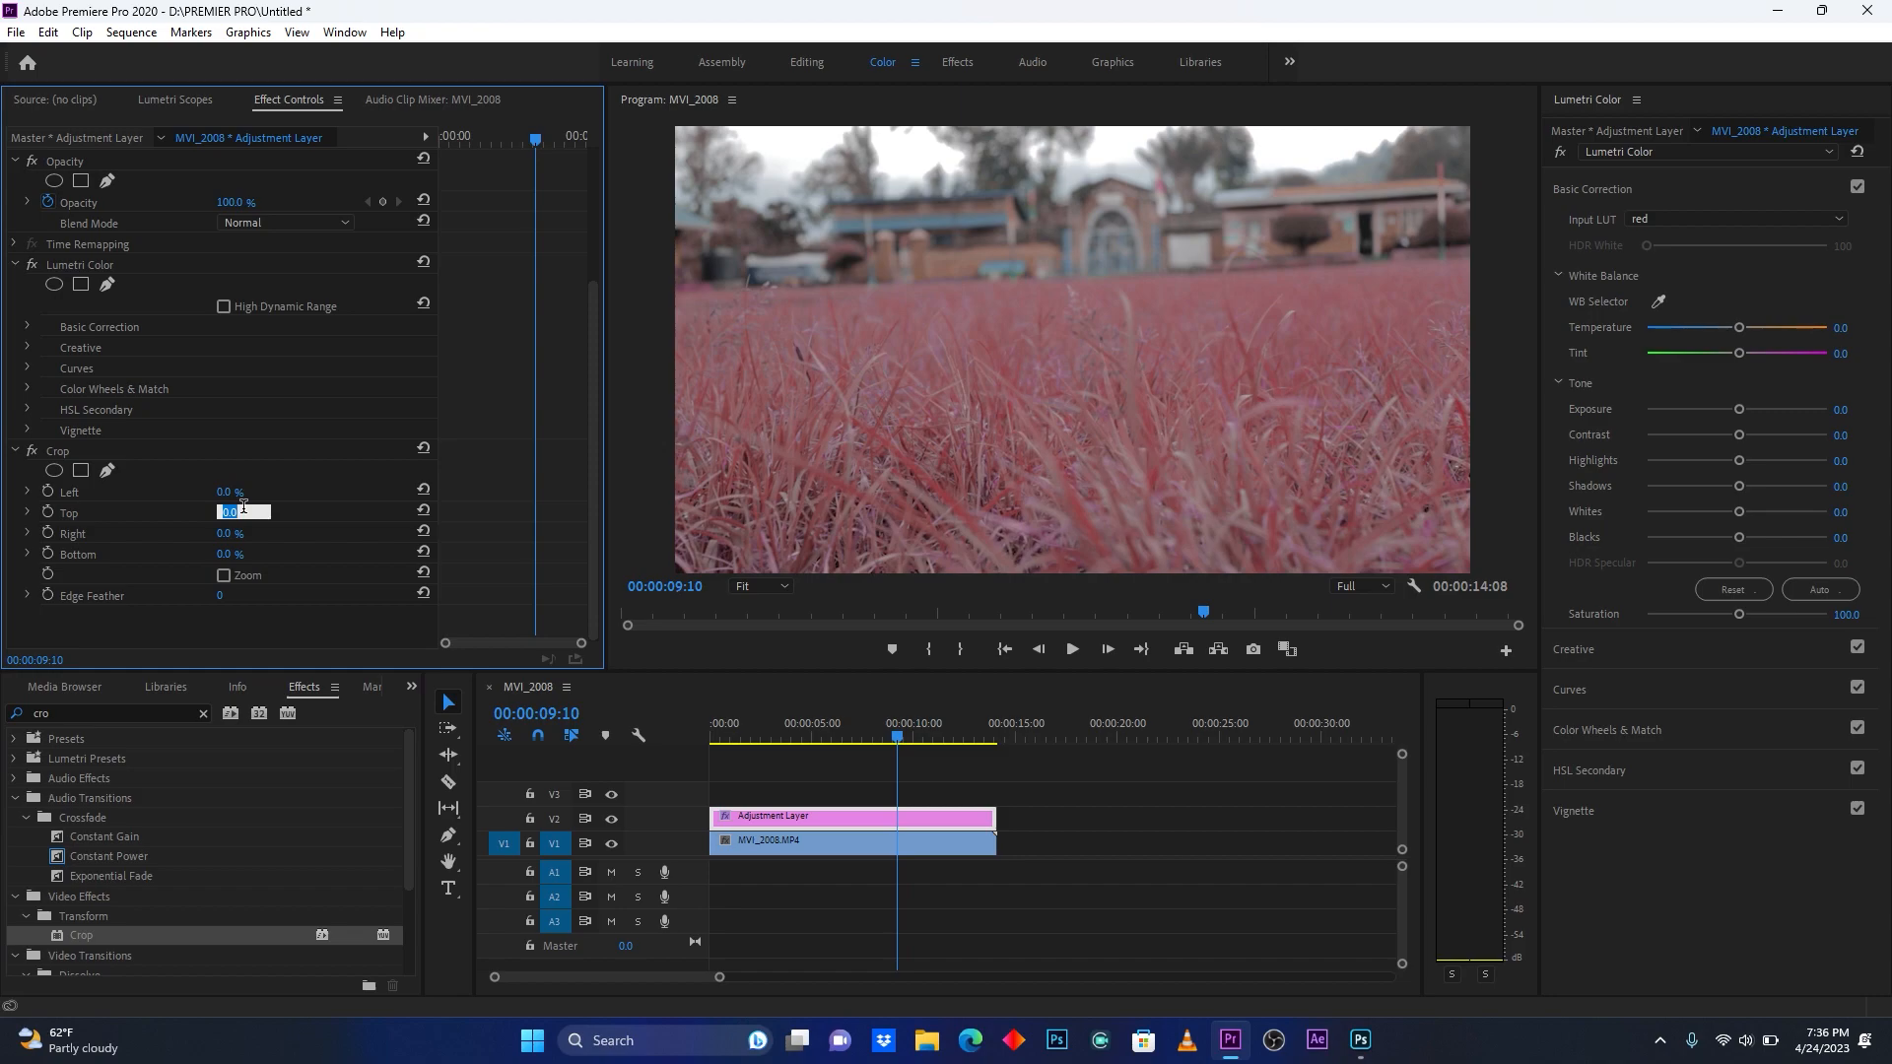
{"action": "type", "text": "10"}
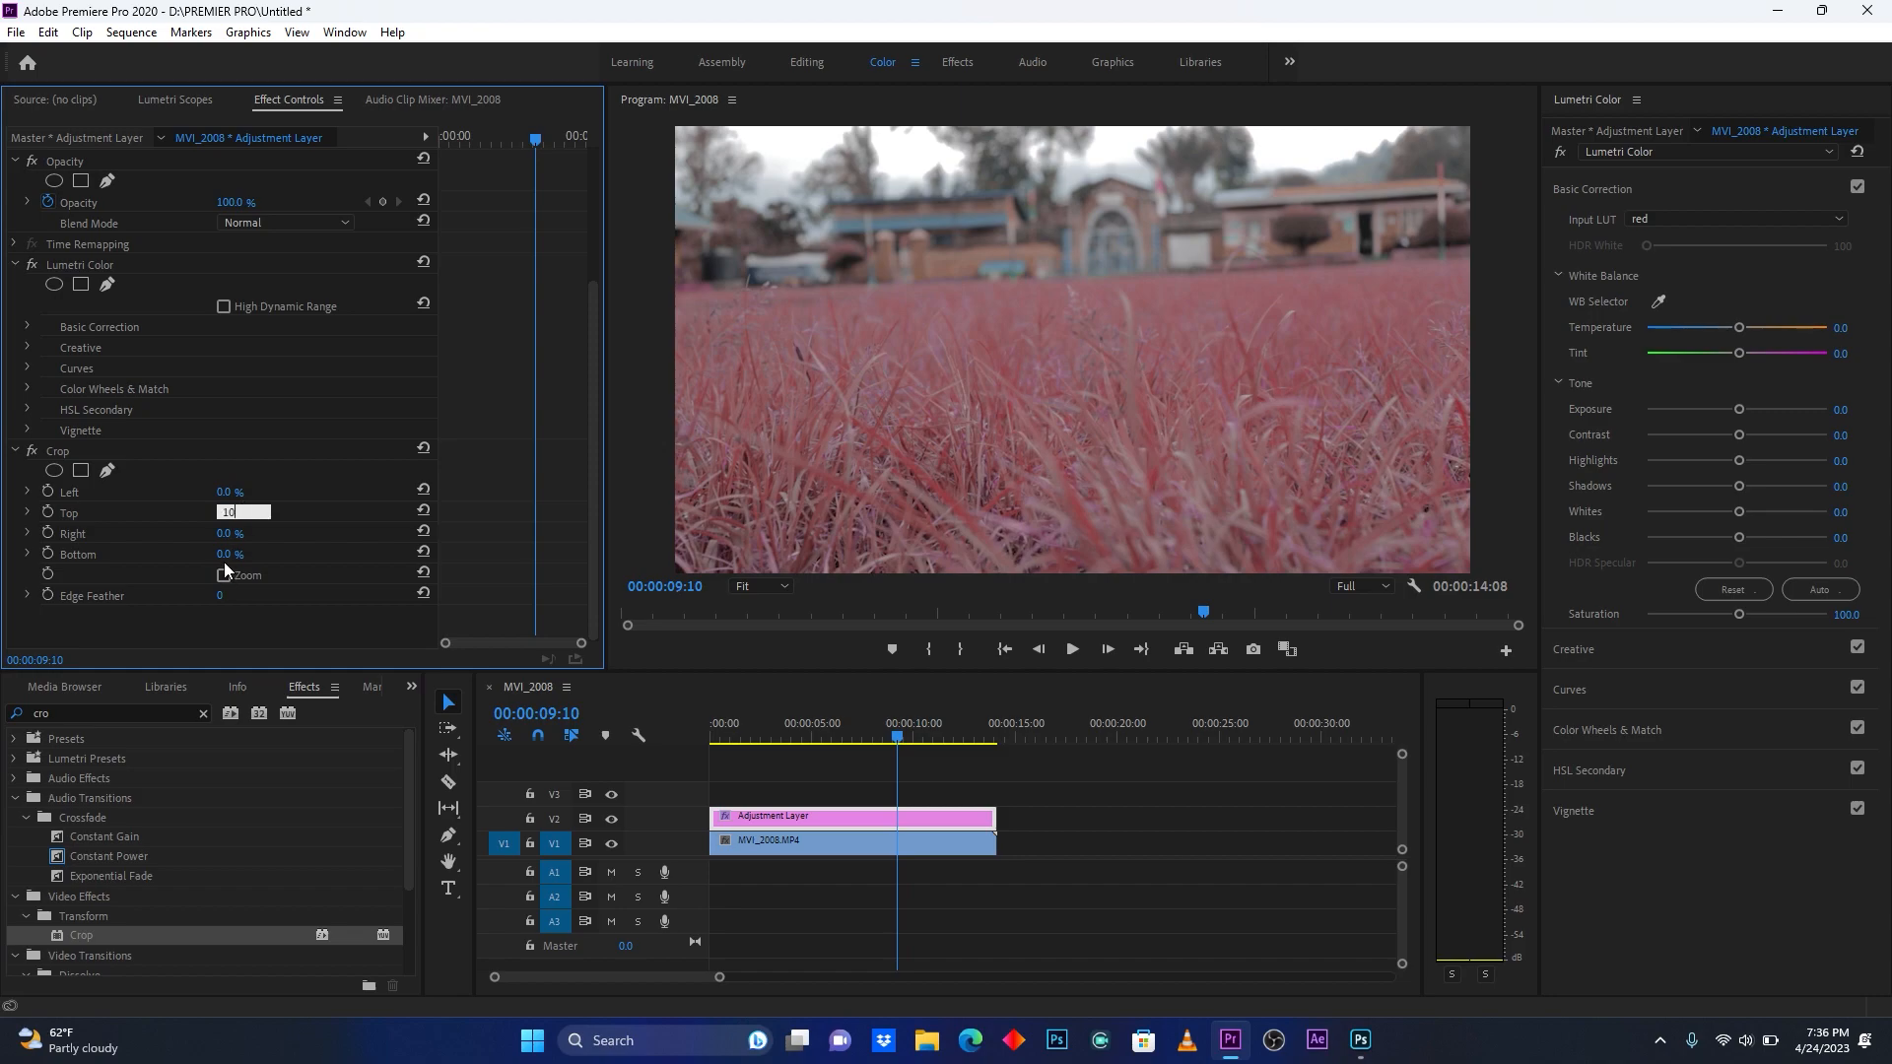